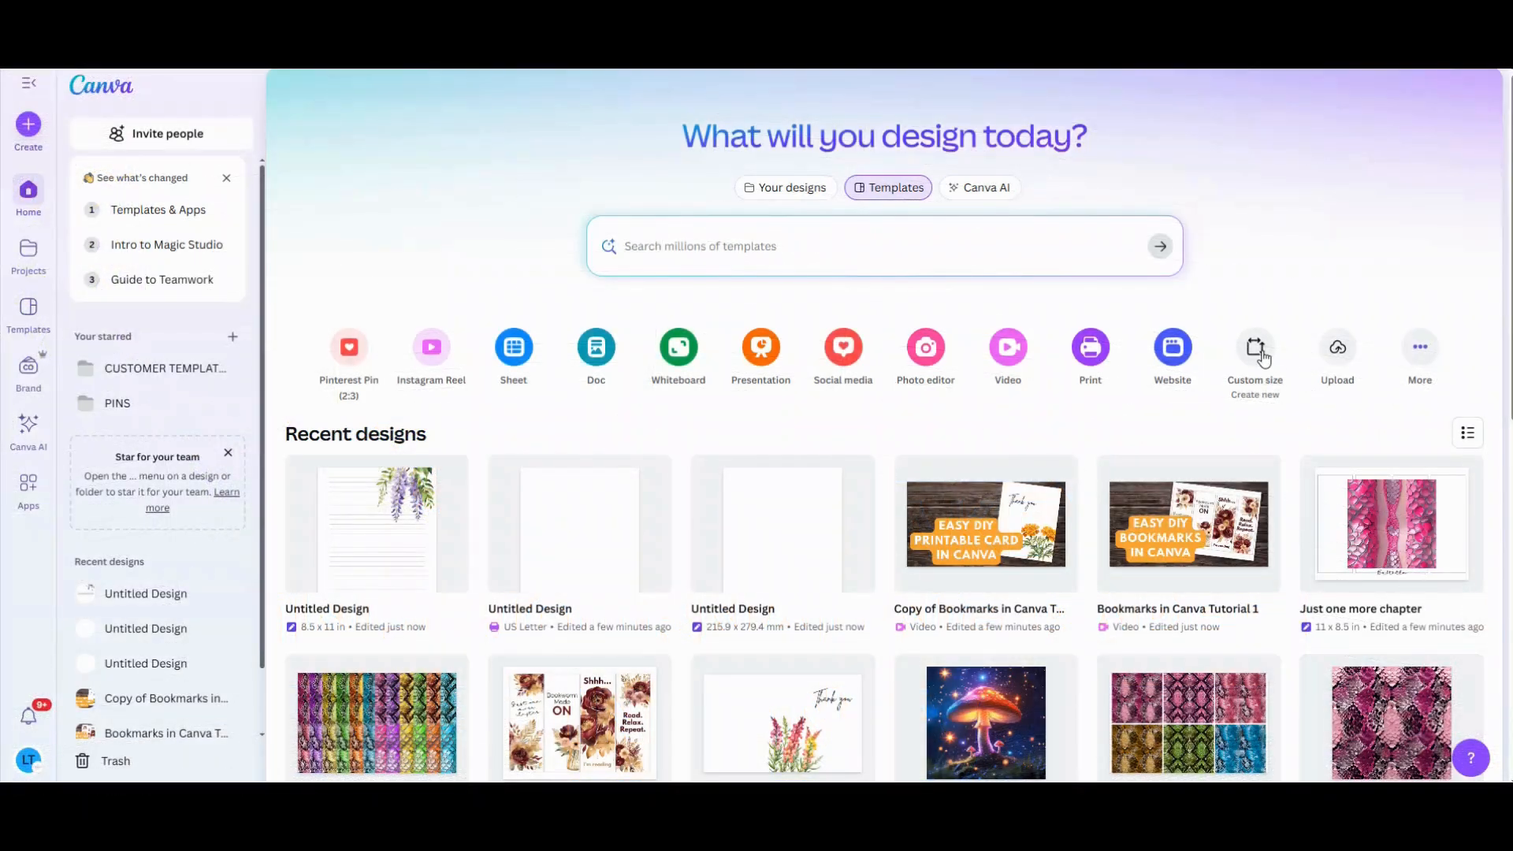
Create a new custom-size 8.5 × 11 in design from the Canva home screen
left_click(1254, 351)
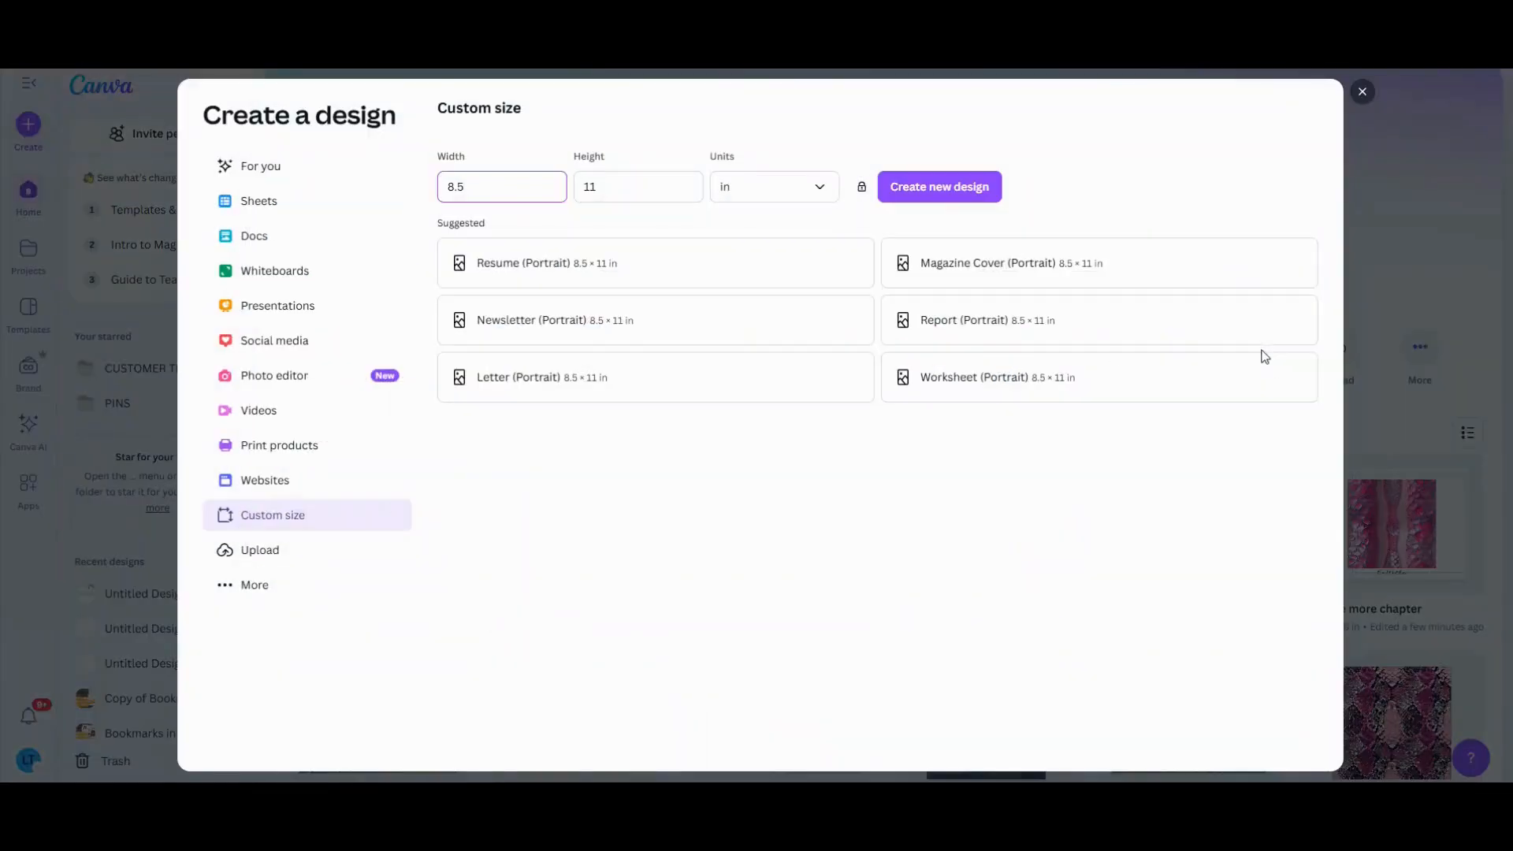
left_click(937, 185)
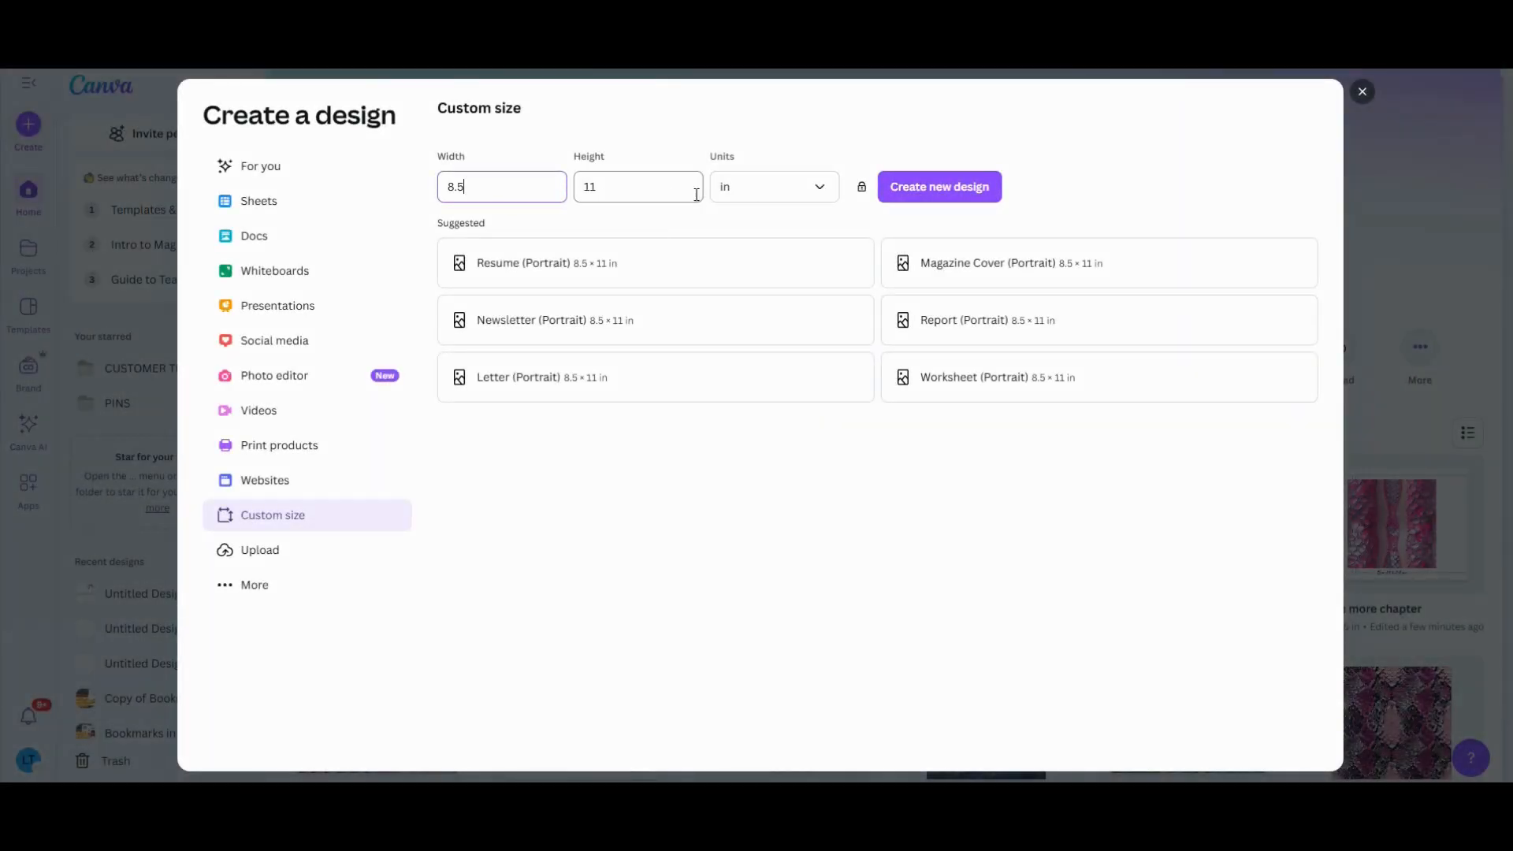
left_click(936, 186)
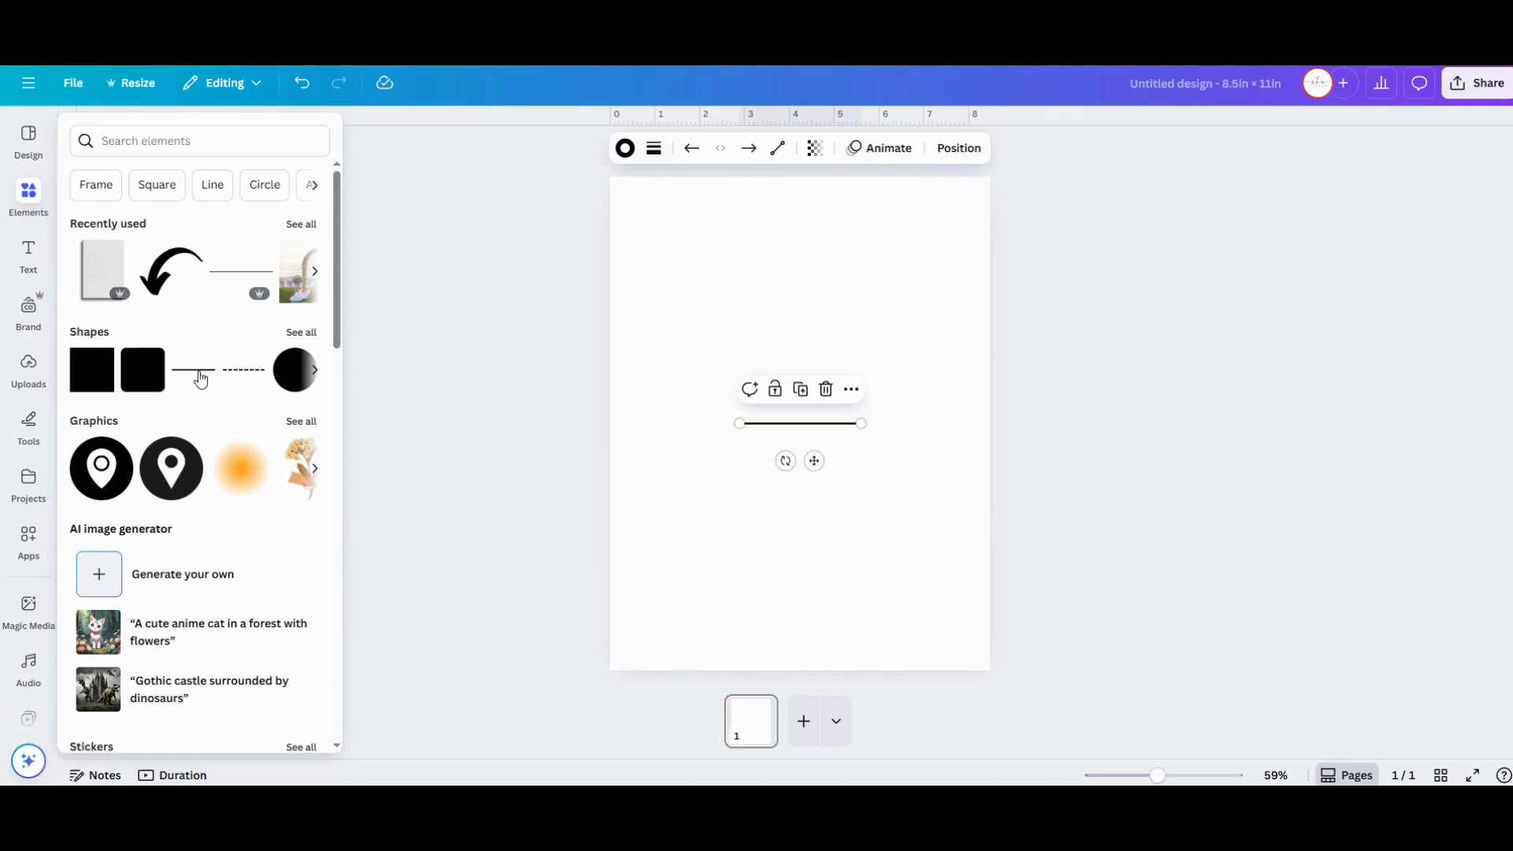
Drag the line to the top-left margin and reduce its stroke weight
left_click(28, 198)
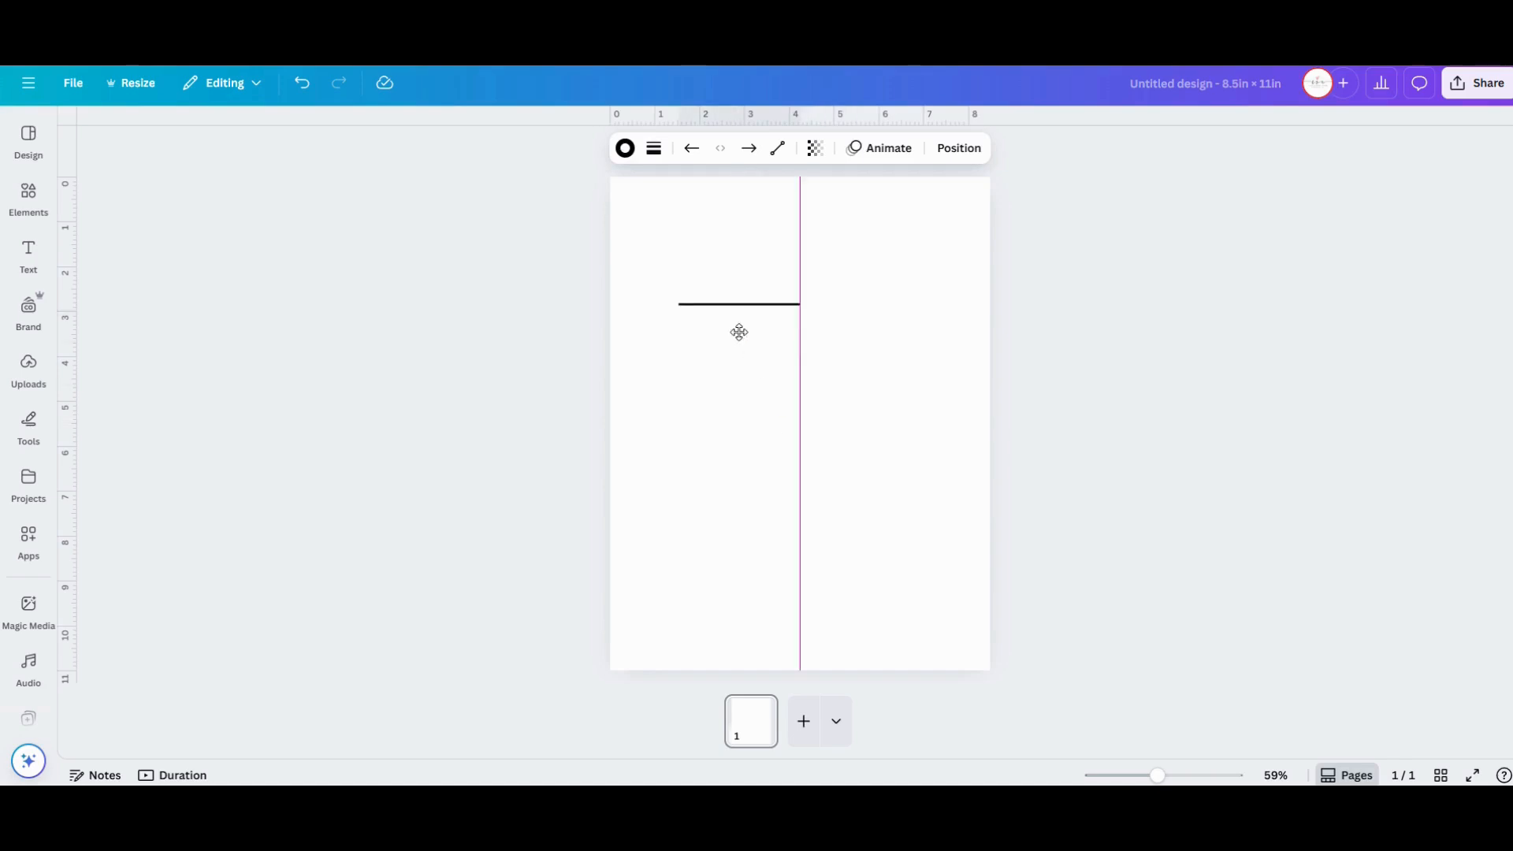
left_click_drag(738, 304, 698, 238)
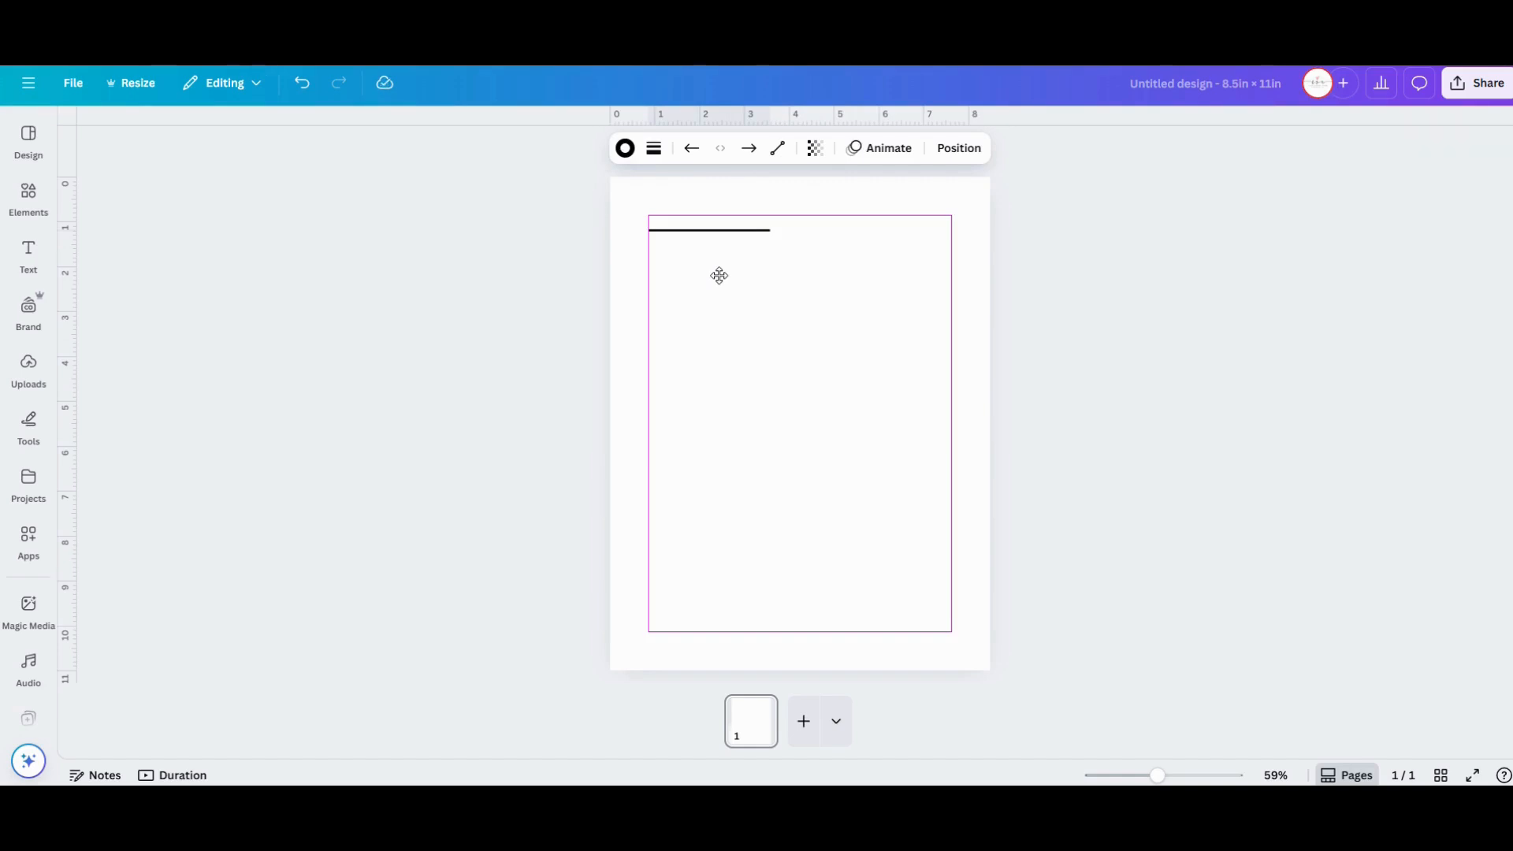
left_click(709, 230)
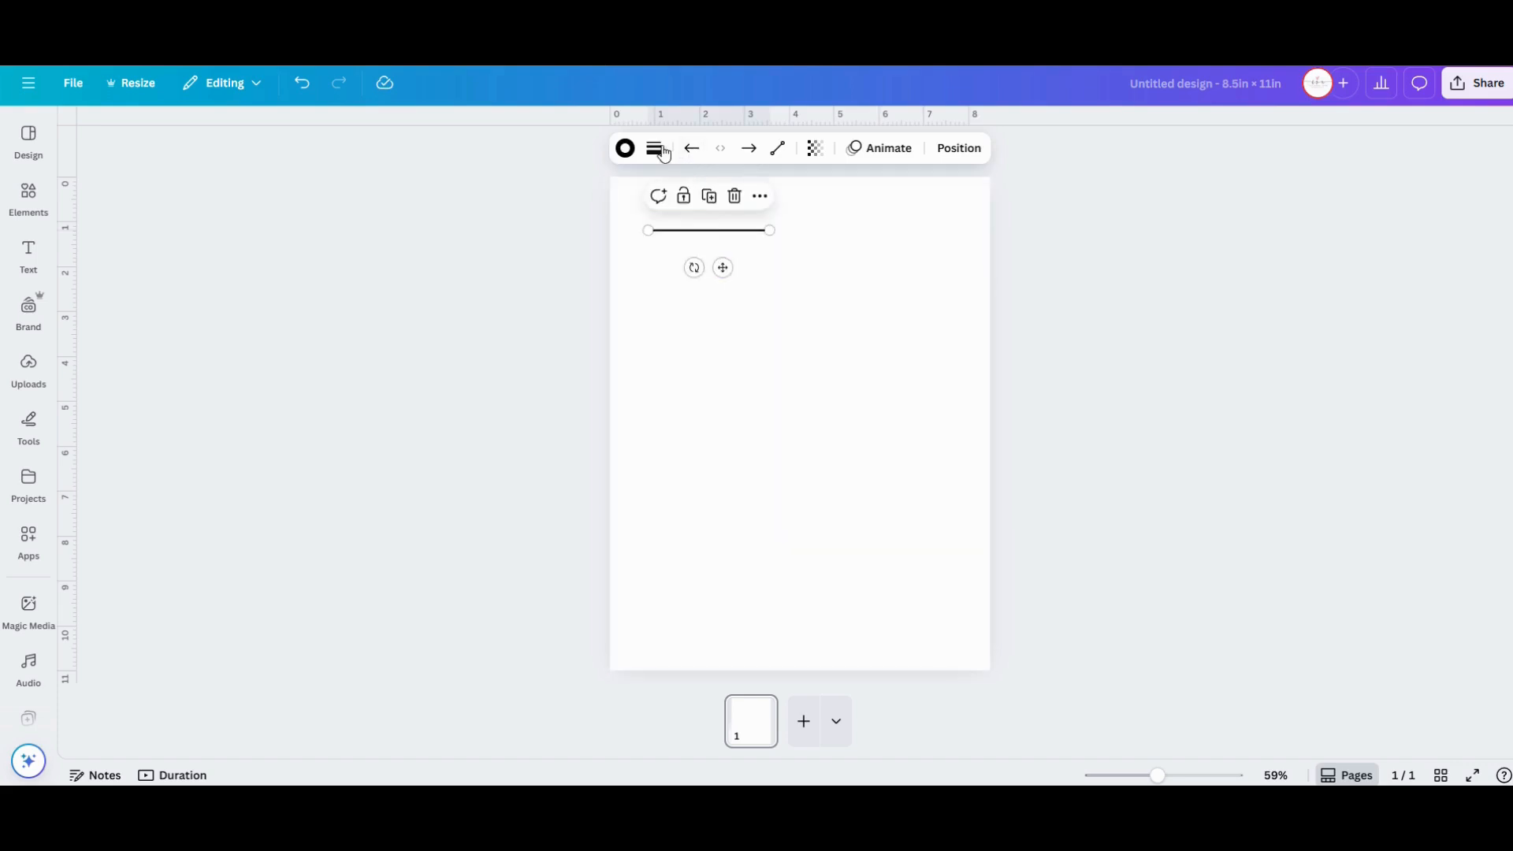
left_click(652, 148)
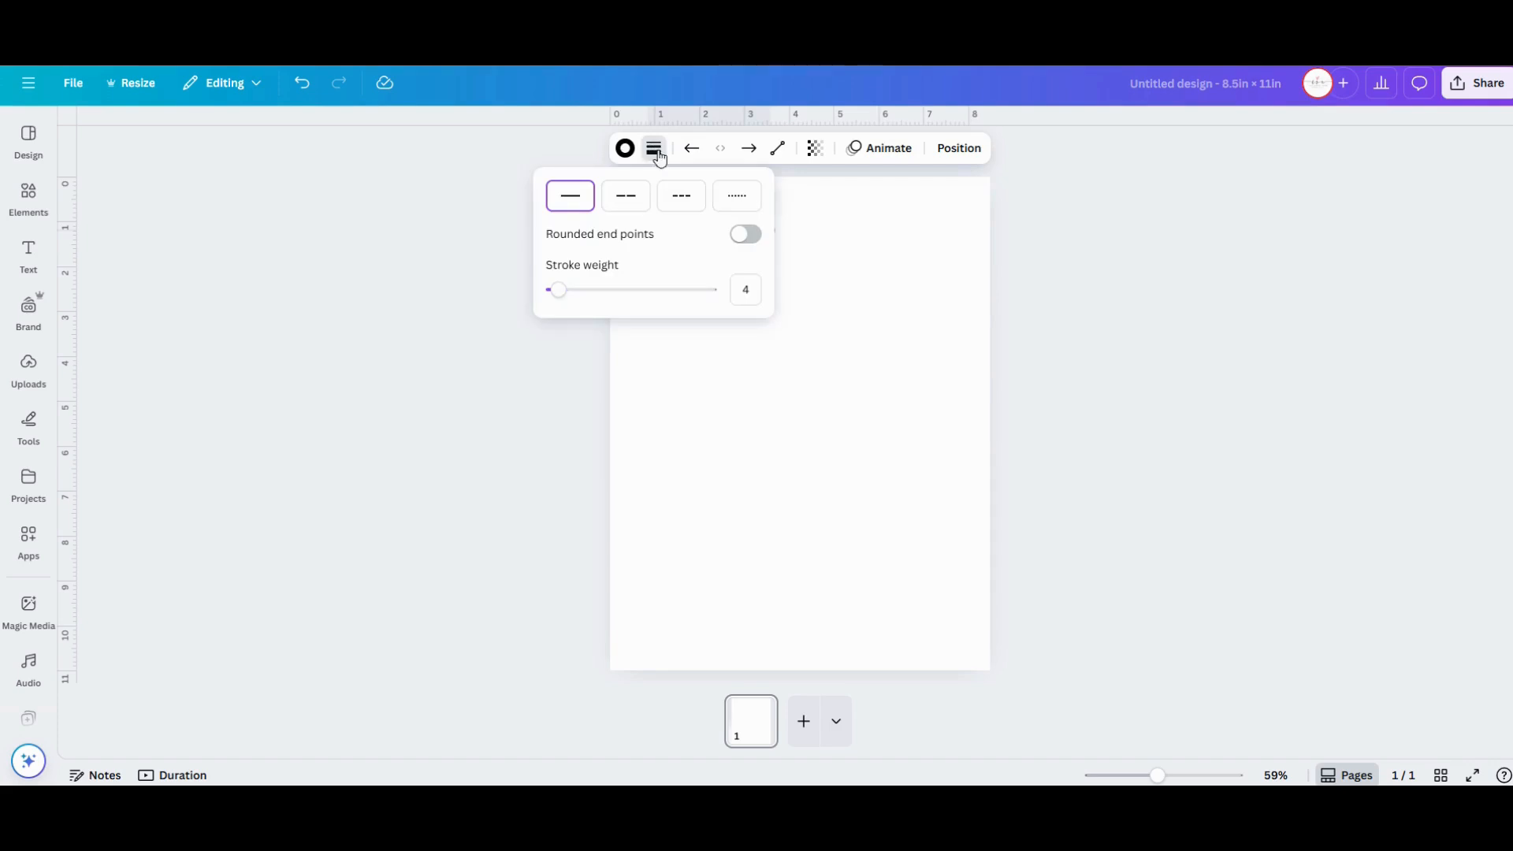
mouse_move(750, 268)
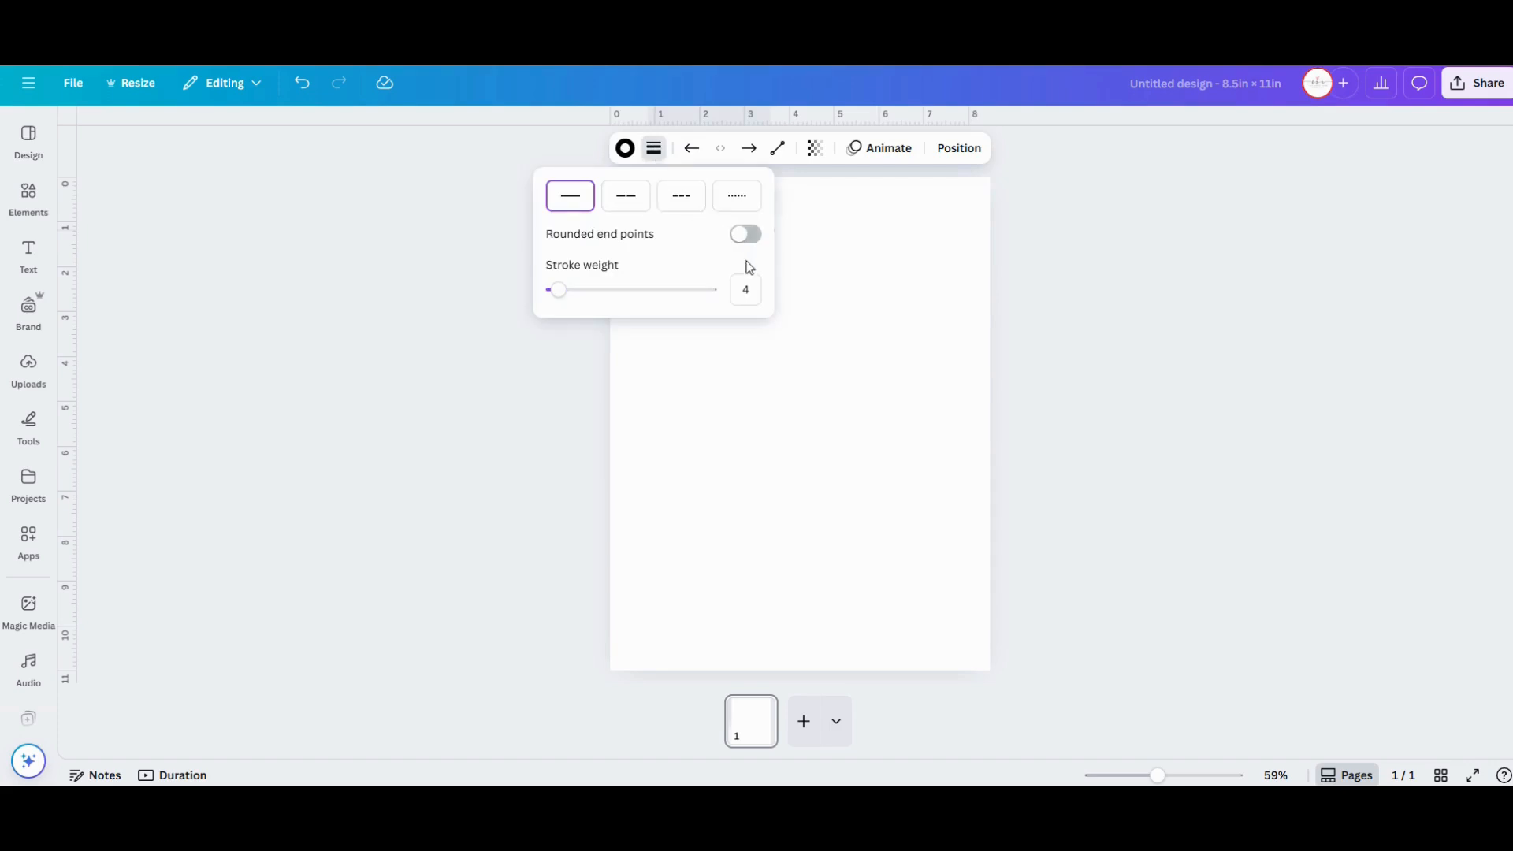
left_click(745, 290)
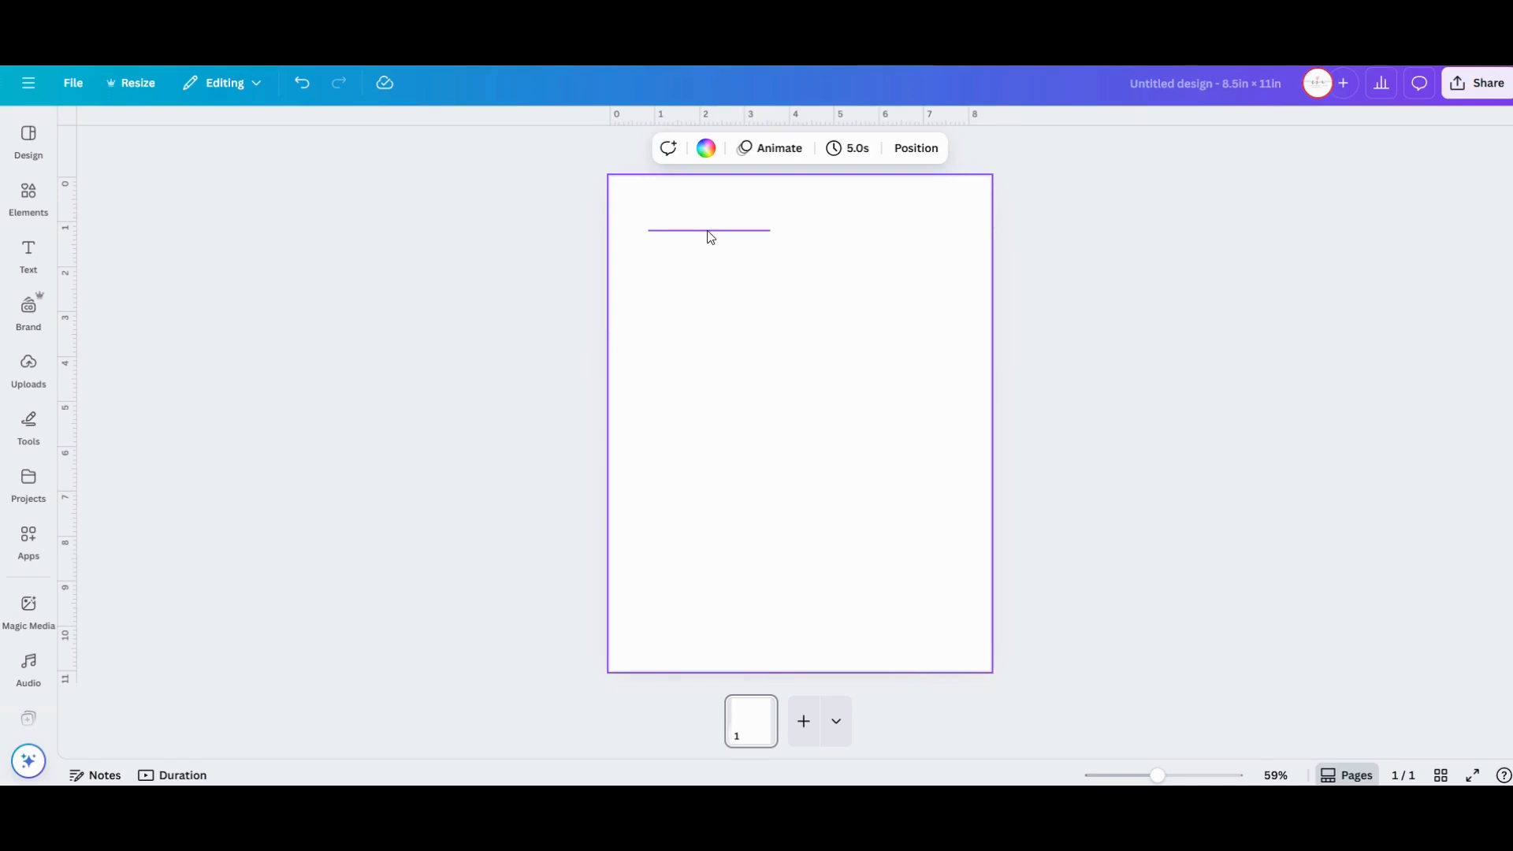
left_click_drag(707, 231, 707, 242)
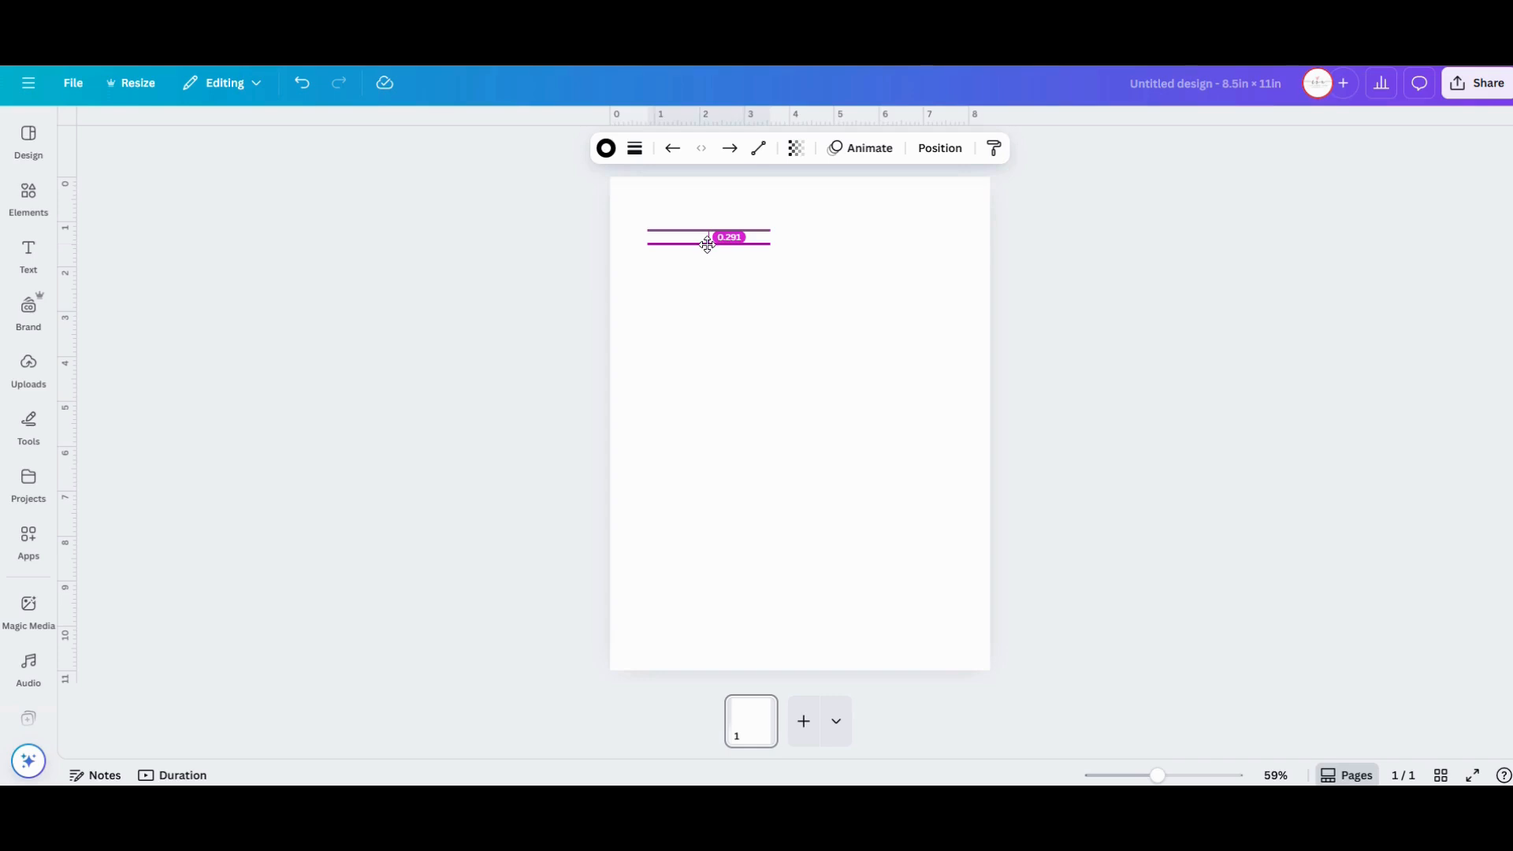
left_click_drag(707, 243, 707, 247)
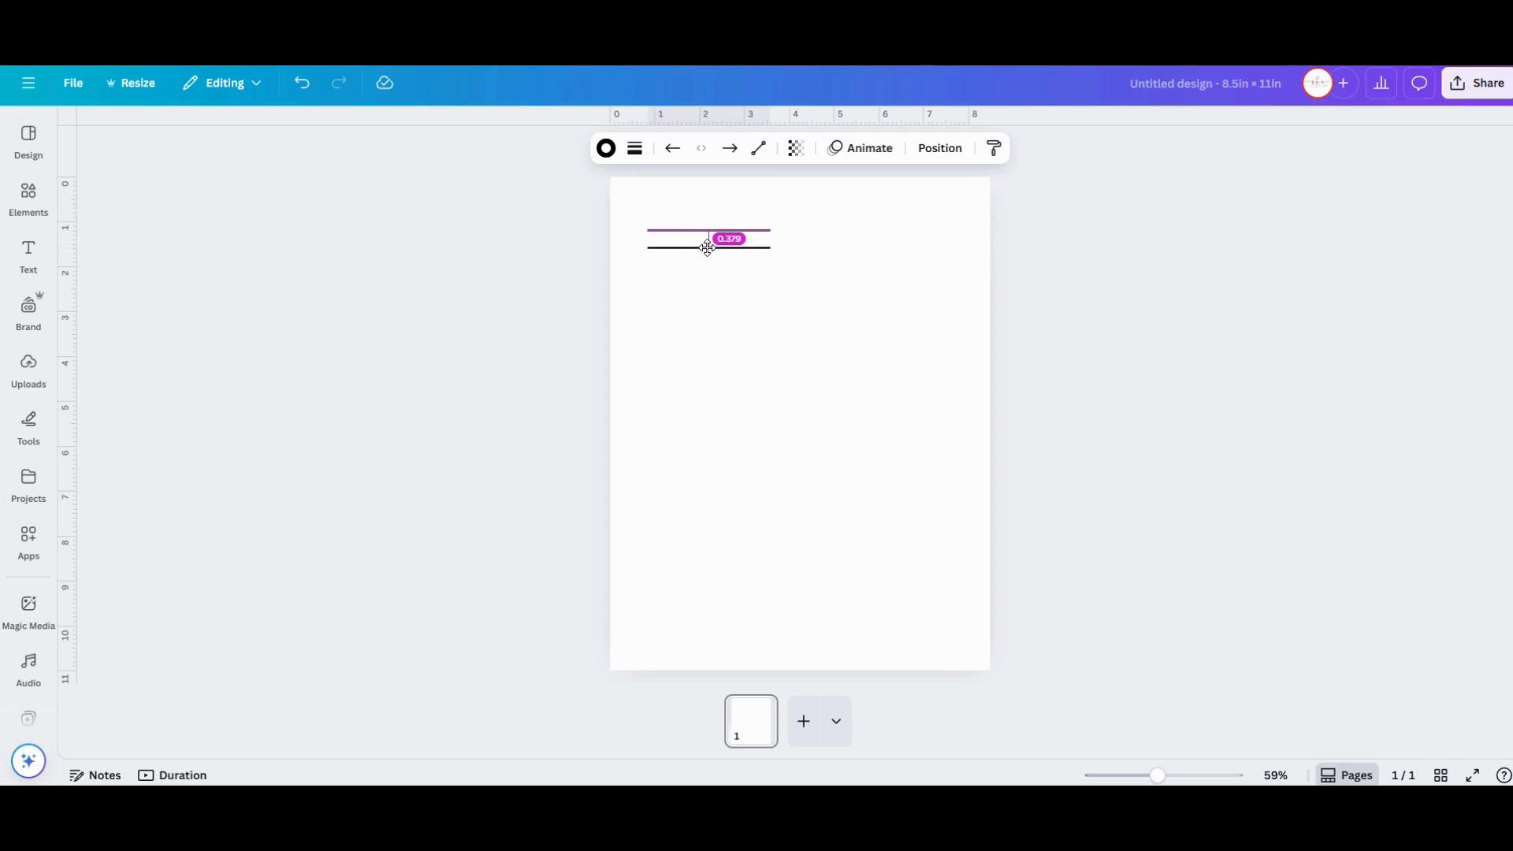
left_click_drag(707, 249, 707, 241)
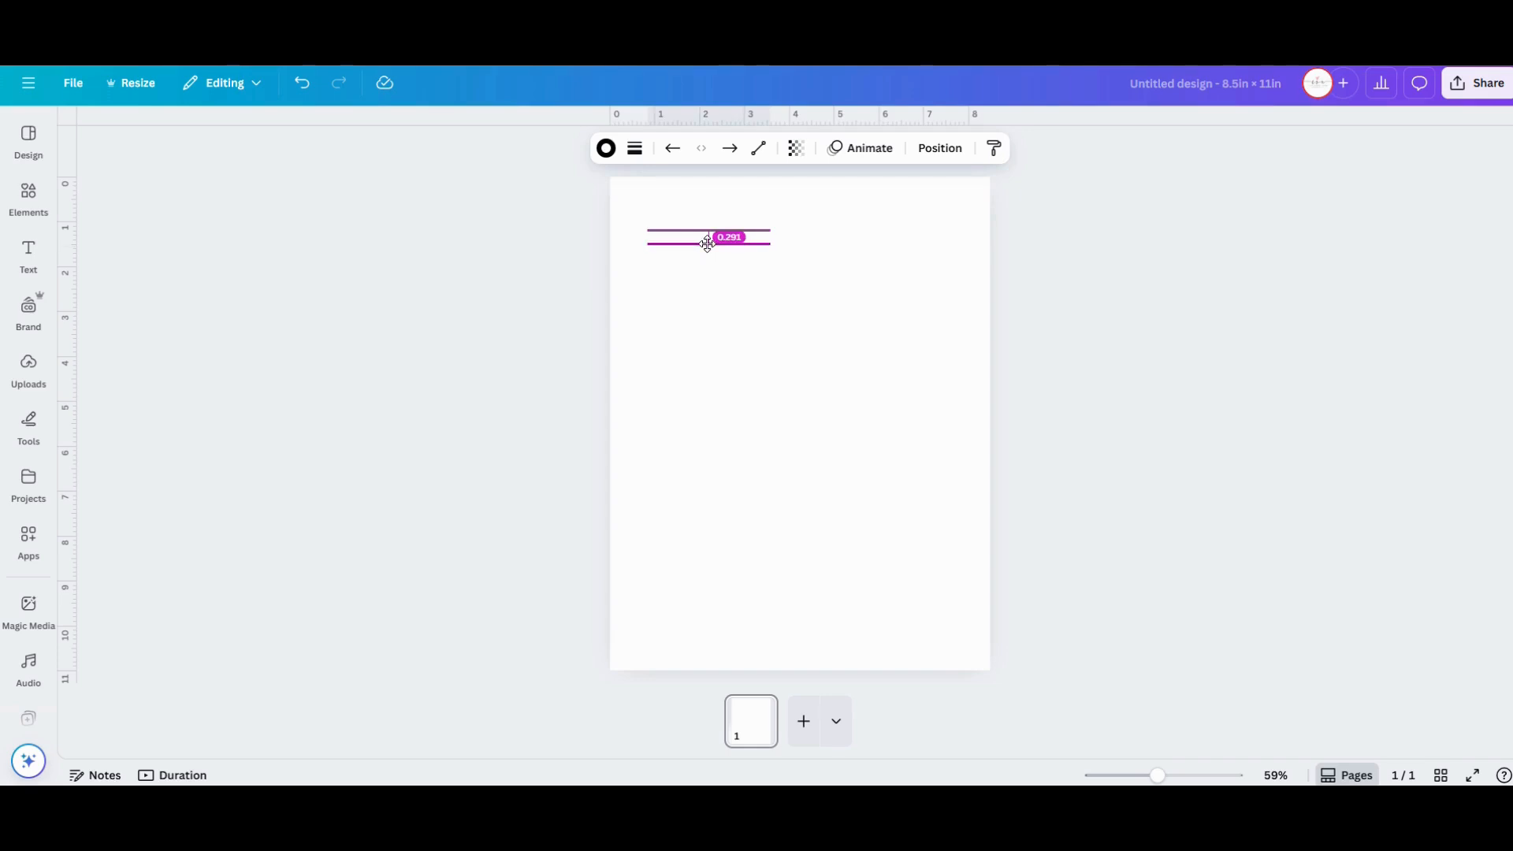
left_click_drag(708, 242, 708, 247)
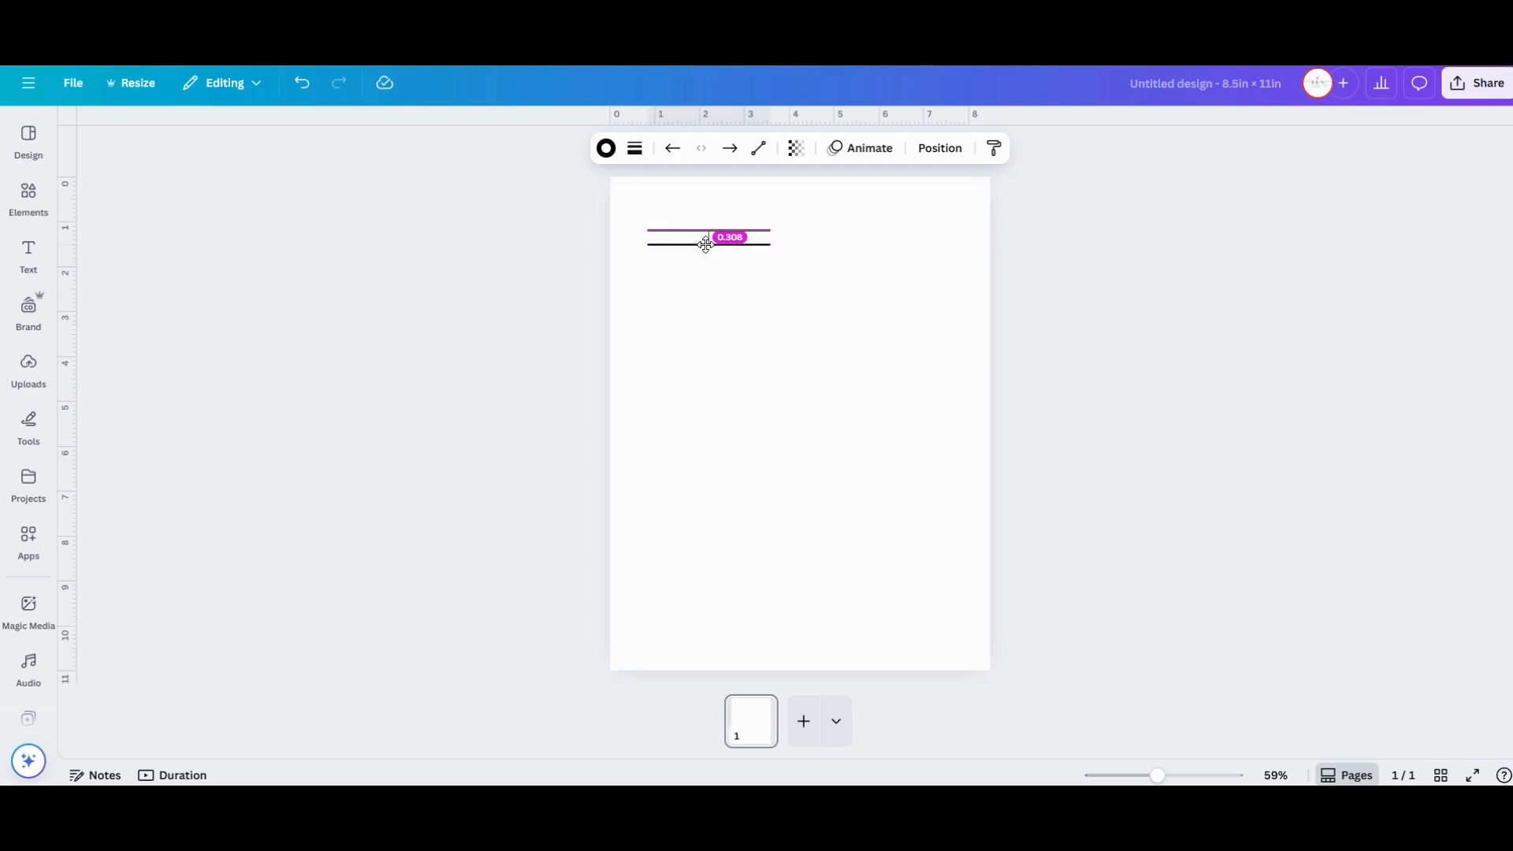
left_click_drag(707, 240, 708, 247)
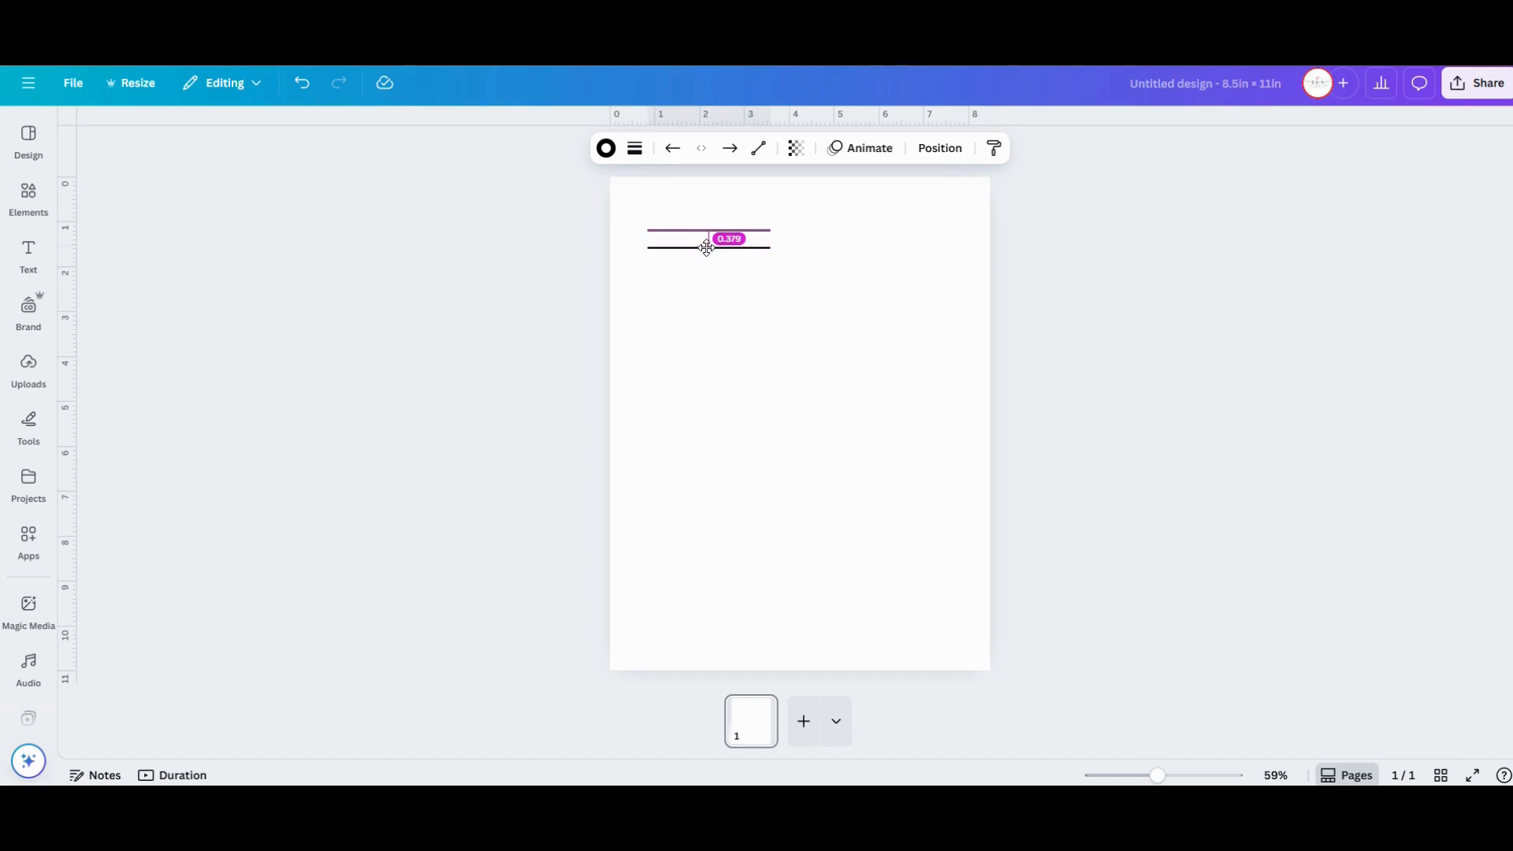
left_click_drag(705, 248, 706, 239)
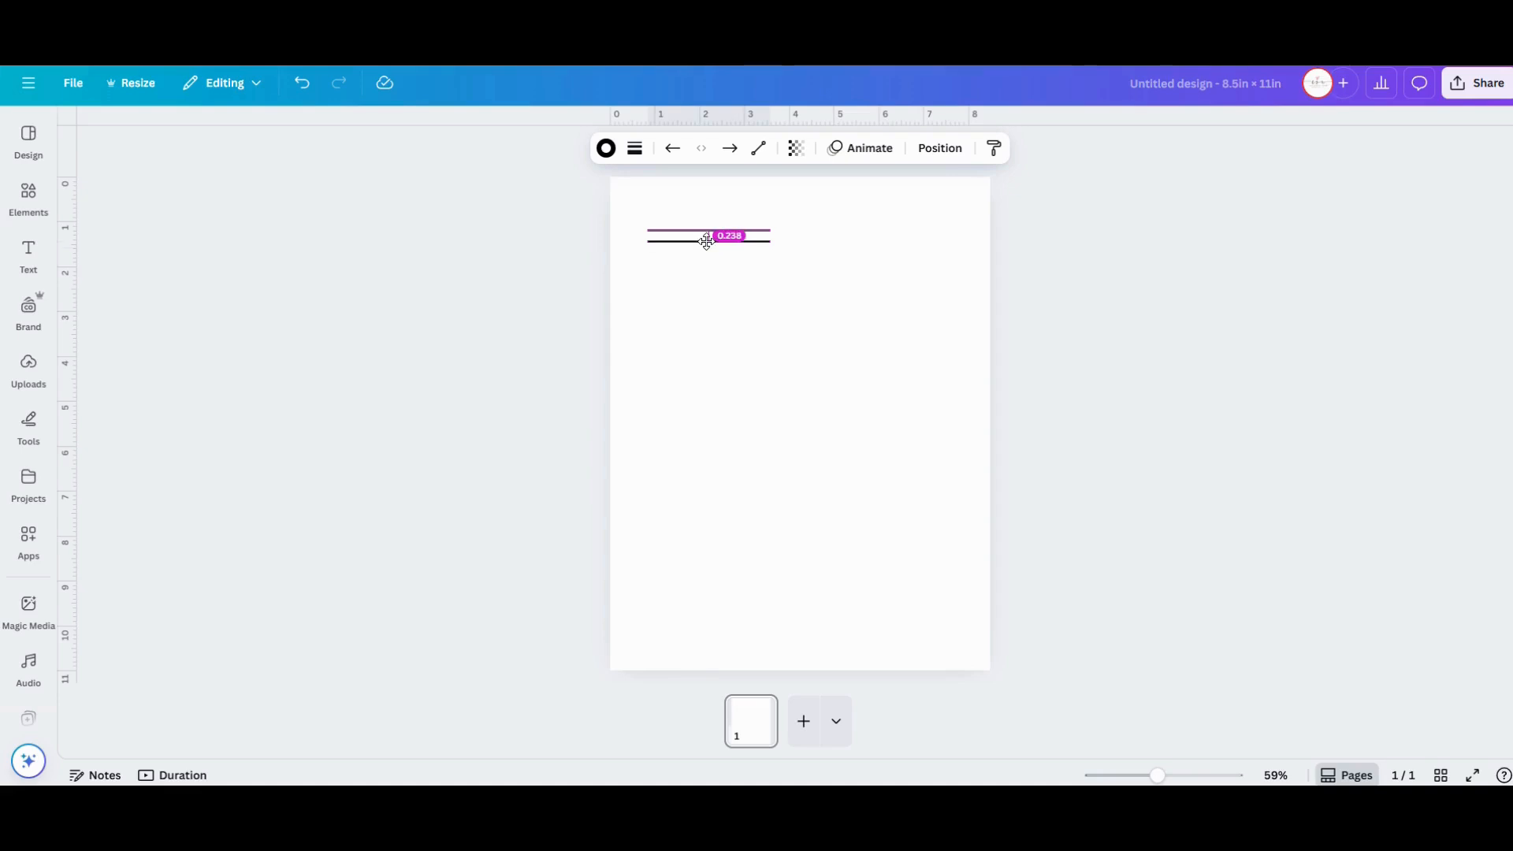
left_click_drag(708, 241, 707, 254)
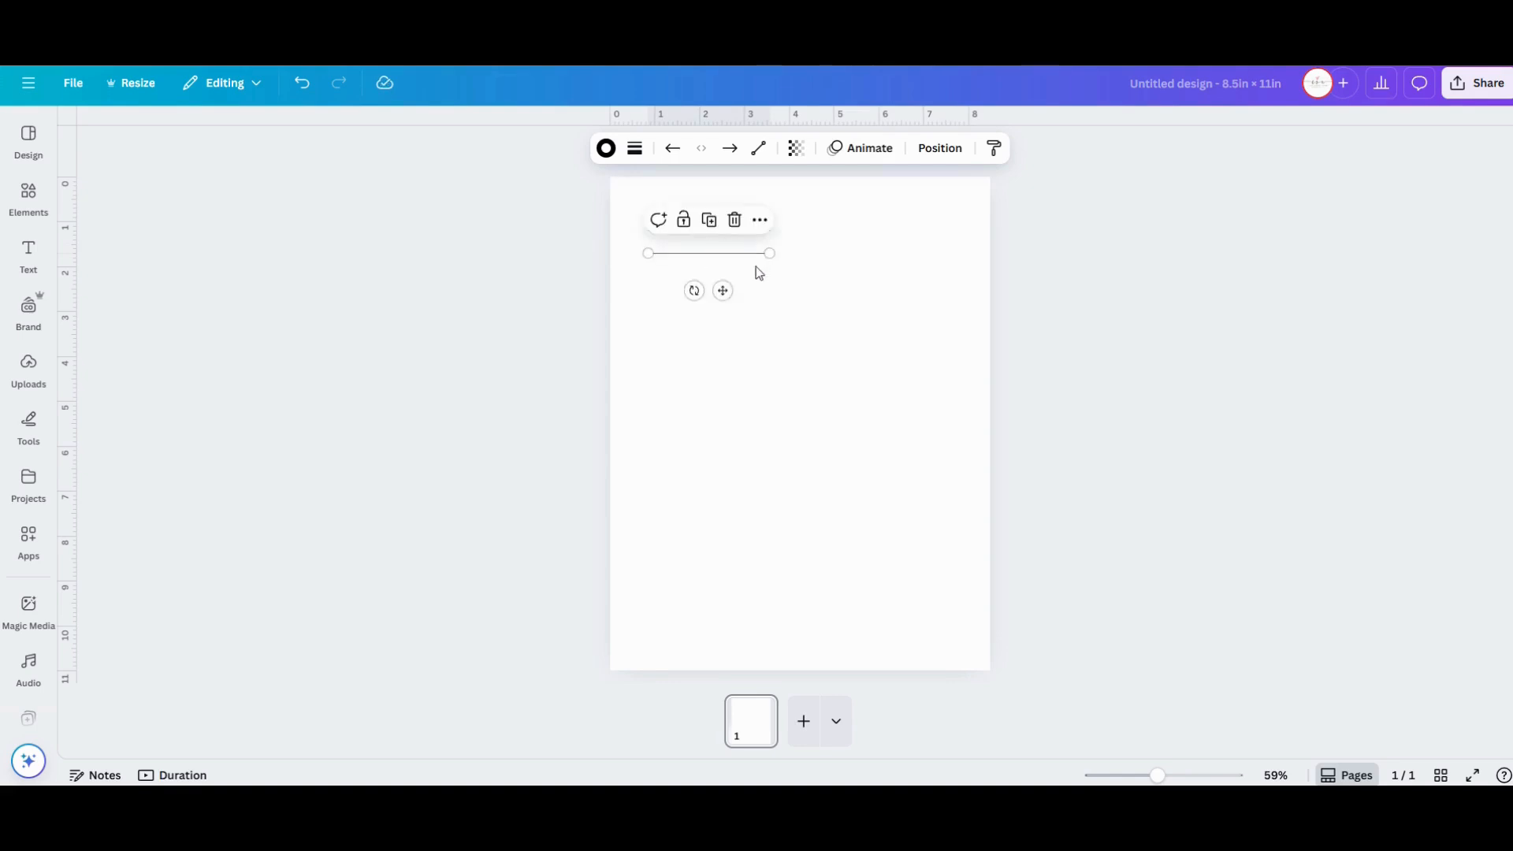
left_click(858, 345)
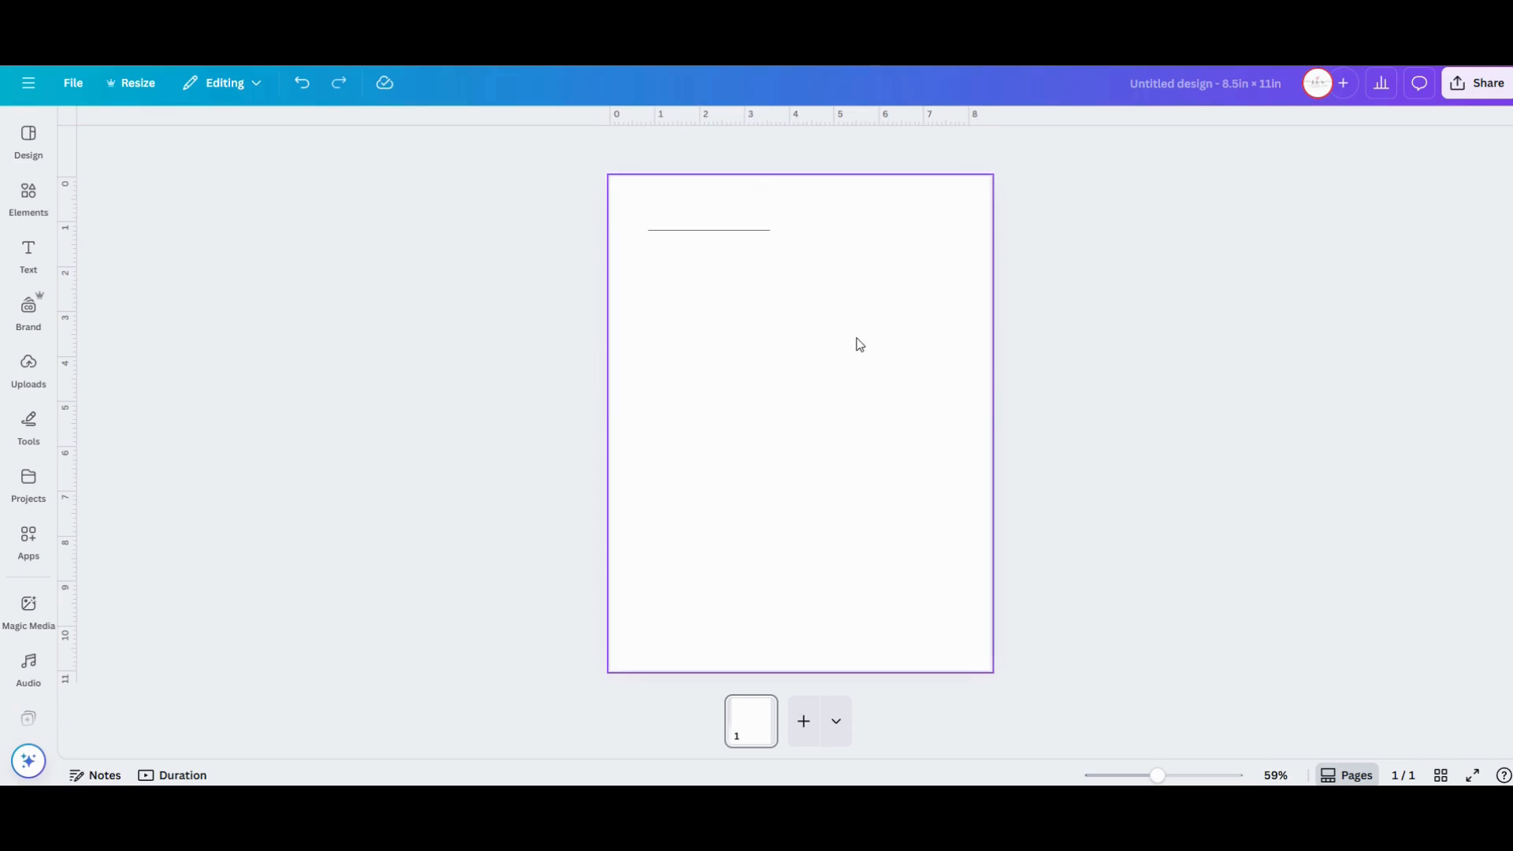
left_click(709, 230)
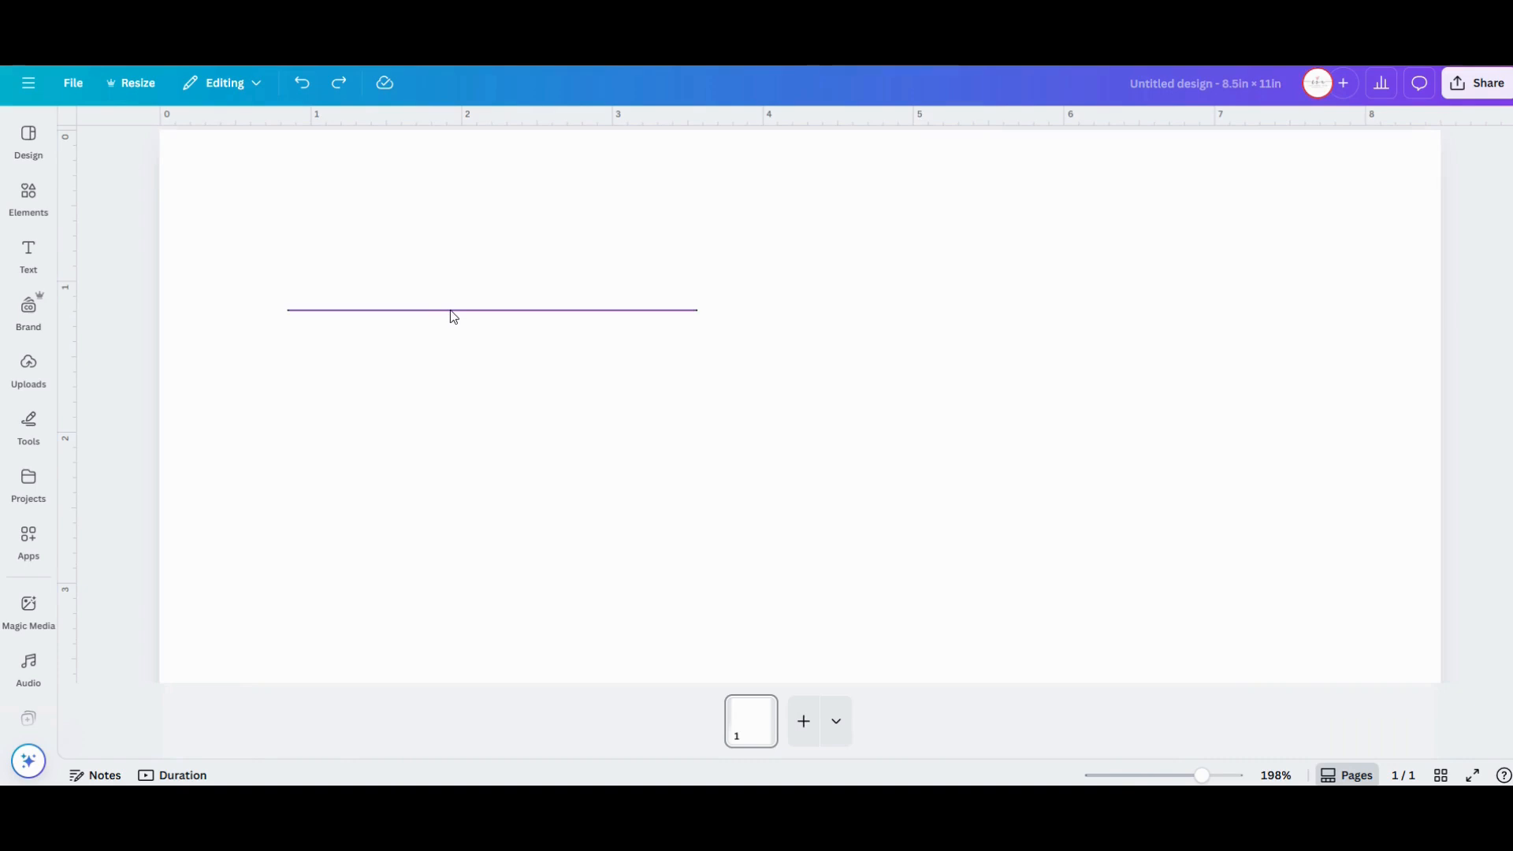
Alt-drag a copy of the line about 0.36 in below the first, evenly spaced
left_click(491, 310)
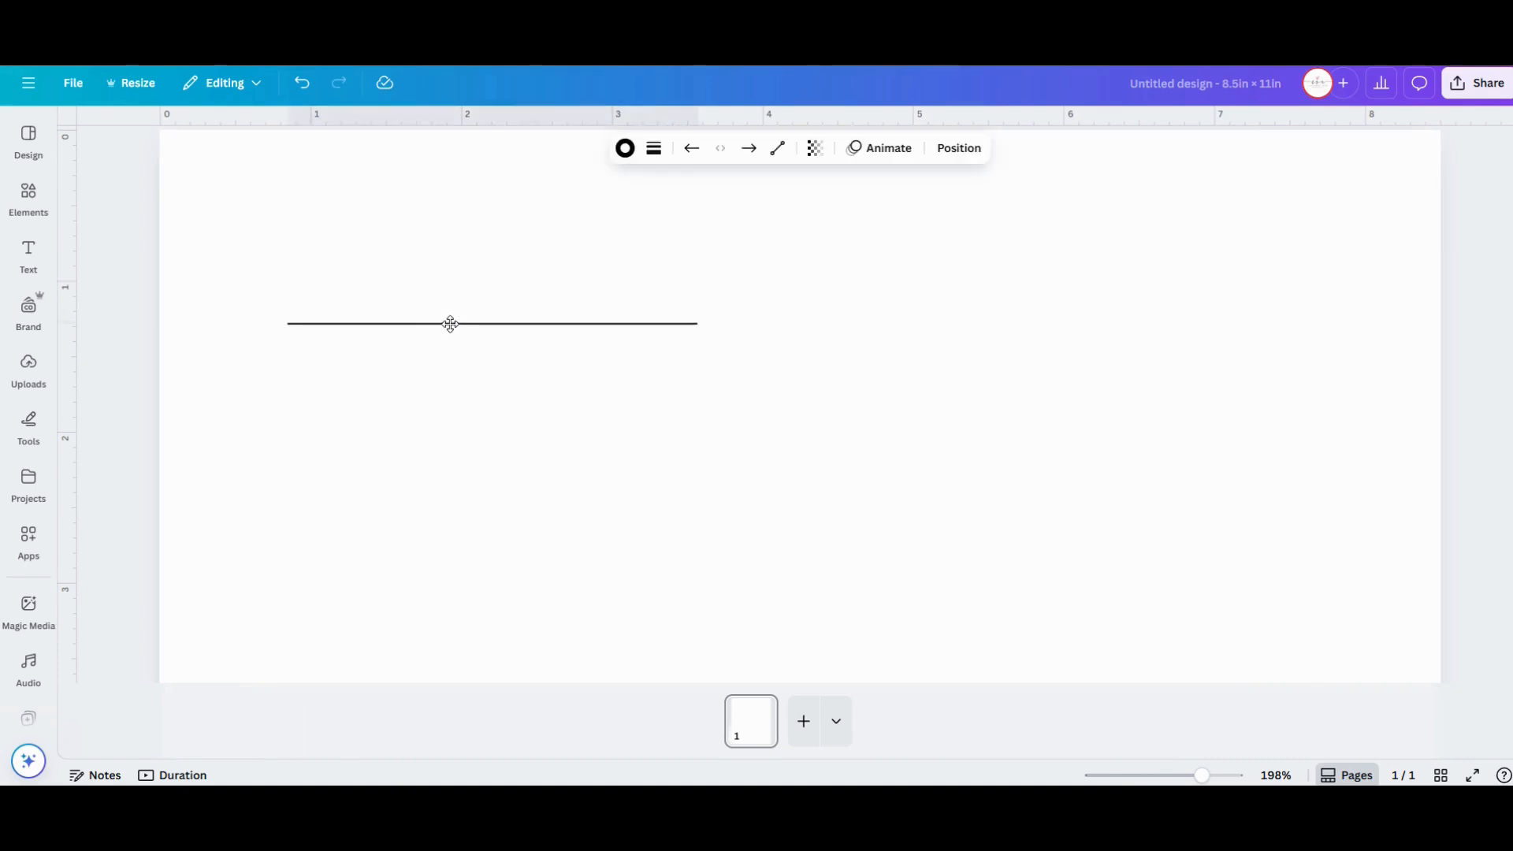
left_click_drag(450, 323, 451, 334)
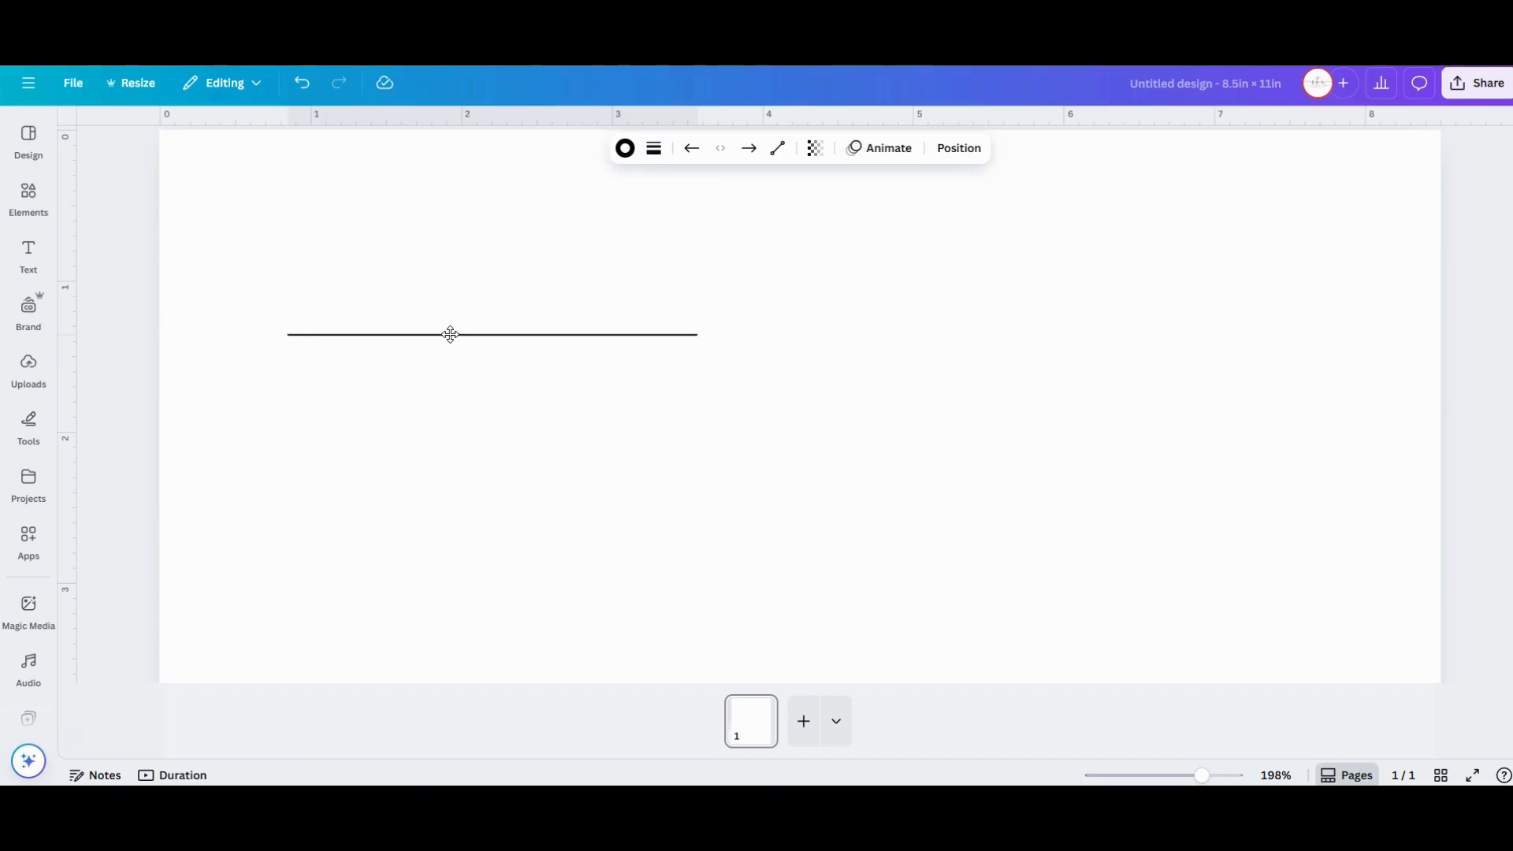
left_click(450, 334)
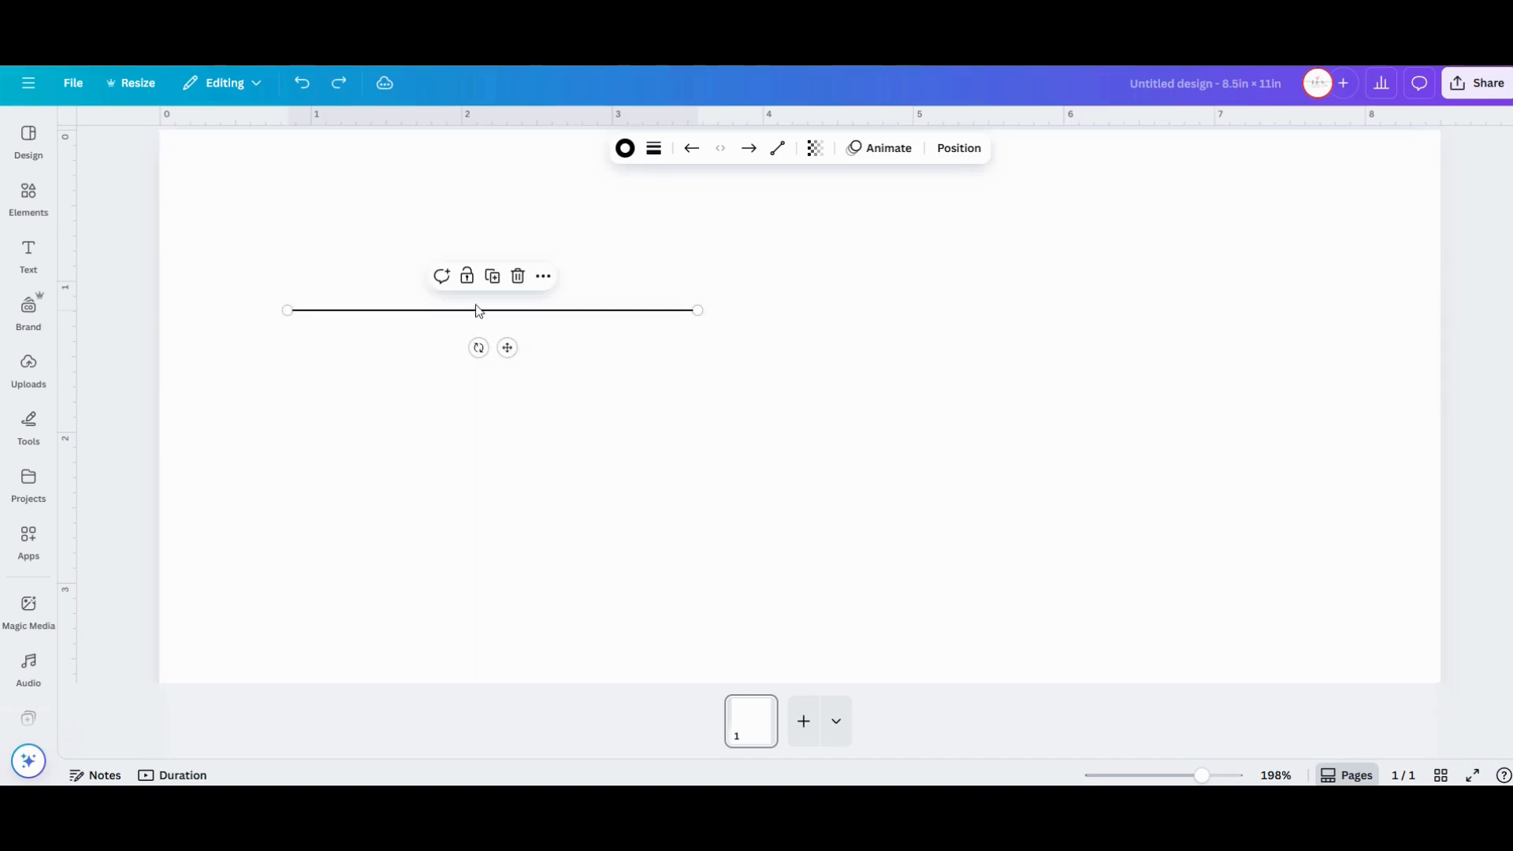
mouse_move(478, 317)
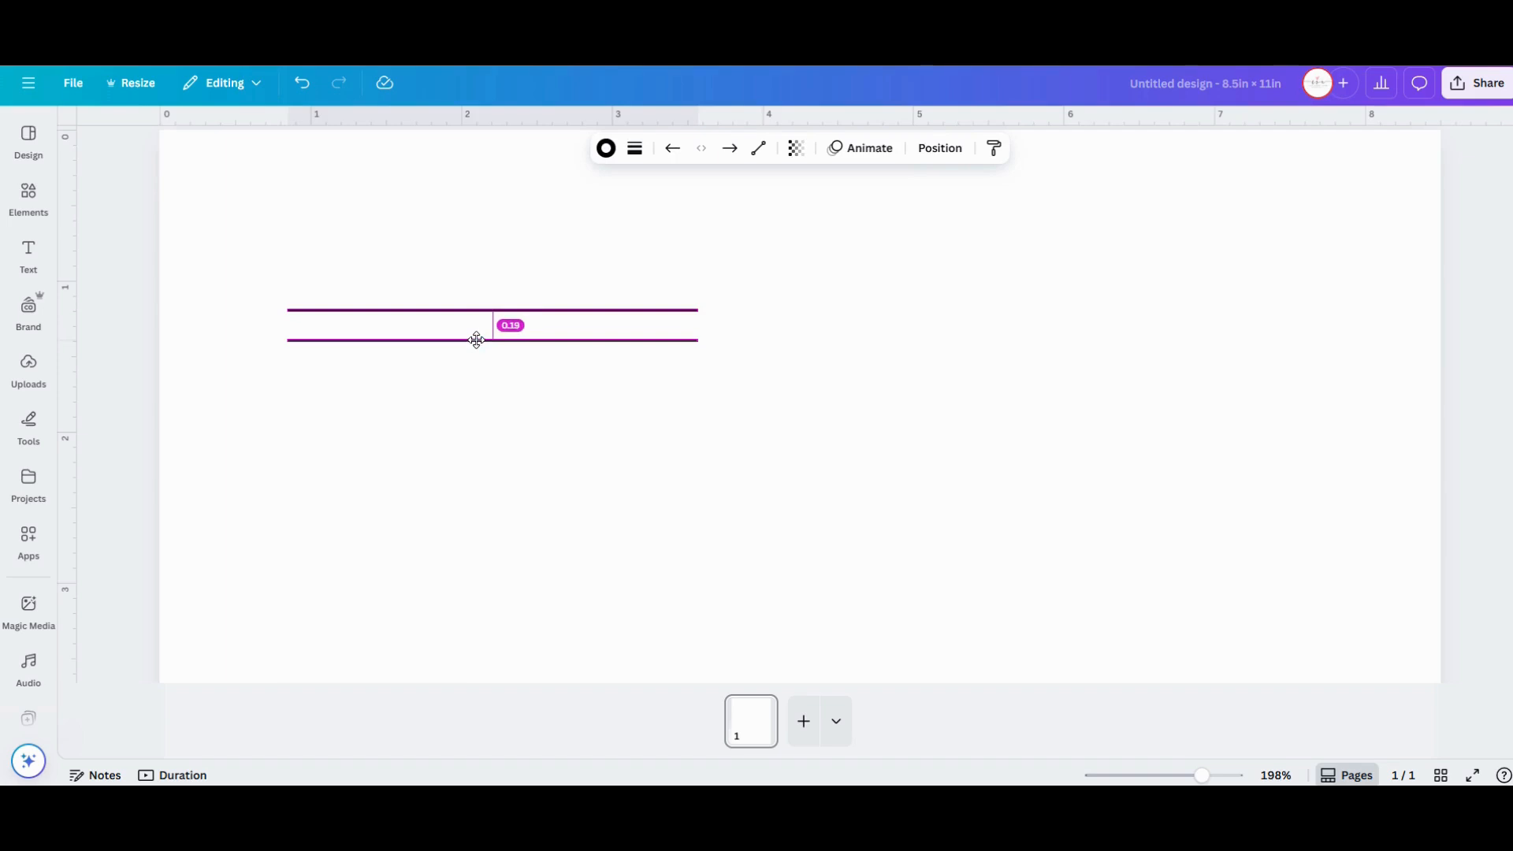
left_click_drag(474, 340, 474, 357)
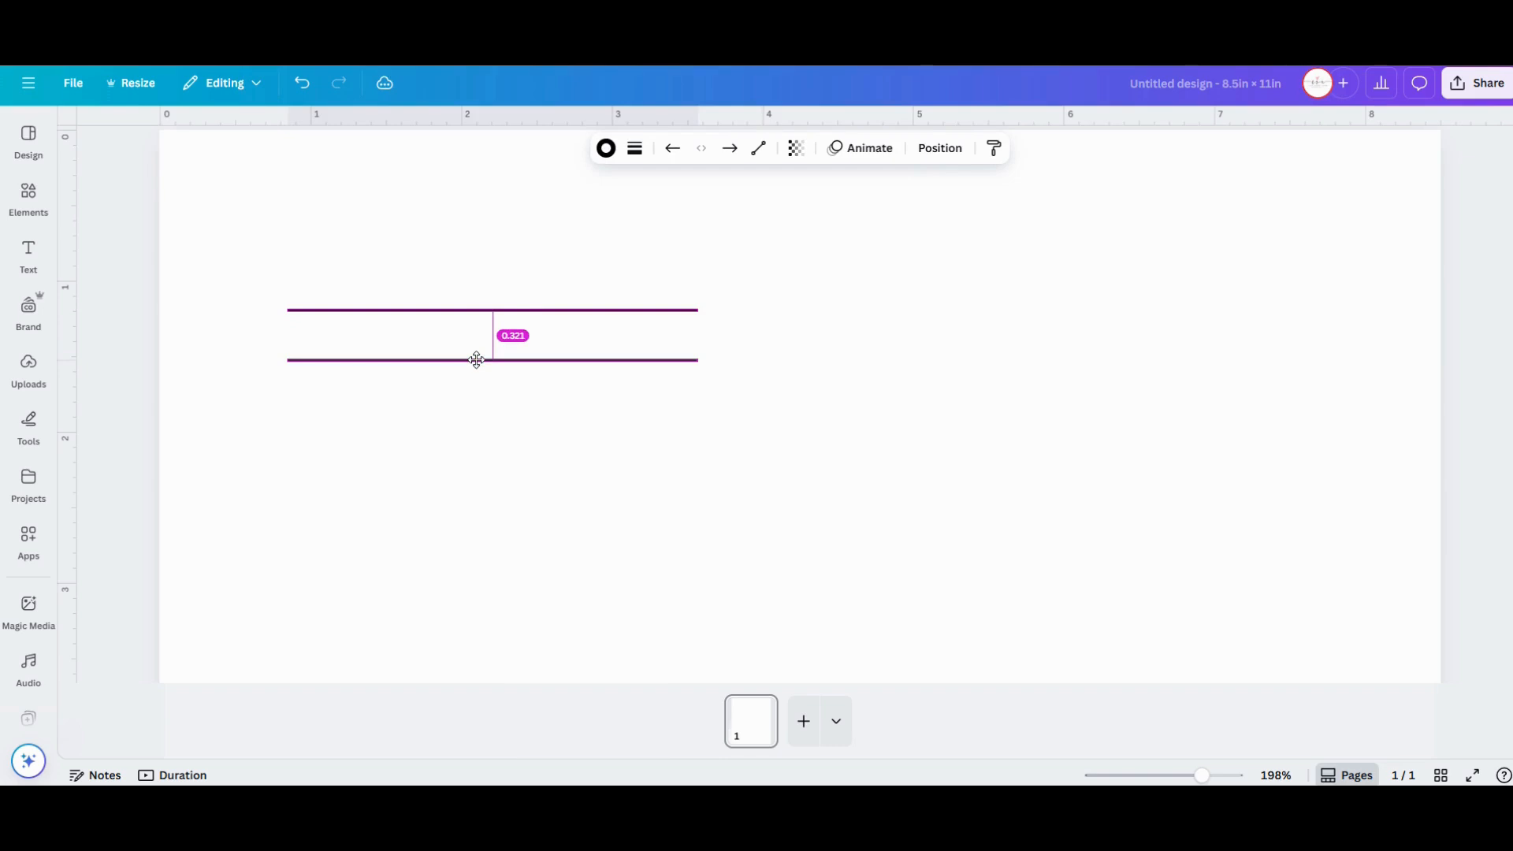
left_click_drag(476, 360, 476, 365)
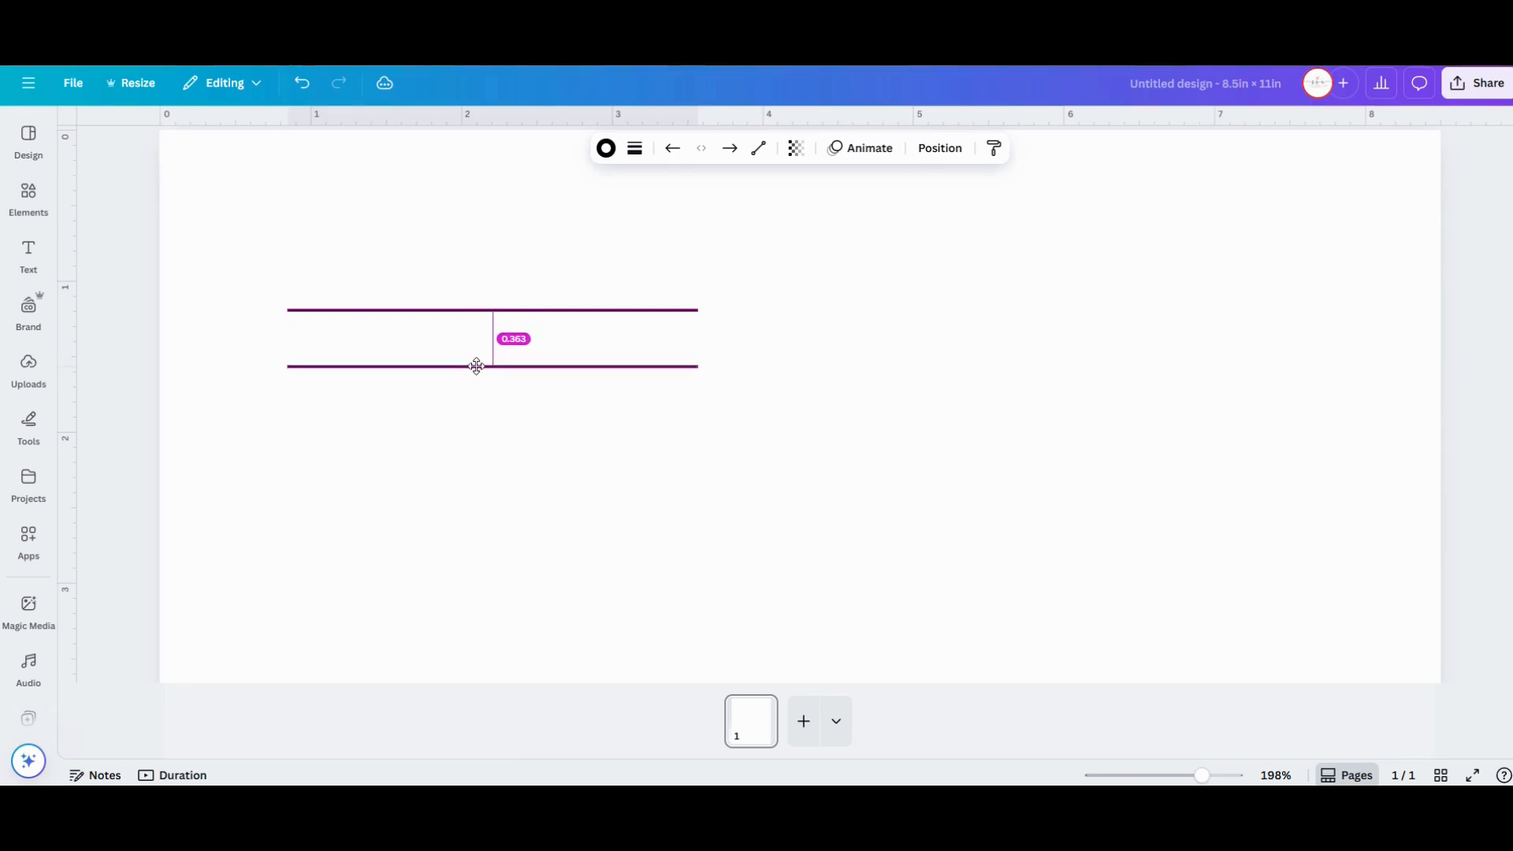
left_click_drag(474, 364, 474, 369)
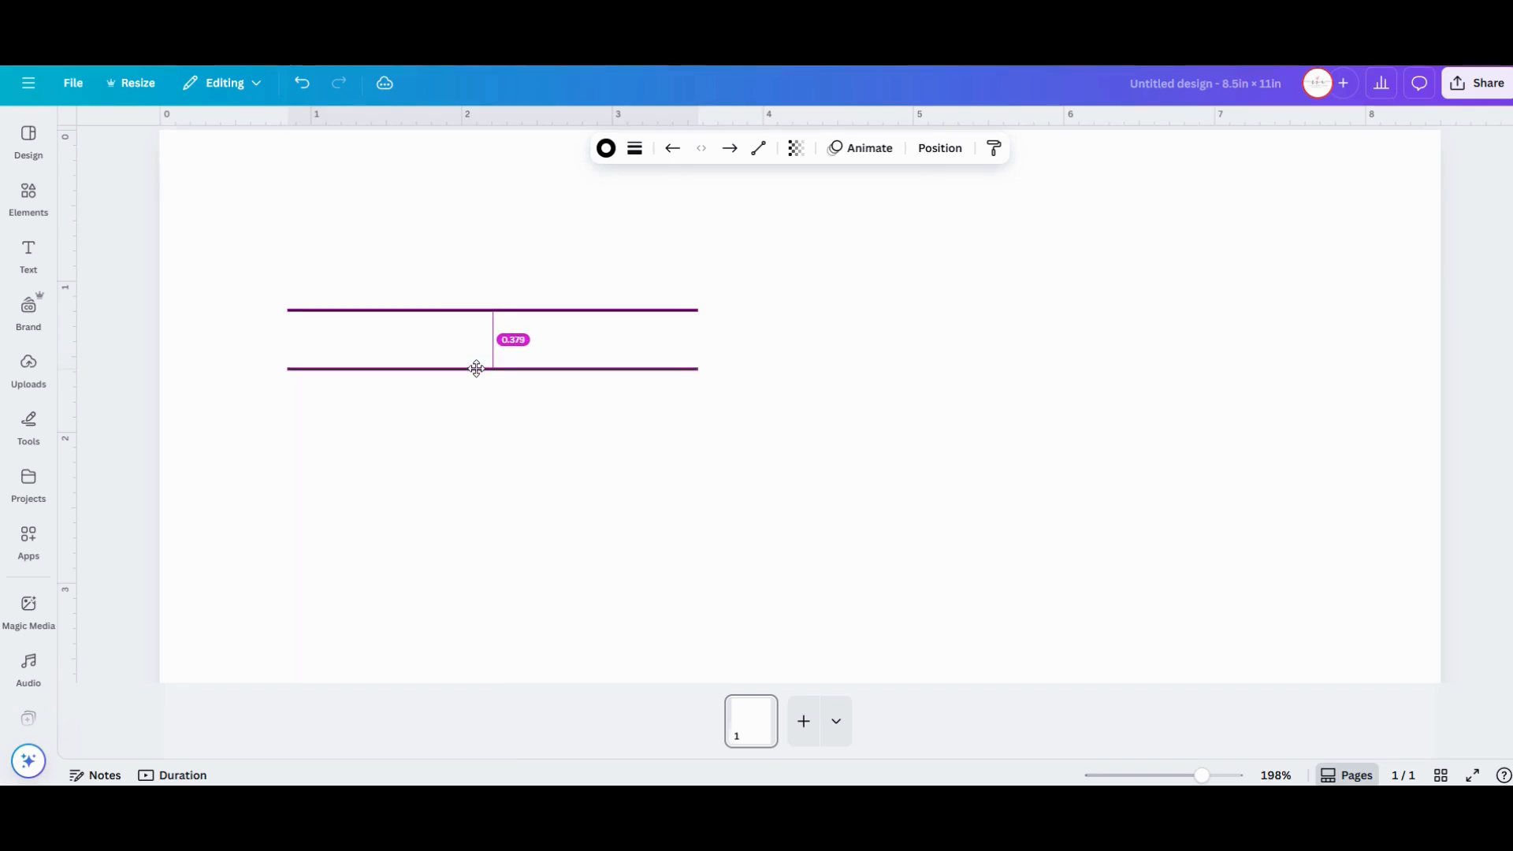
left_click_drag(476, 368, 476, 362)
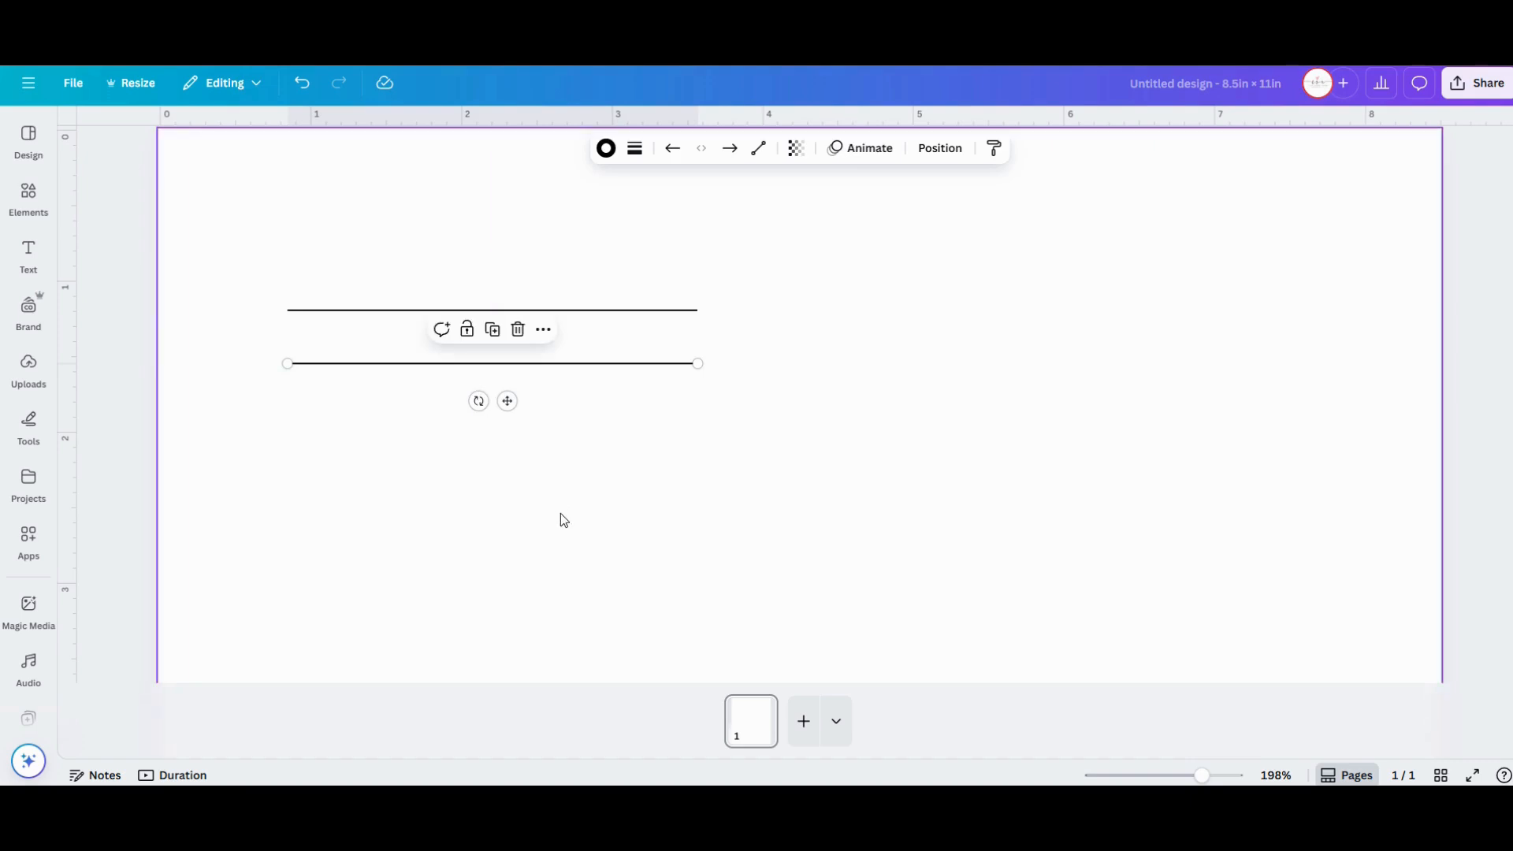
mouse_move(564, 523)
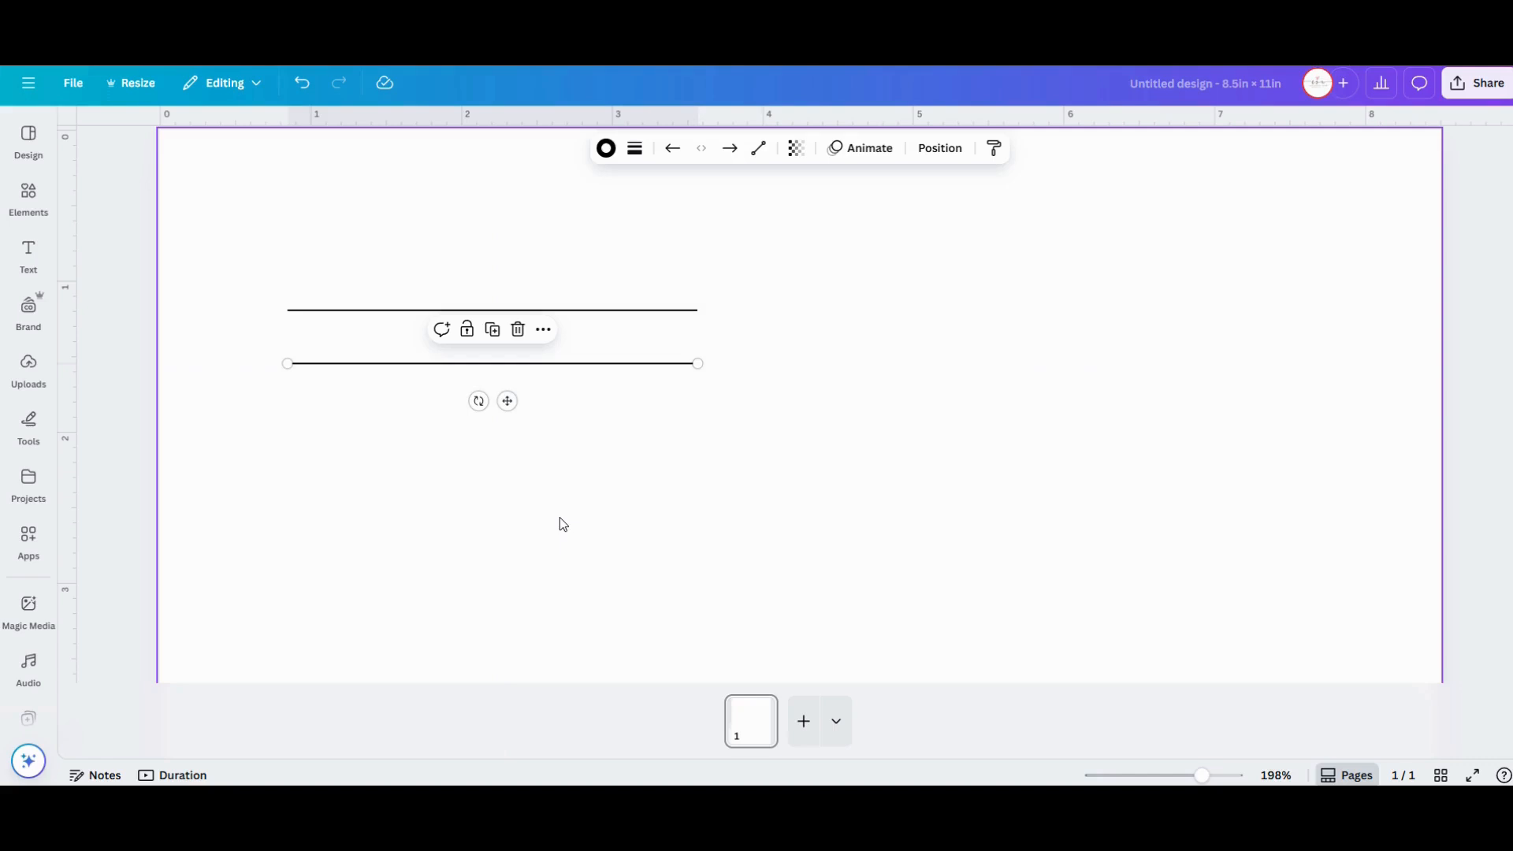
mouse_move(558, 539)
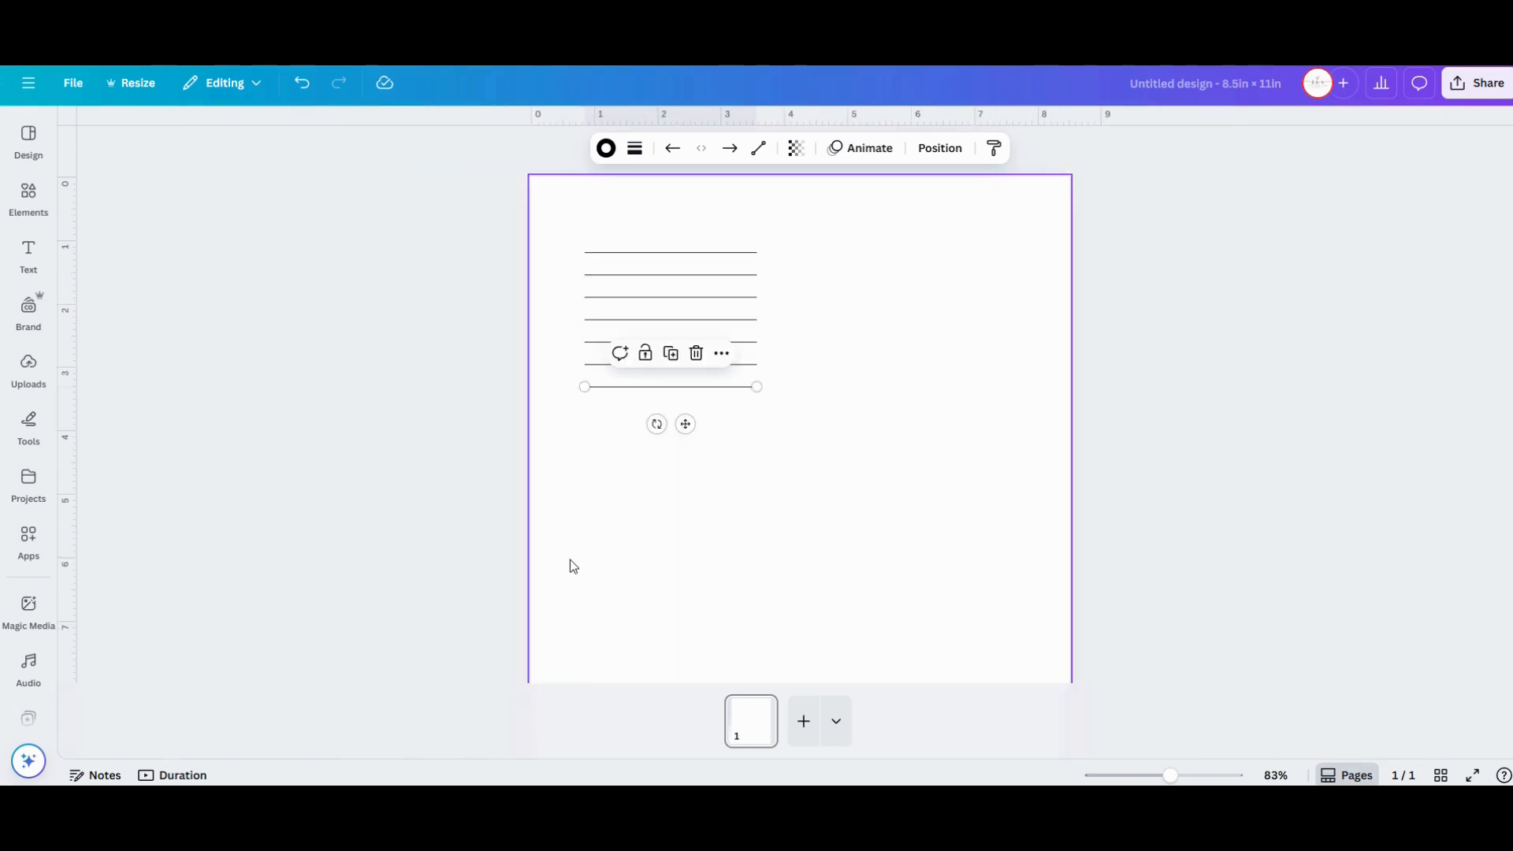
Duplicate the line down the page until it is filled with evenly spaced ruled lines
scroll("down", 3)
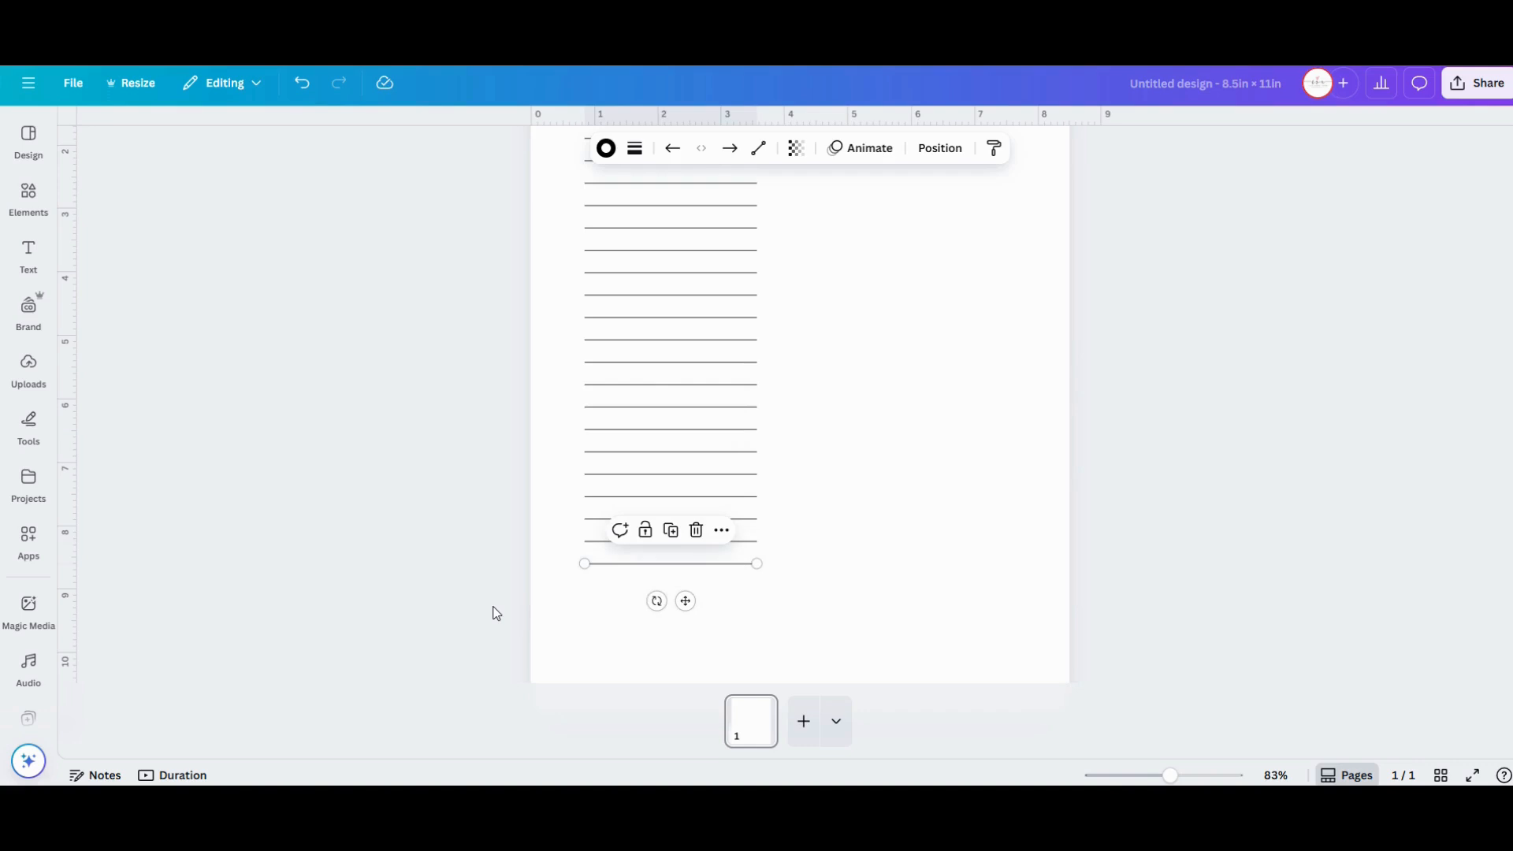
scroll("down", 3)
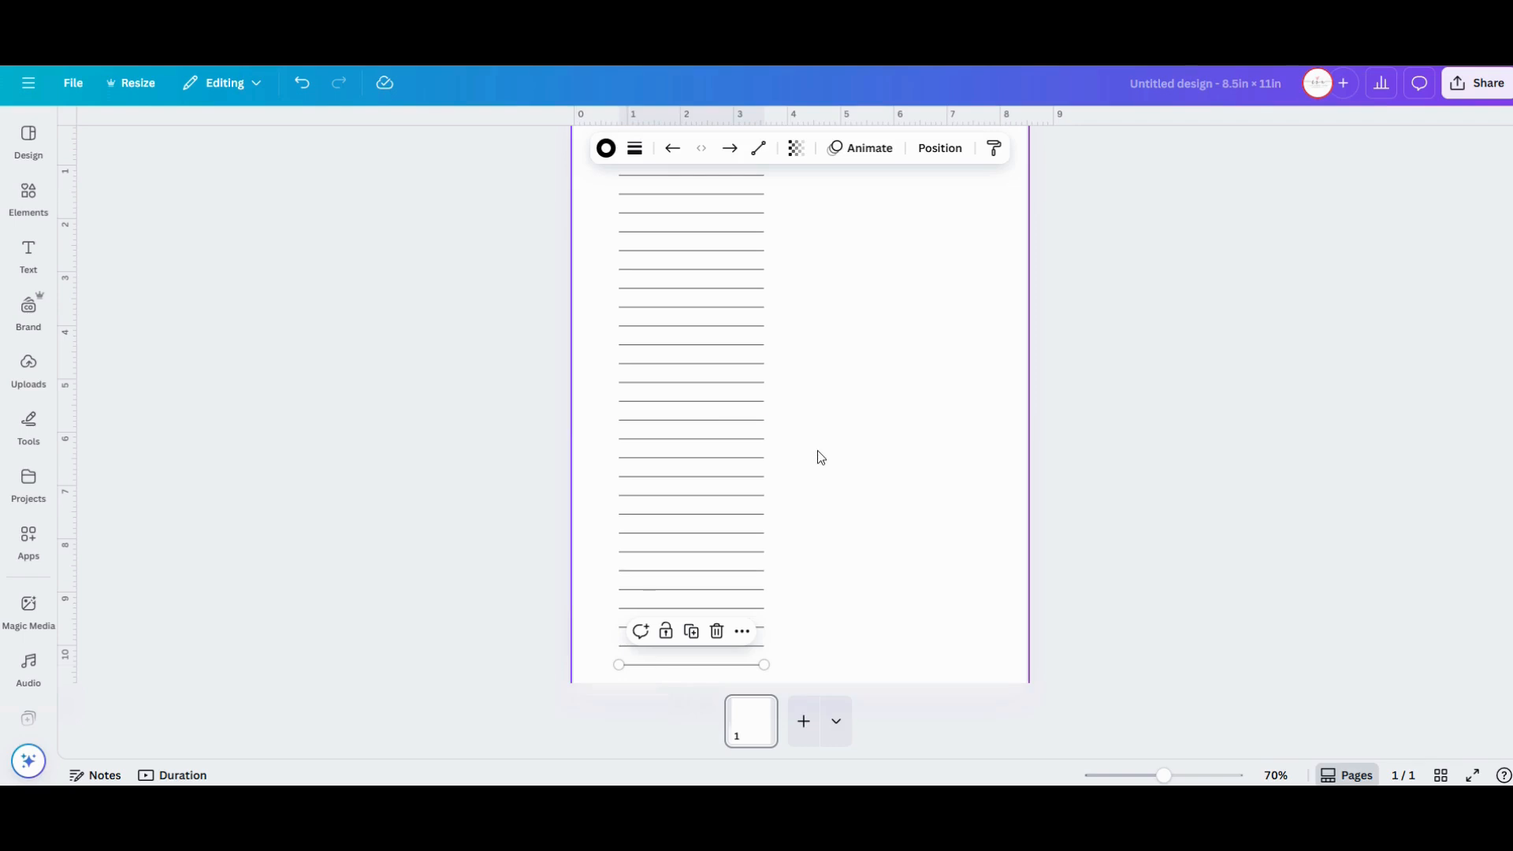
mouse_move(807, 454)
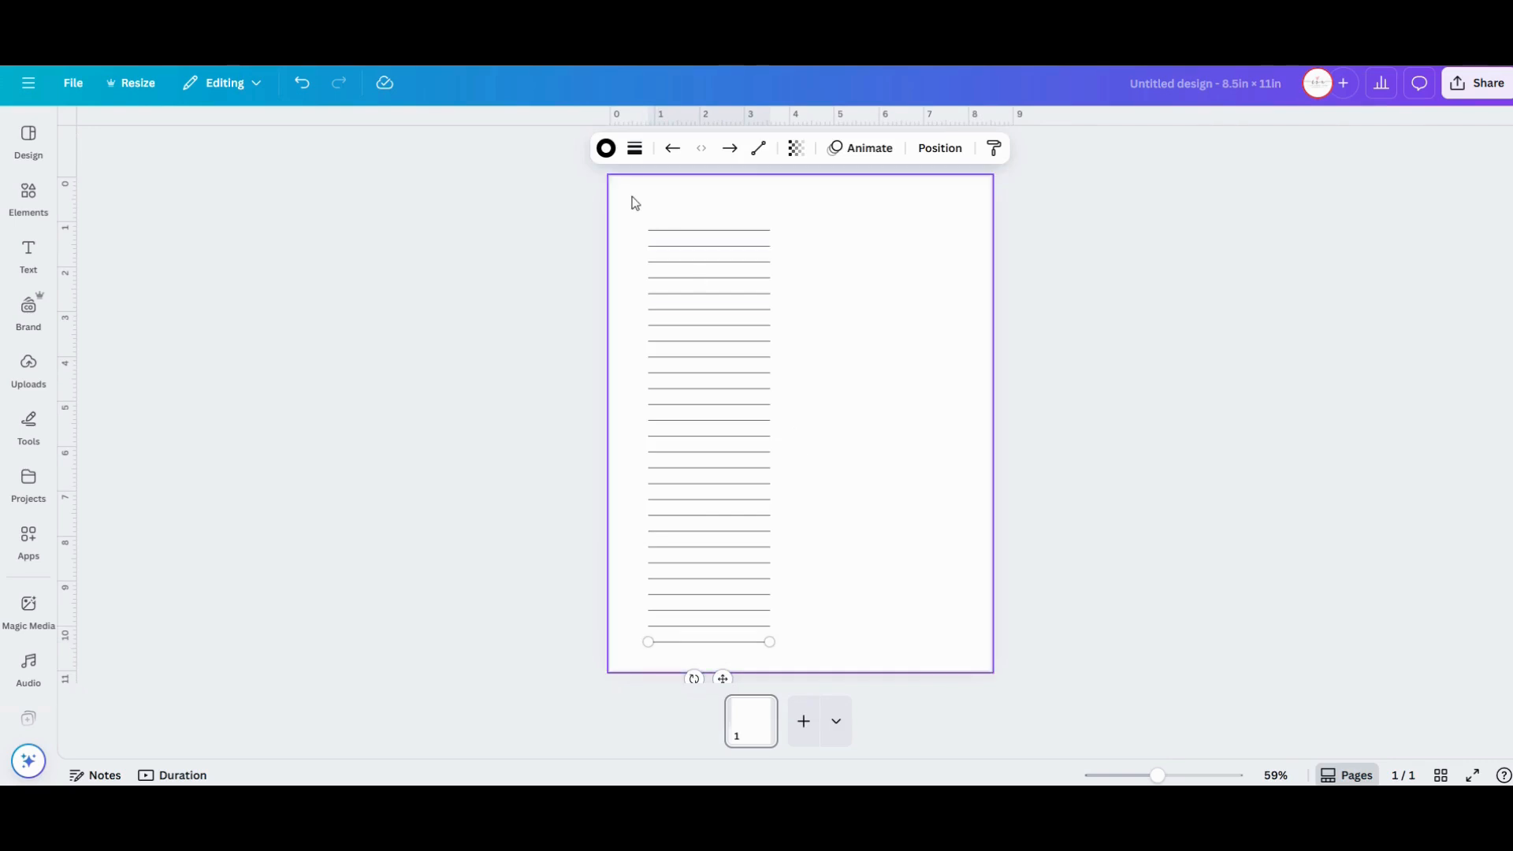
mouse_move(617, 216)
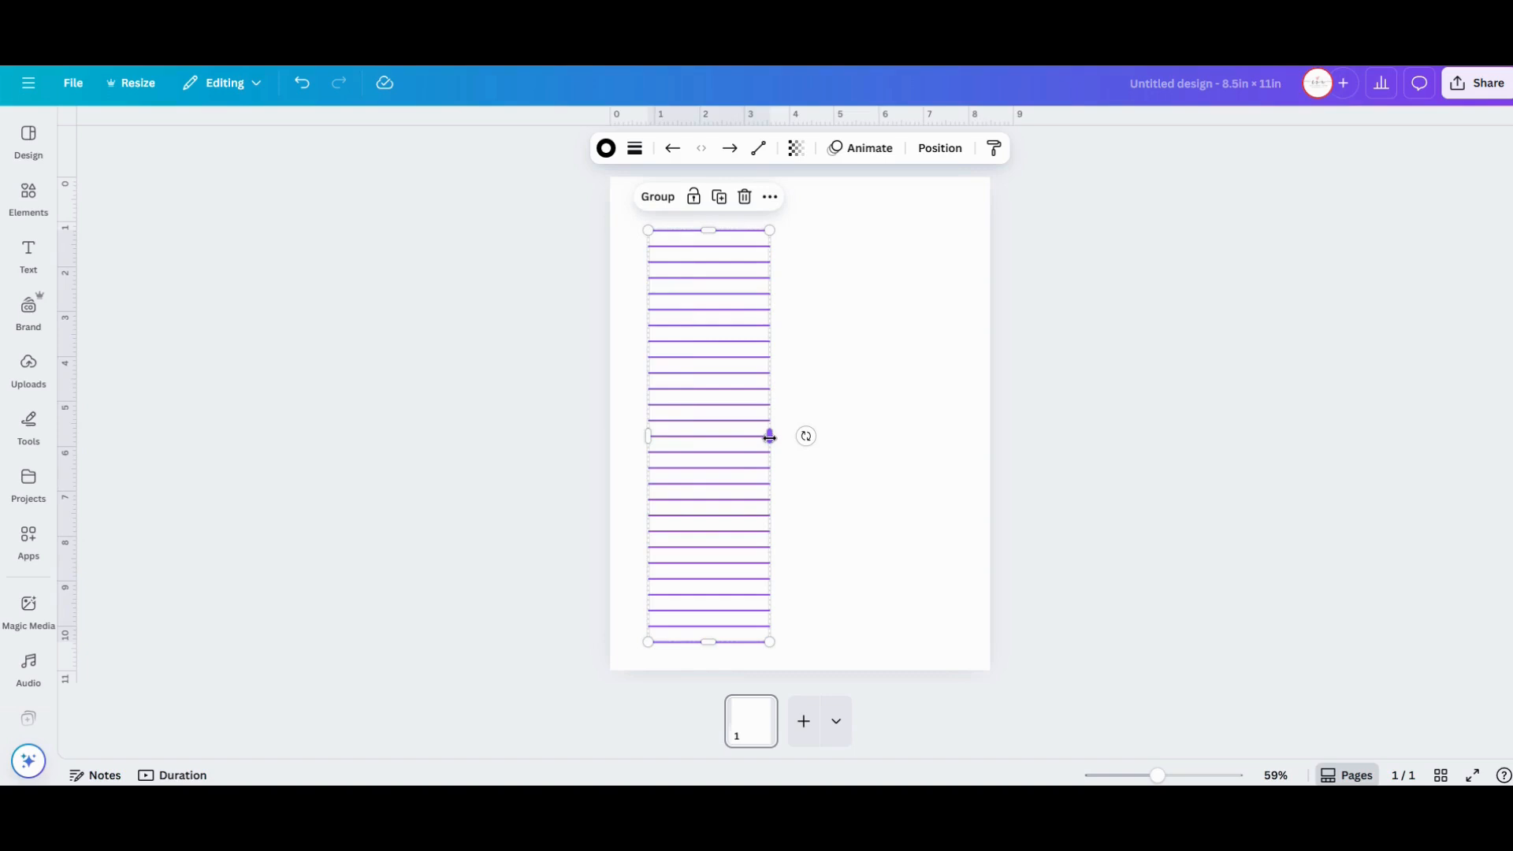
Select all ruled lines and stretch them to span most of the page width
left_click_drag(769, 434, 772, 436)
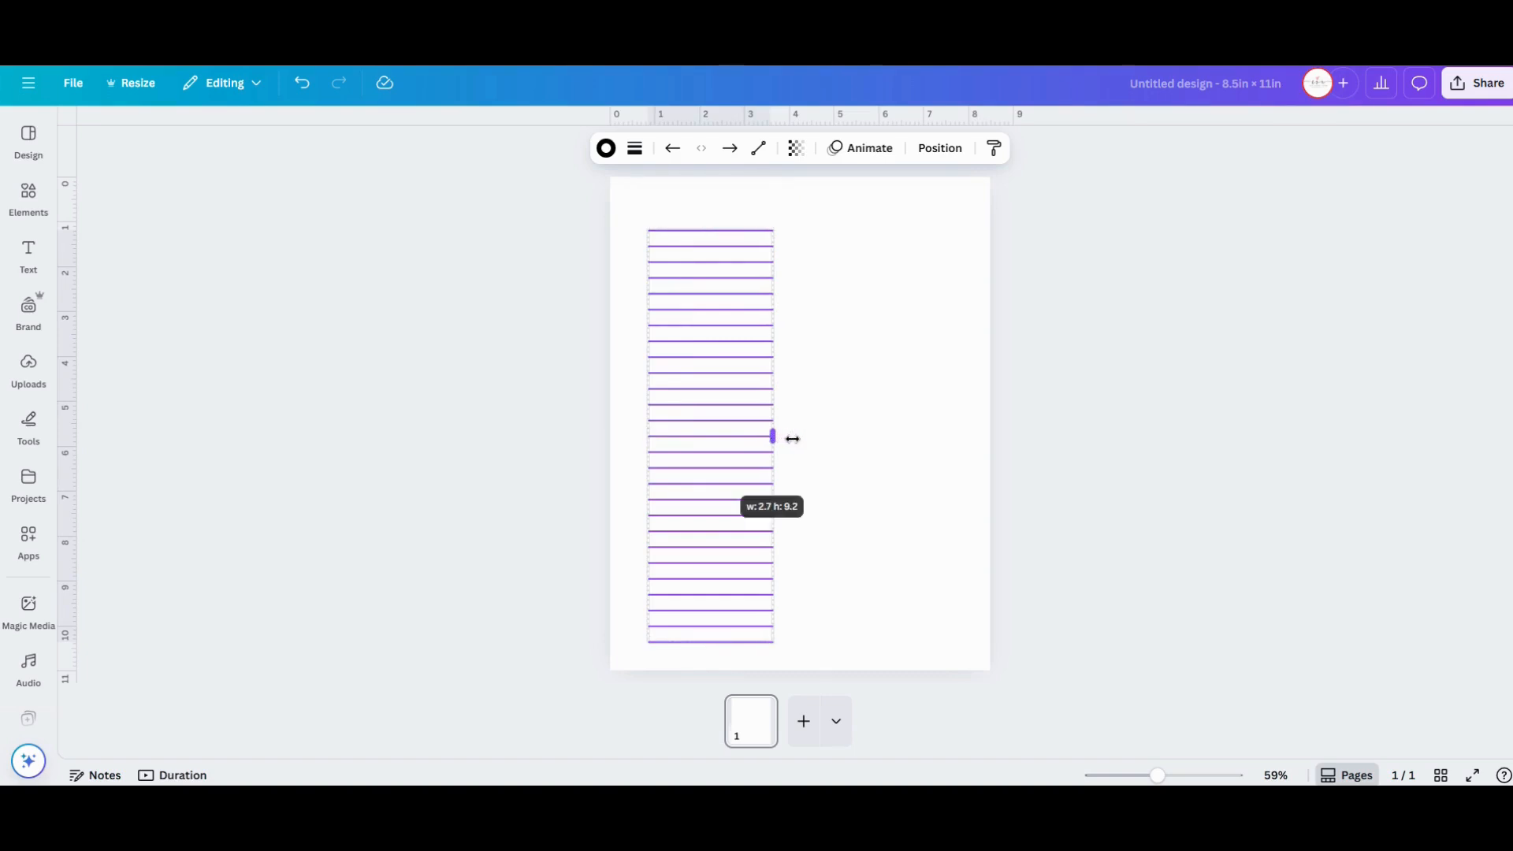
left_click_drag(772, 436, 822, 441)
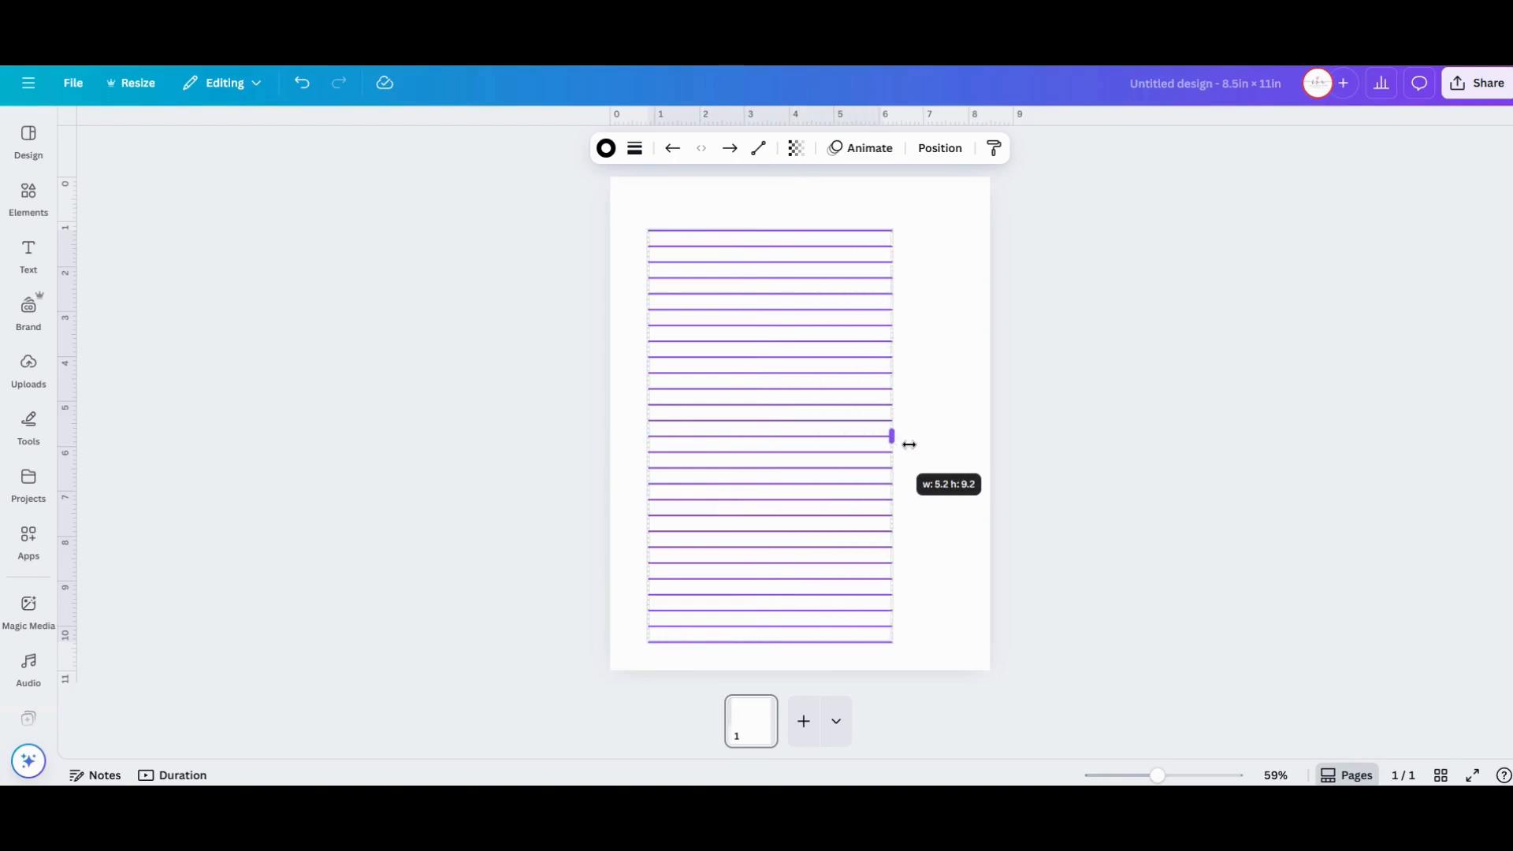
left_click_drag(889, 435, 929, 435)
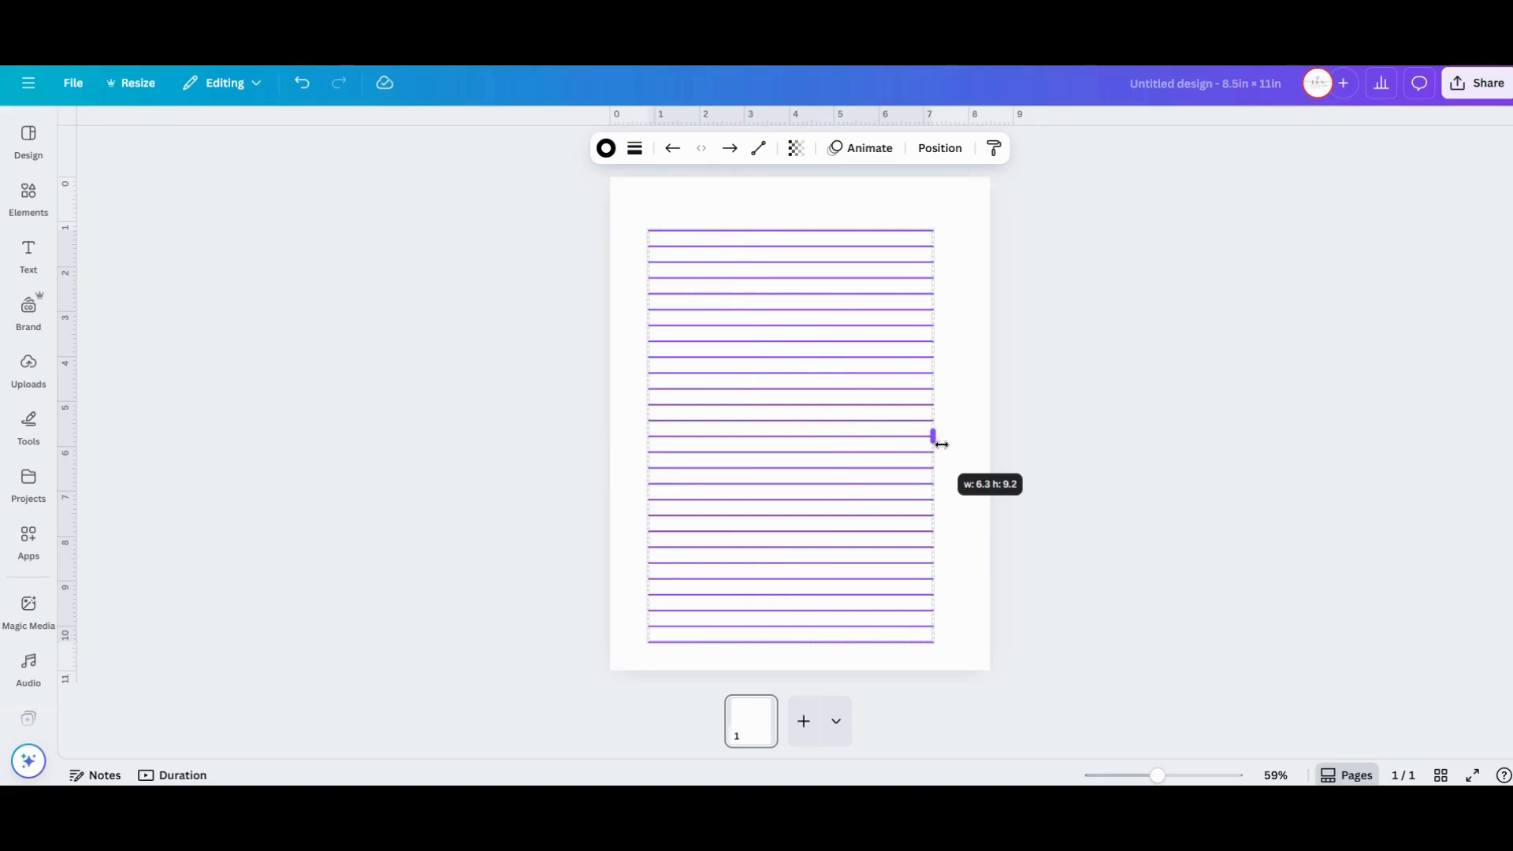
left_click_drag(931, 435, 948, 440)
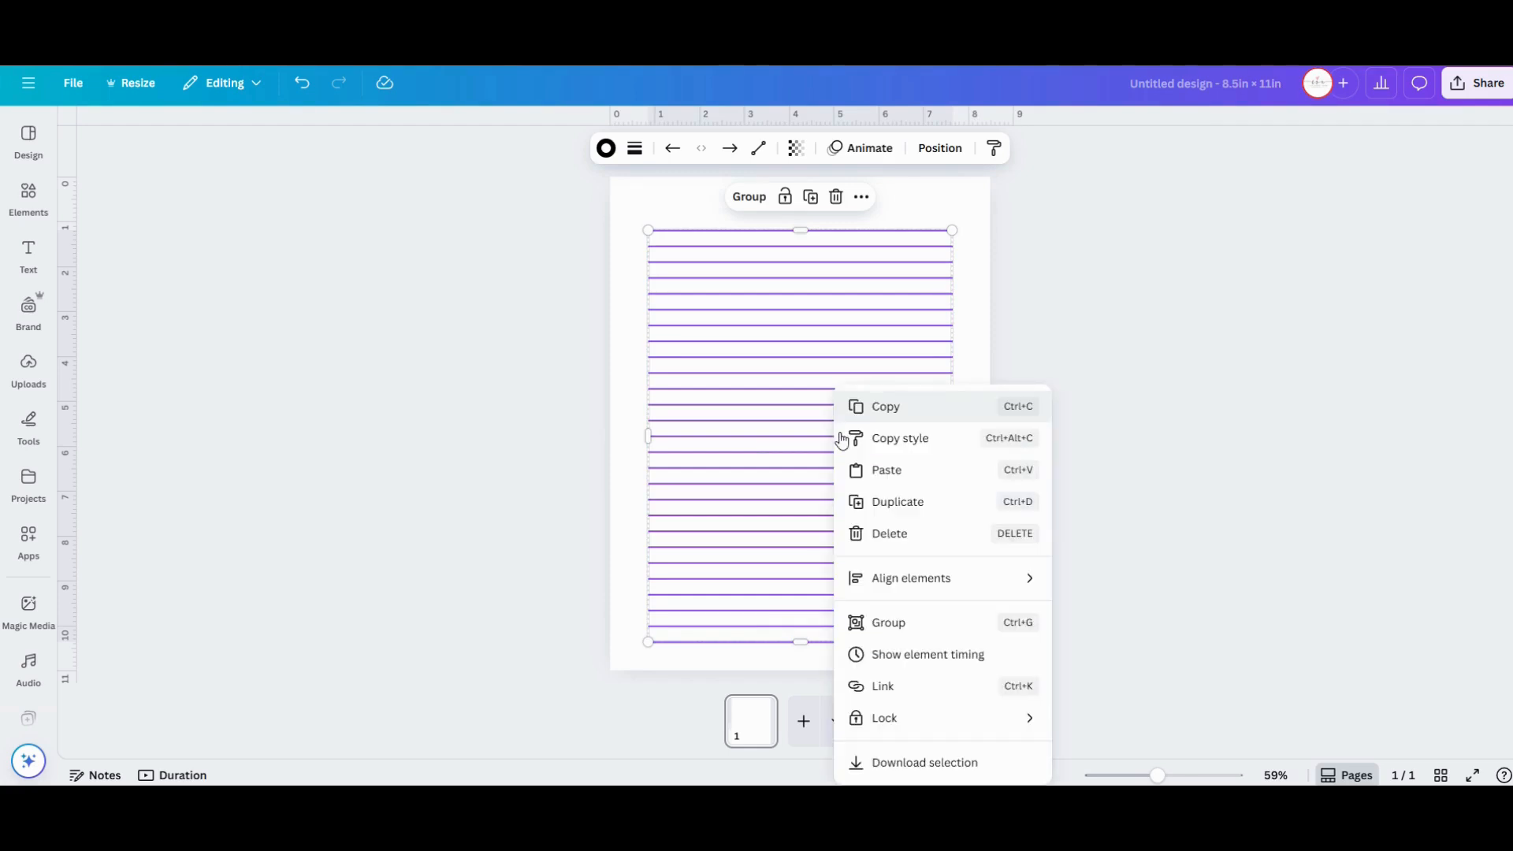
Dismiss the Align elements menu without aligning and deselect the lines
left_click(909, 579)
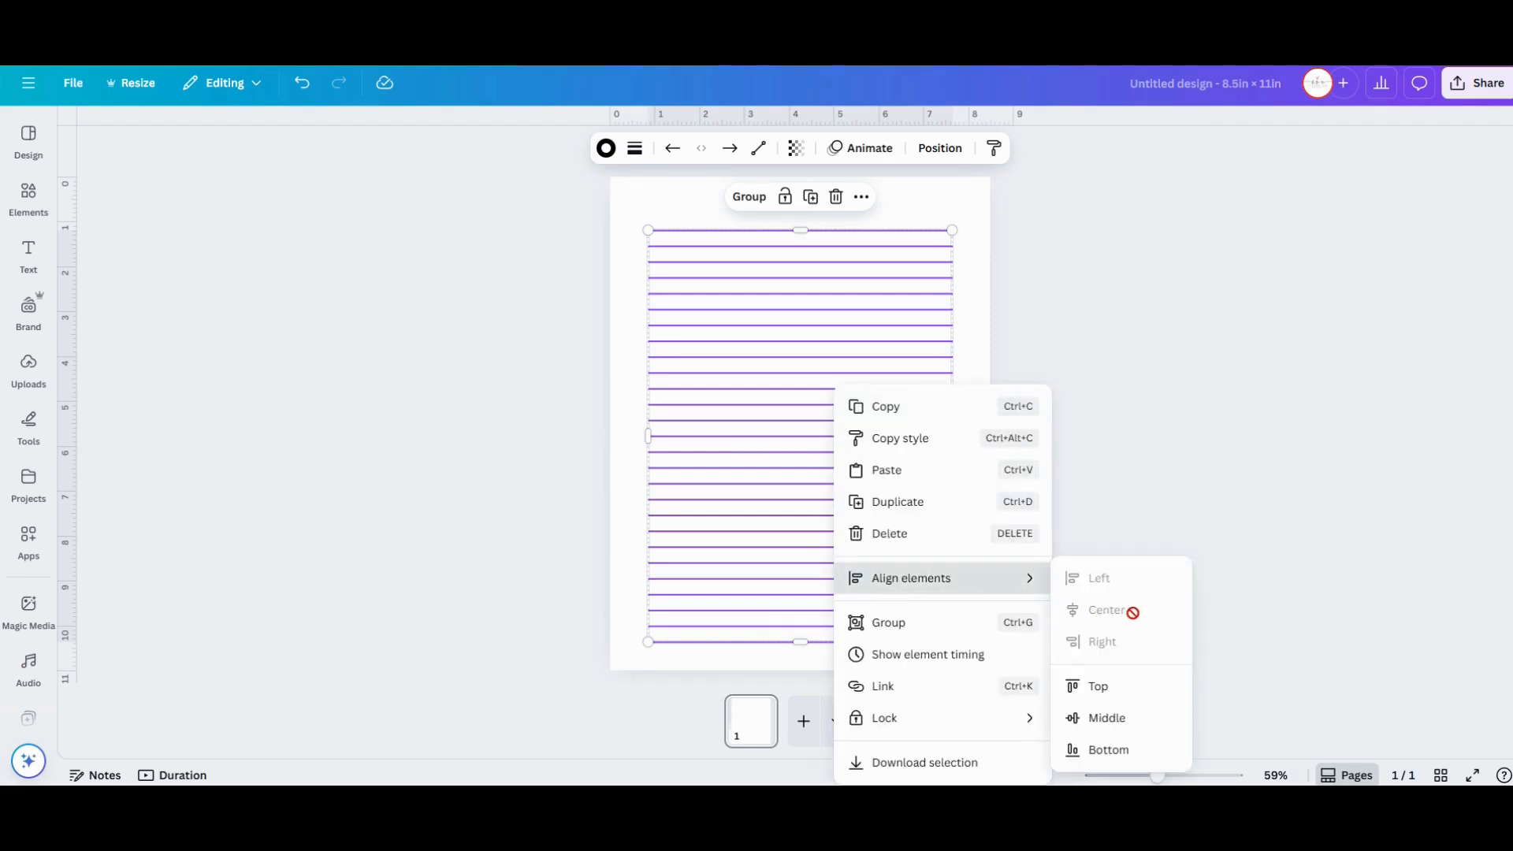
left_click(755, 445)
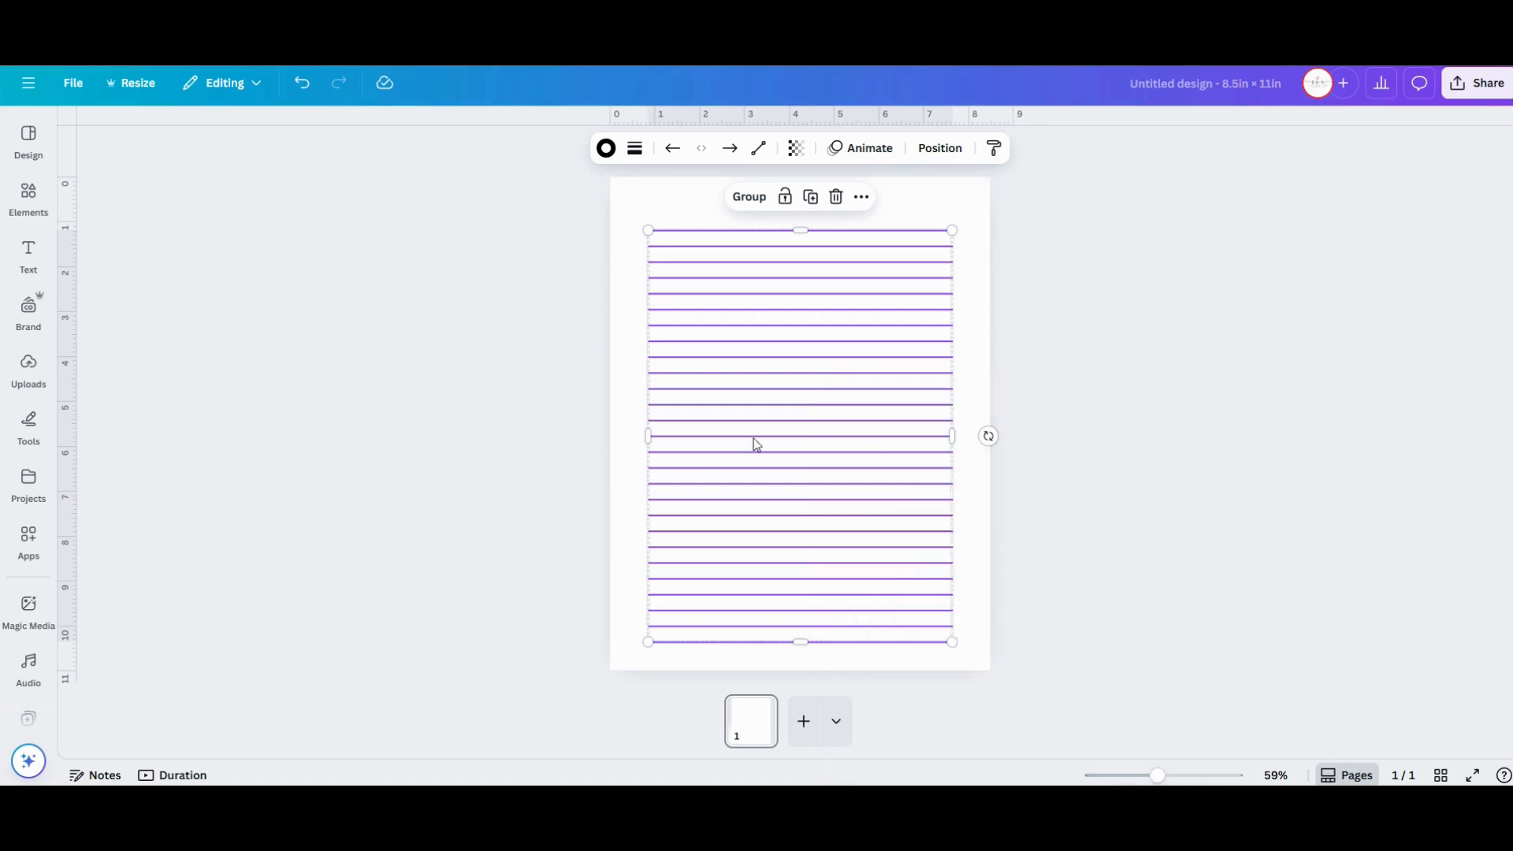
left_click(511, 337)
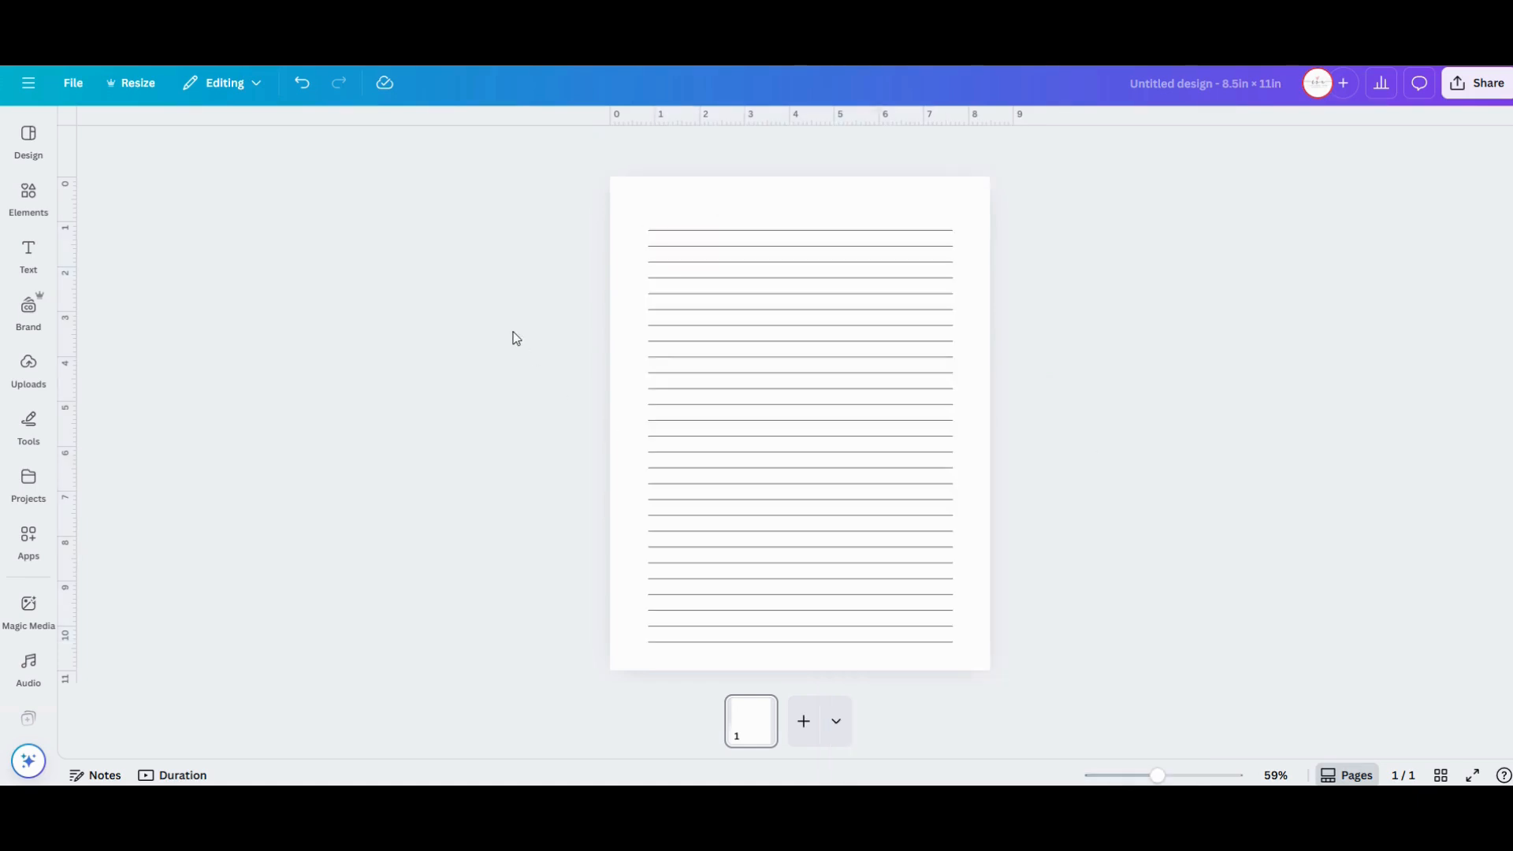
mouse_move(419, 772)
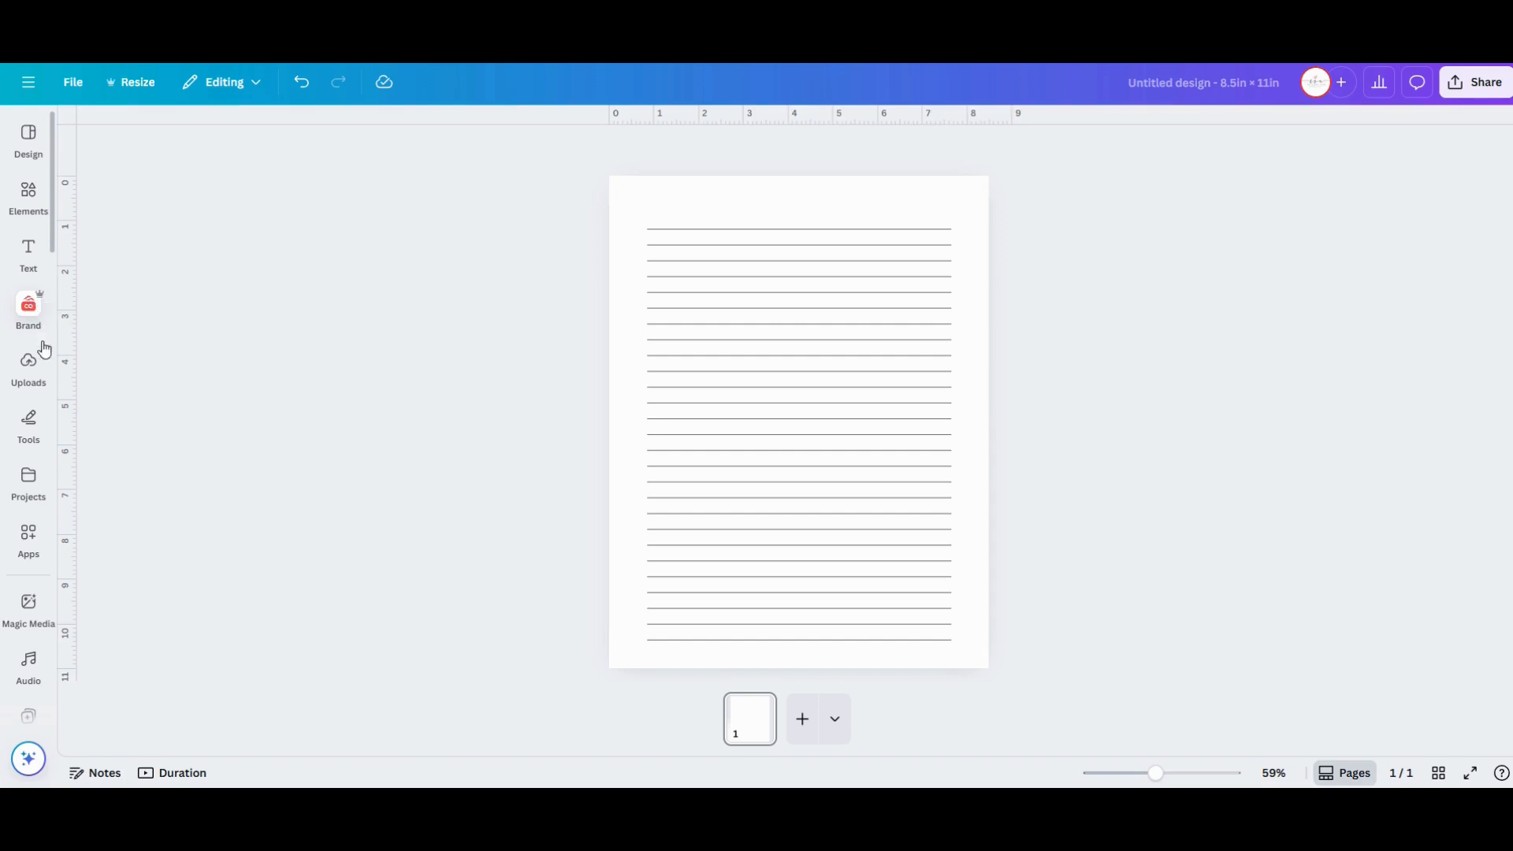
mouse_move(31, 372)
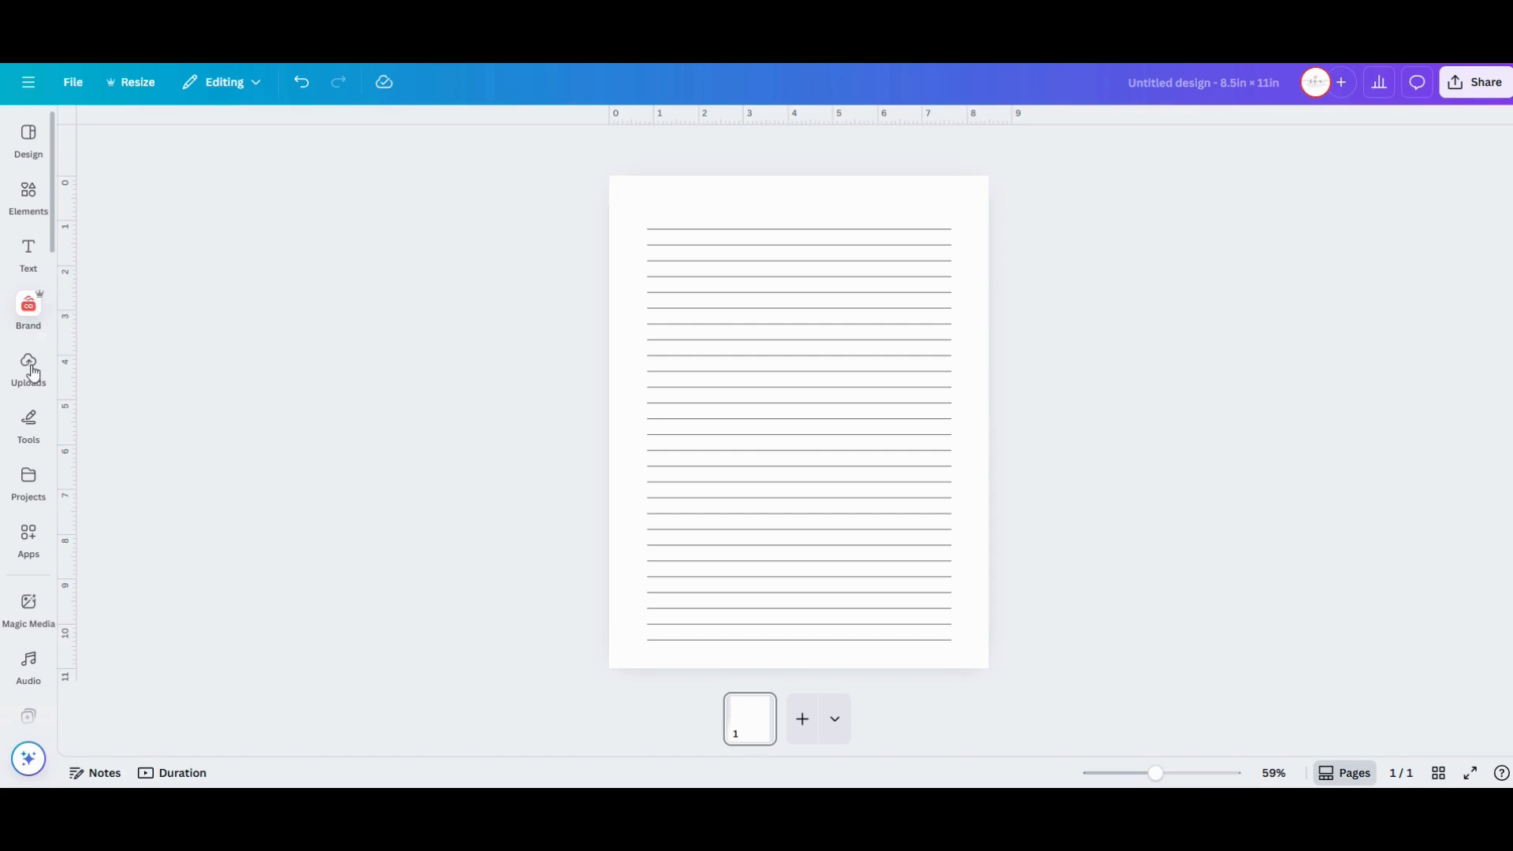
Browse Uploads and its import sources, then switch to the Projects library
left_click(29, 367)
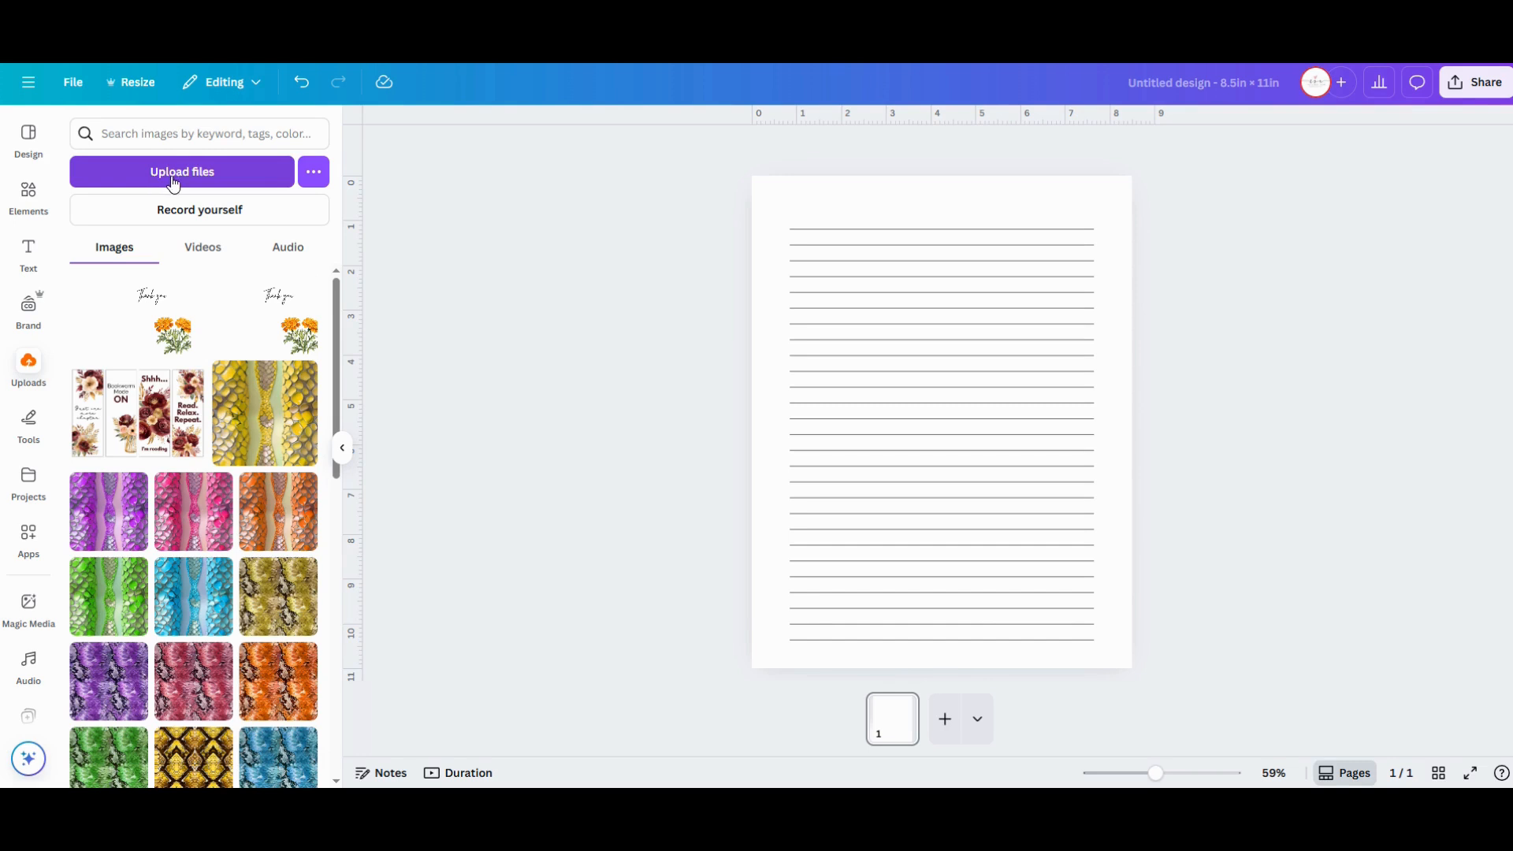
mouse_move(312, 172)
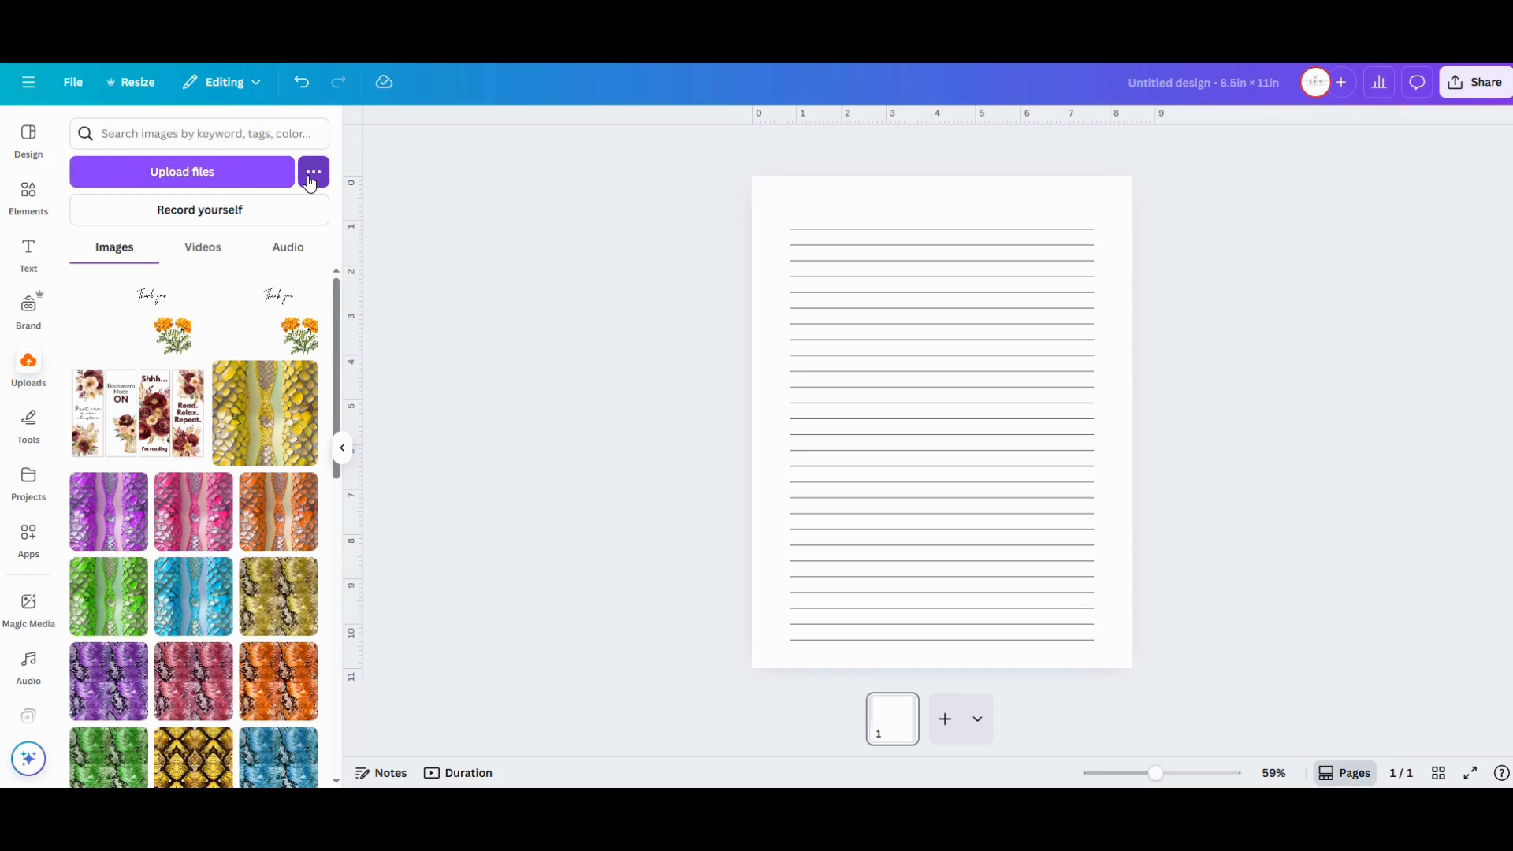
left_click(312, 171)
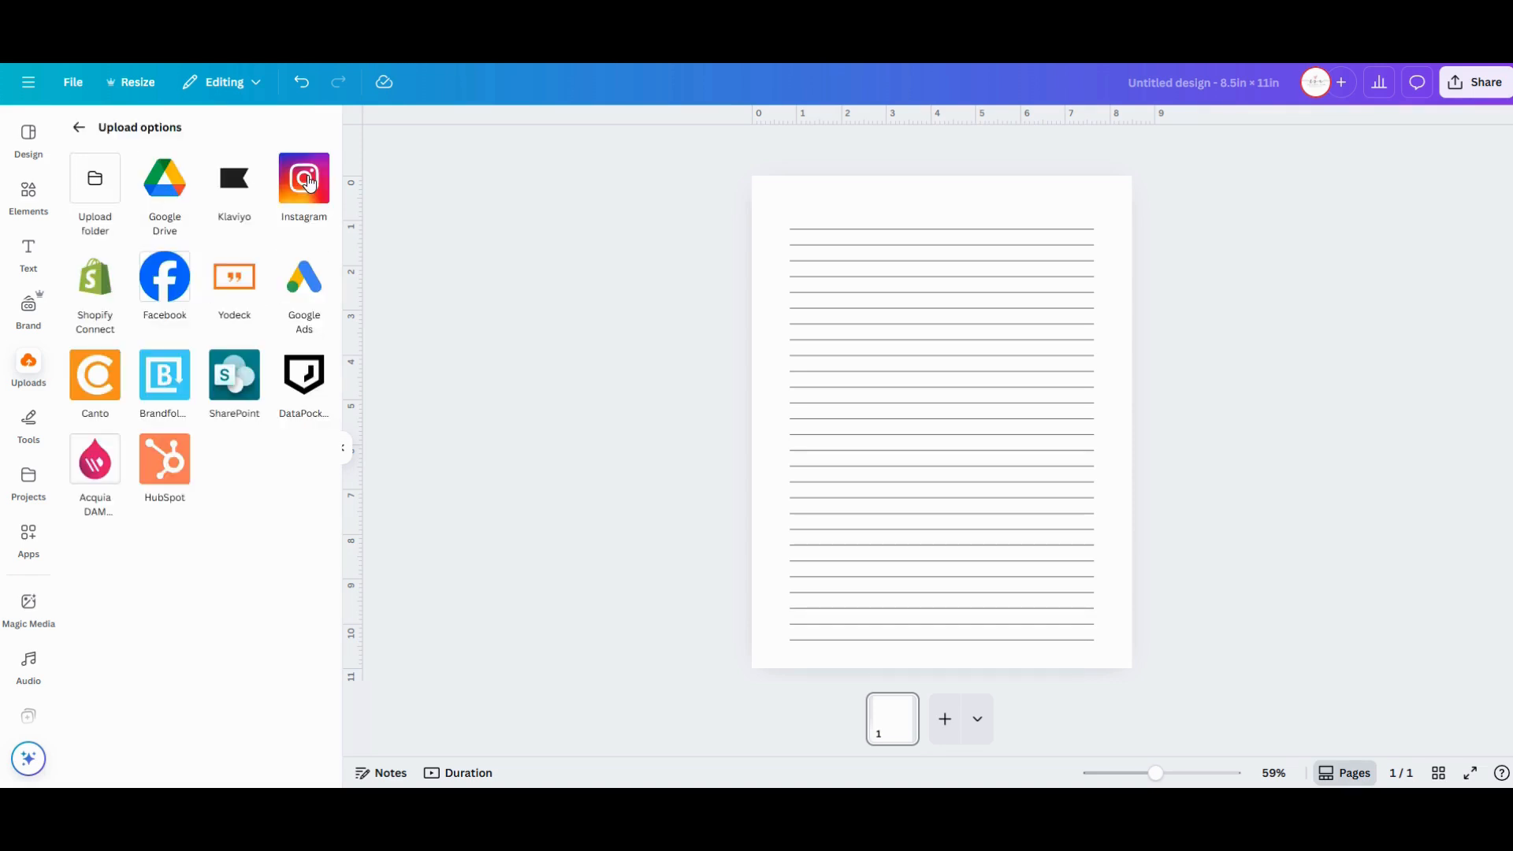
mouse_move(95, 183)
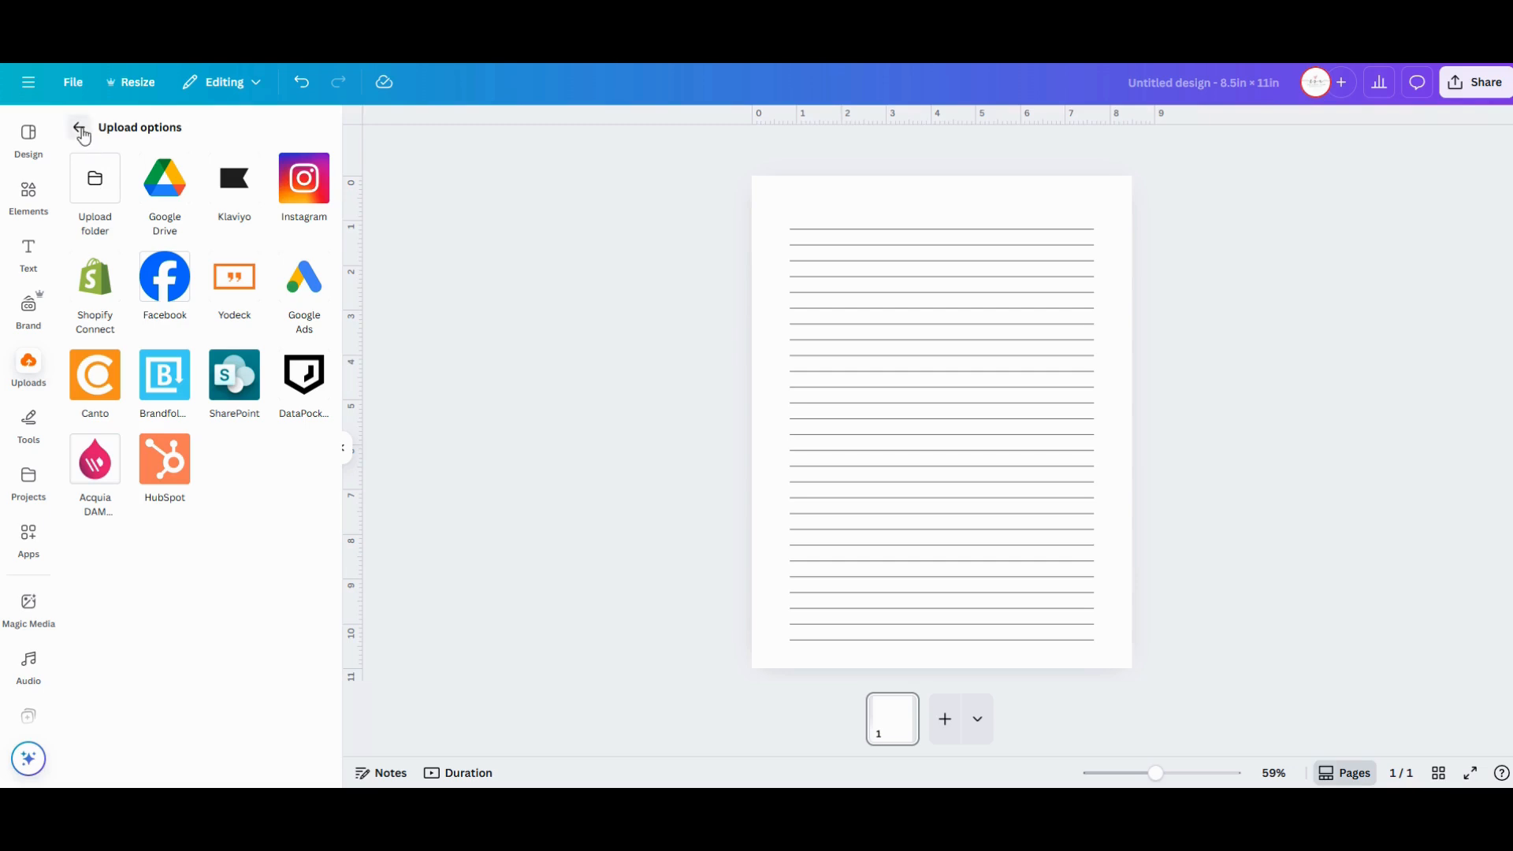
left_click(80, 126)
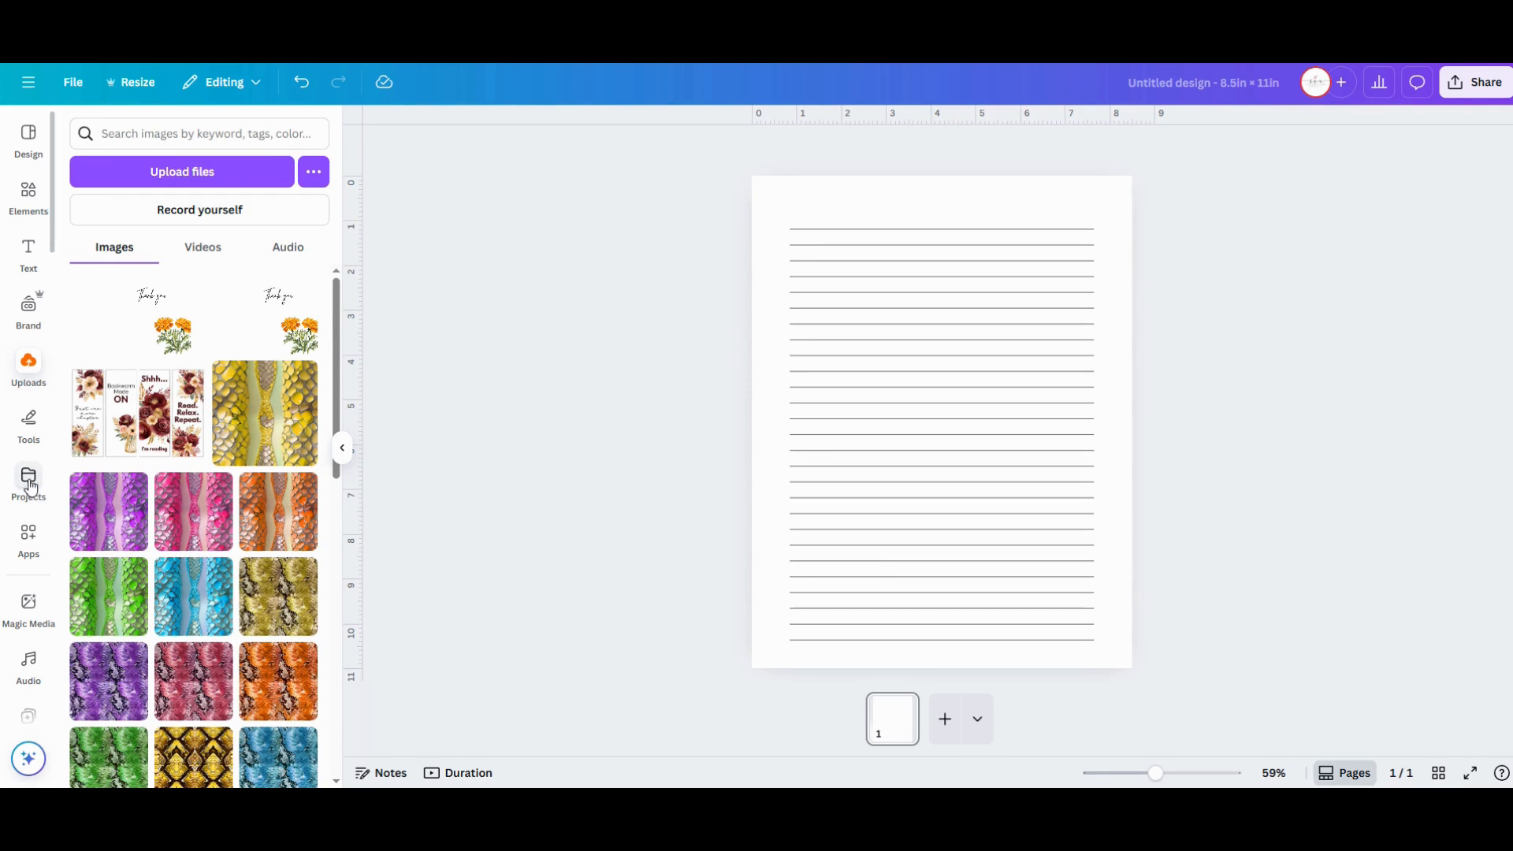
mouse_move(28, 477)
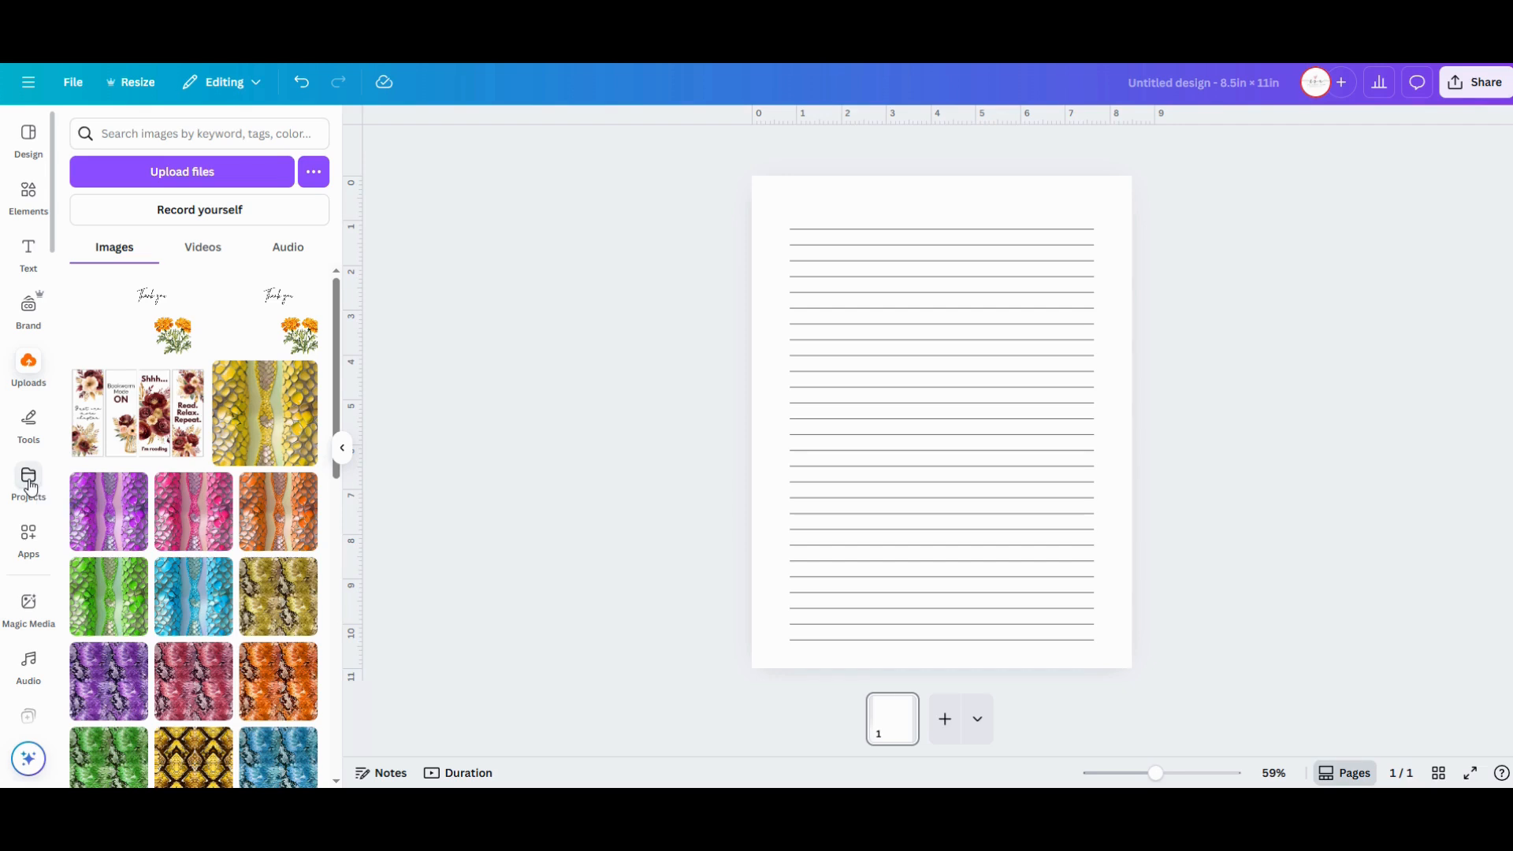
left_click(29, 481)
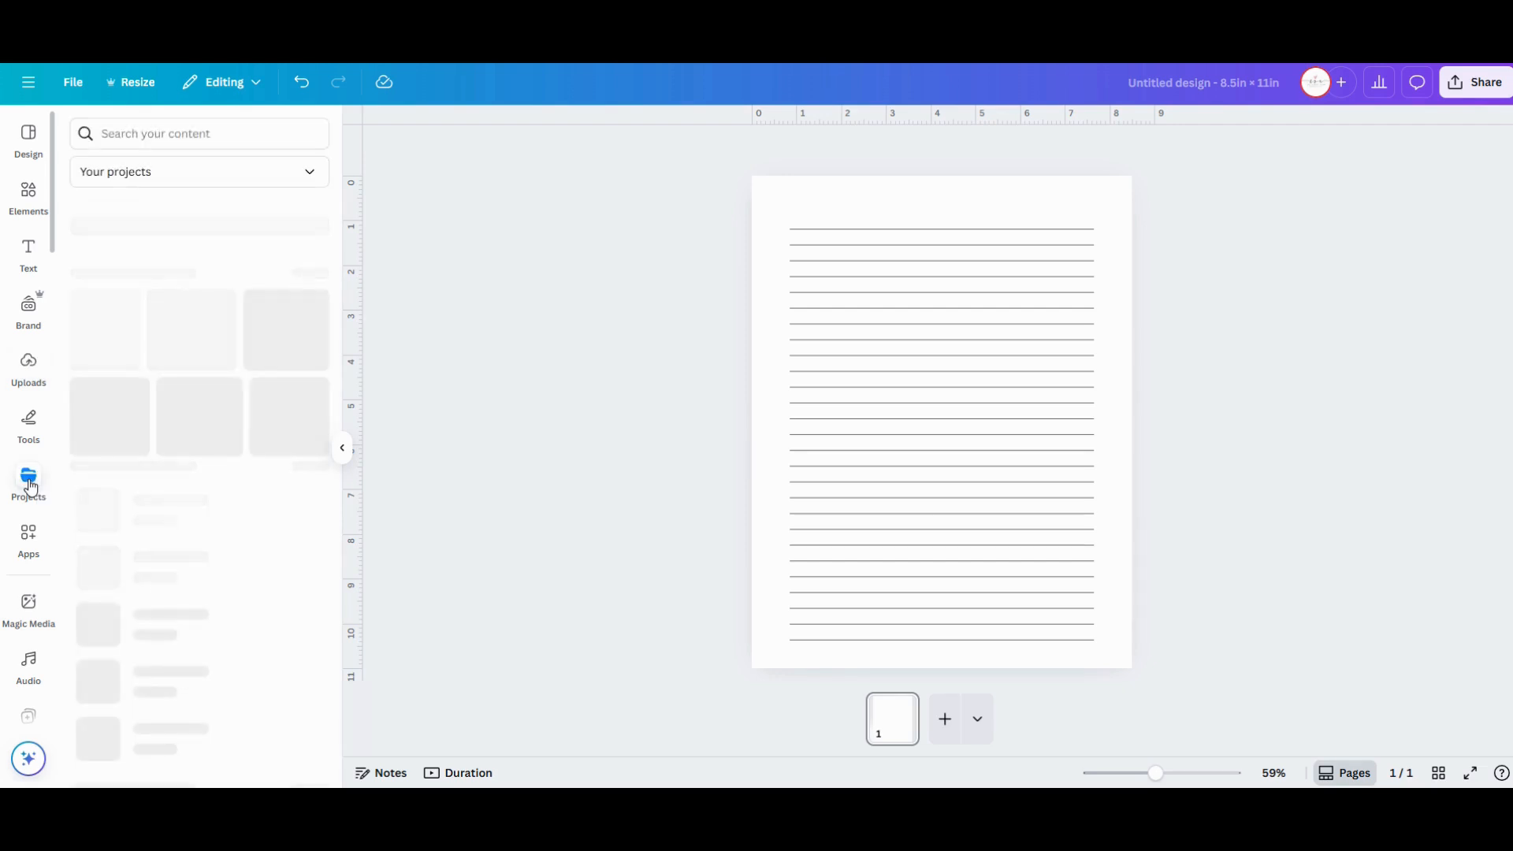
Open the Wisteria folder under Folders in the Projects panel
left_click(29, 482)
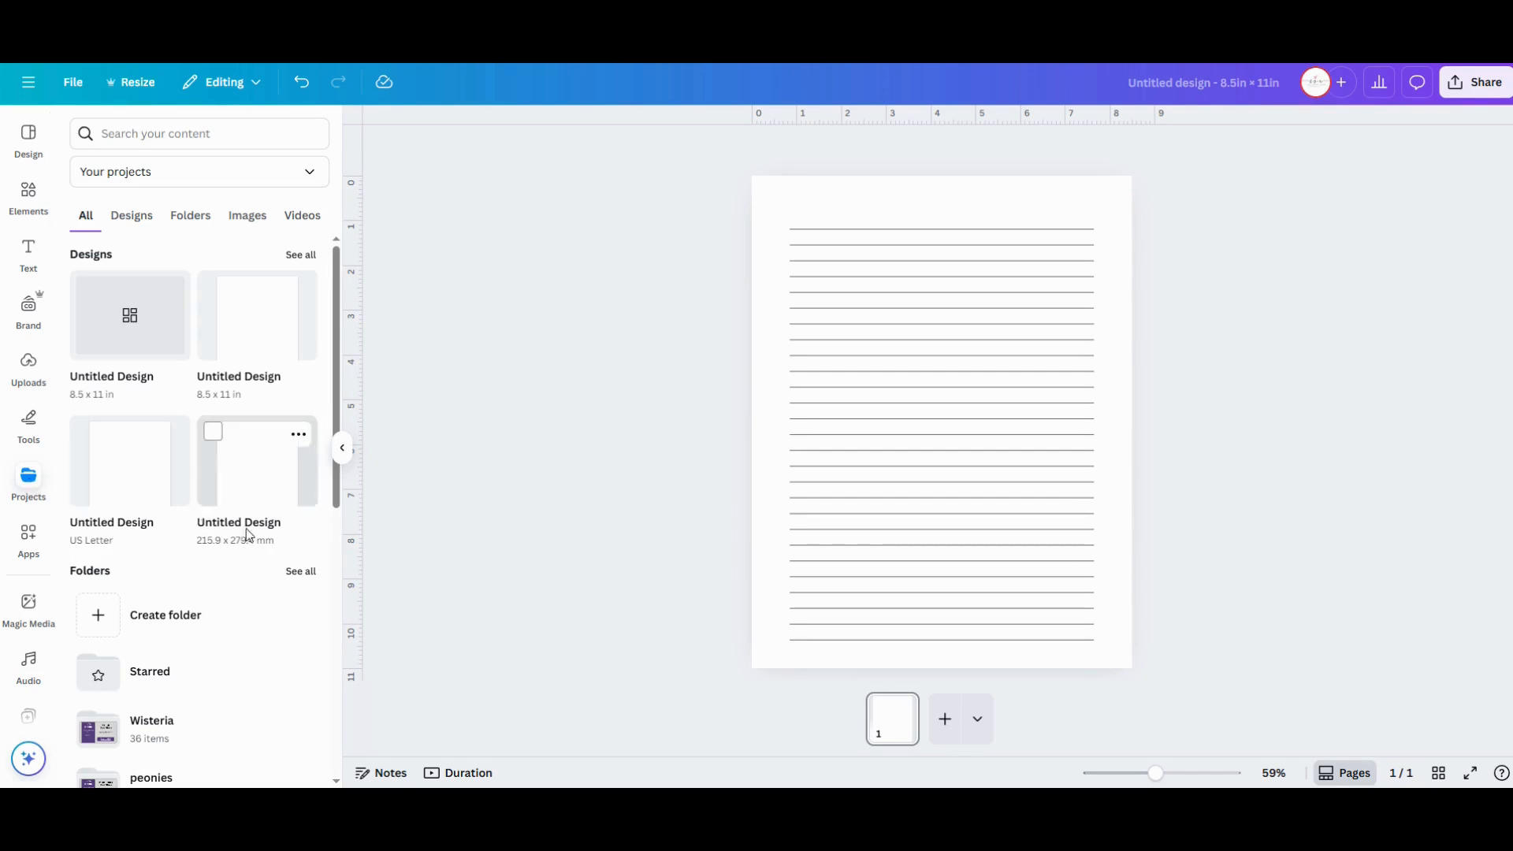
scroll("down", 3)
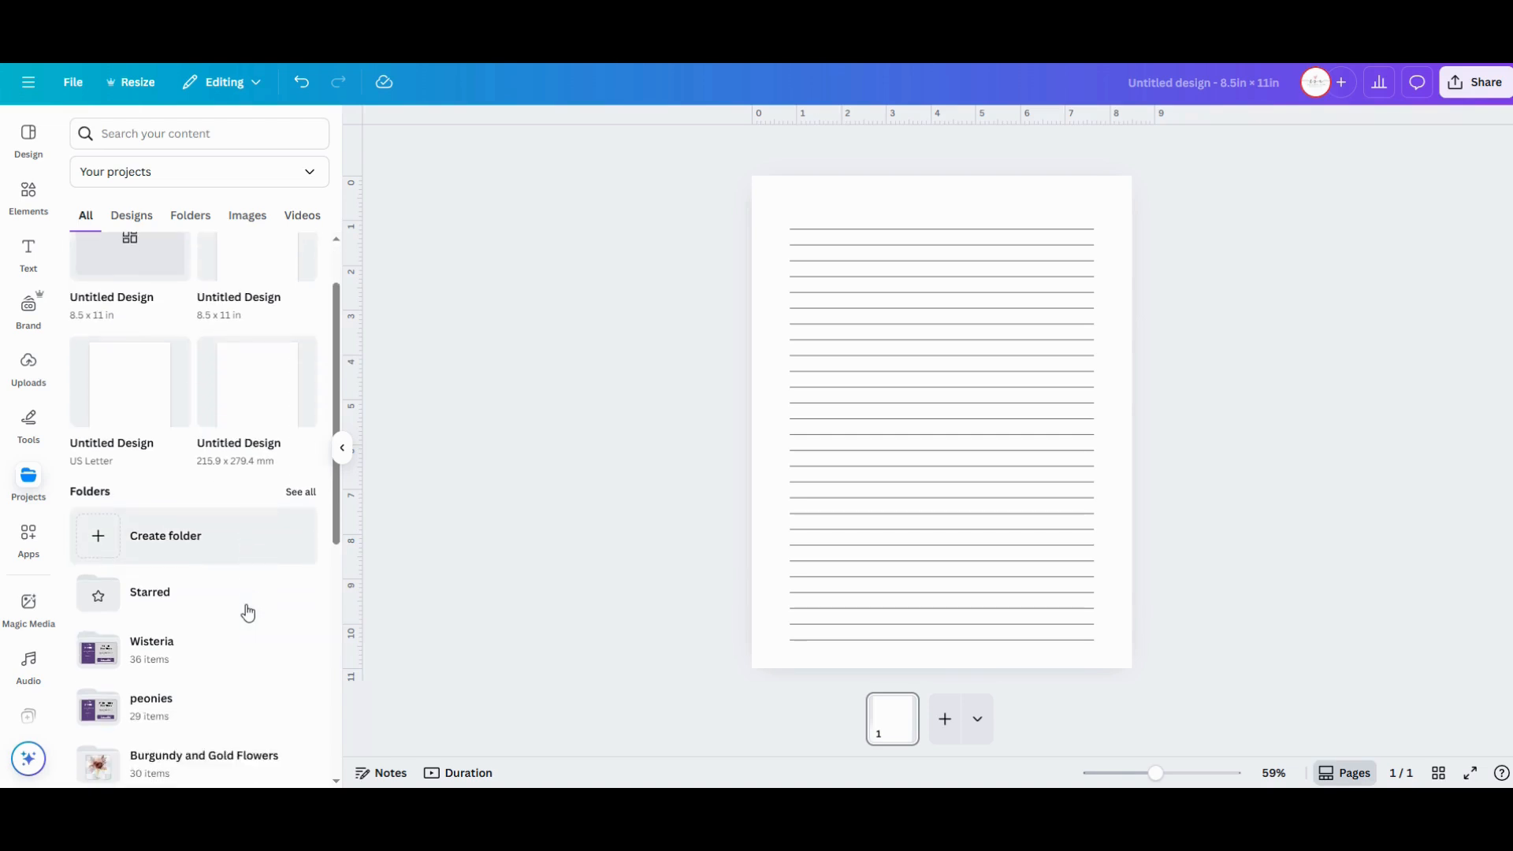
scroll("down", 3)
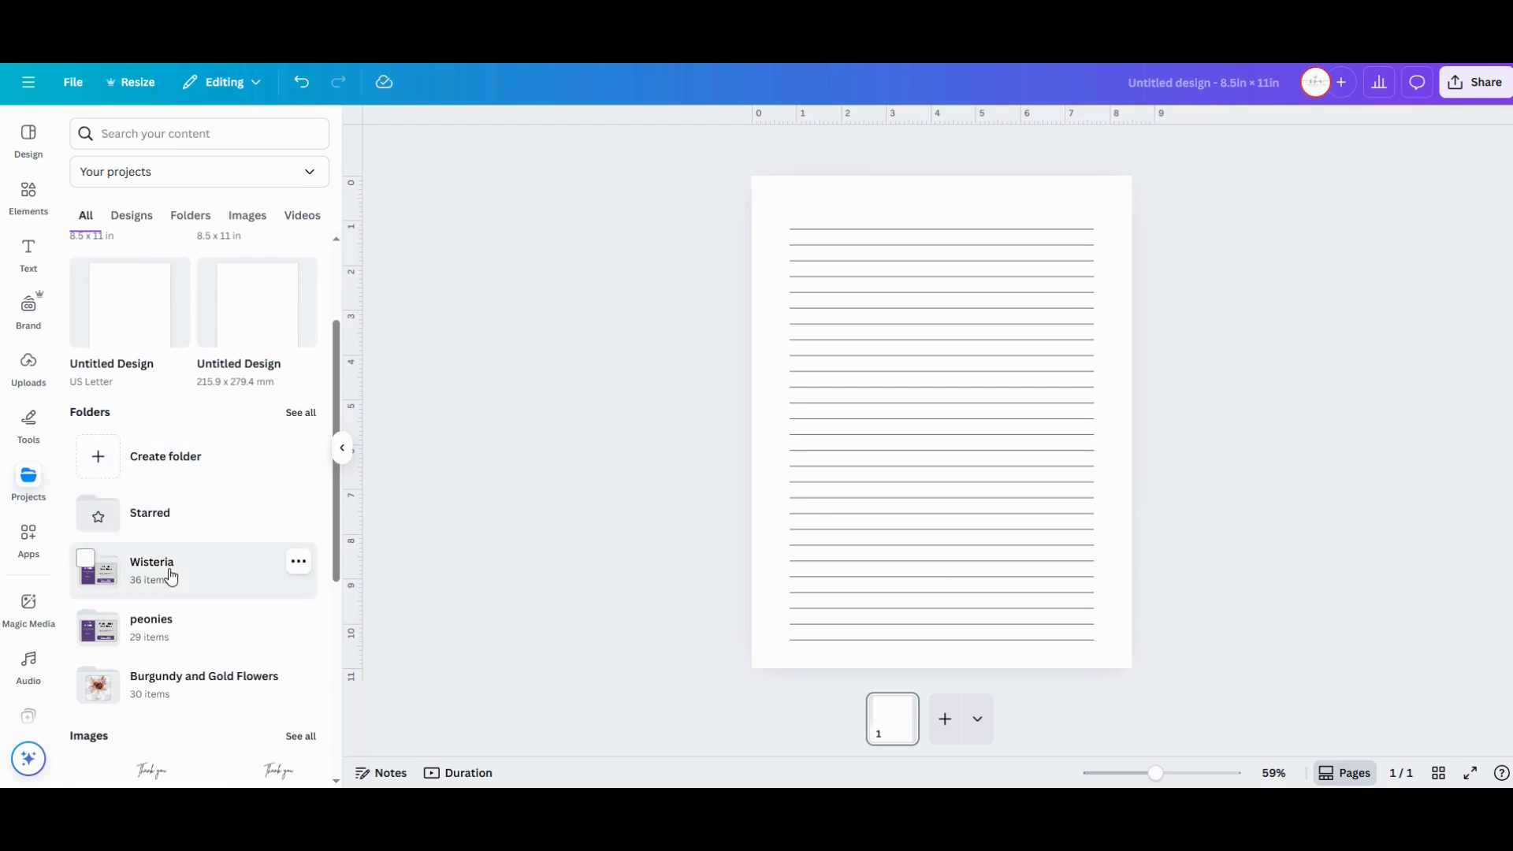
left_click(152, 561)
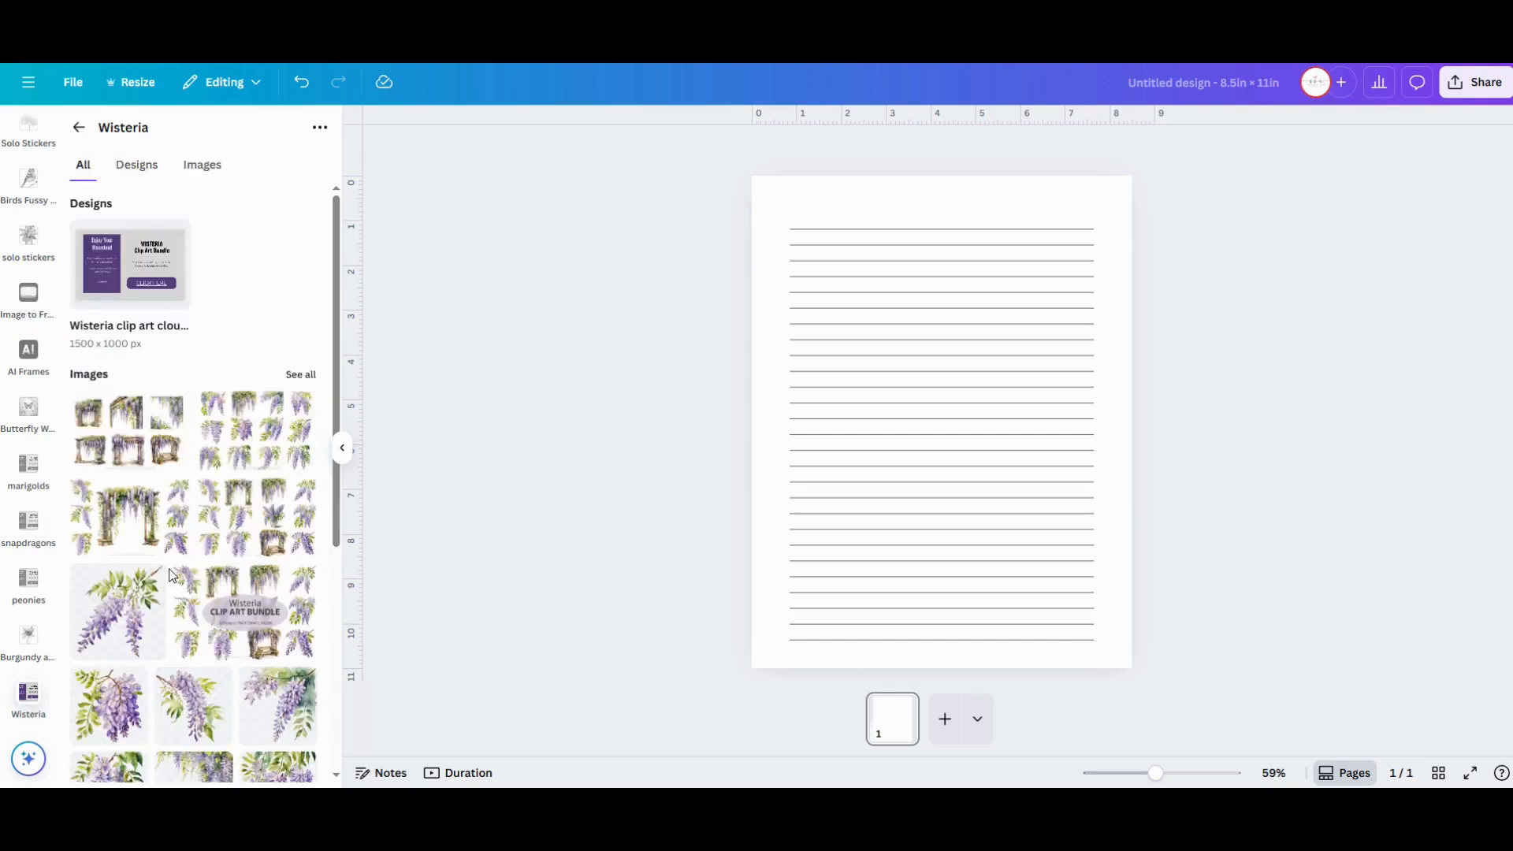
Insert the wisteria corner clip art onto page 1's top-right area
scroll("down", 3)
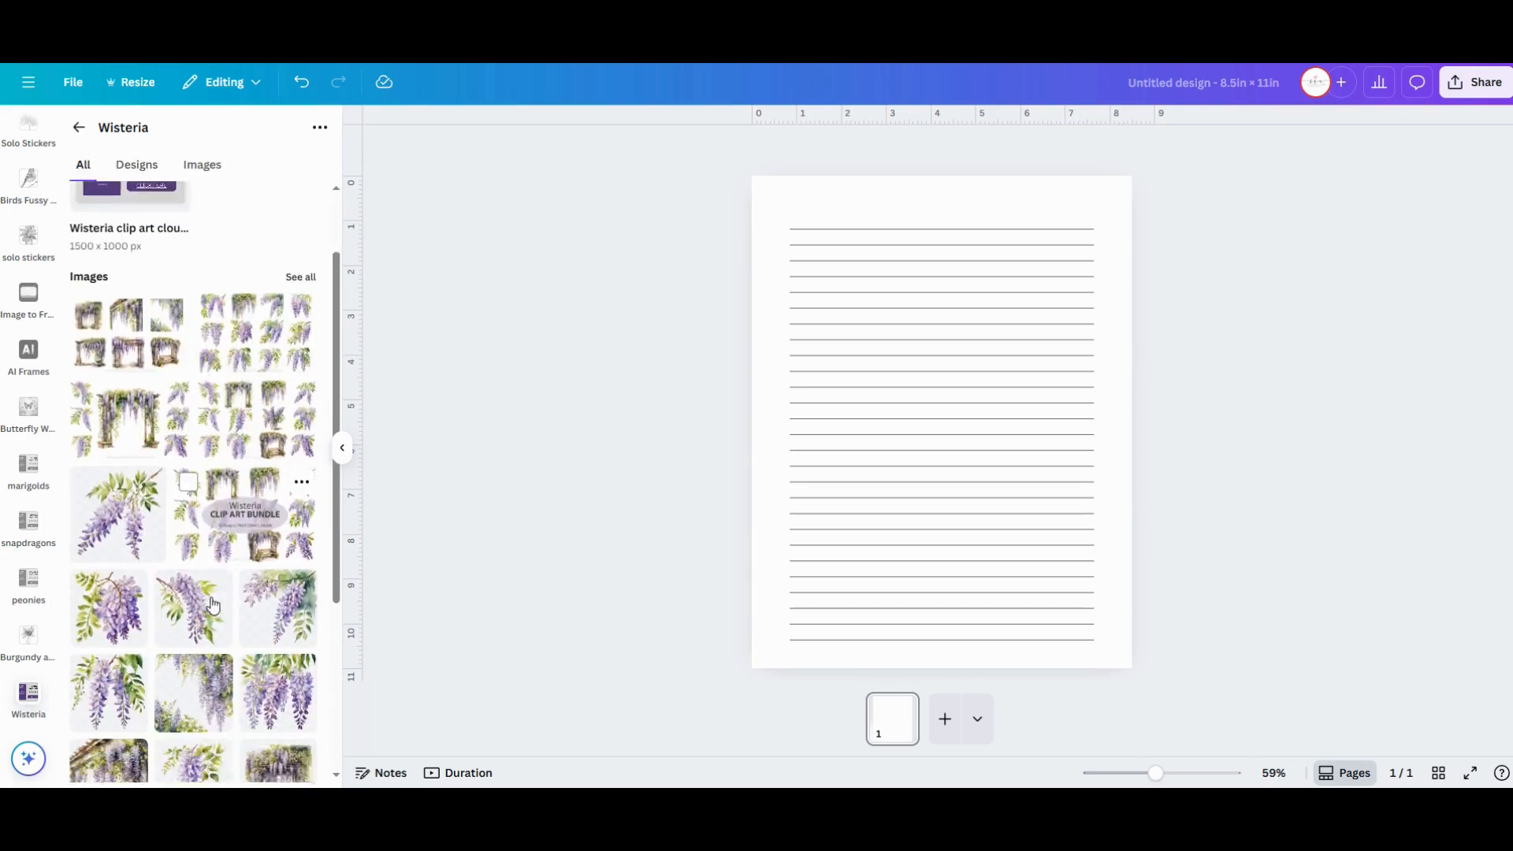
scroll("down", 3)
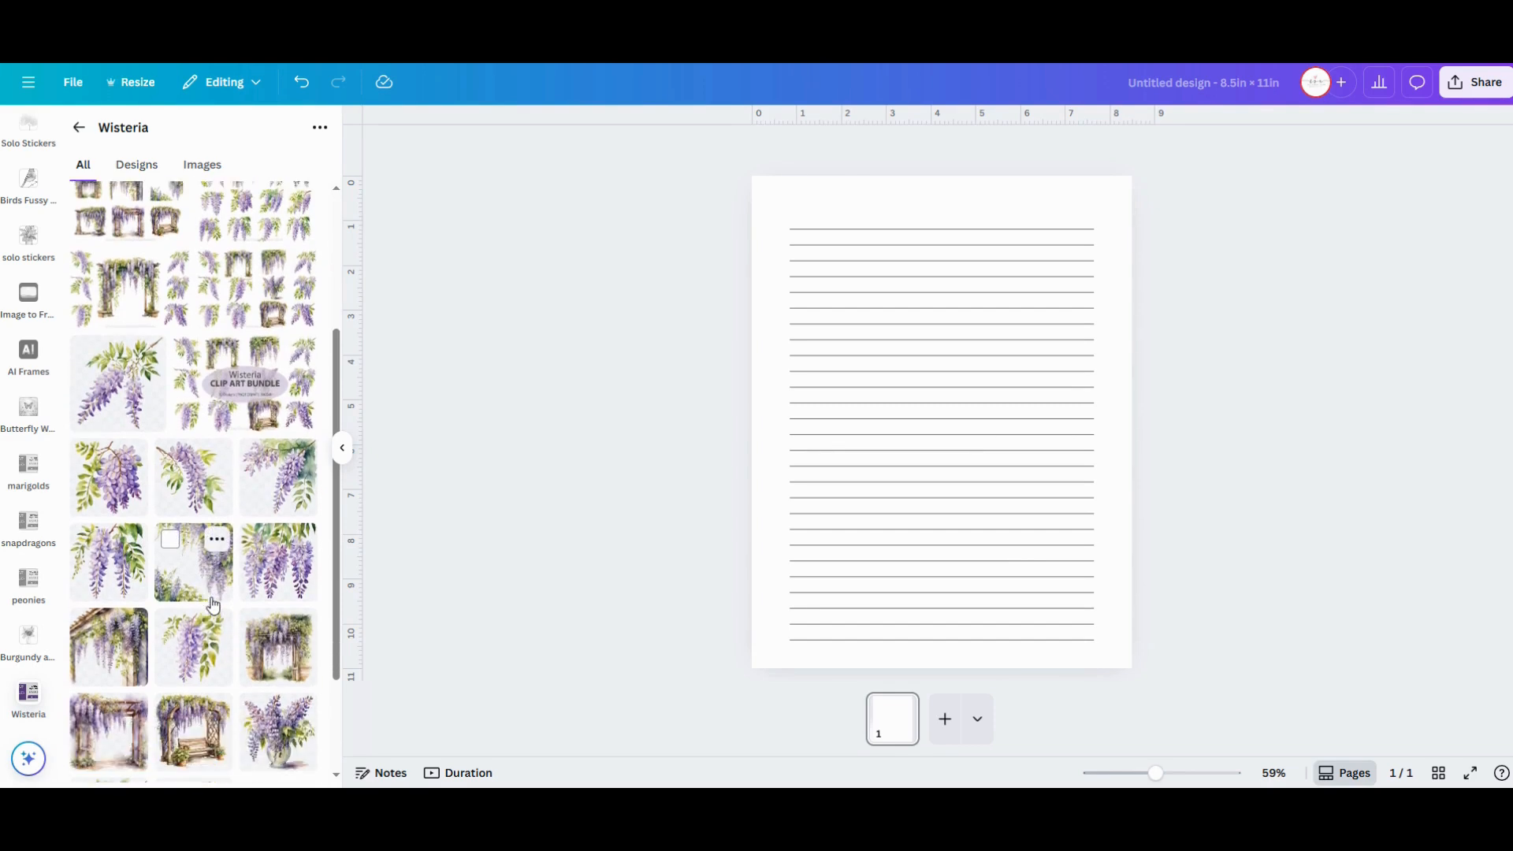
scroll("down", 3)
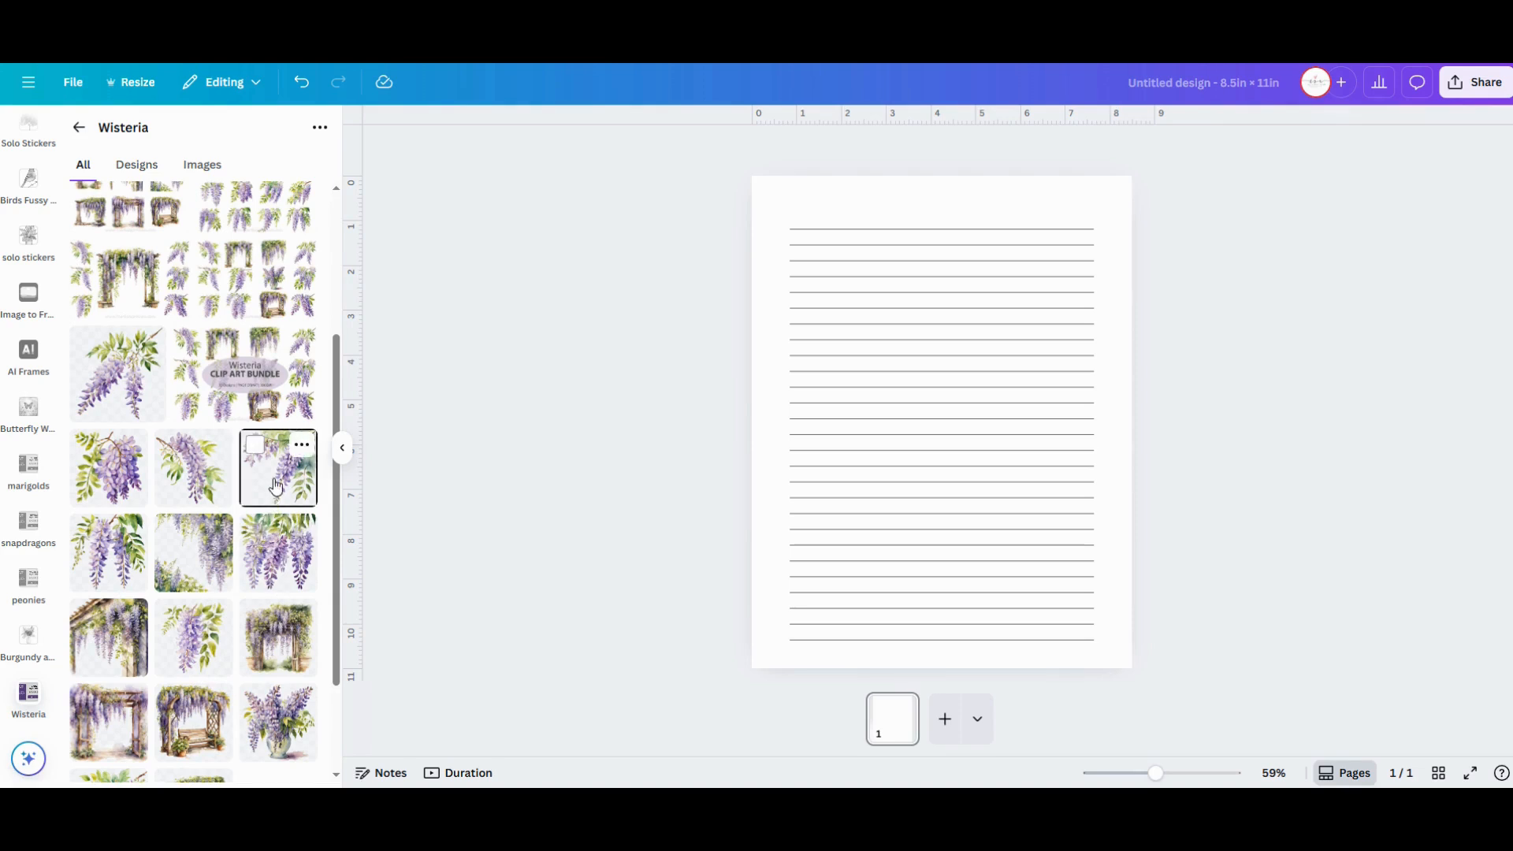
left_click(277, 468)
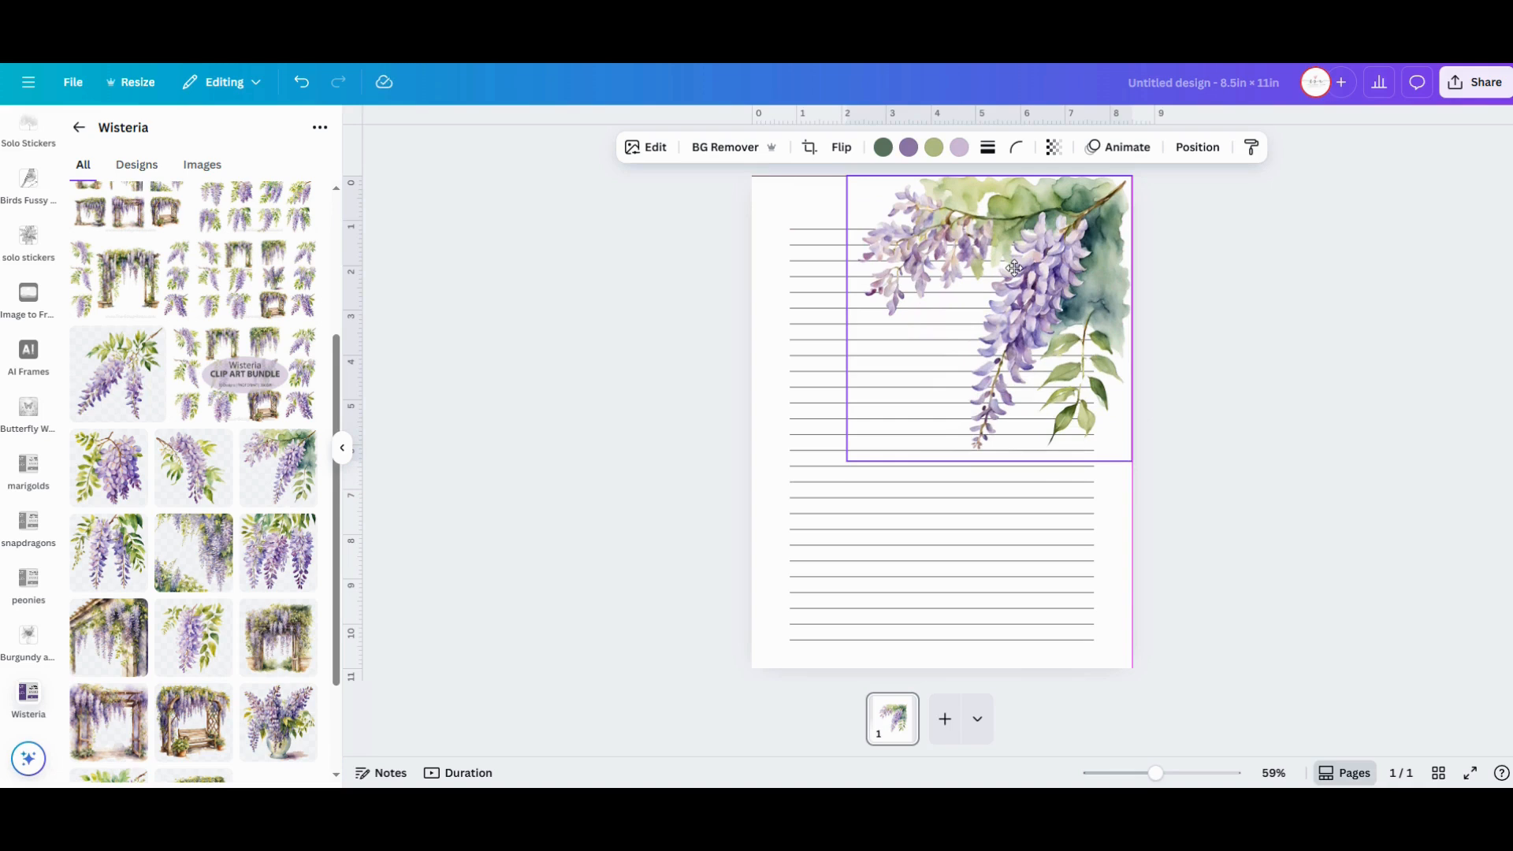
Shrink the wisteria graphic to about 4.3 in wide, snapped to the top-right corner
left_click(990, 269)
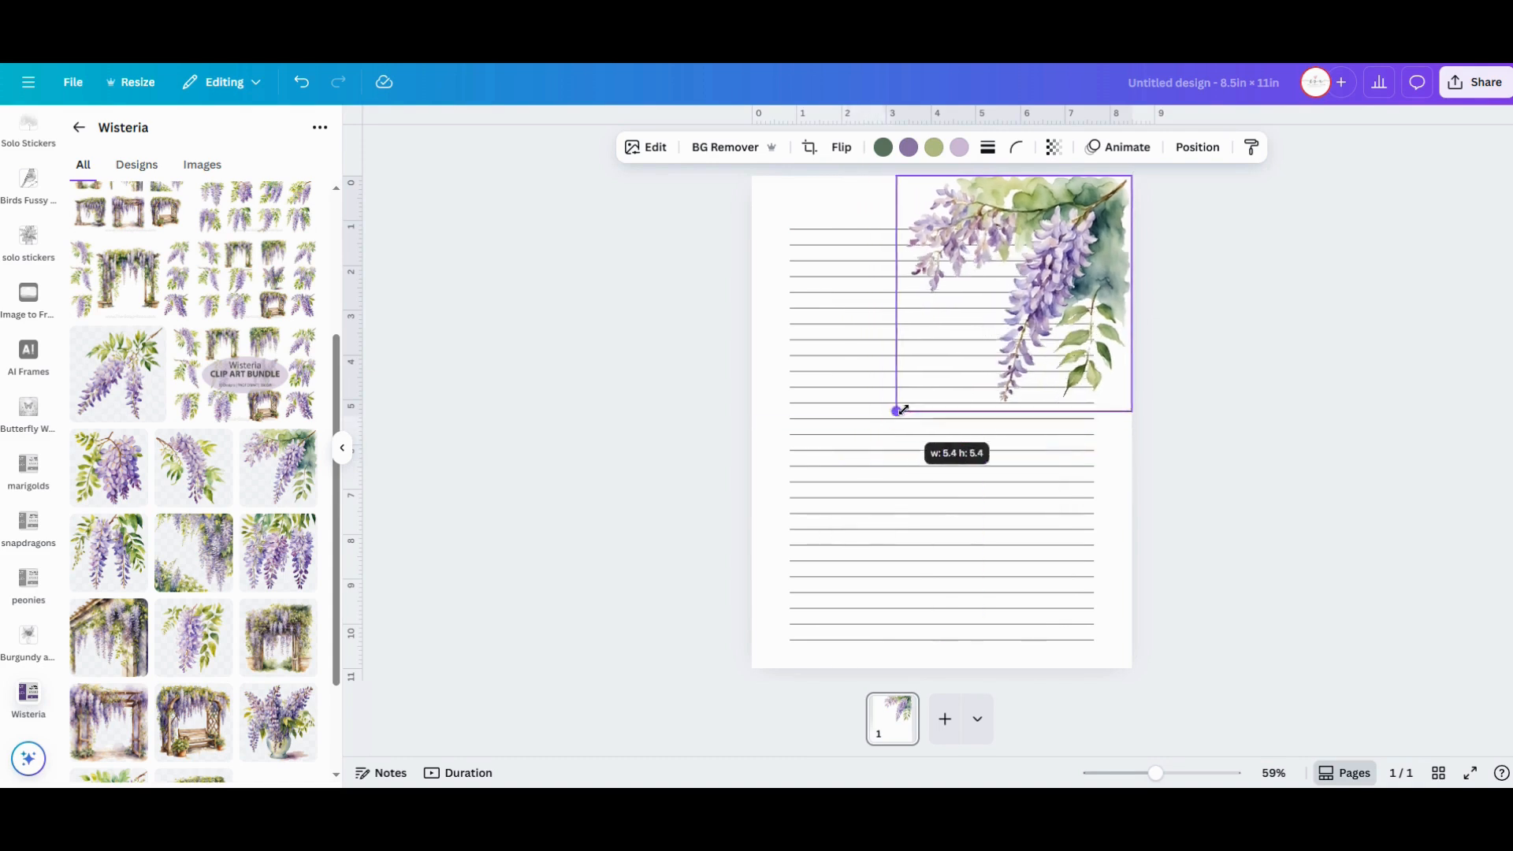
left_click_drag(900, 410, 934, 372)
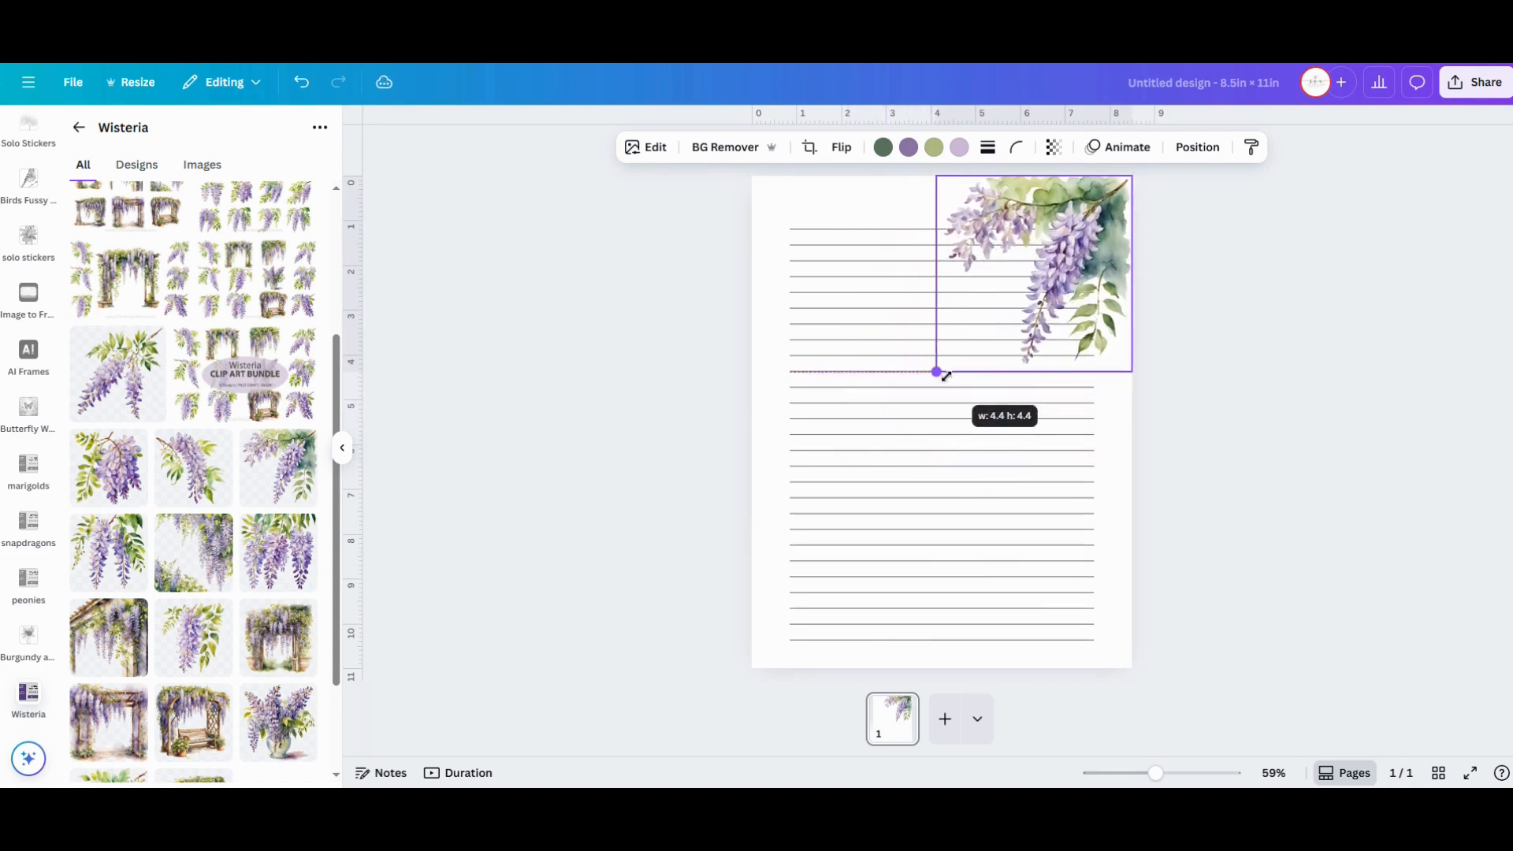
left_click_drag(935, 371, 942, 367)
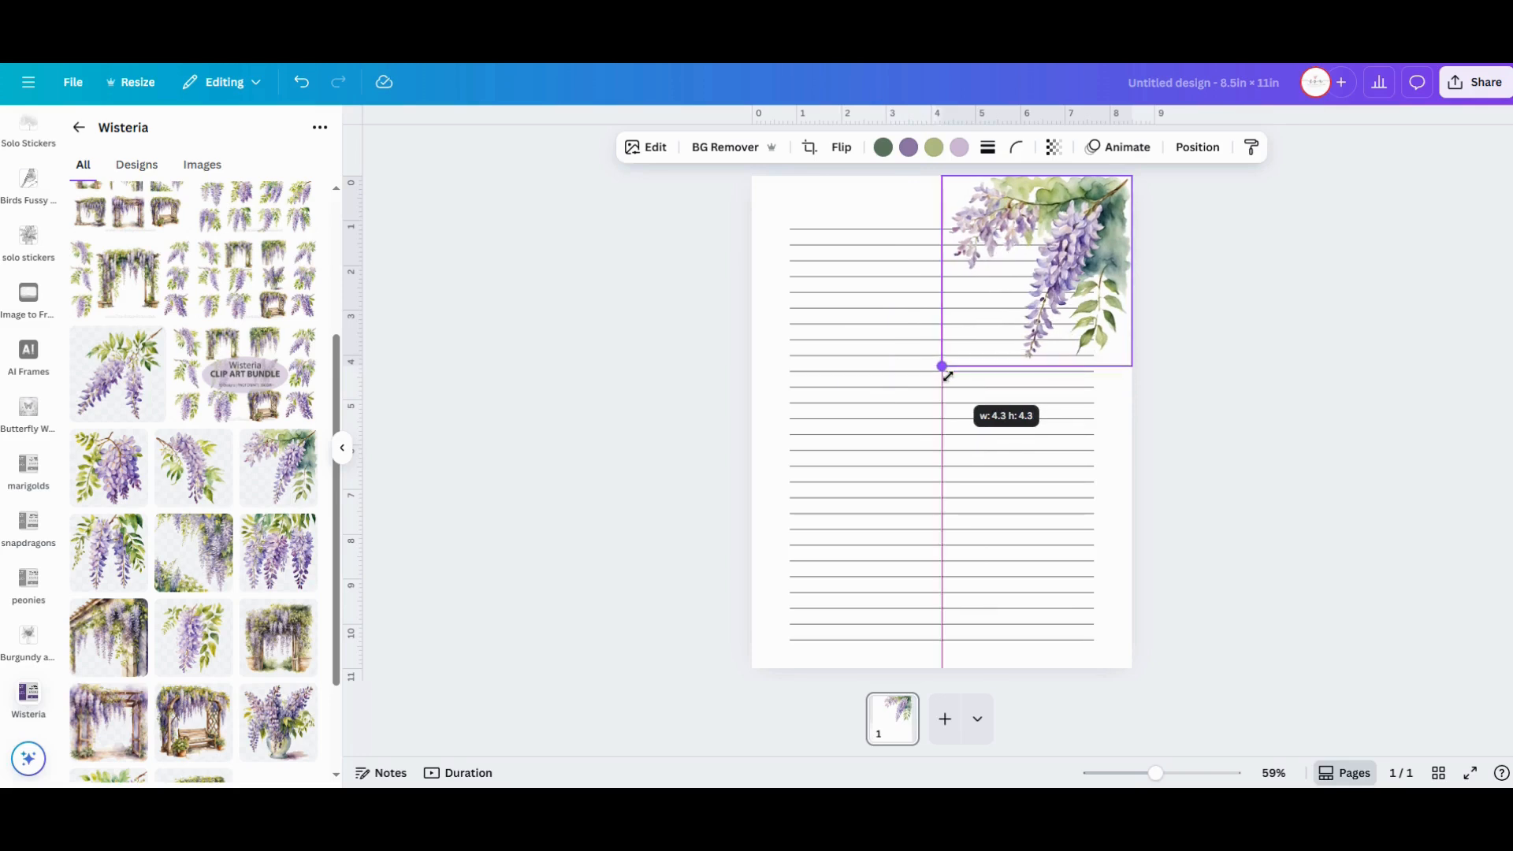
left_click_drag(943, 367, 941, 367)
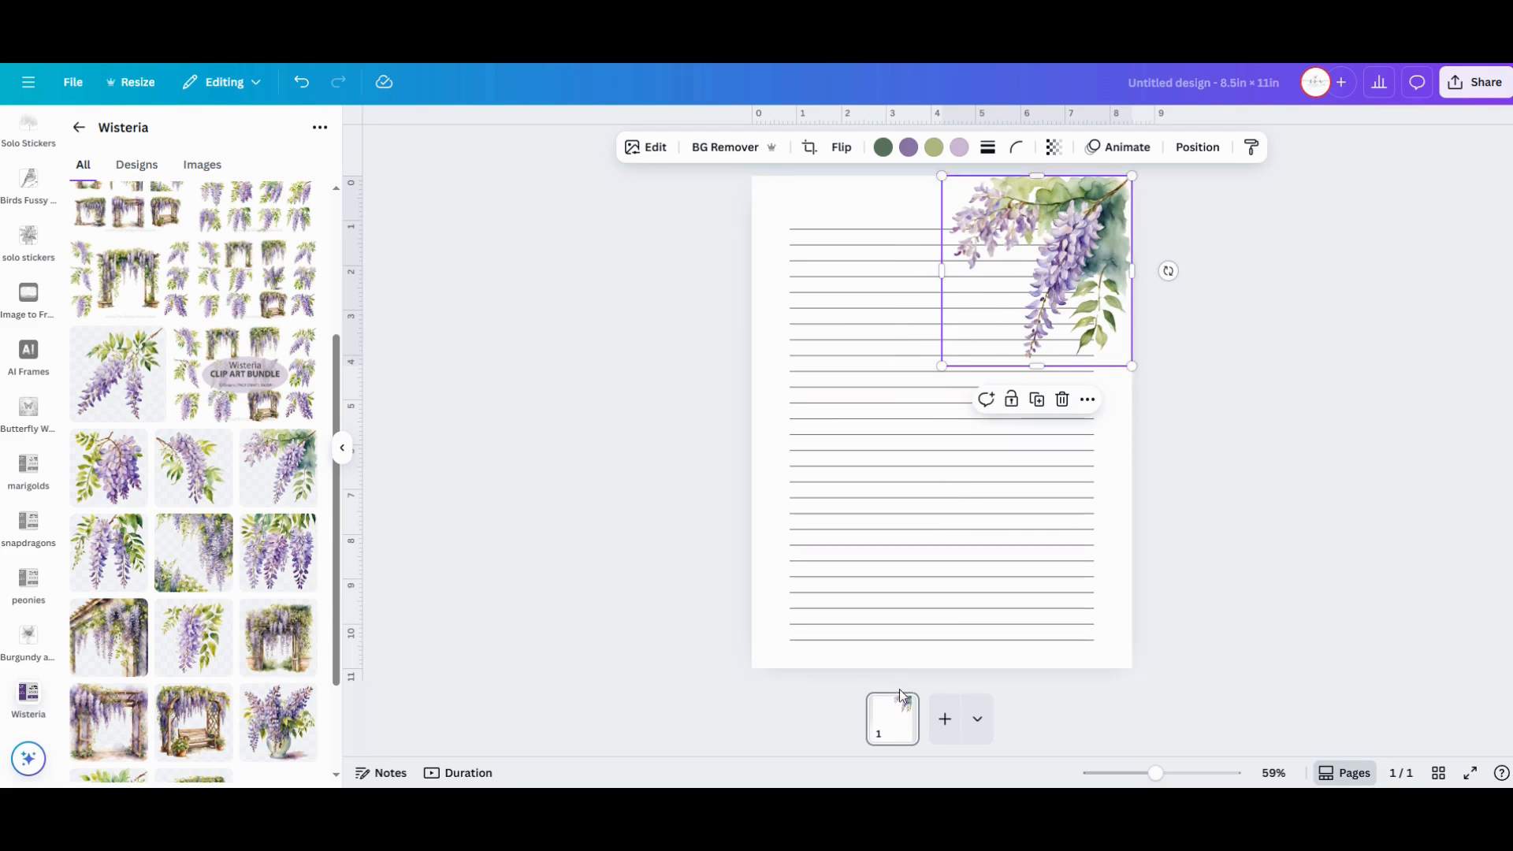
mouse_move(892, 719)
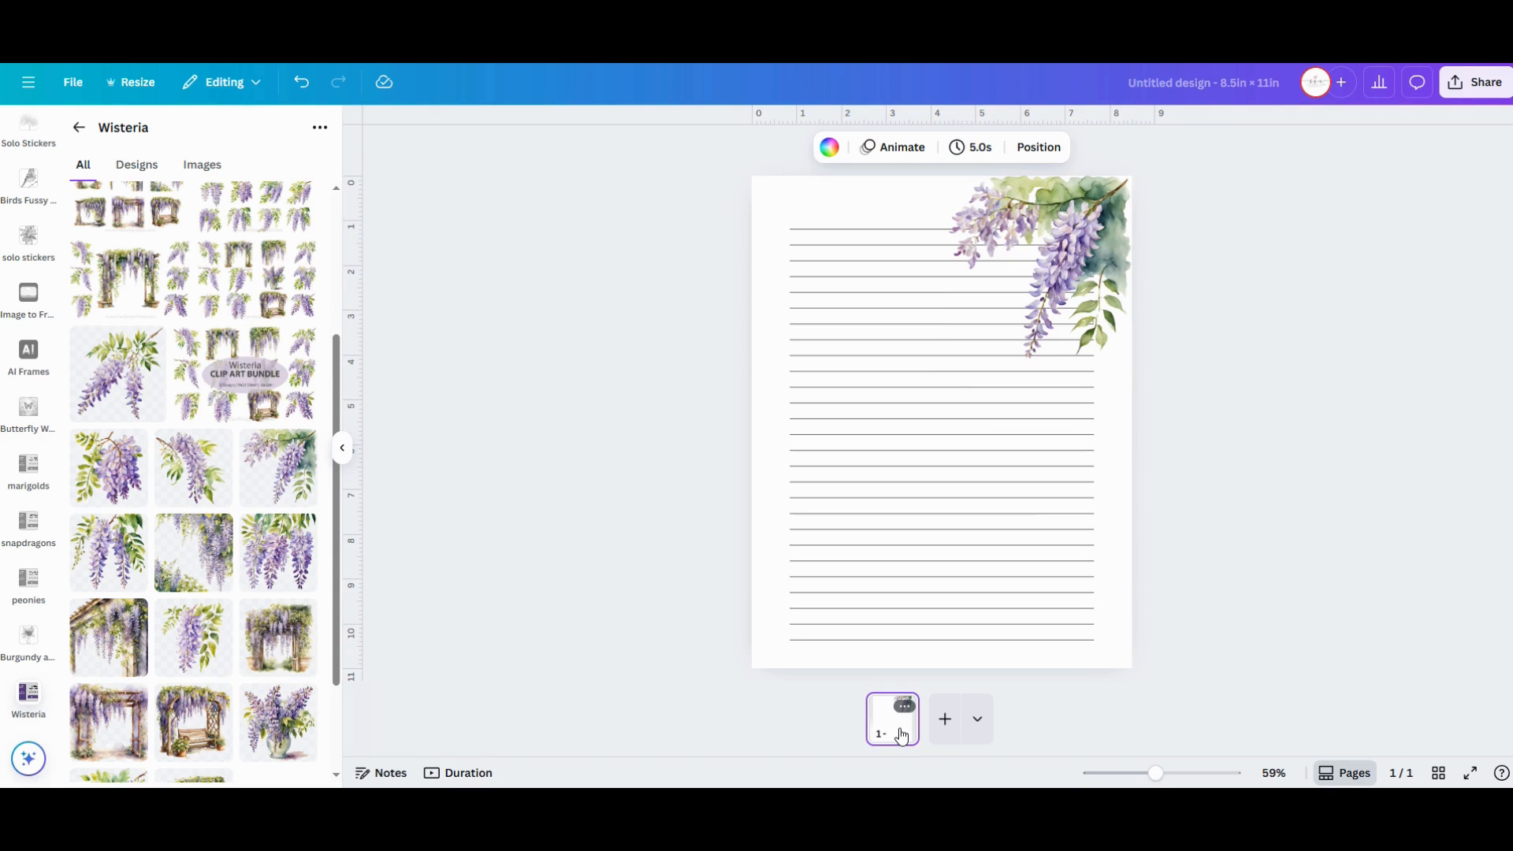
Add plain lined pages until the design has 10, then go to page 2
left_click(943, 718)
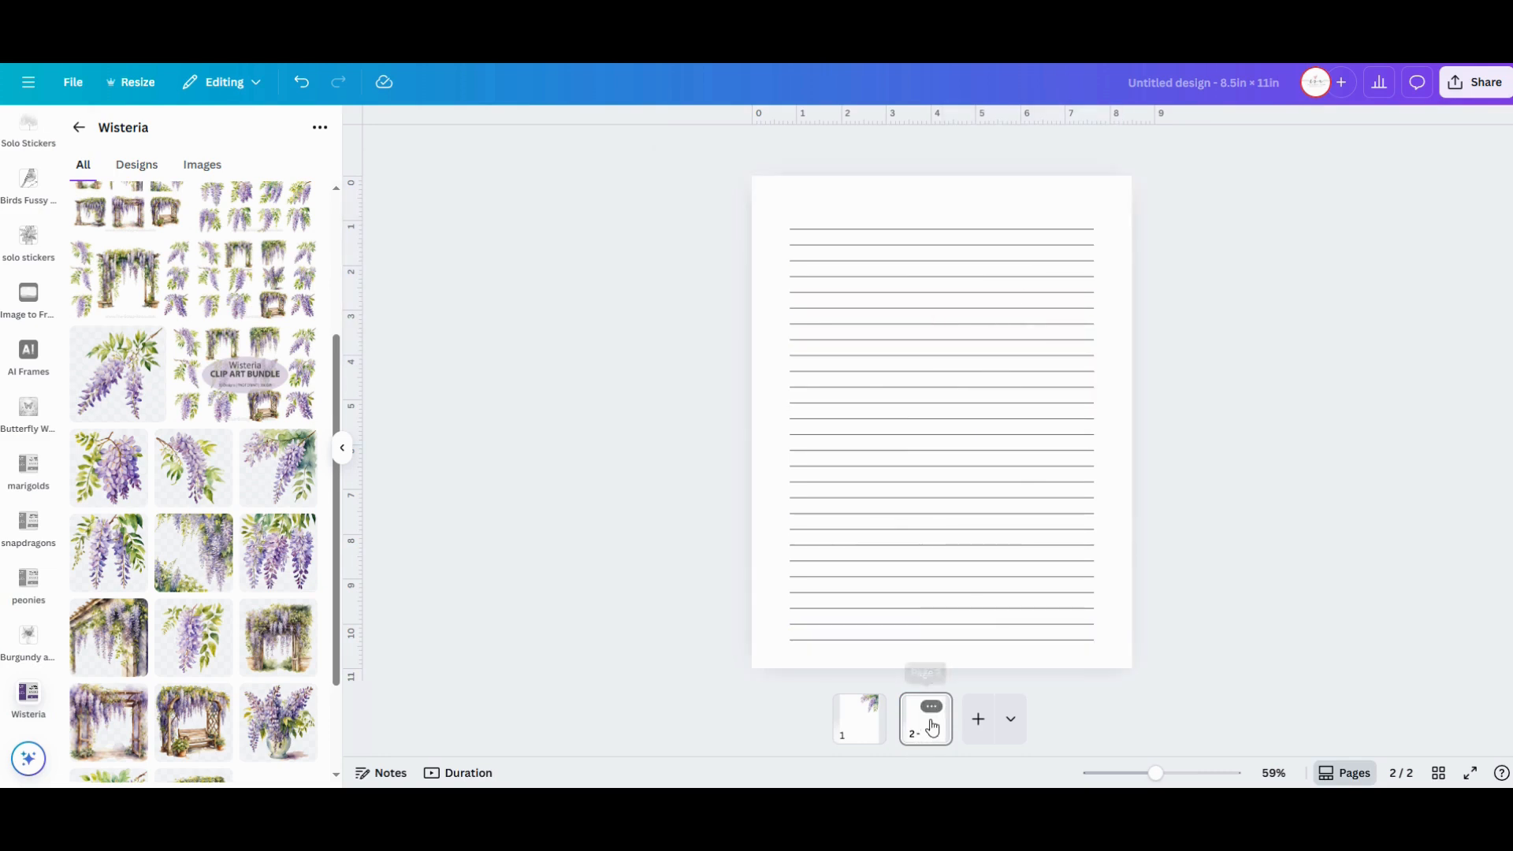
left_click(925, 719)
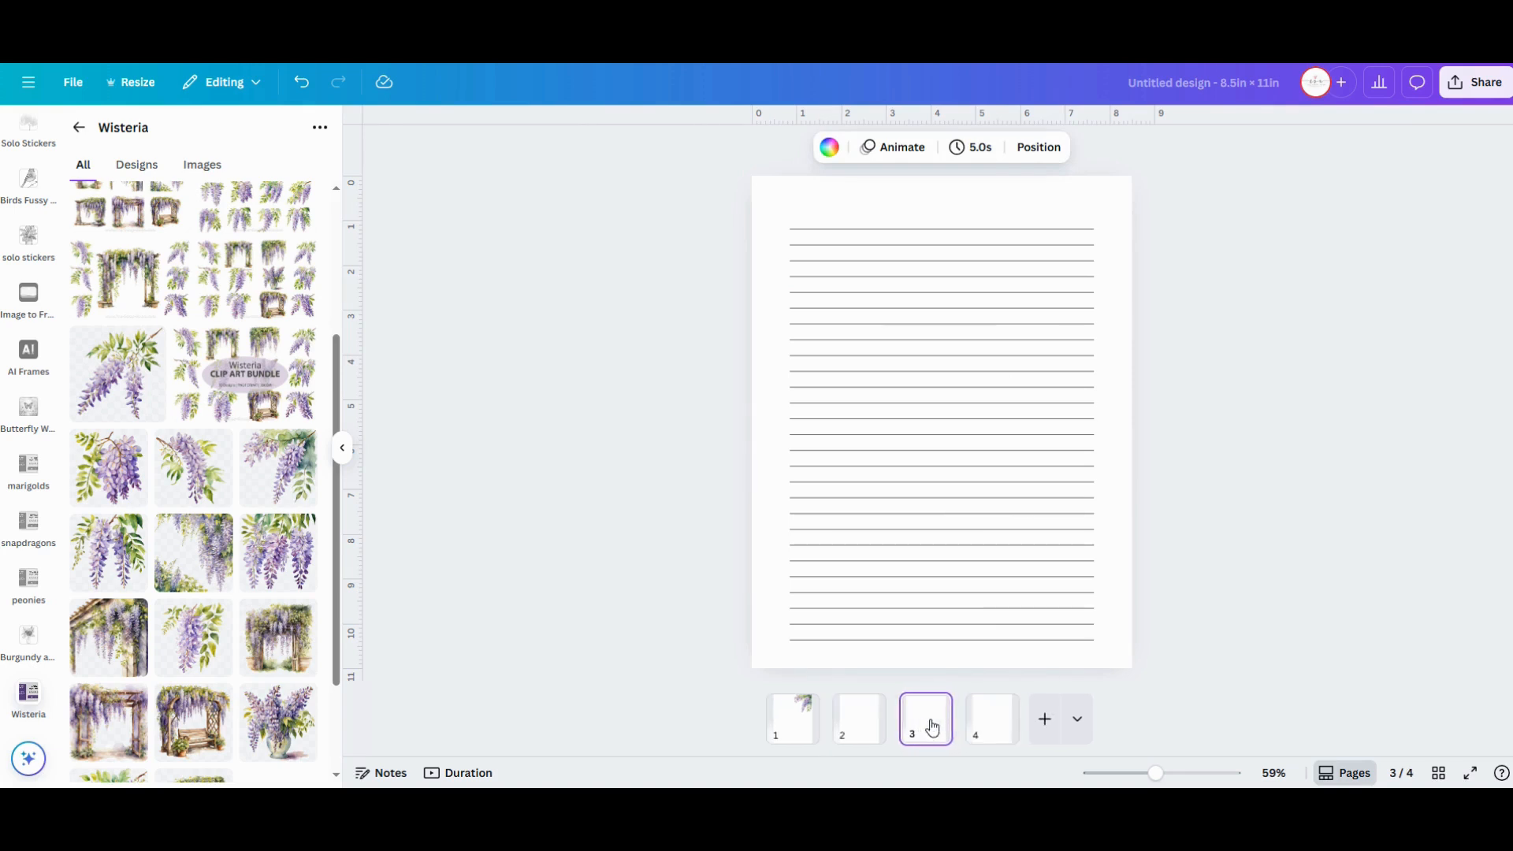
left_click(1043, 719)
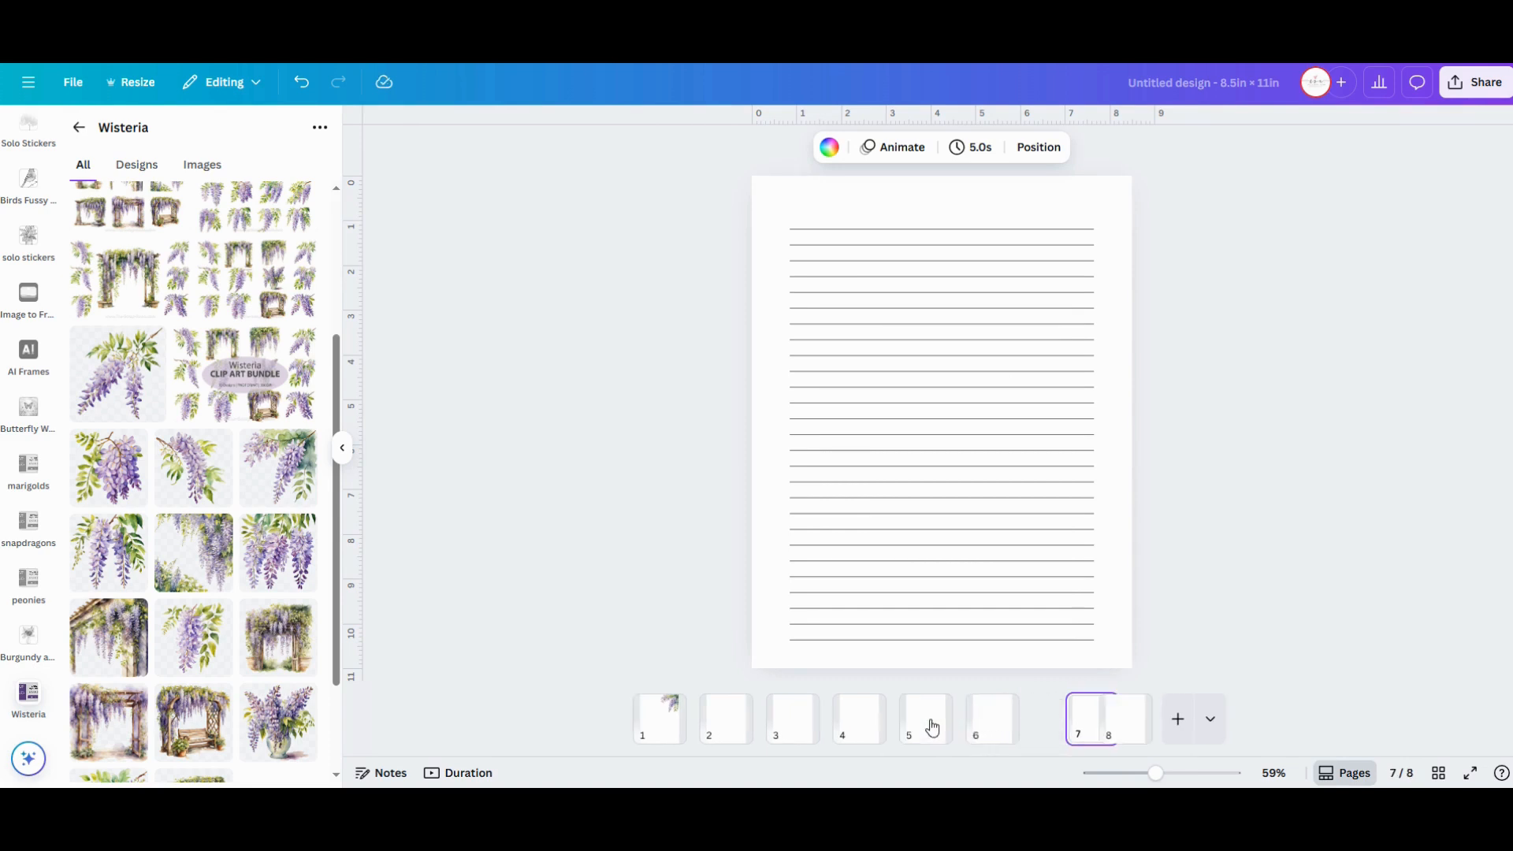
left_click(1177, 718)
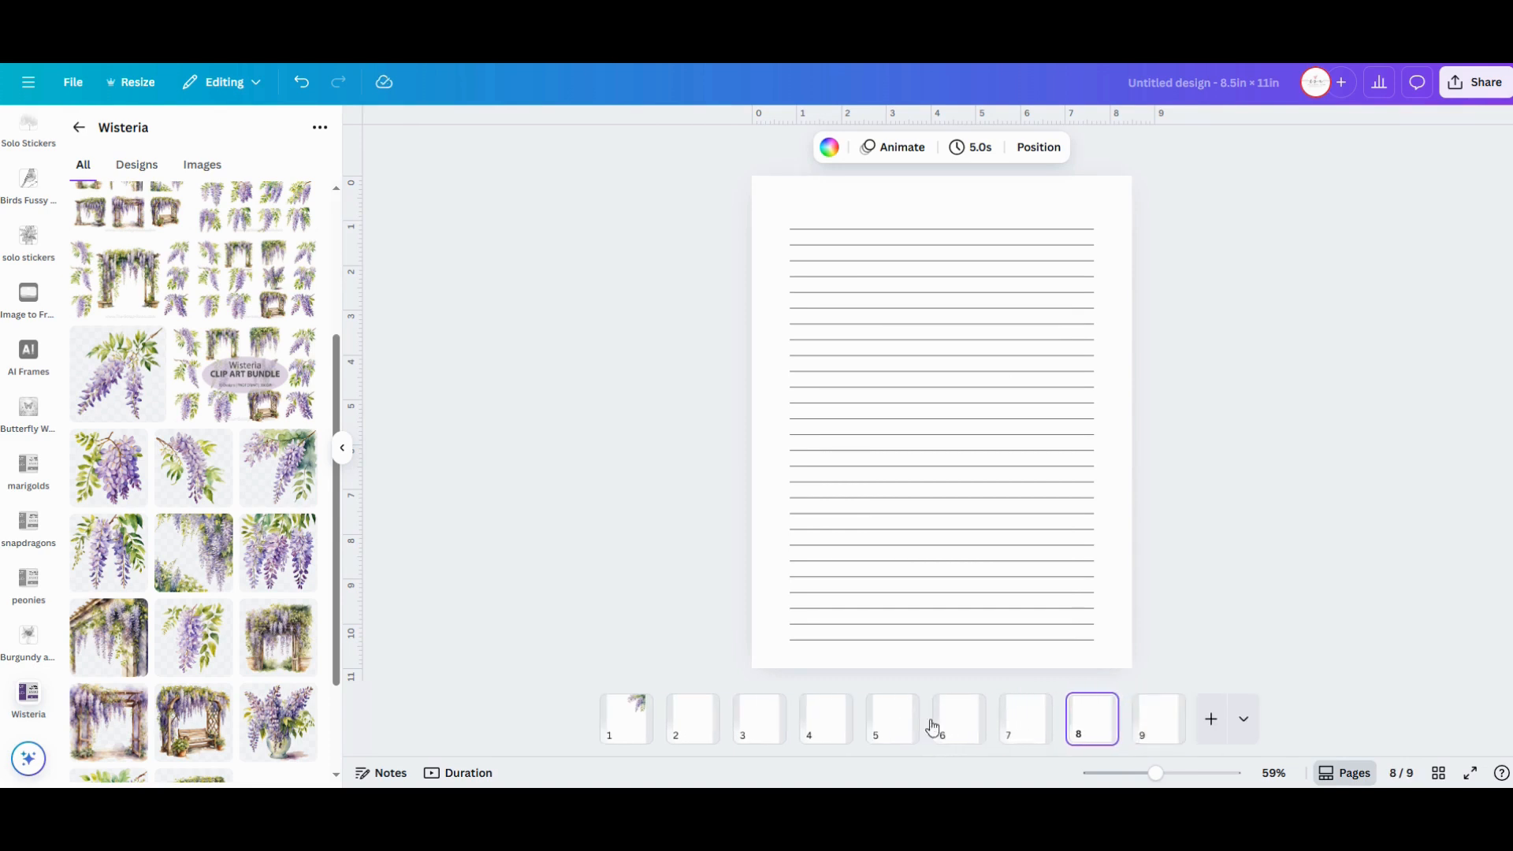
left_click(1210, 718)
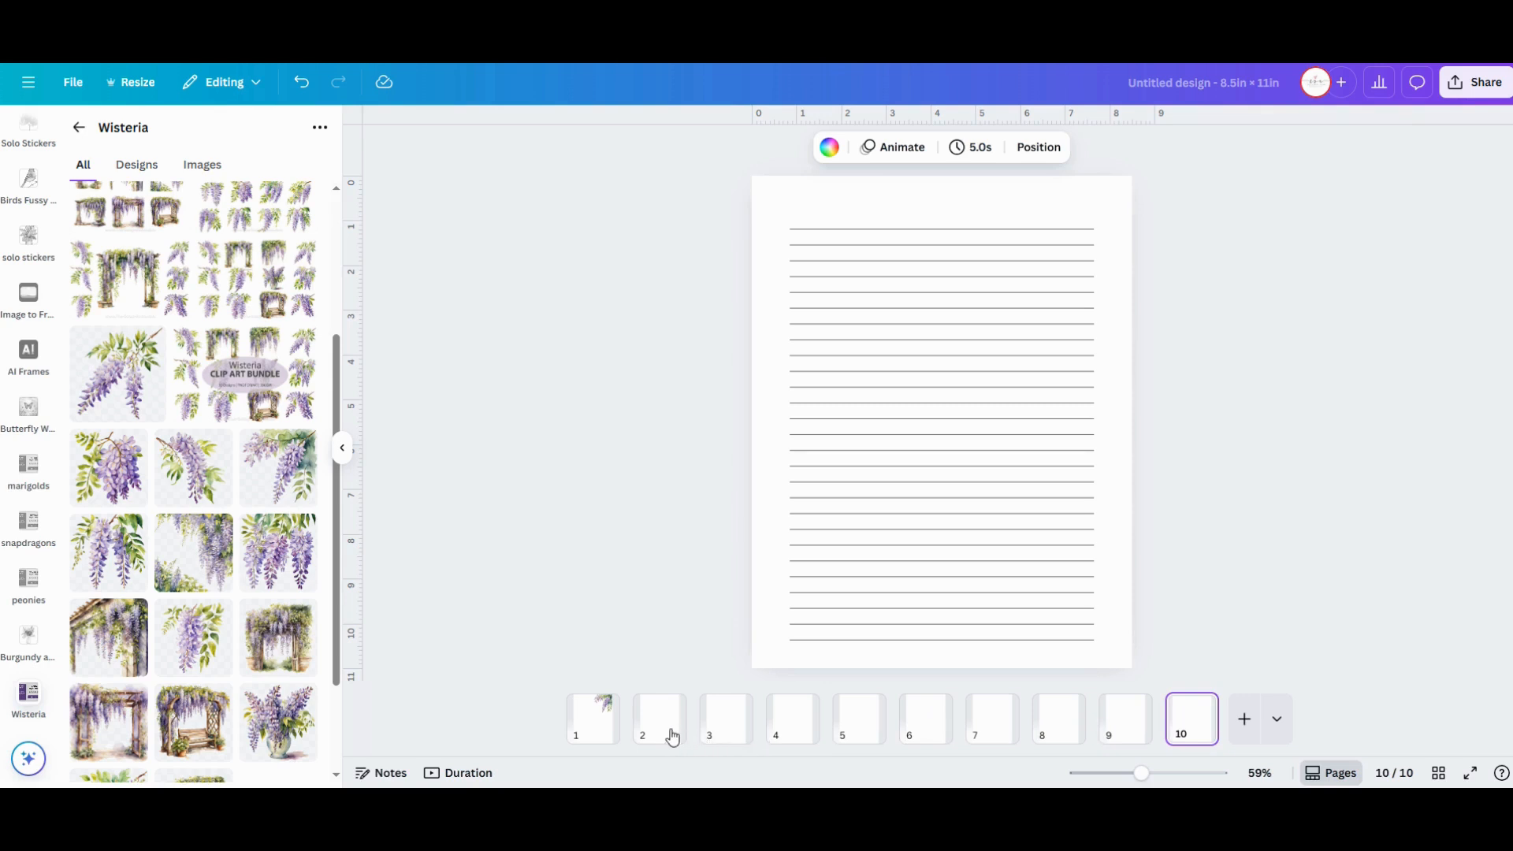
left_click(659, 719)
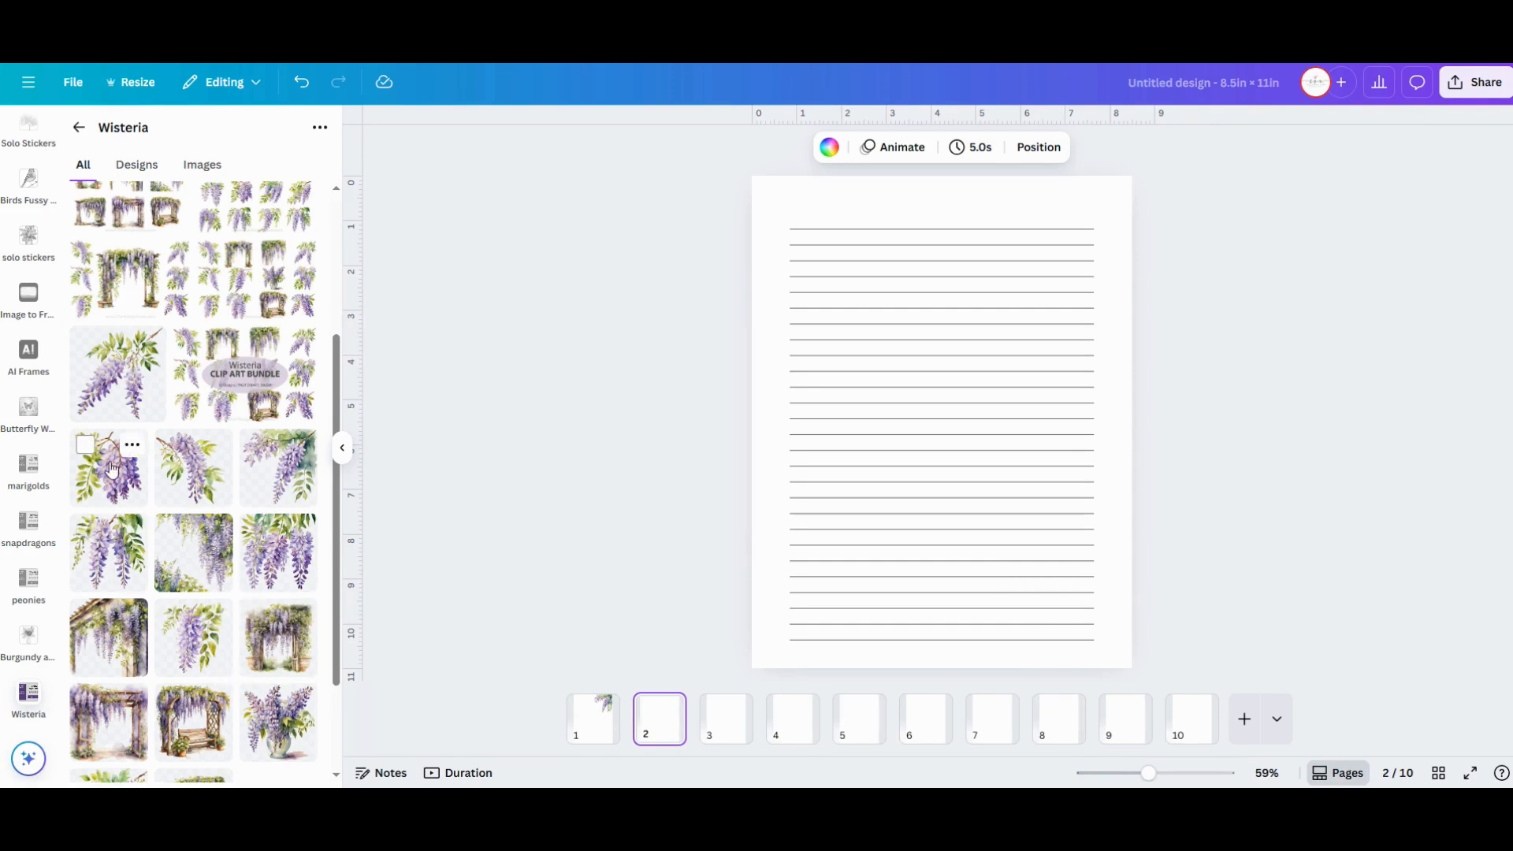
Place a shrunken wisteria cluster in page 2's top-left corner and switch to page 3
left_click(109, 468)
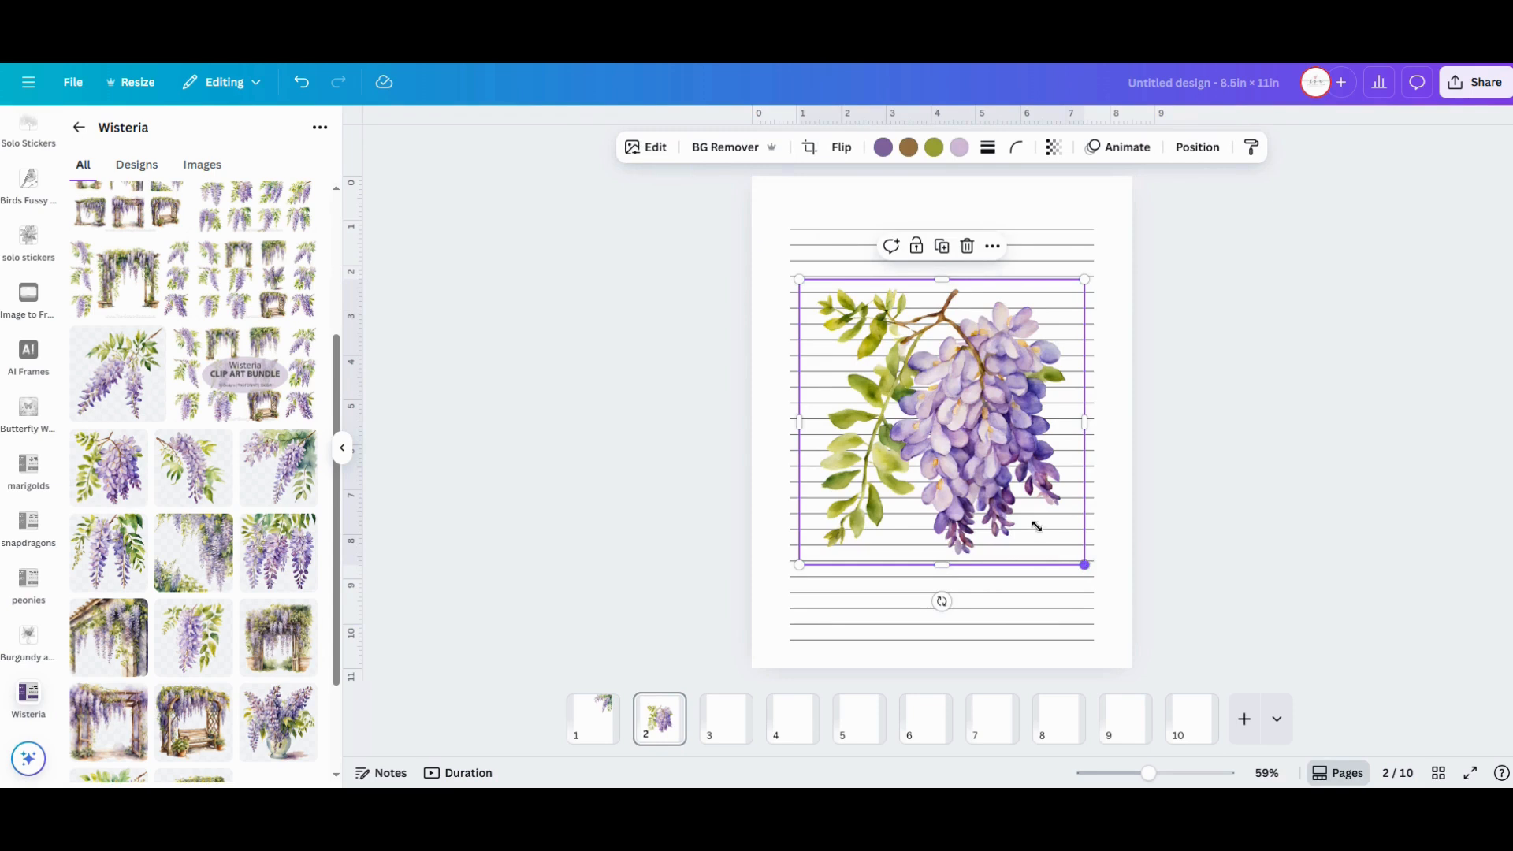
left_click_drag(1084, 564, 1002, 481)
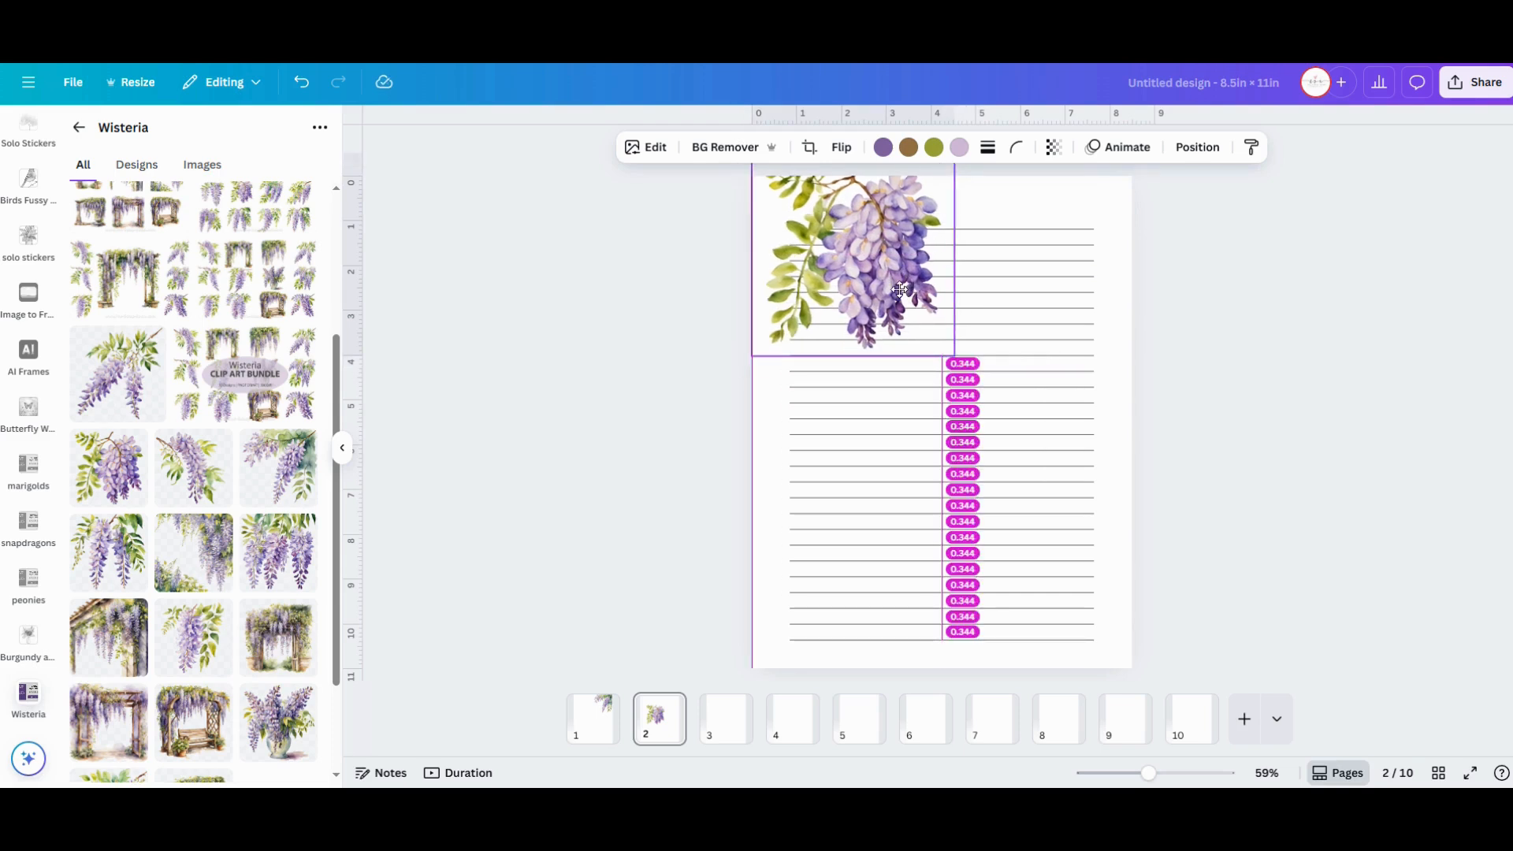
left_click(868, 269)
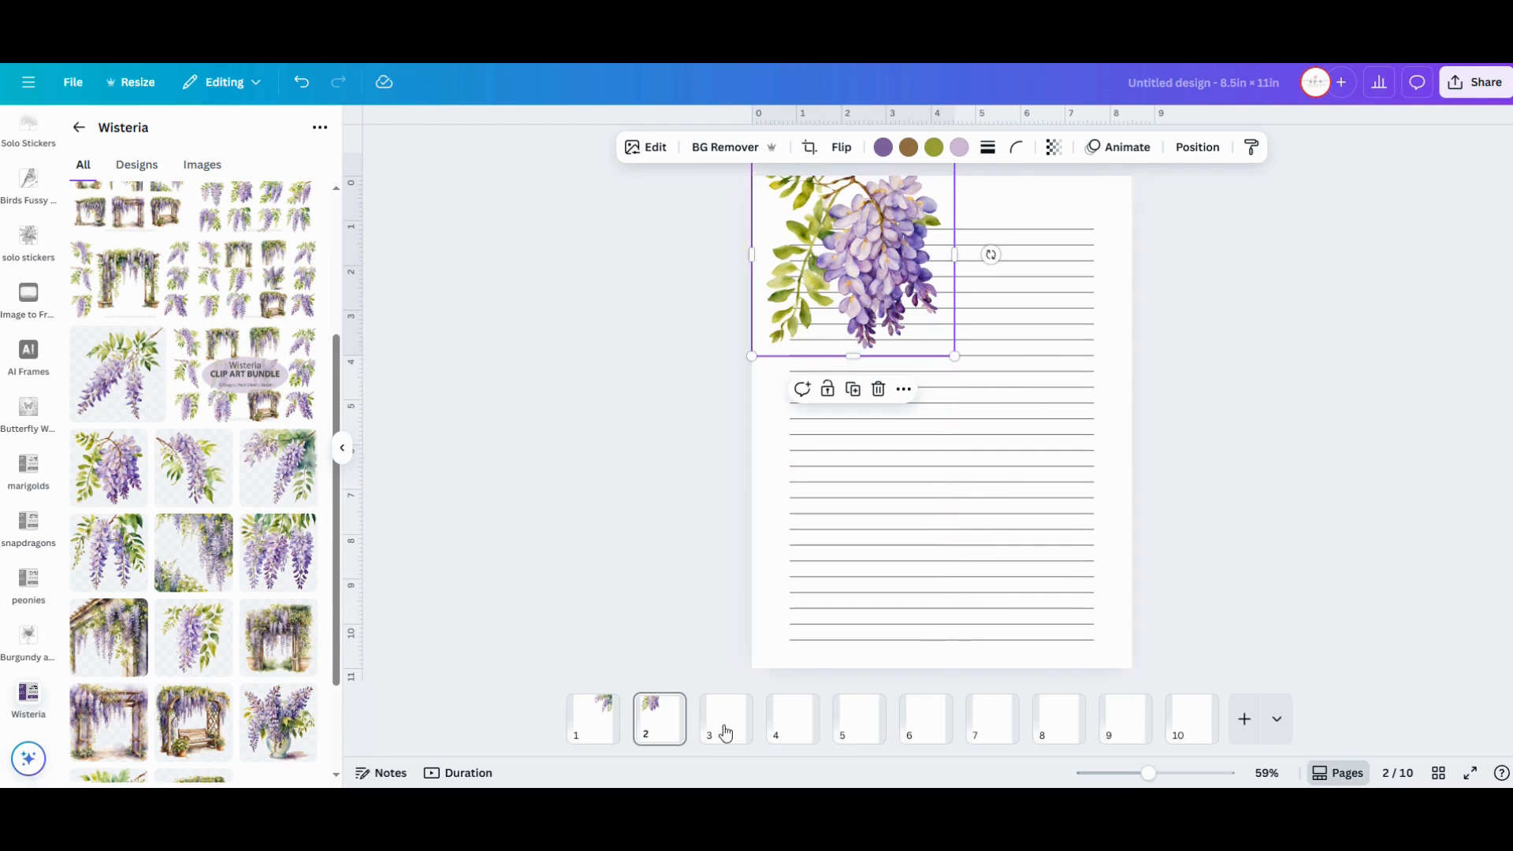
left_click(724, 719)
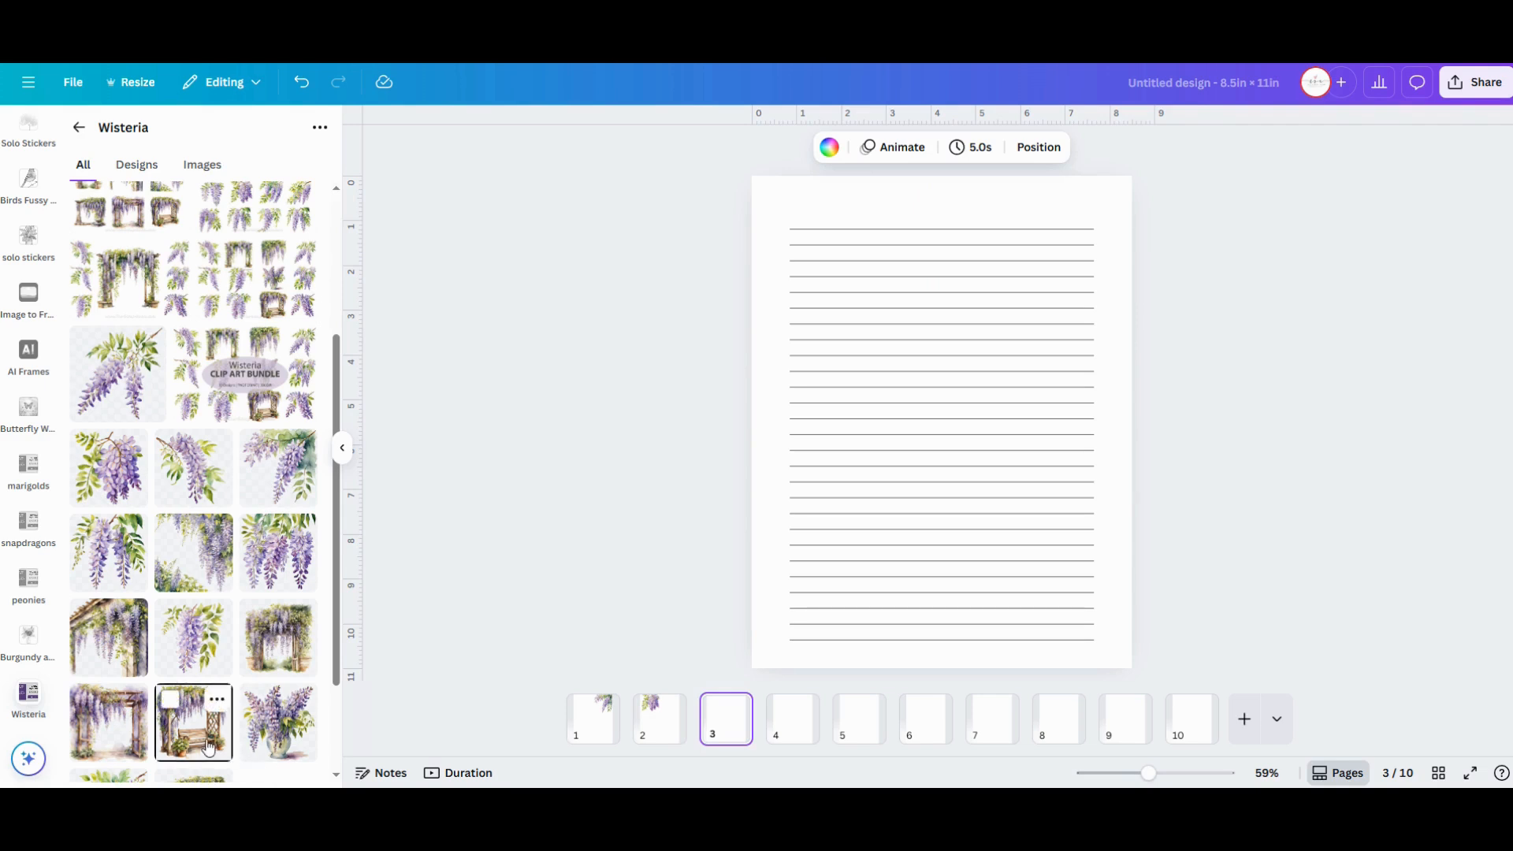
Place a shrunken wisteria arbor-and-bench graphic in page 3's bottom-left corner
left_click(192, 721)
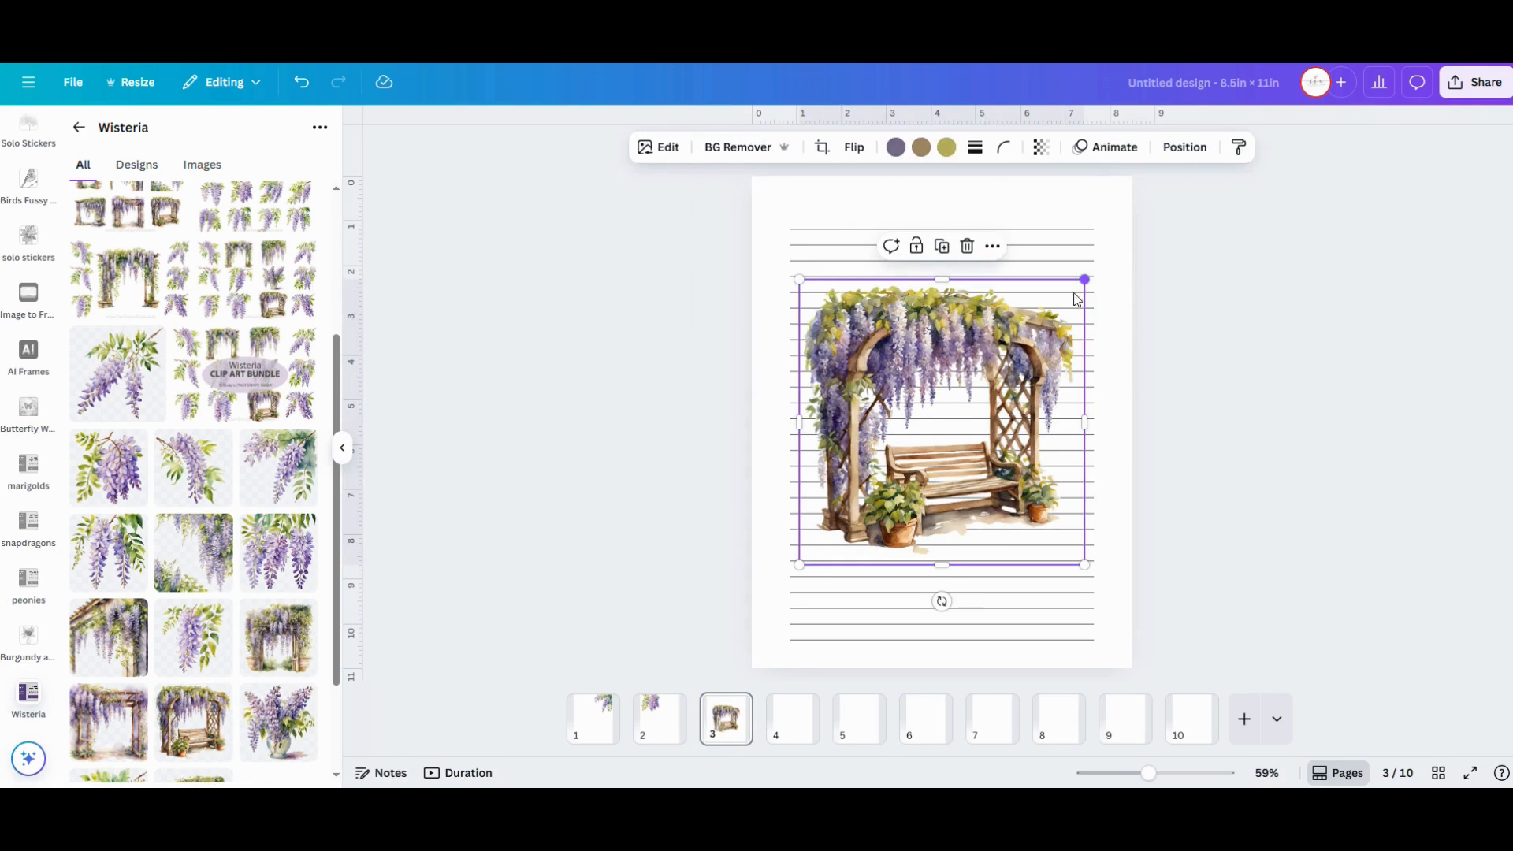
left_click_drag(1084, 281, 988, 376)
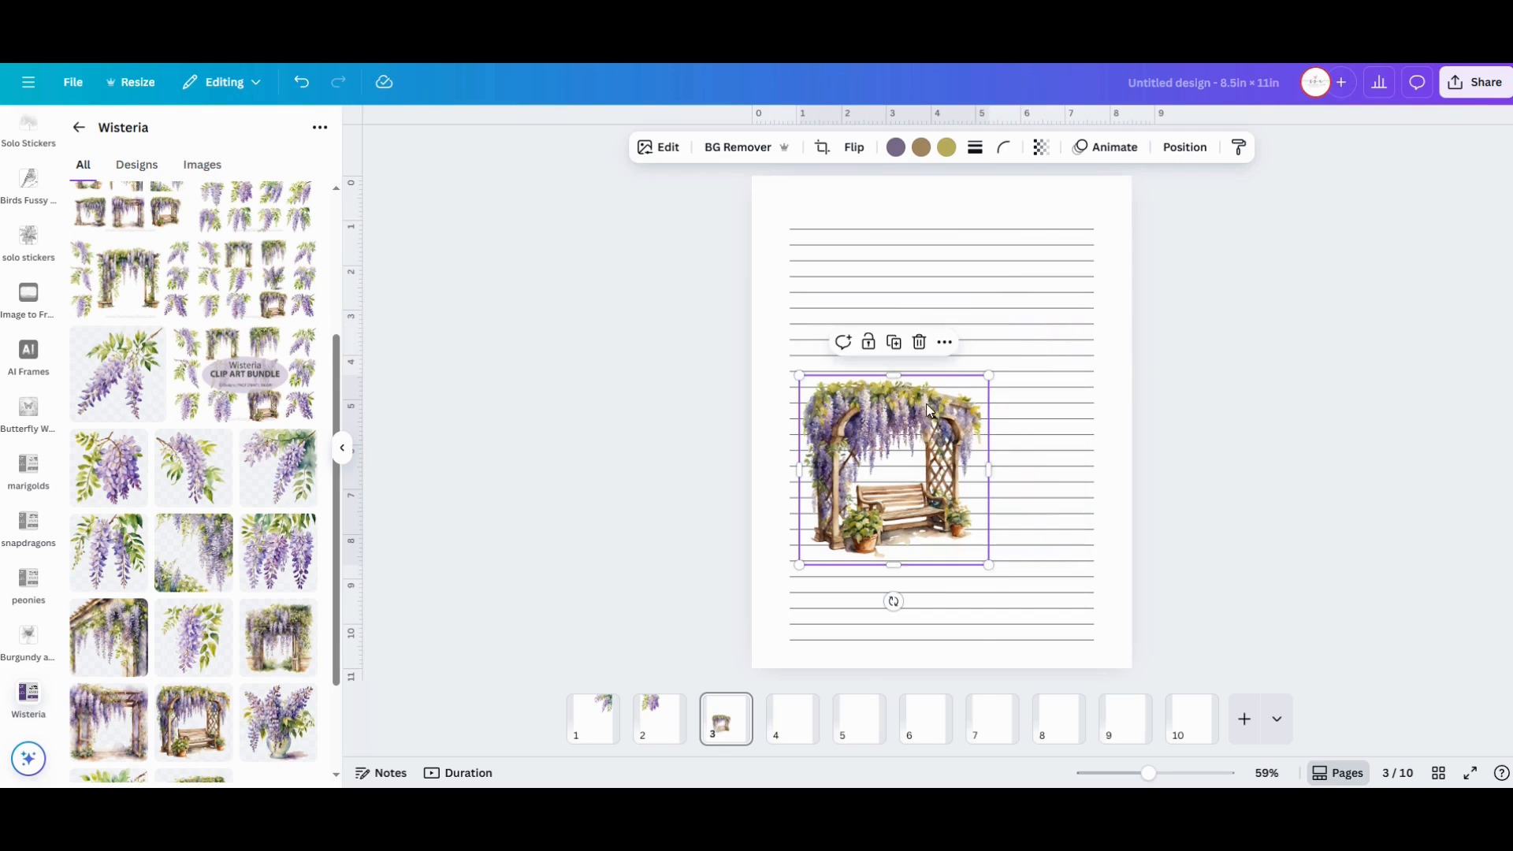
left_click_drag(892, 471, 846, 581)
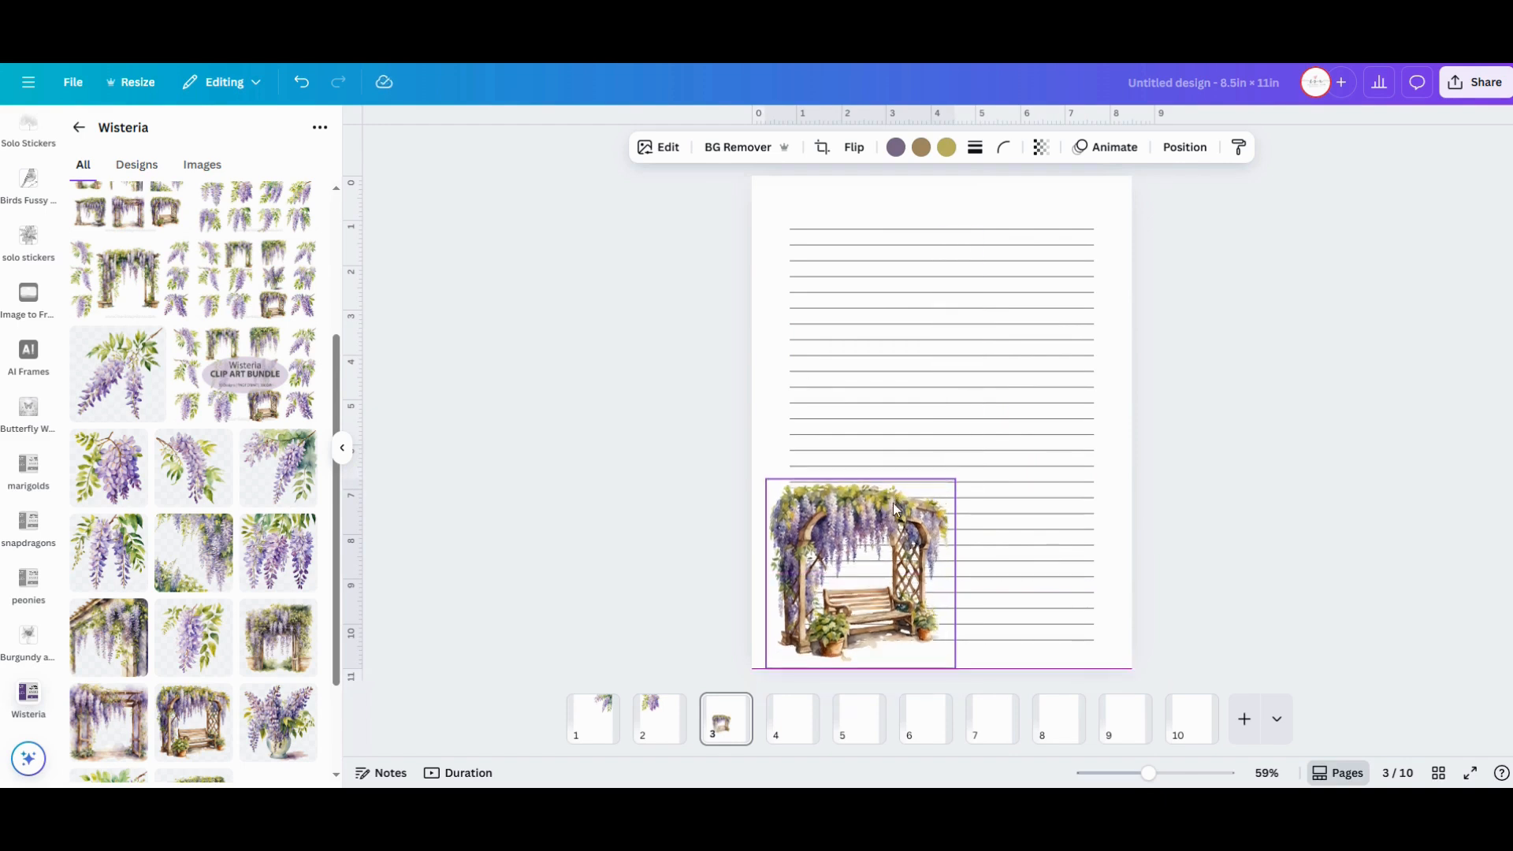
left_click(1250, 594)
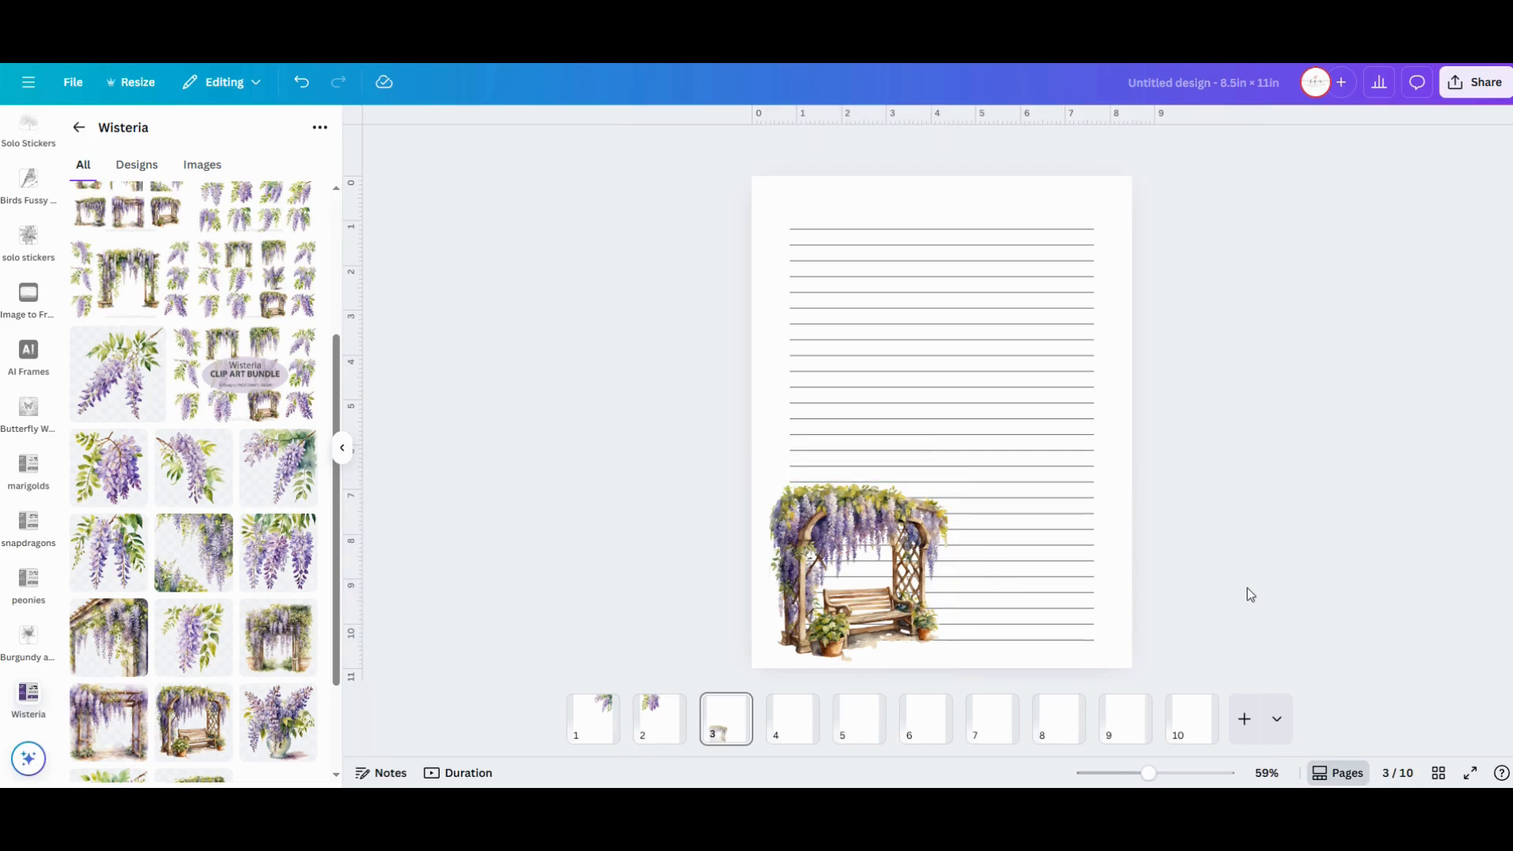
mouse_move(1218, 588)
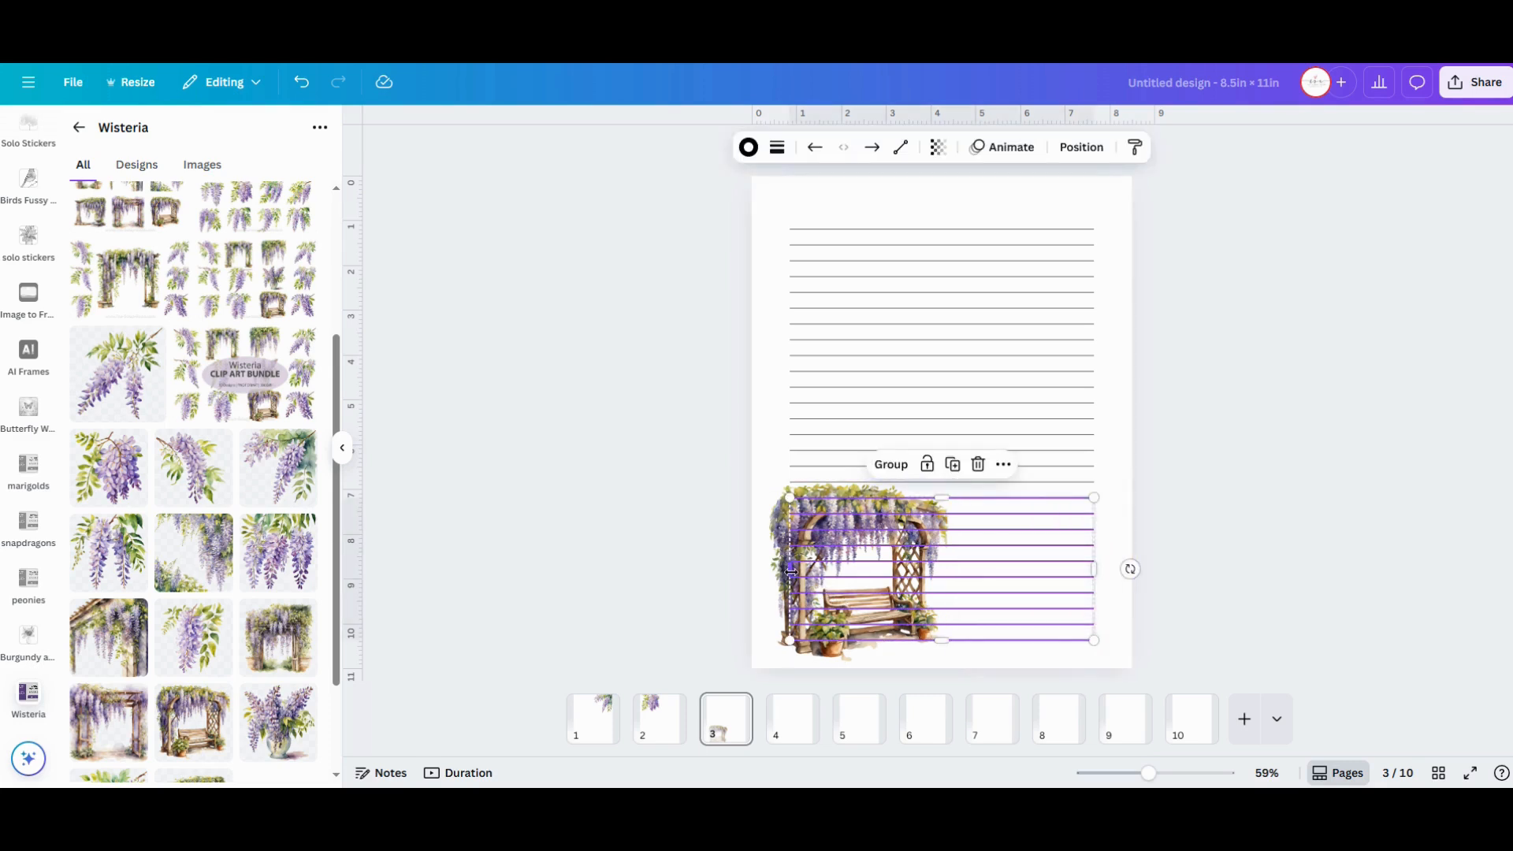
Shorten page 3's lower writing lines to end beside the arbor graphic, then go to page 4
left_click_drag(789, 569, 831, 569)
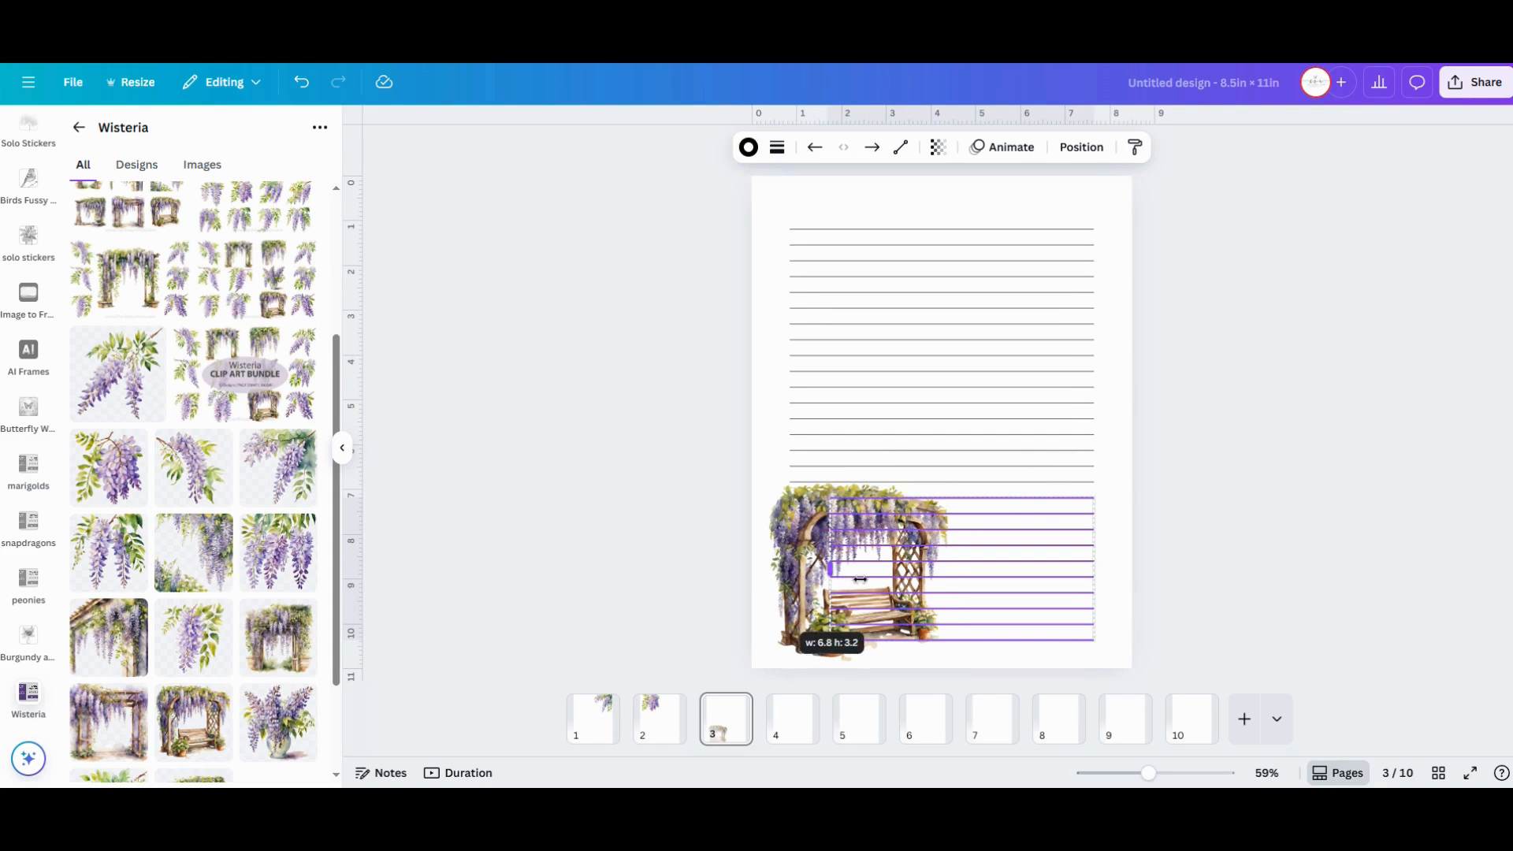
left_click_drag(832, 569, 941, 568)
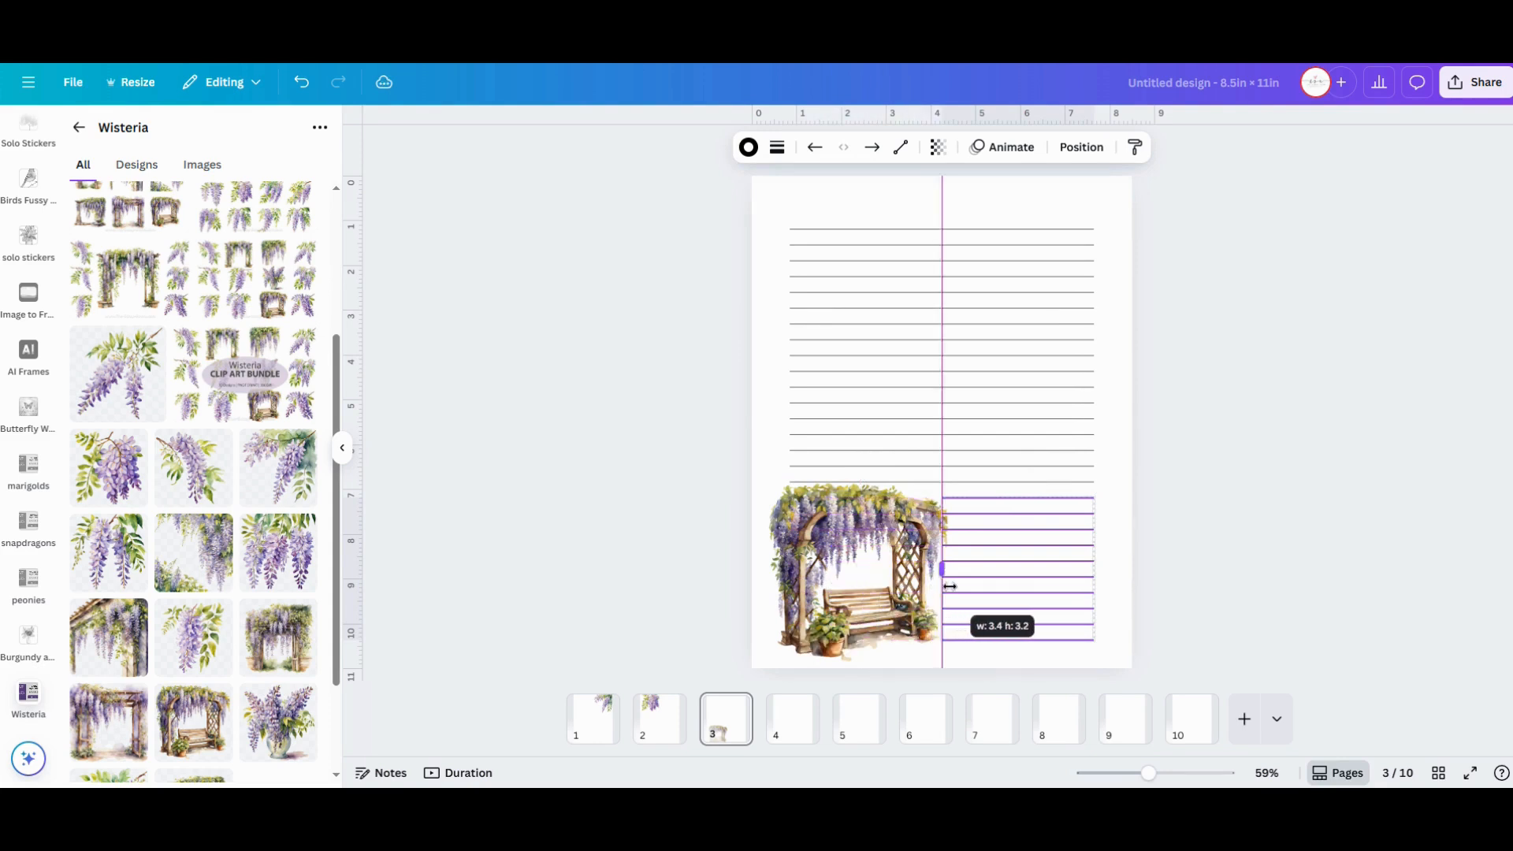
left_click_drag(941, 569, 954, 569)
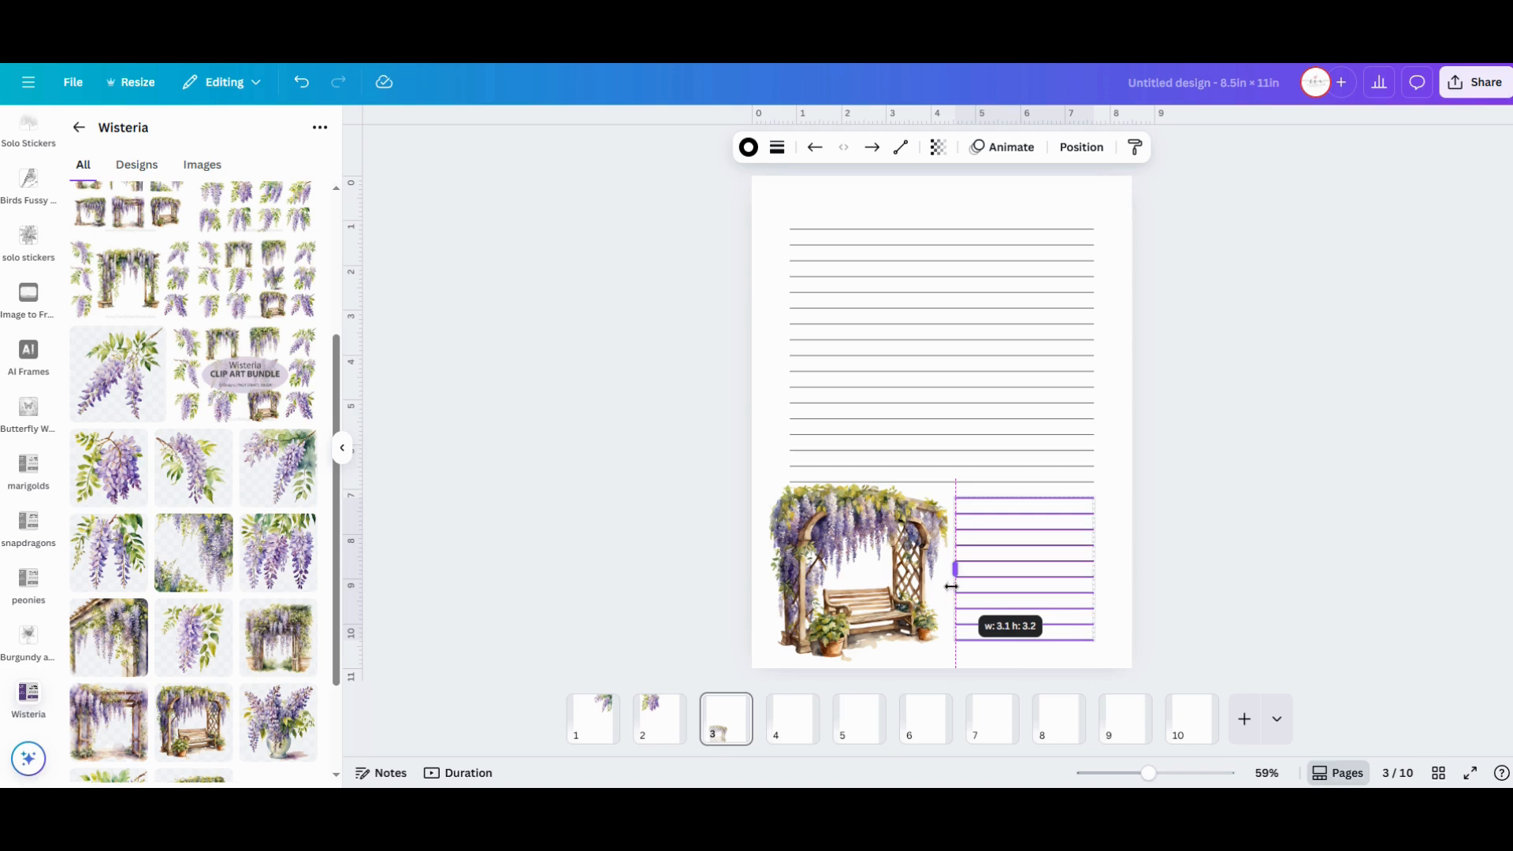
left_click_drag(955, 569, 947, 569)
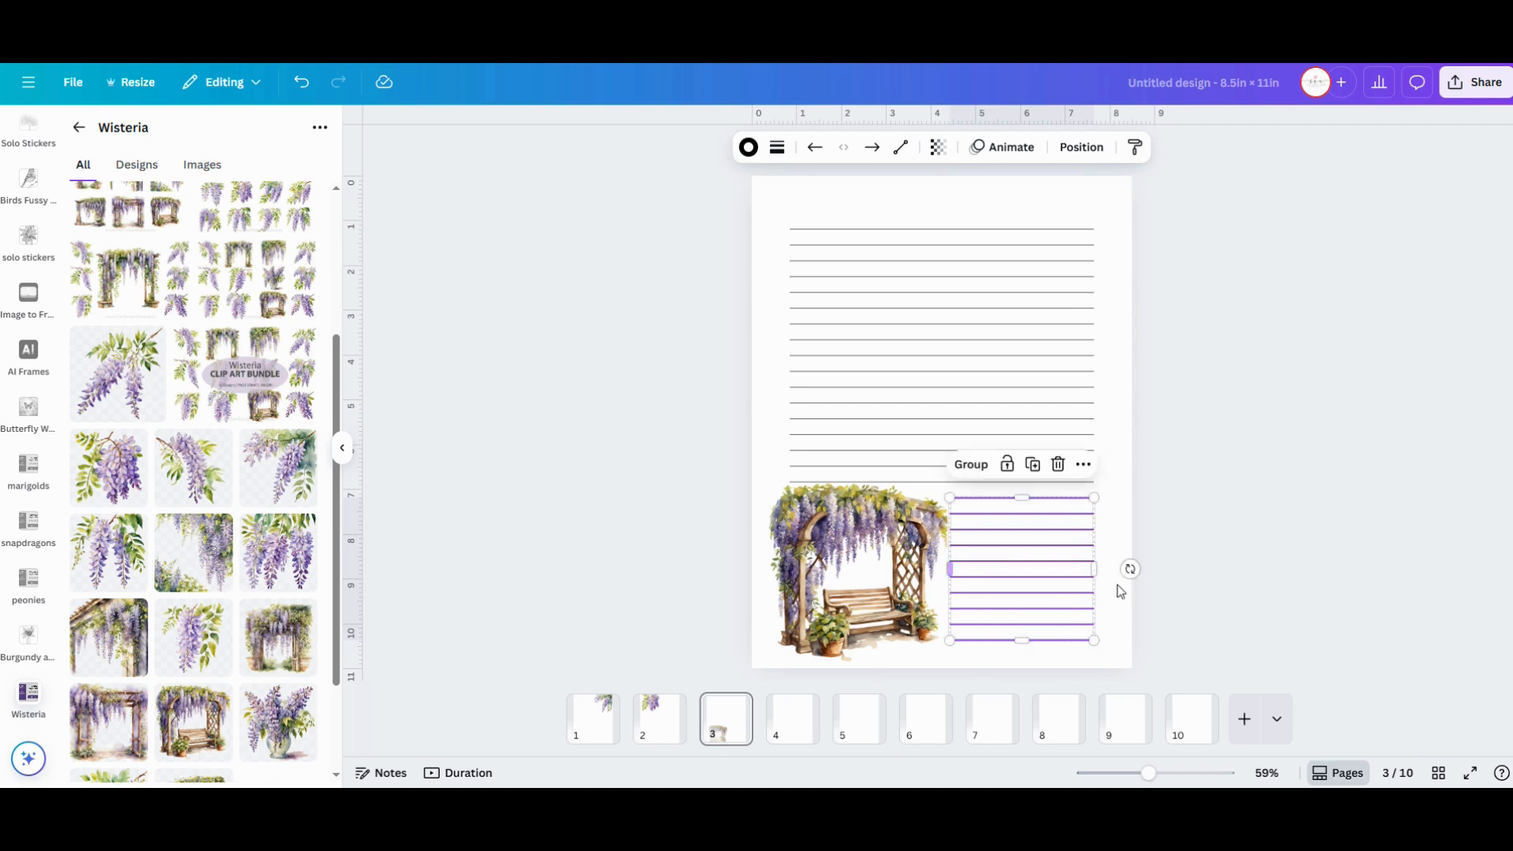
left_click(1227, 651)
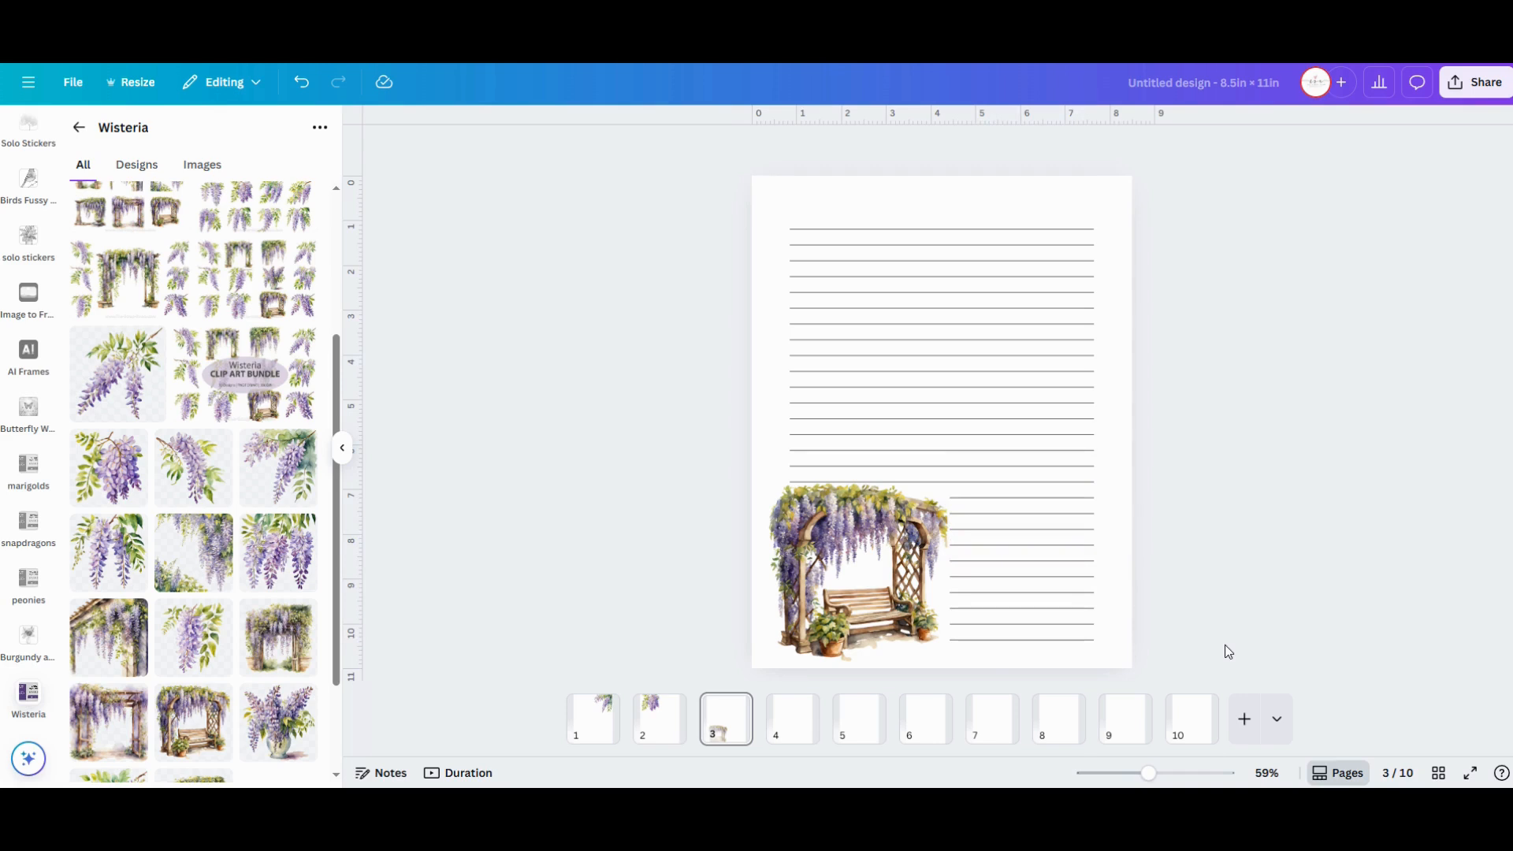
mouse_move(792, 718)
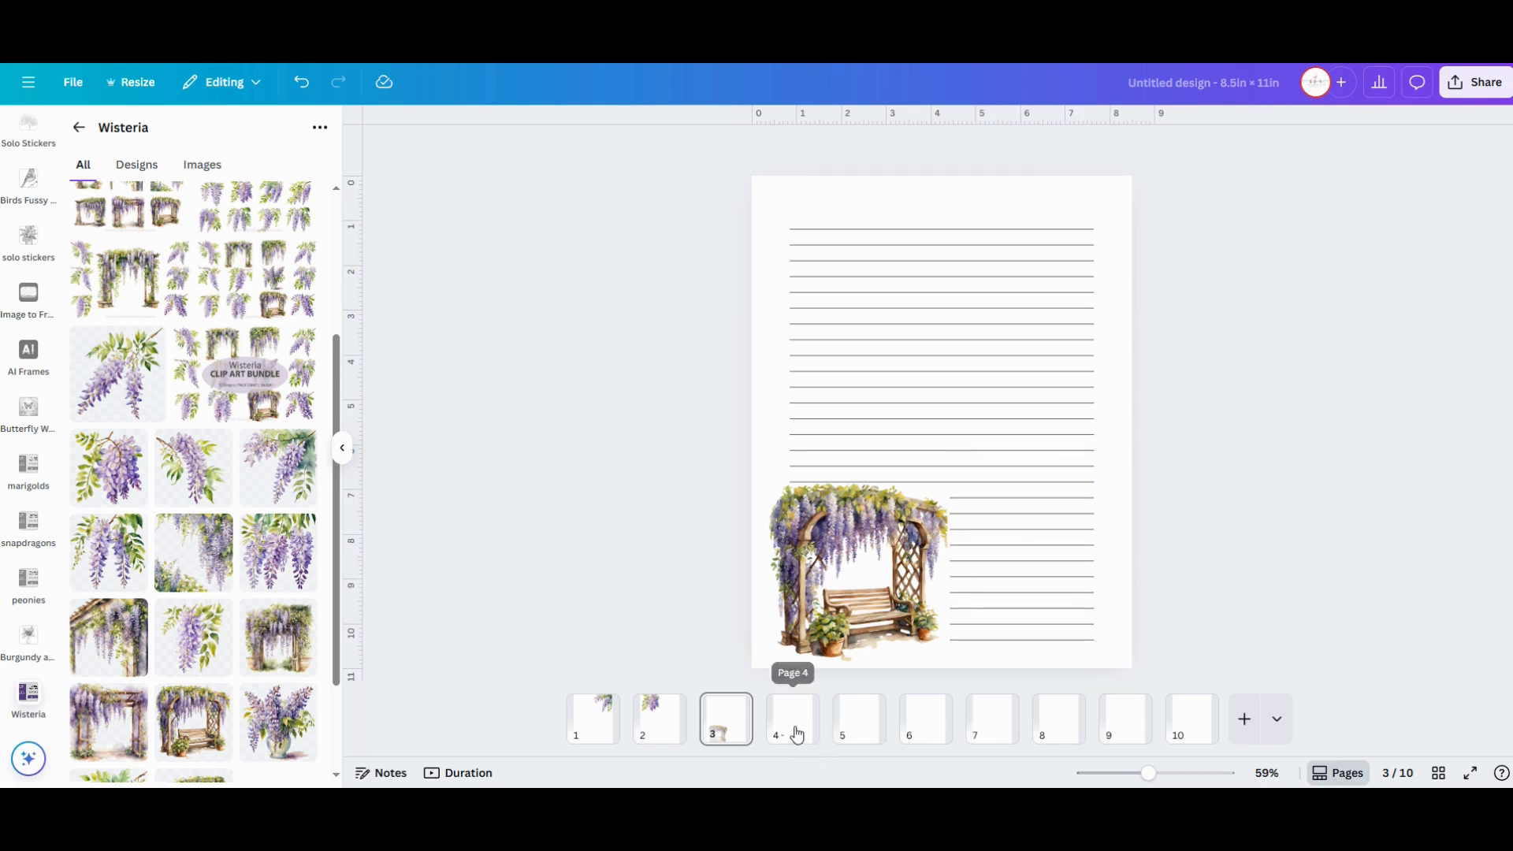
left_click(791, 718)
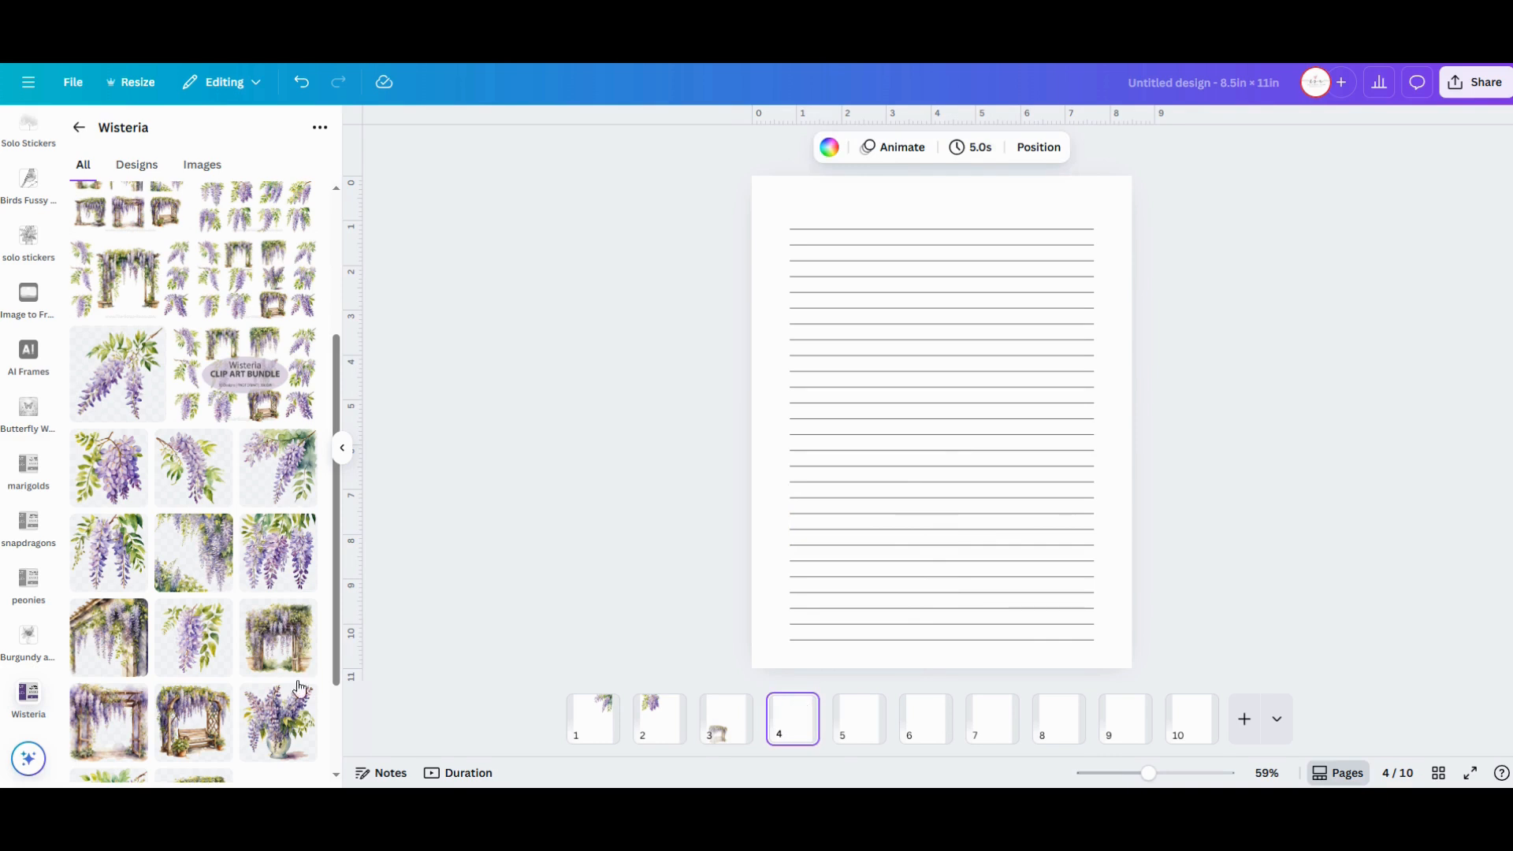
Place a shrunken wisteria vase graphic in page 4's bottom-left corner
scroll("down", 3)
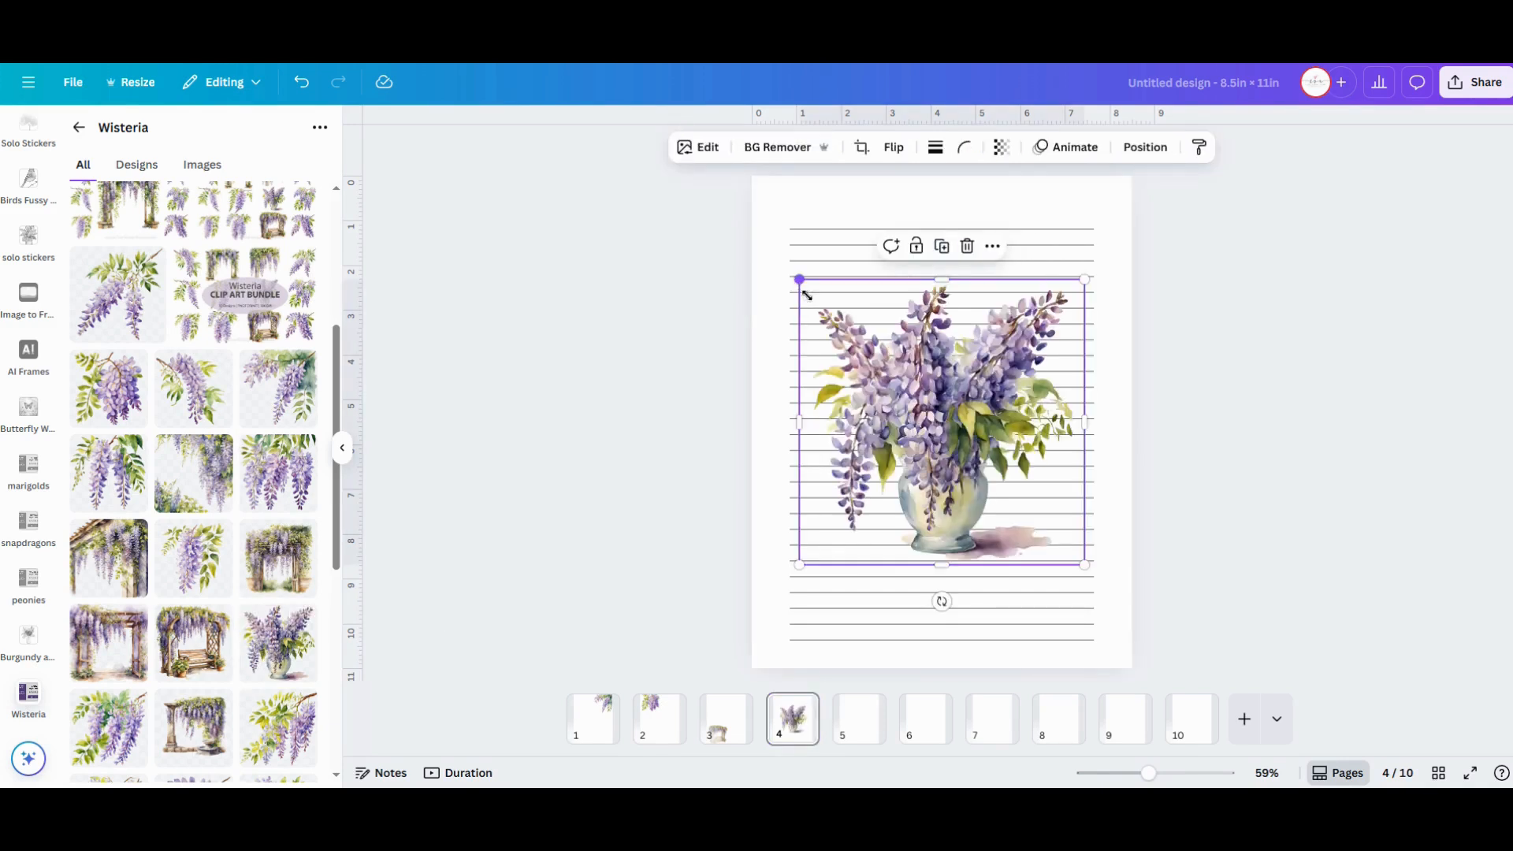
left_click_drag(797, 281, 865, 345)
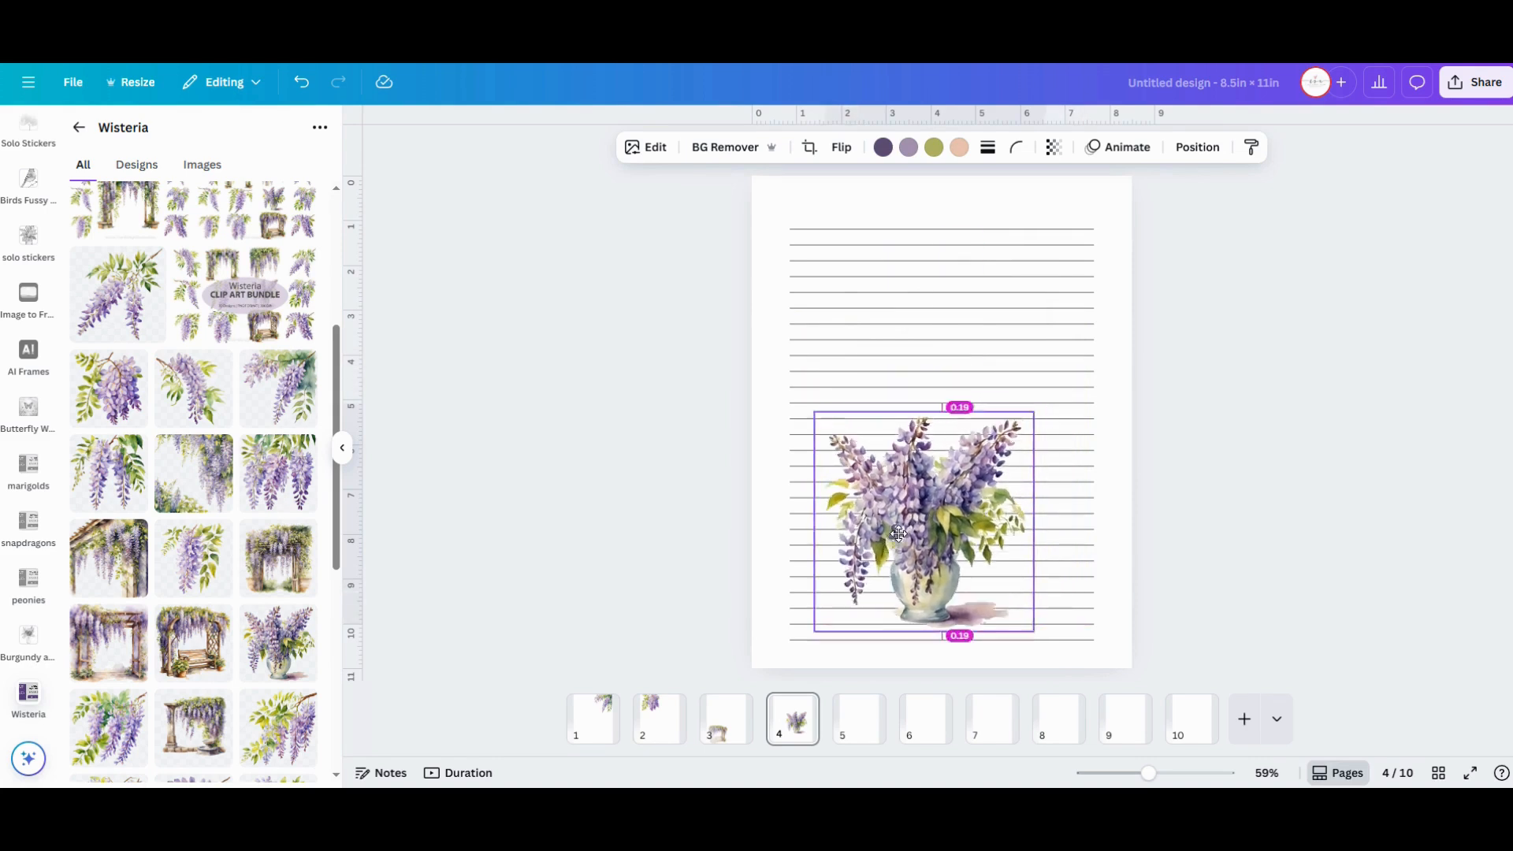
left_click_drag(923, 521, 860, 558)
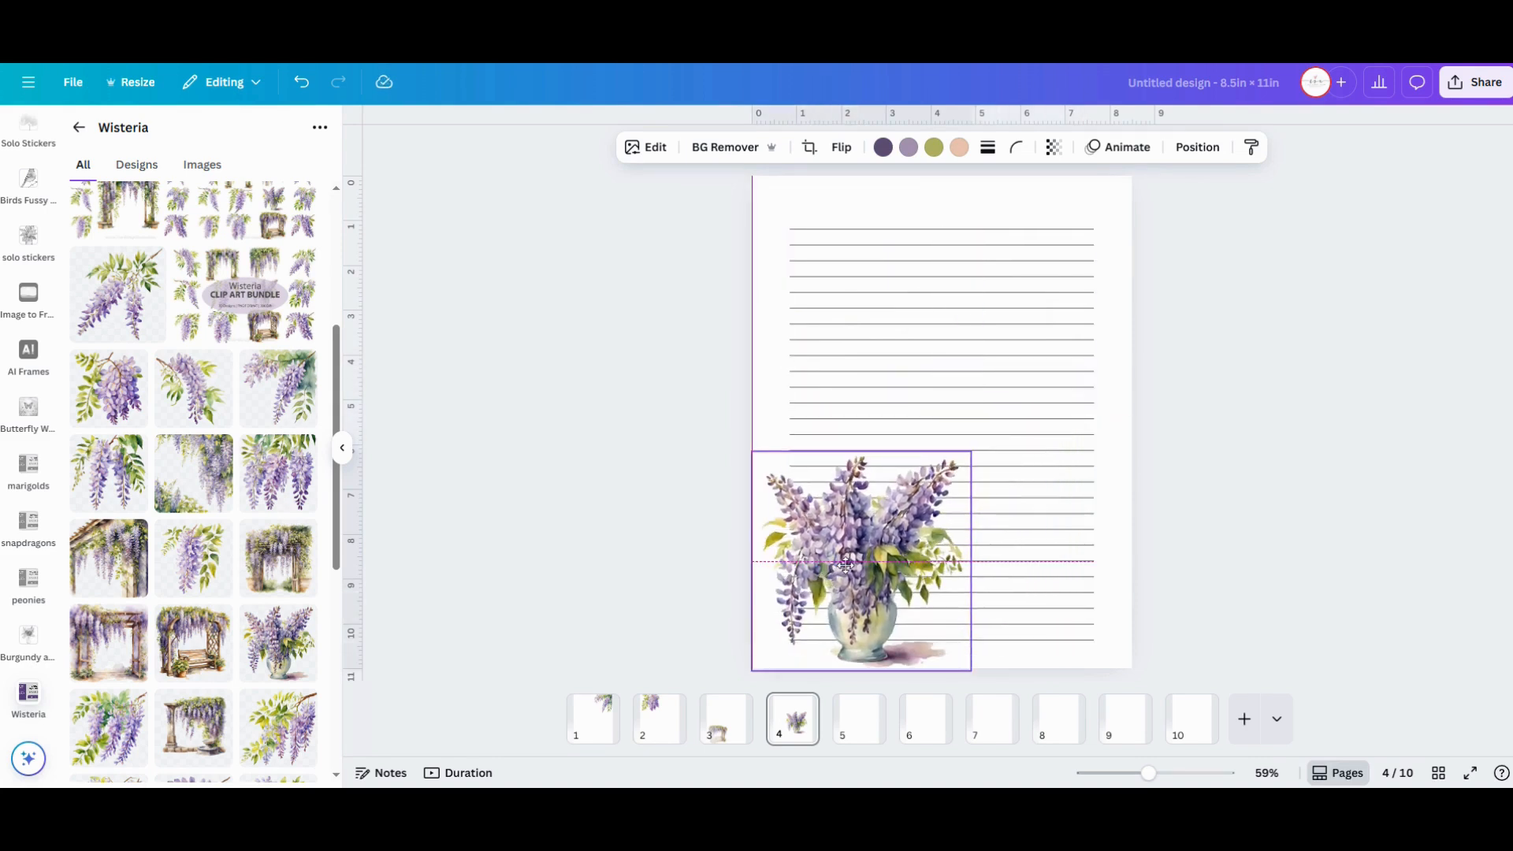
left_click(859, 559)
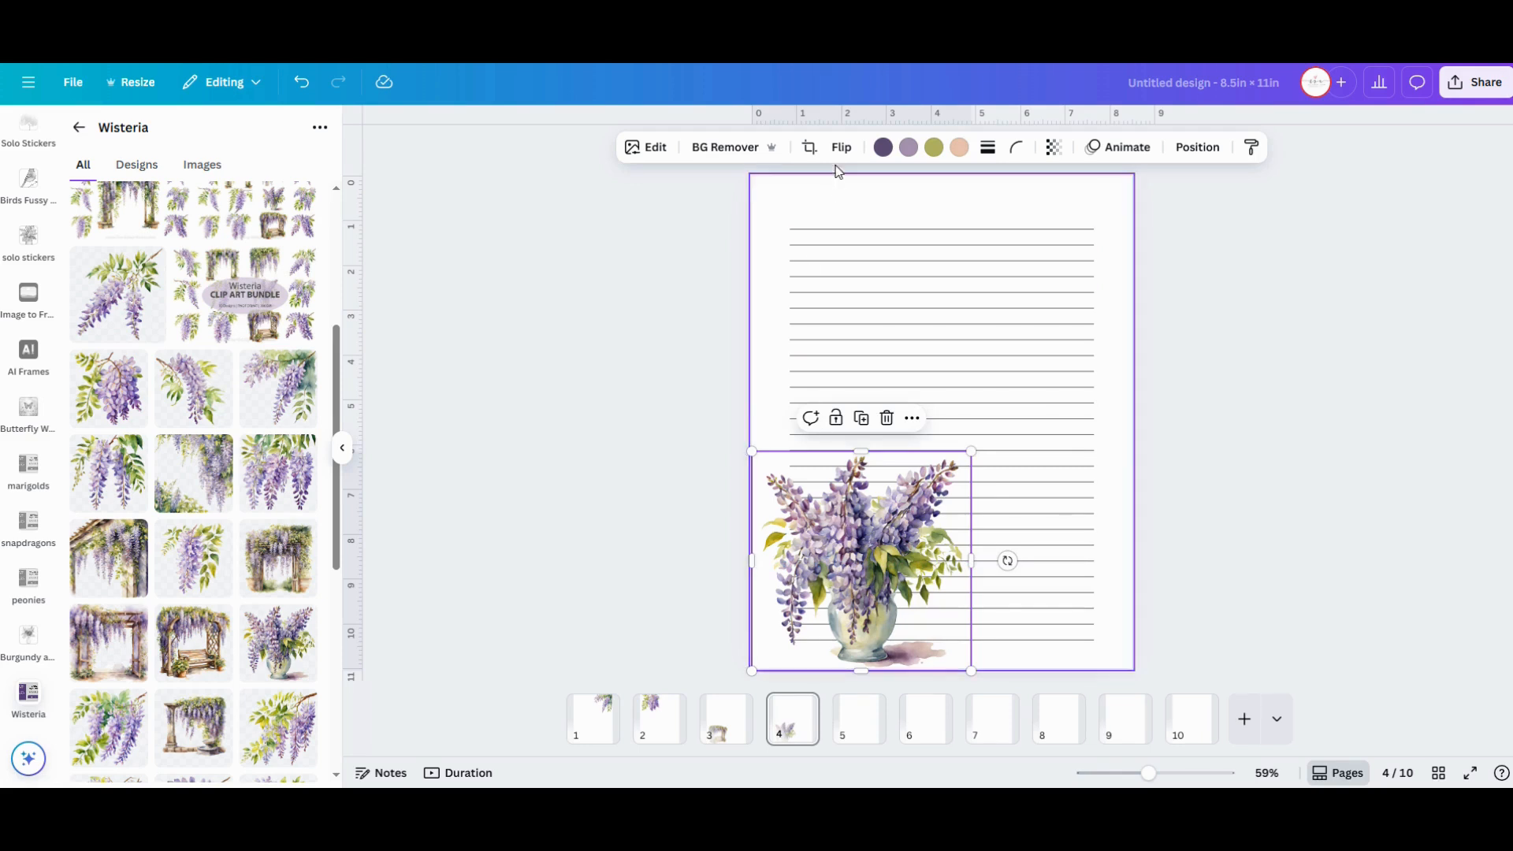
Mirror the vase horizontally with Flip, then switch to the peonies image folder
left_click(840, 147)
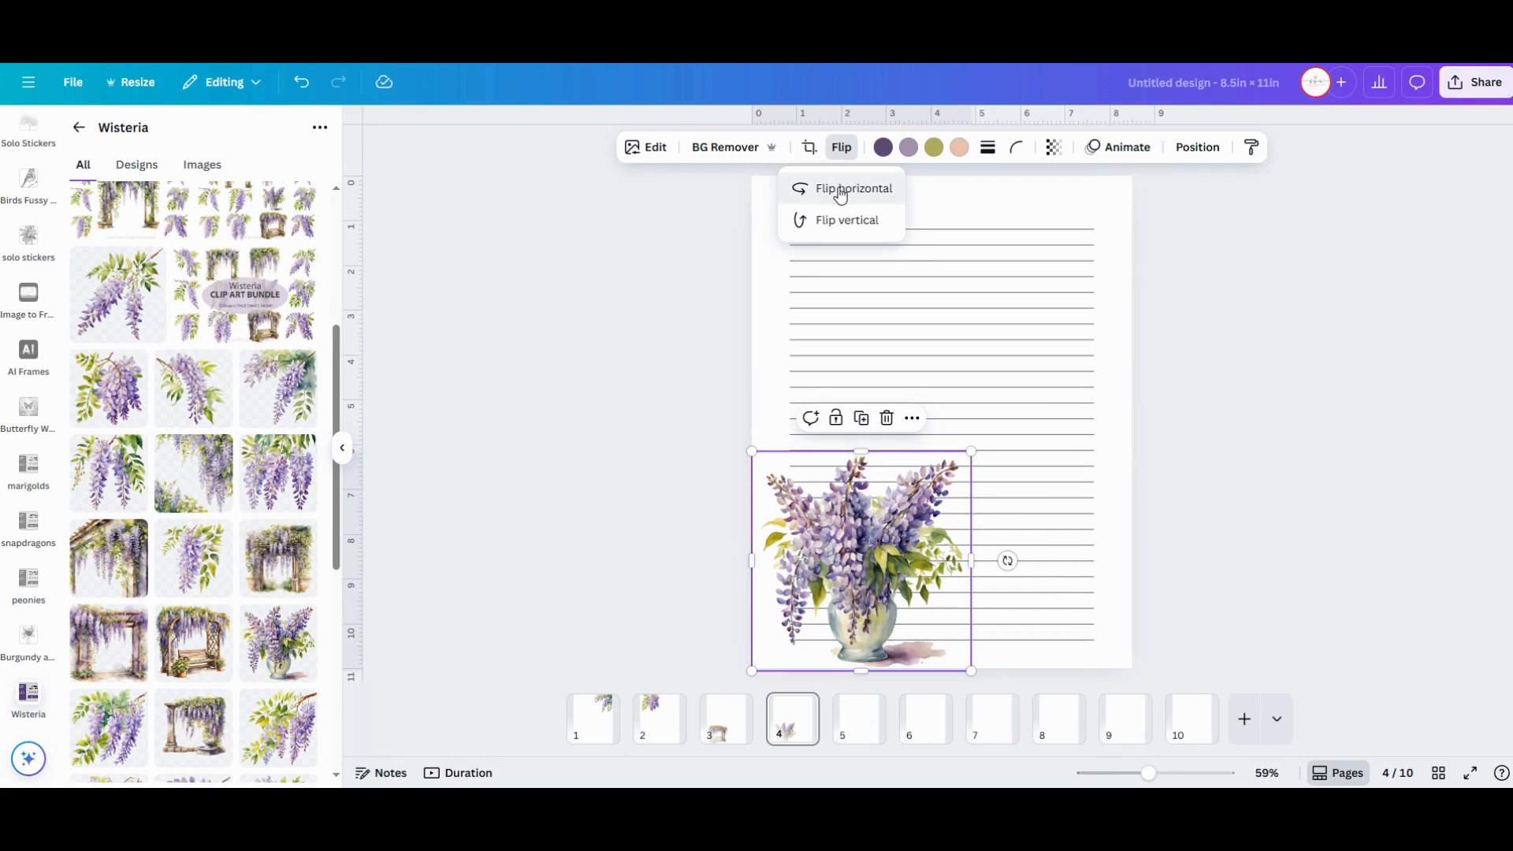
left_click(852, 187)
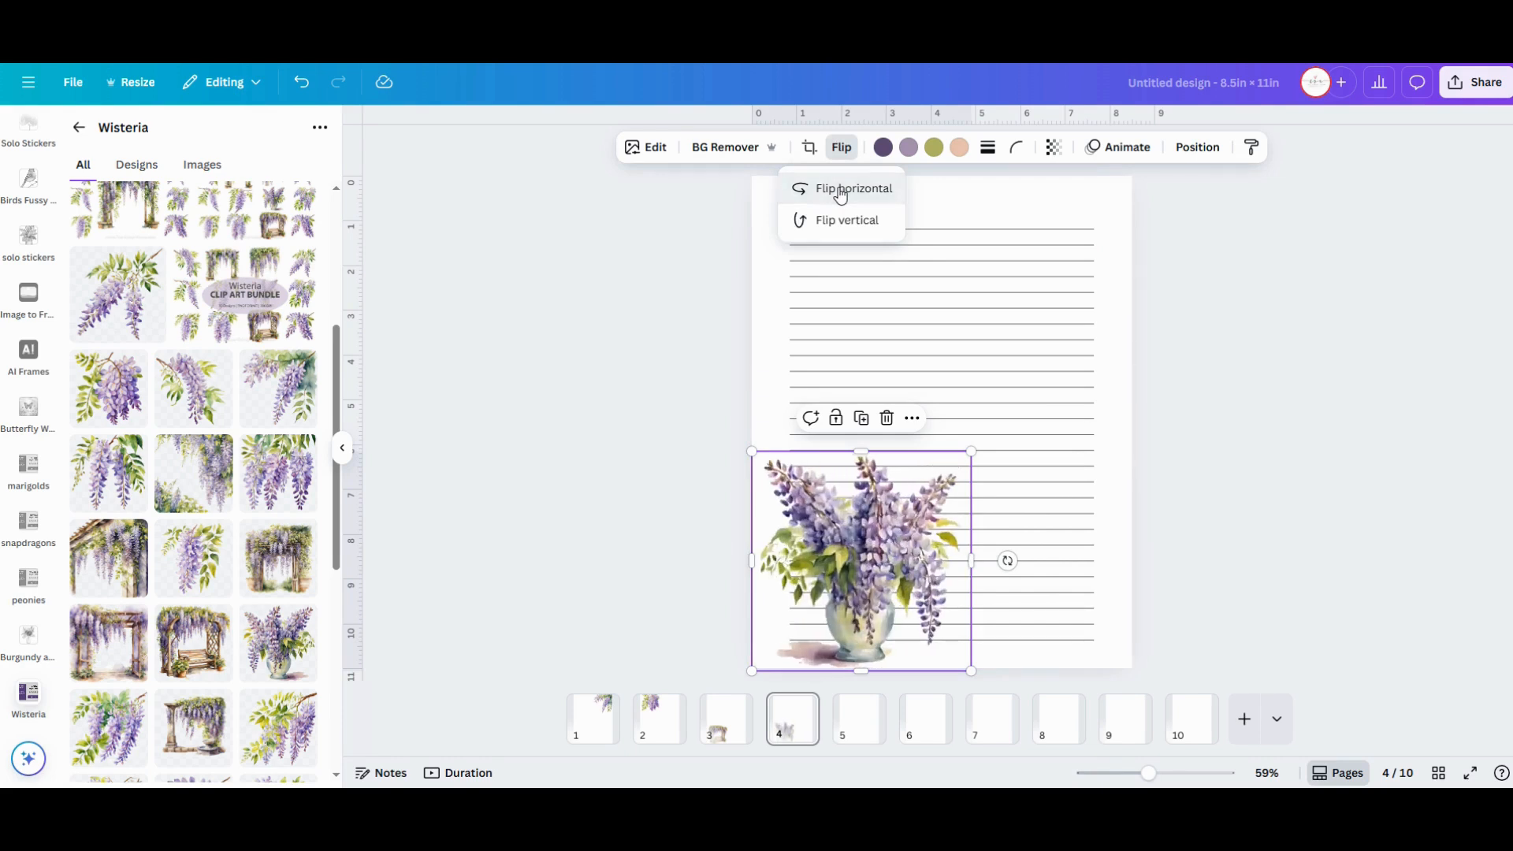
left_click(852, 187)
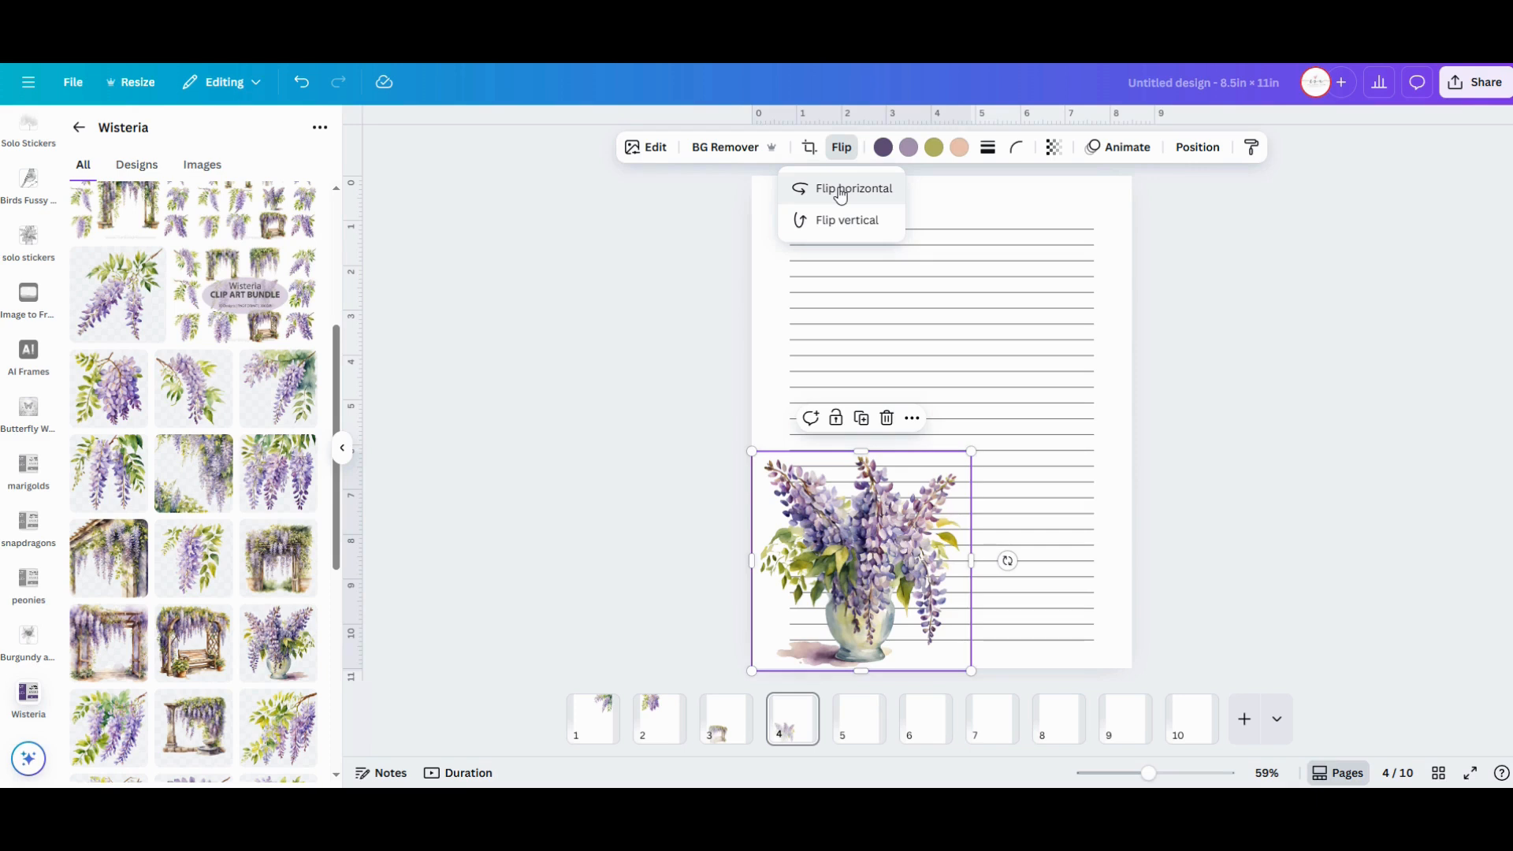
mouse_move(404, 283)
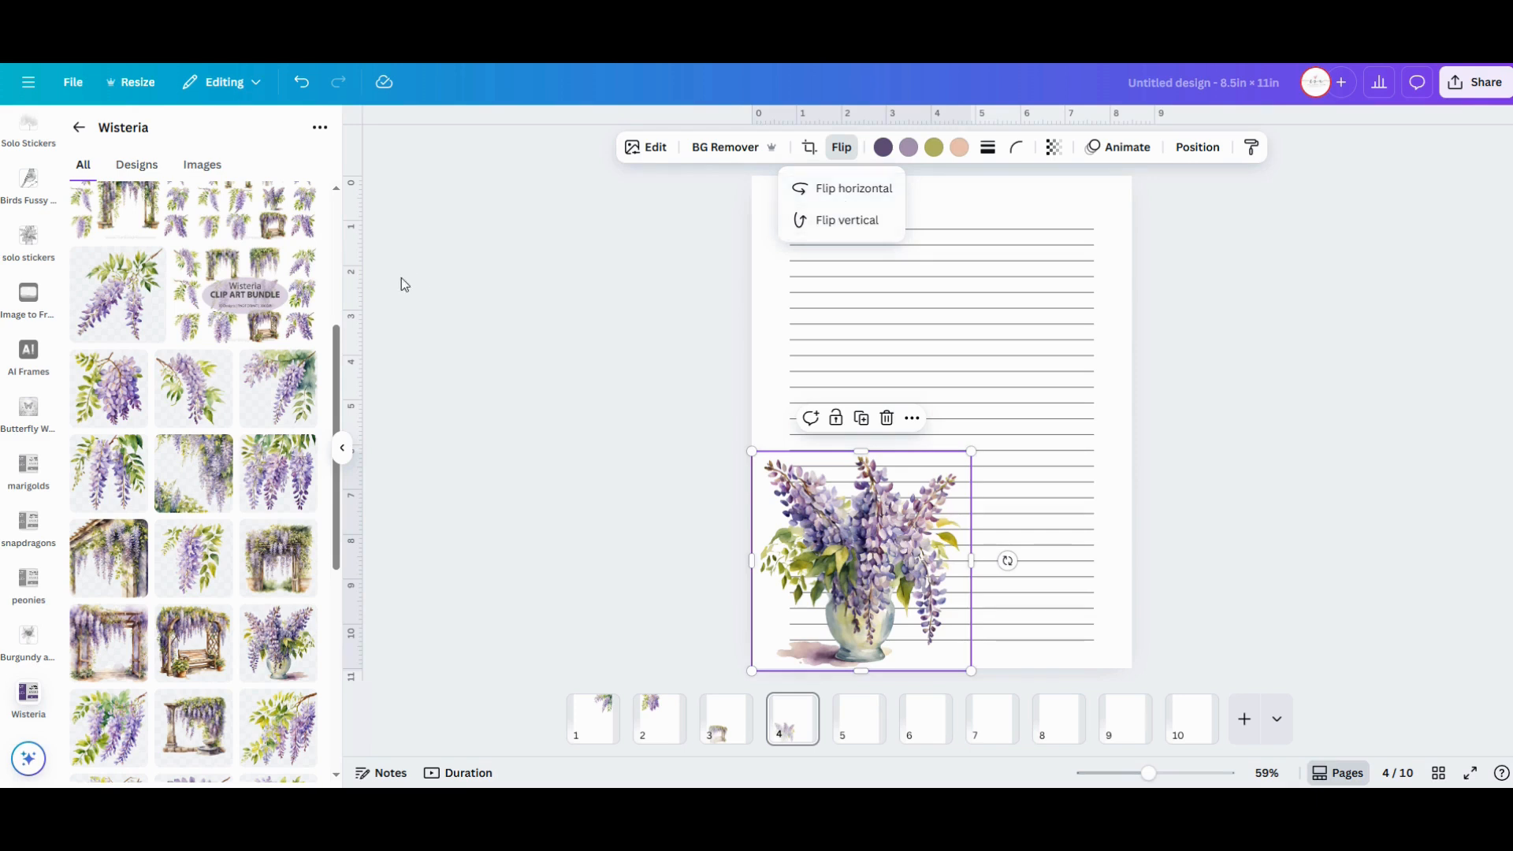
mouse_move(90, 139)
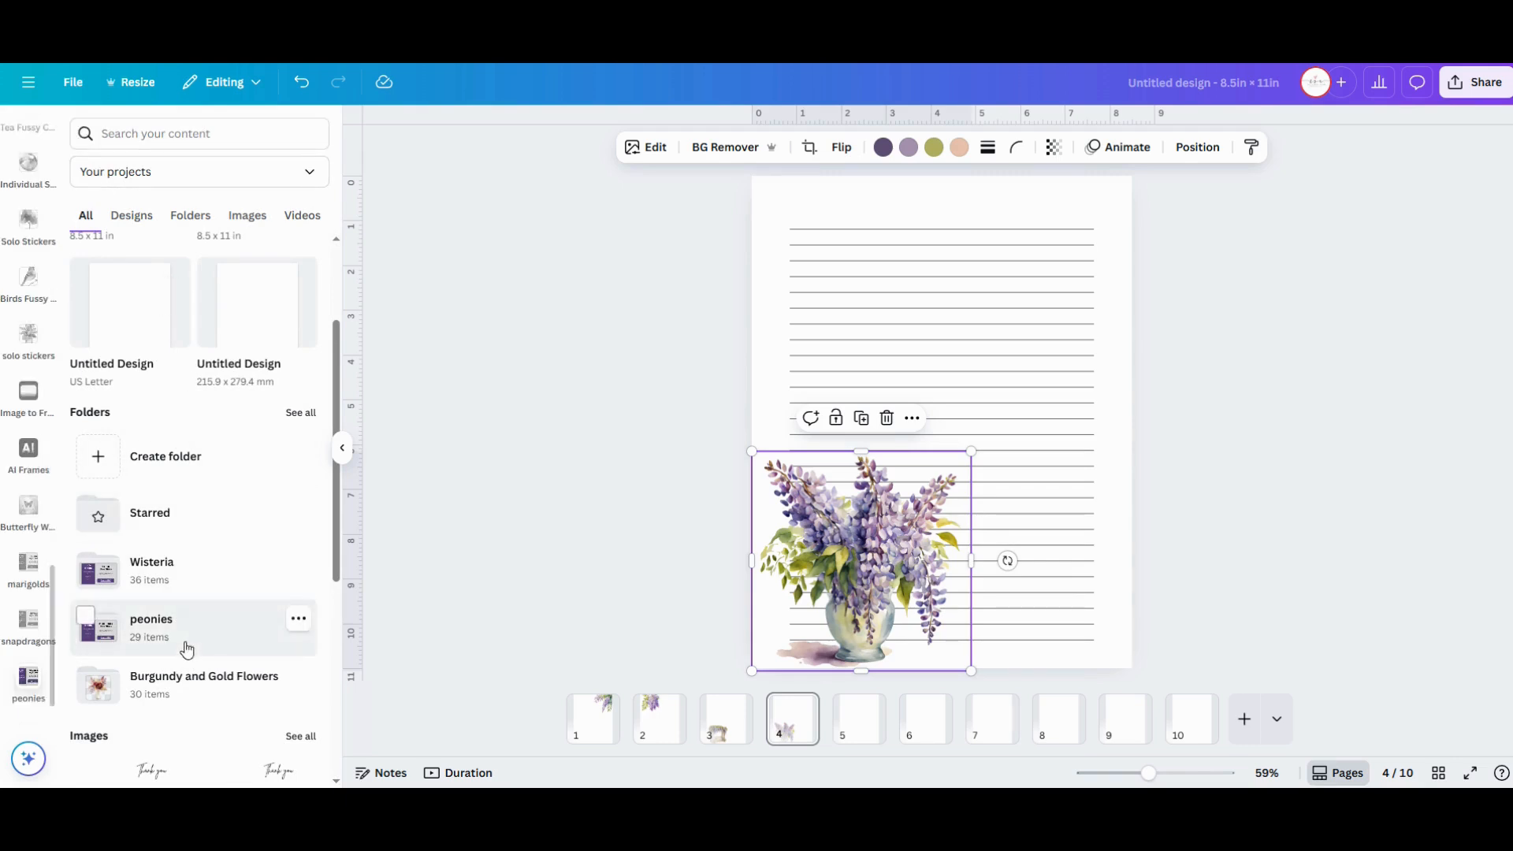
left_click(151, 617)
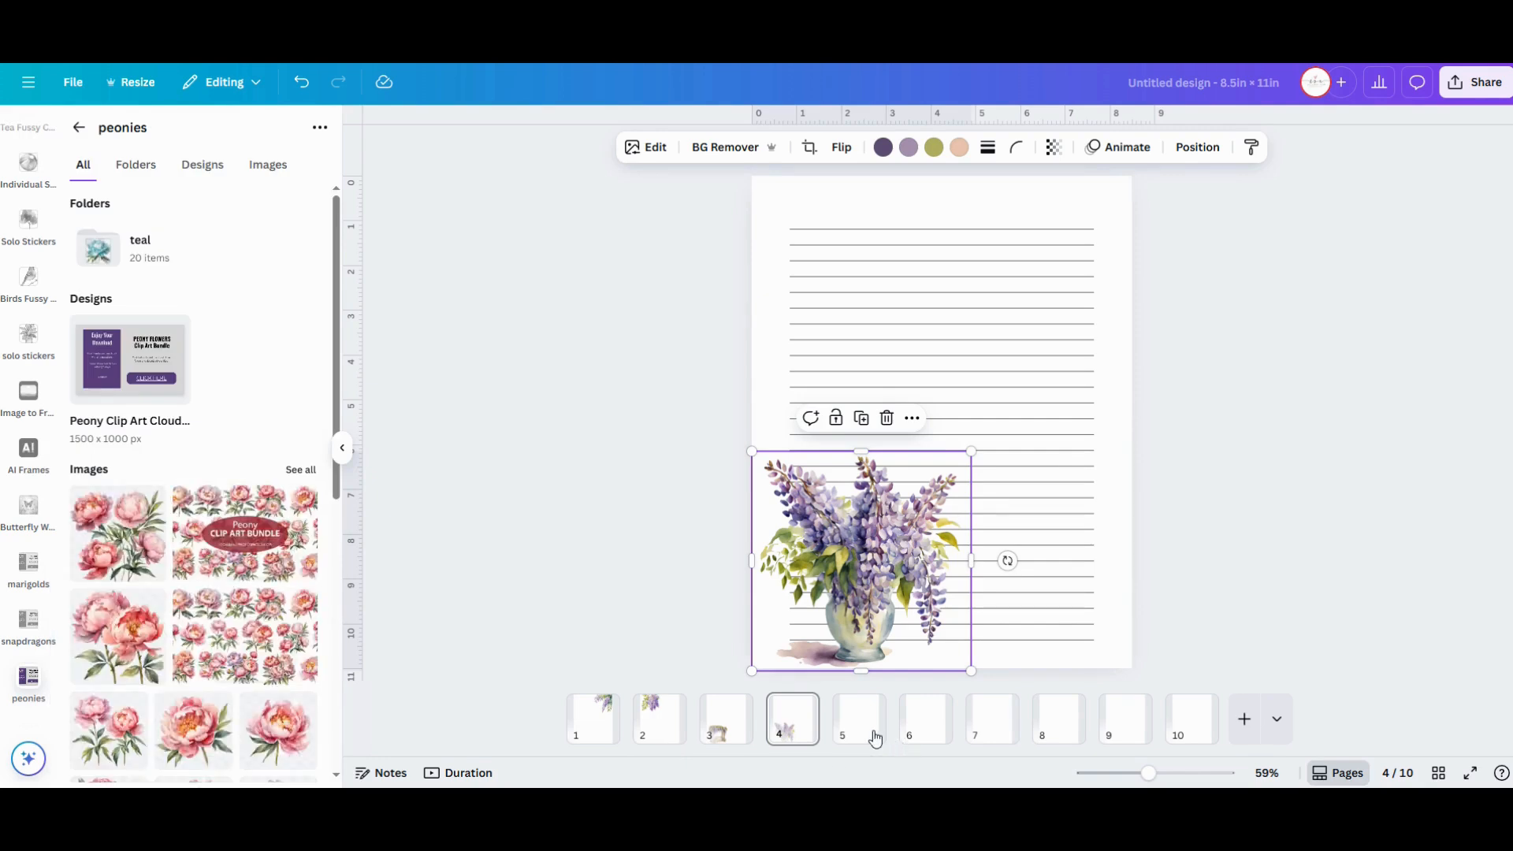
Put a large pink peony bouquet along page 5's right edge, partly running off the page
left_click(857, 718)
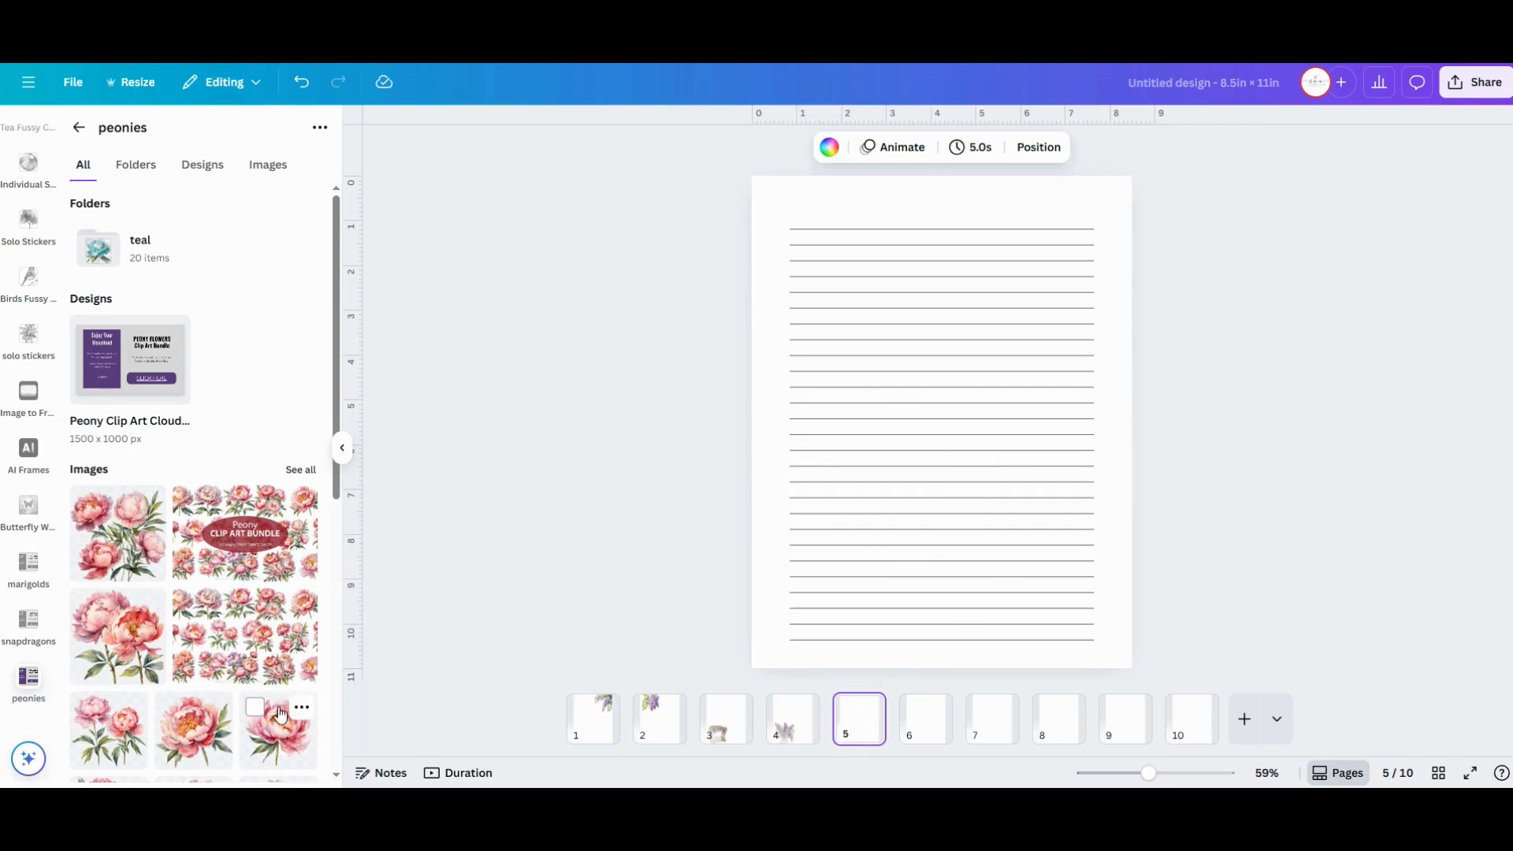
scroll("down", 3)
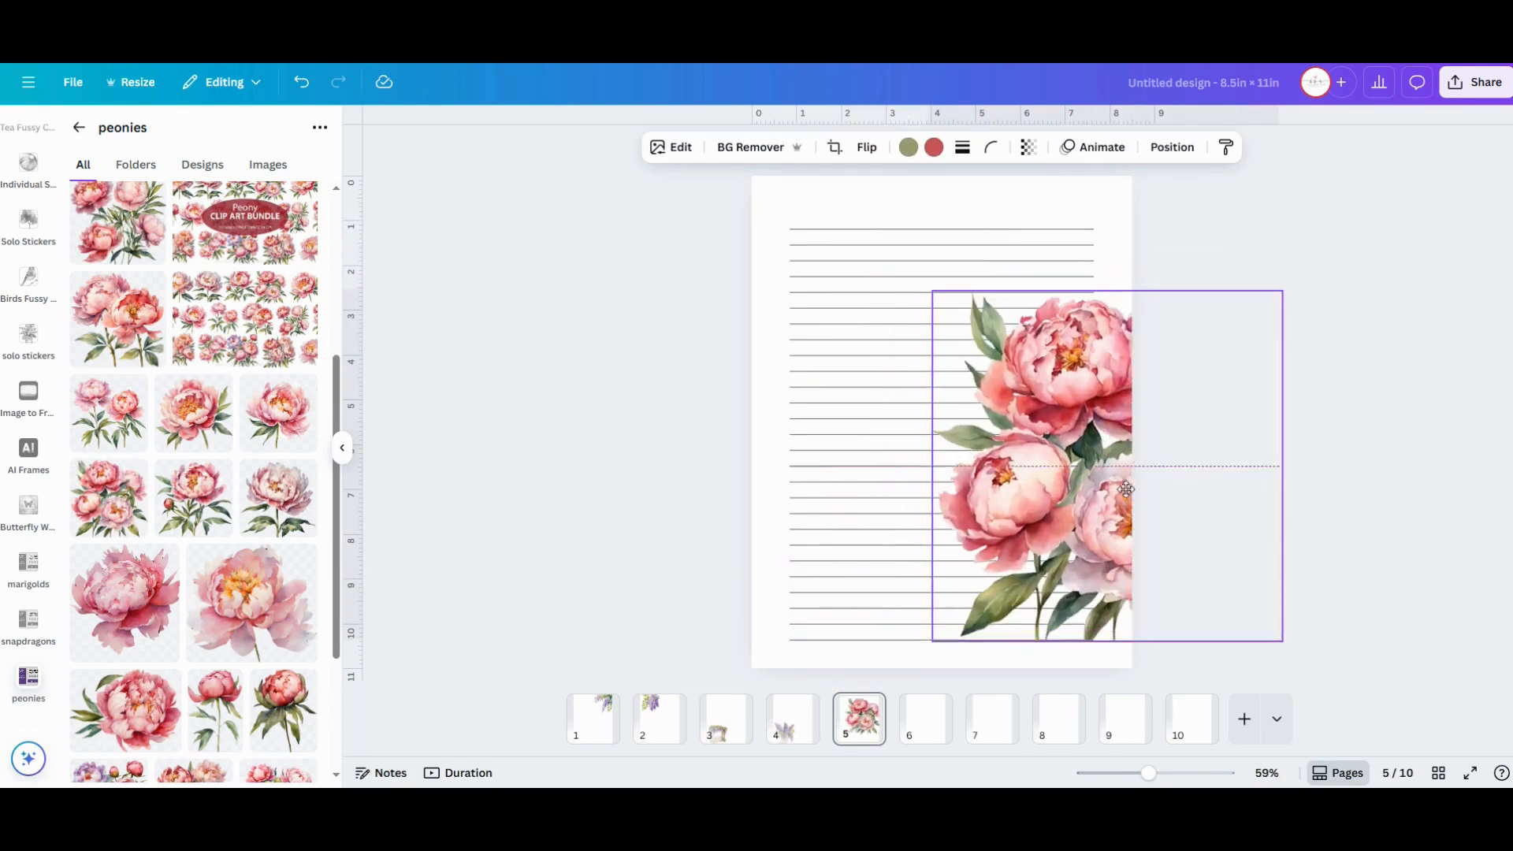
left_click_drag(1125, 489, 1115, 466)
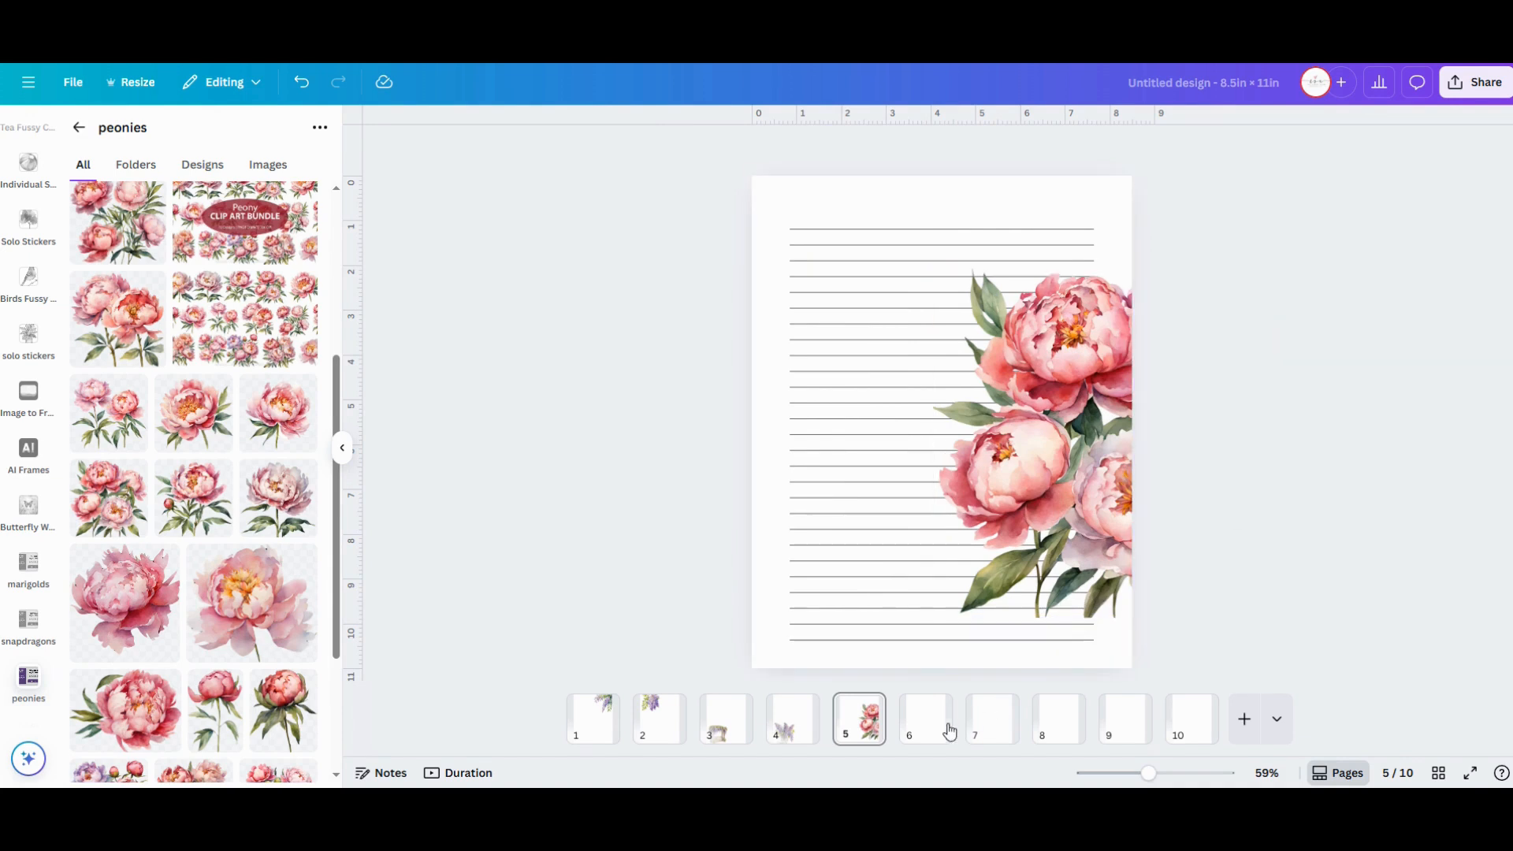
Add a shrunken peony bouquet pushed into page 6's bottom-right corner
left_click(925, 719)
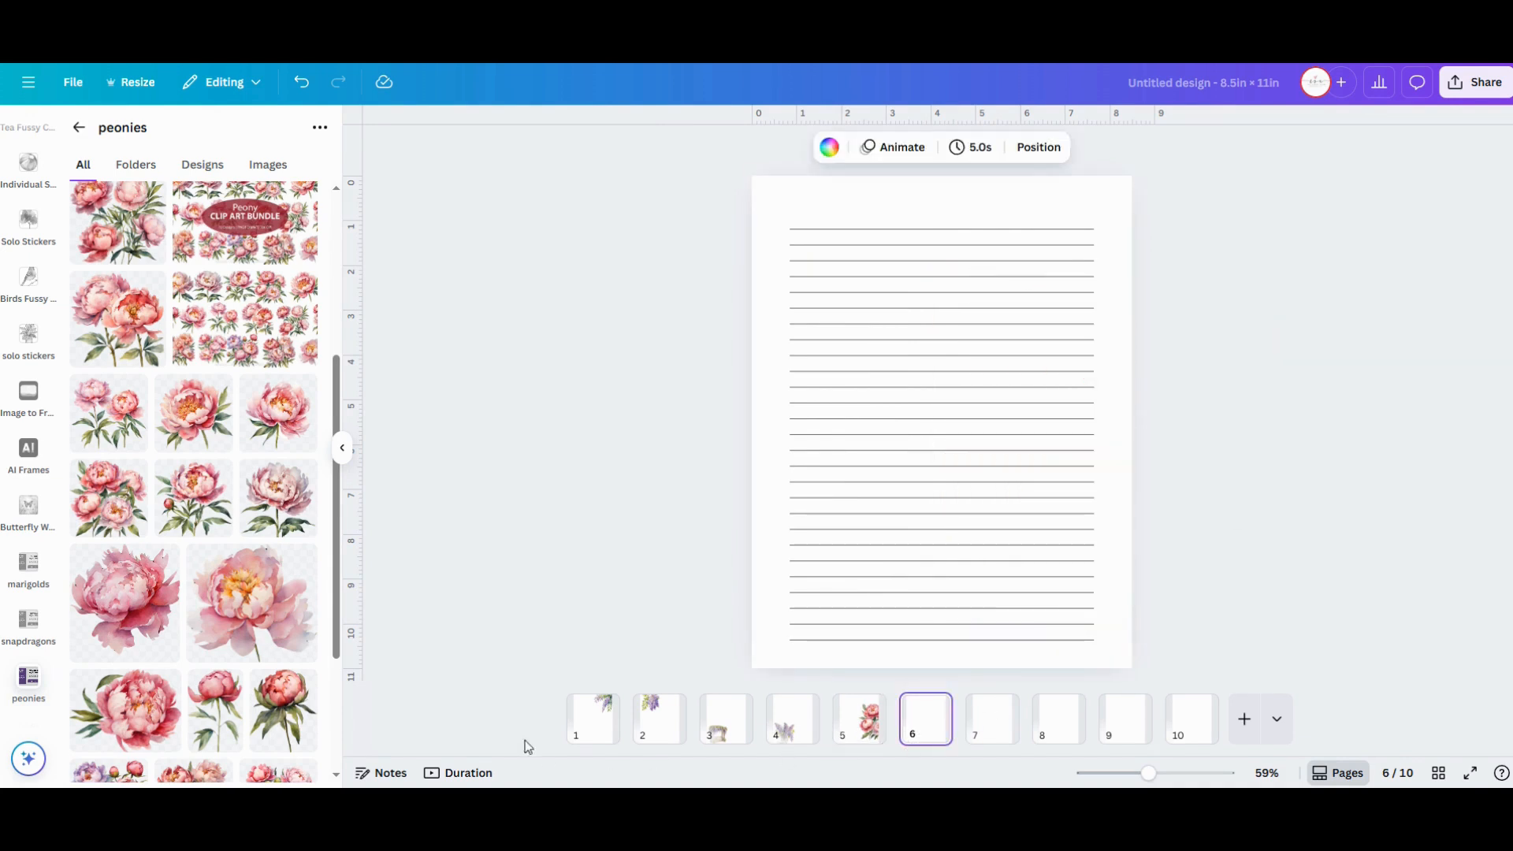
scroll("down", 3)
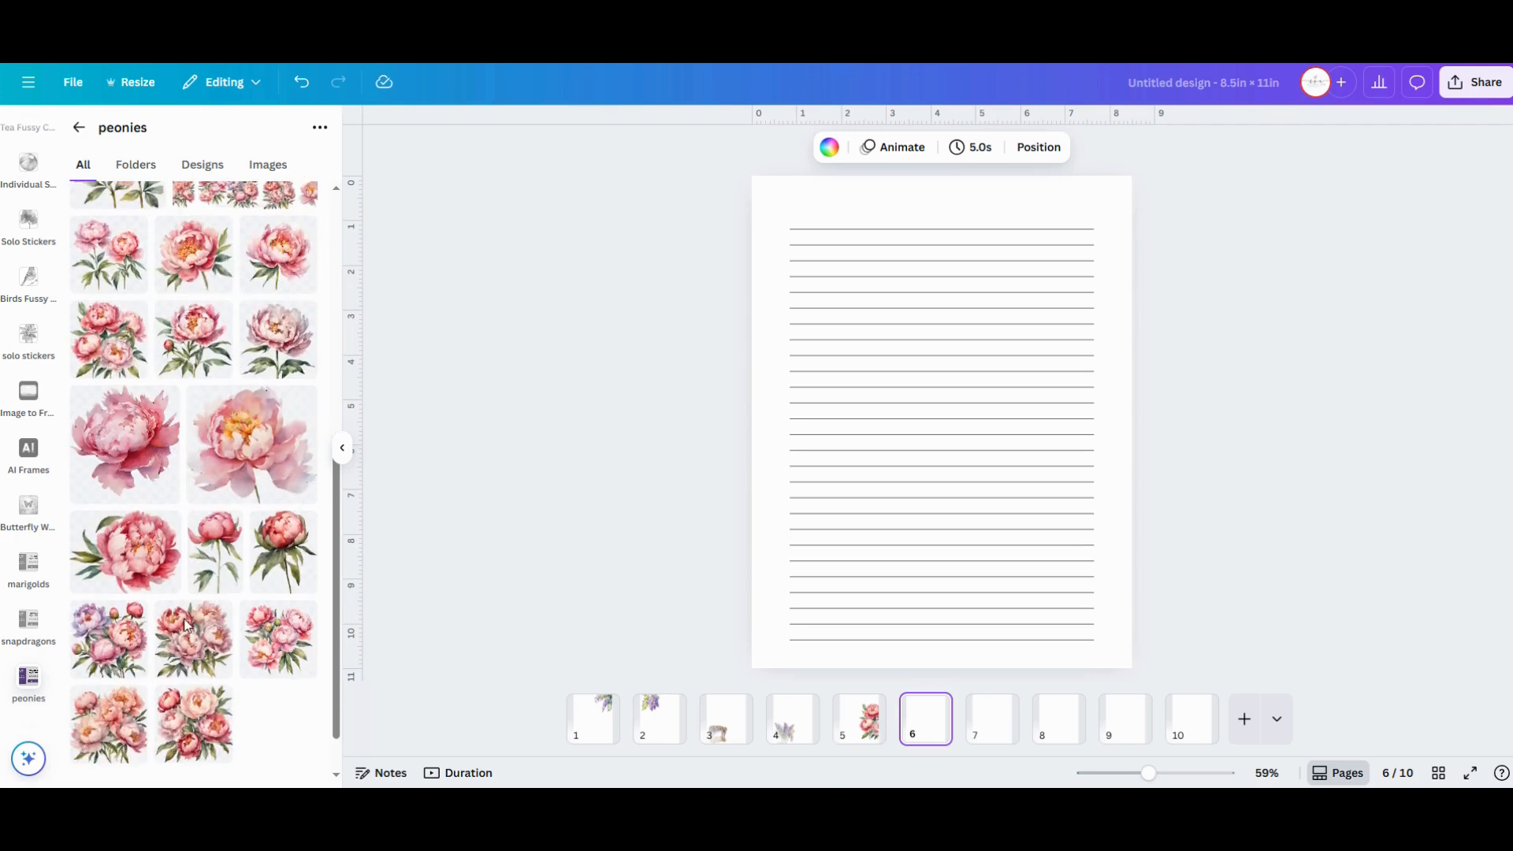
scroll("down", 3)
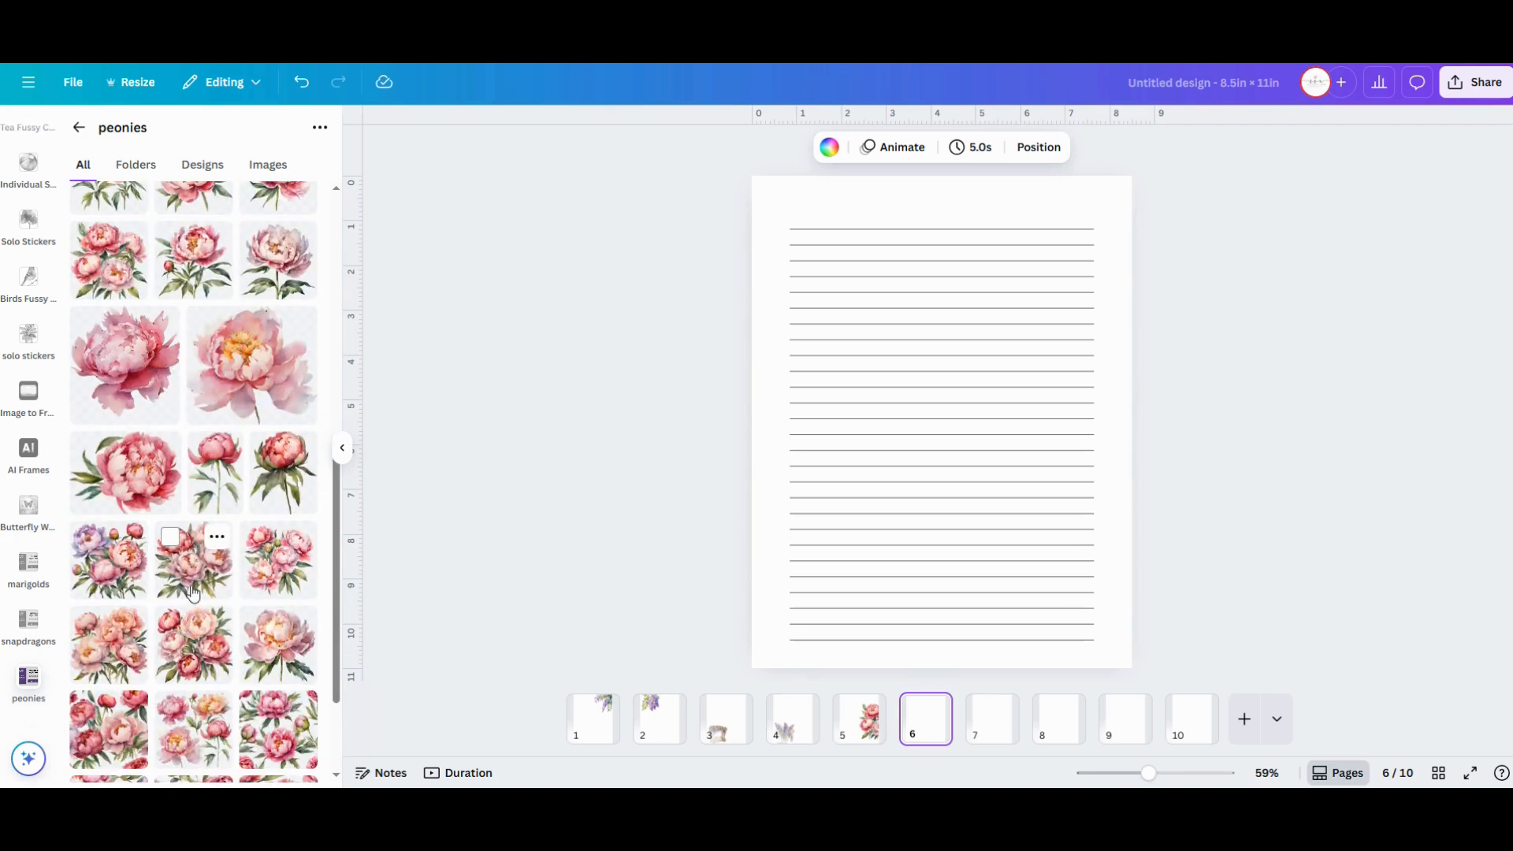
left_click(192, 560)
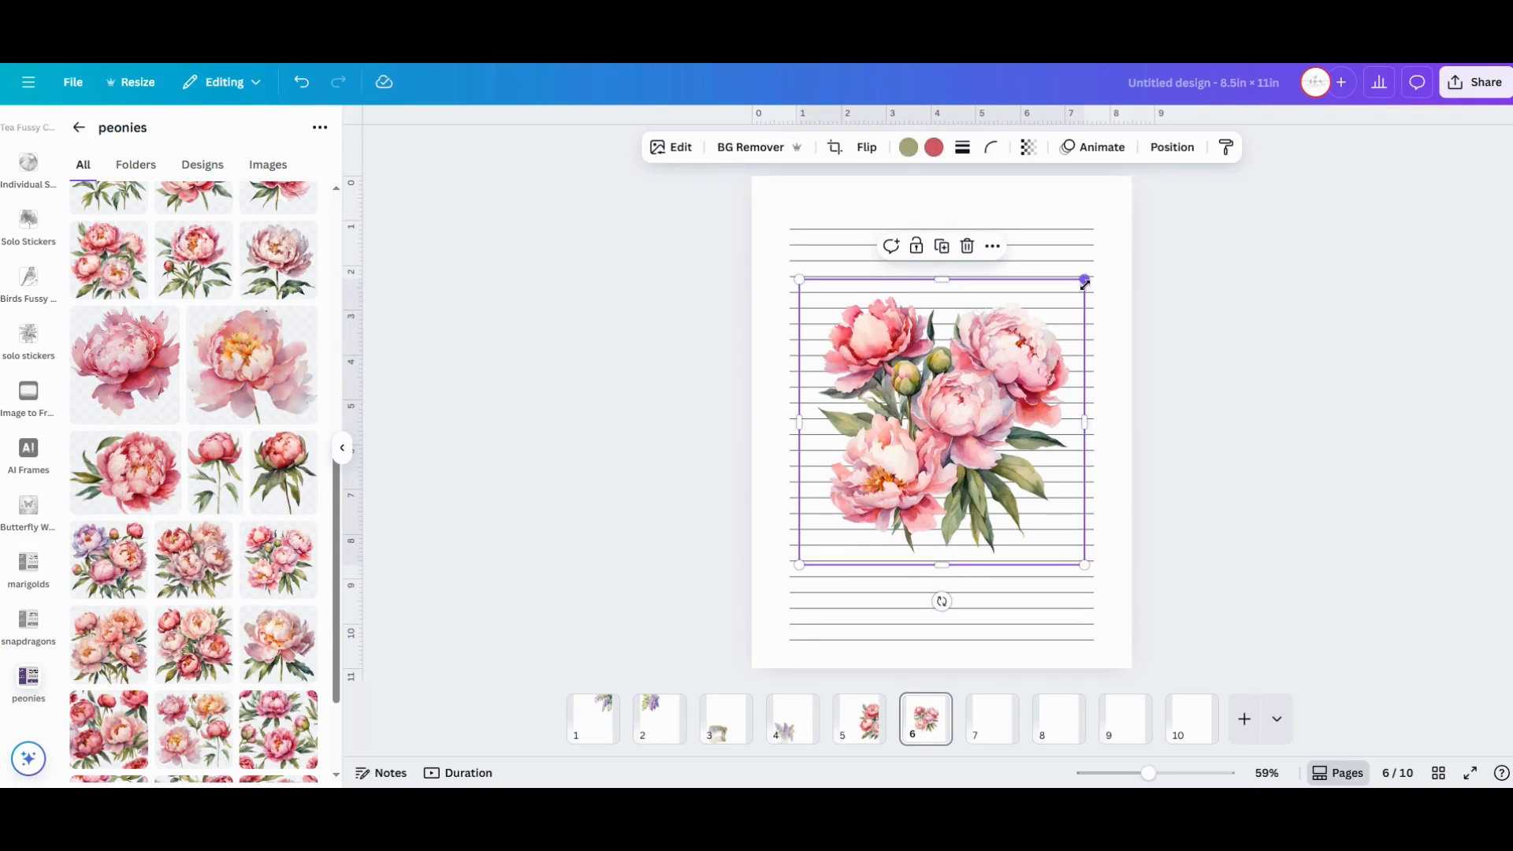
left_click_drag(940, 424, 1050, 566)
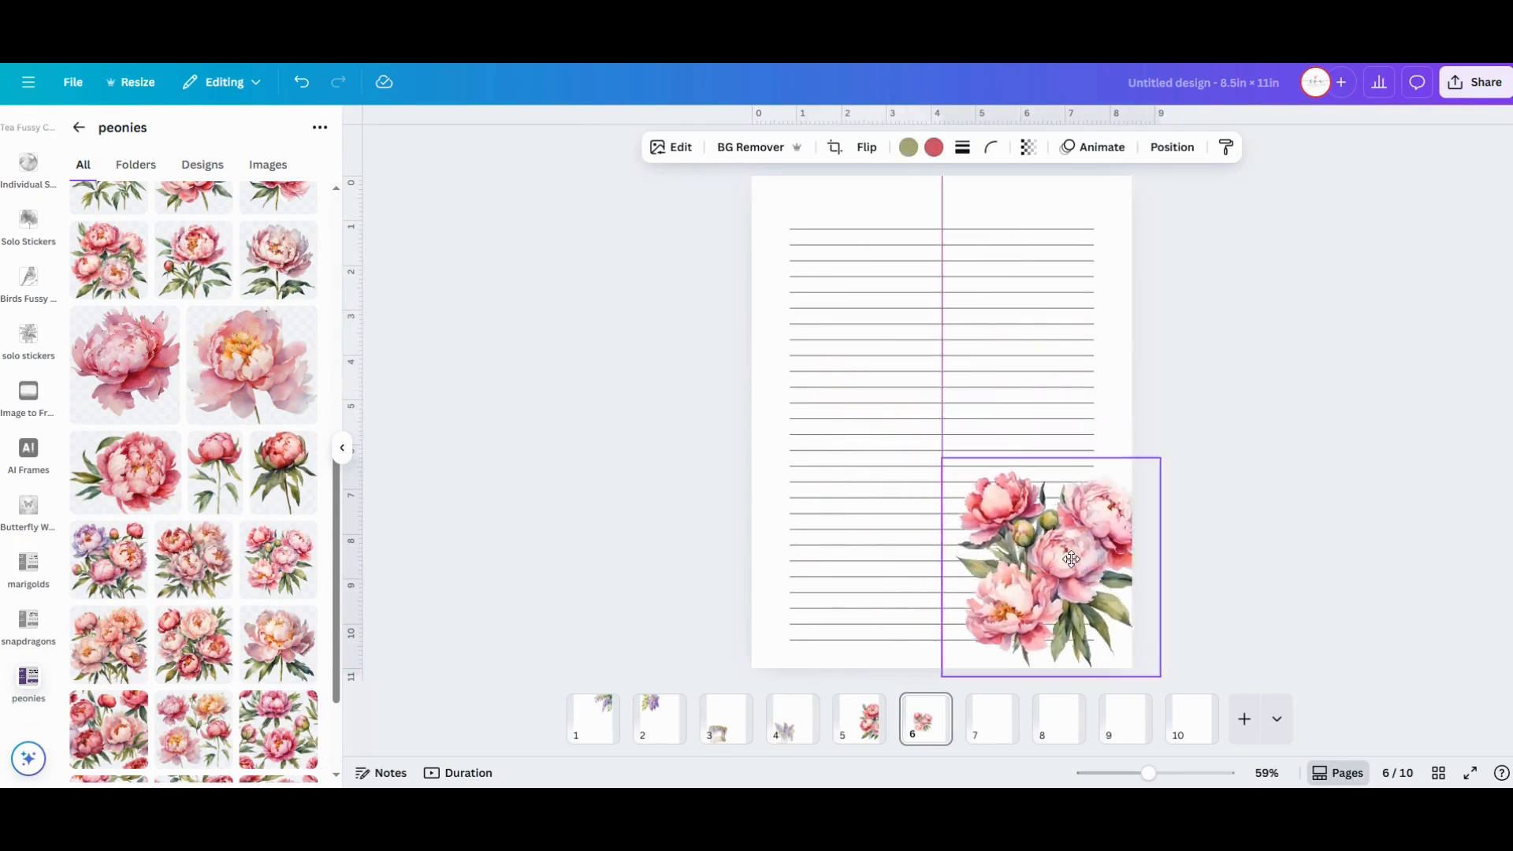
left_click_drag(1049, 564, 1088, 582)
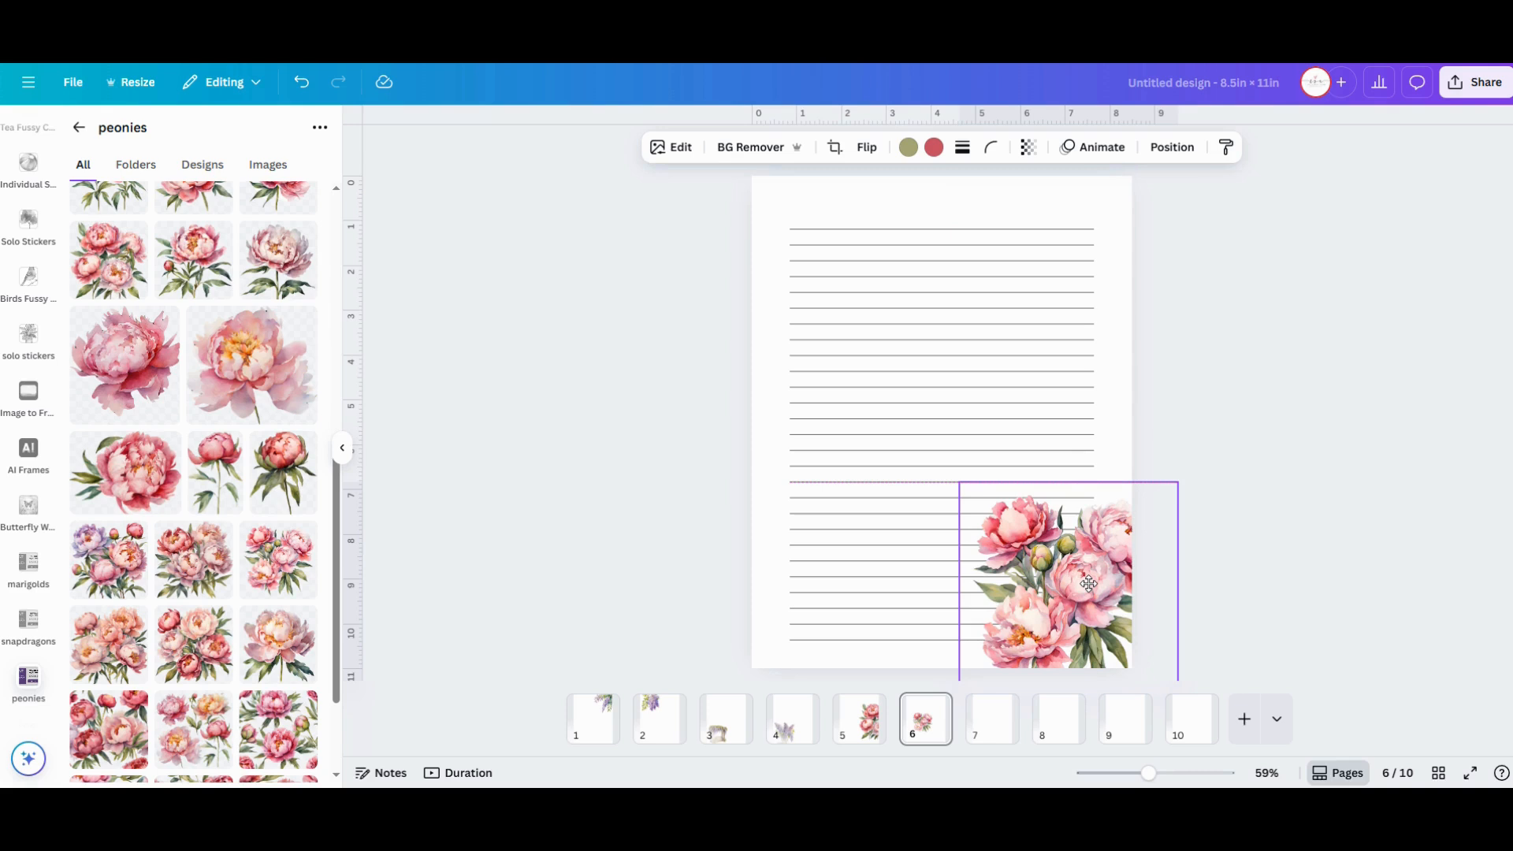
Place a second peony beside the bouquet in the bottom-right corner
left_click(1051, 579)
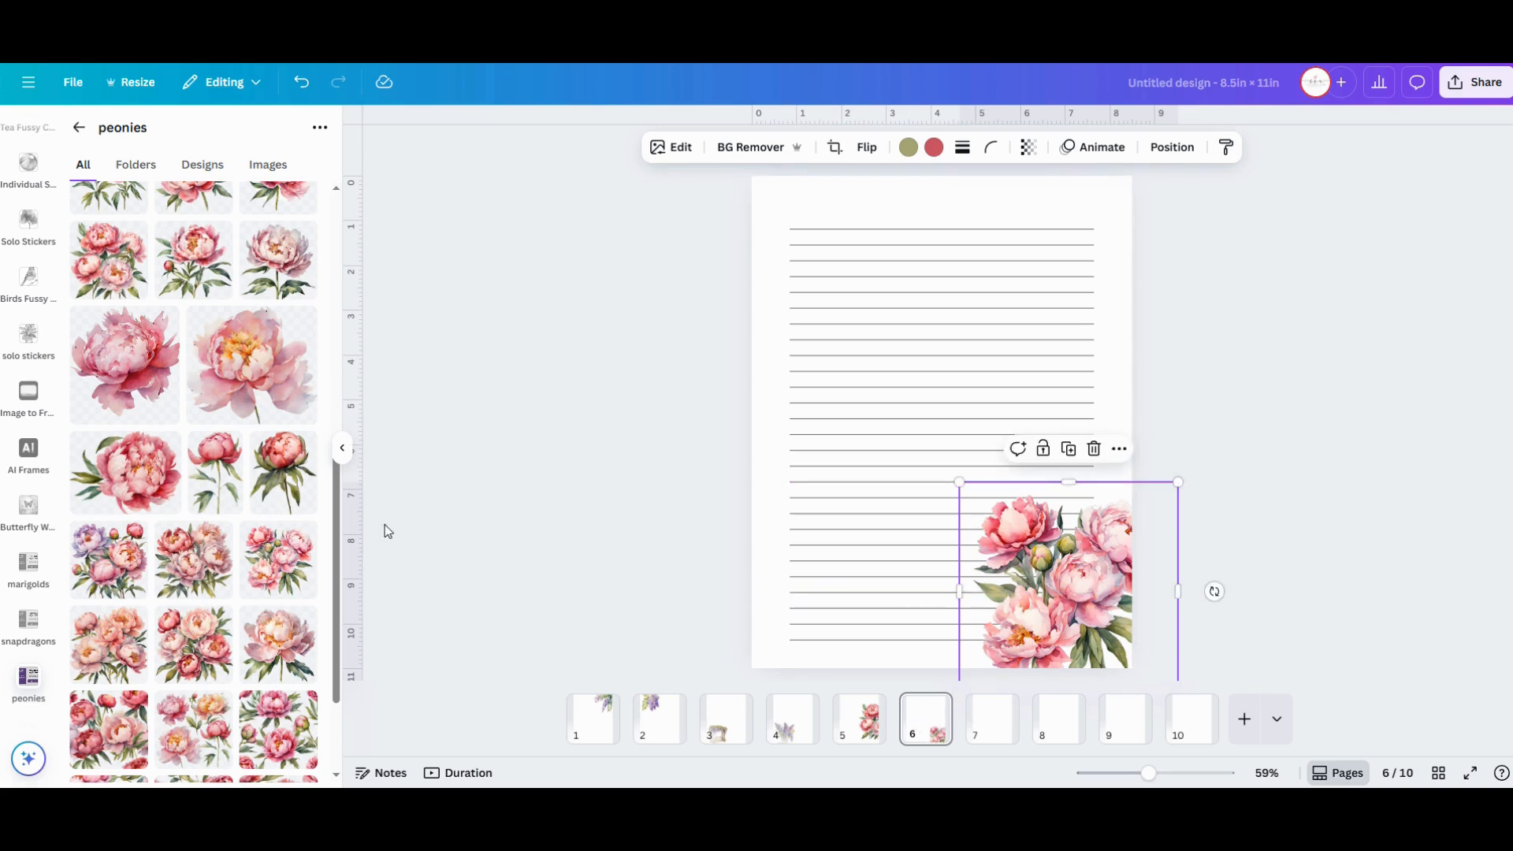
mouse_move(277, 509)
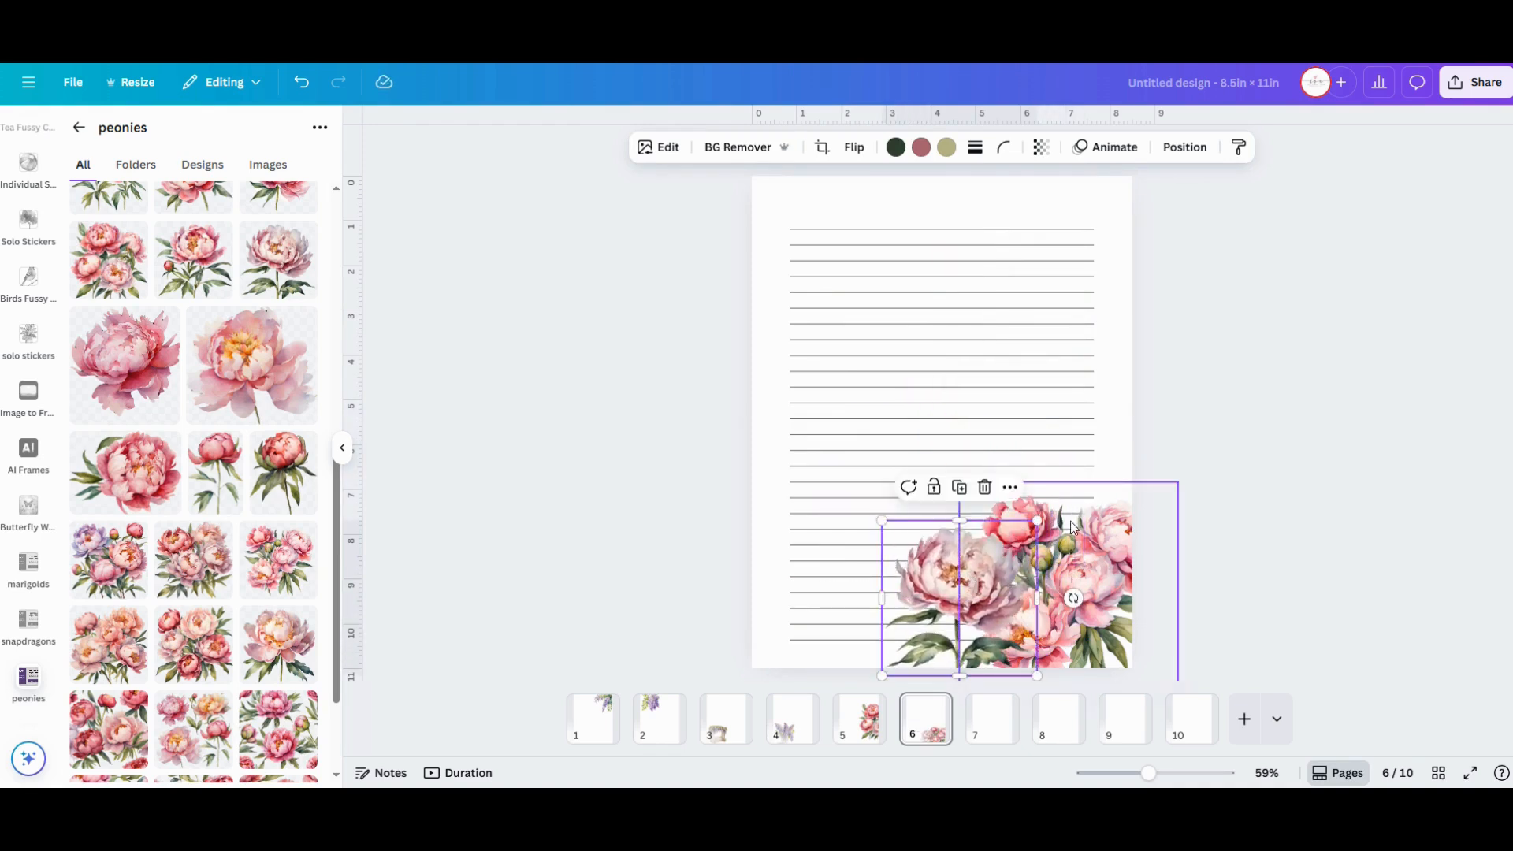
left_click_drag(1036, 521, 1008, 555)
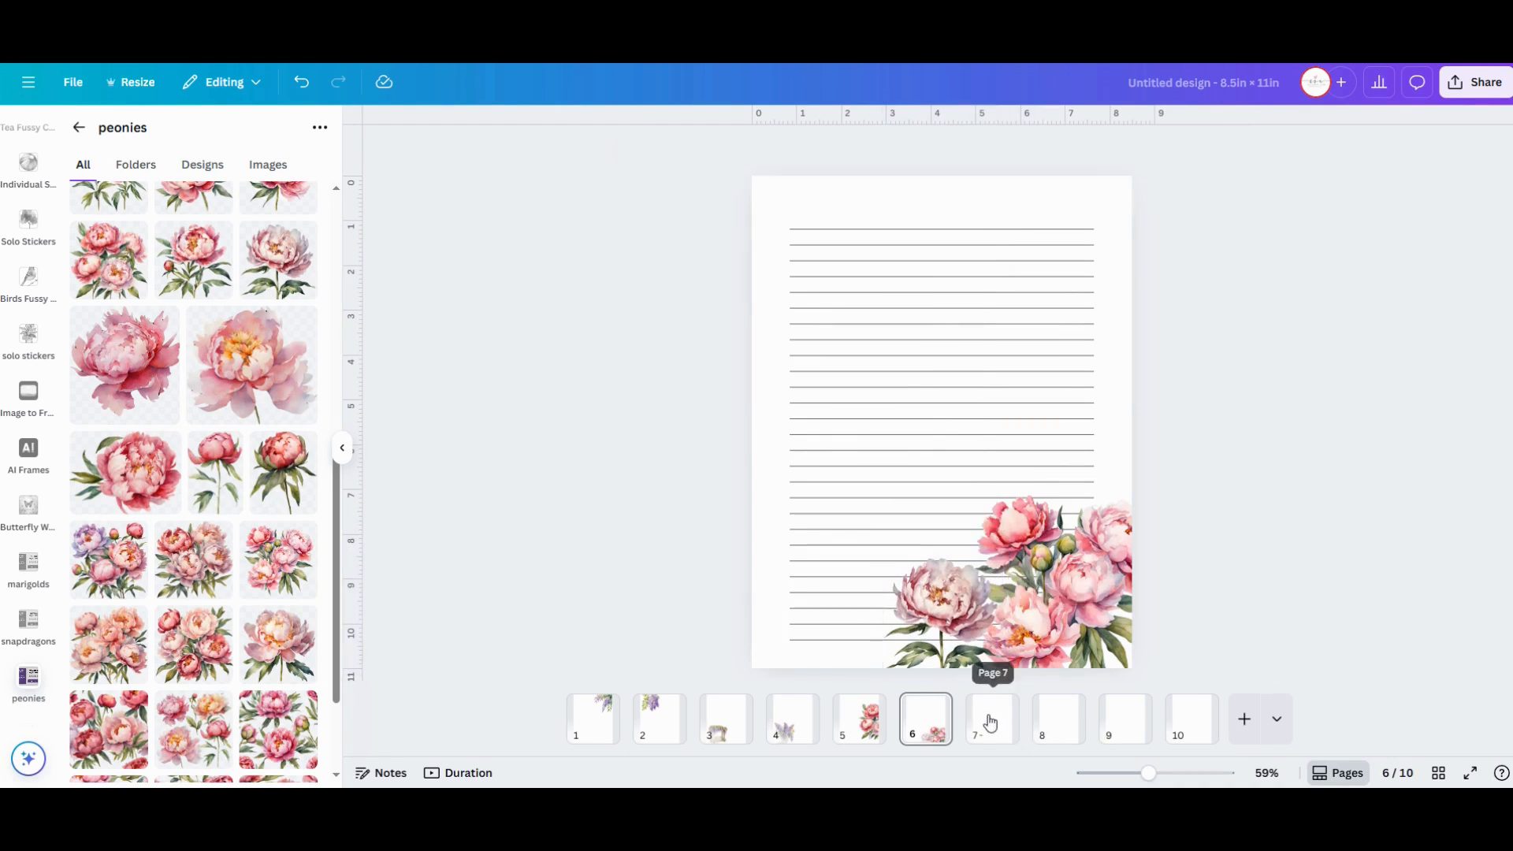
Add a peony to page 7, a marigold bouquet to page 8's bottom-left, and go to page 9
left_click(991, 718)
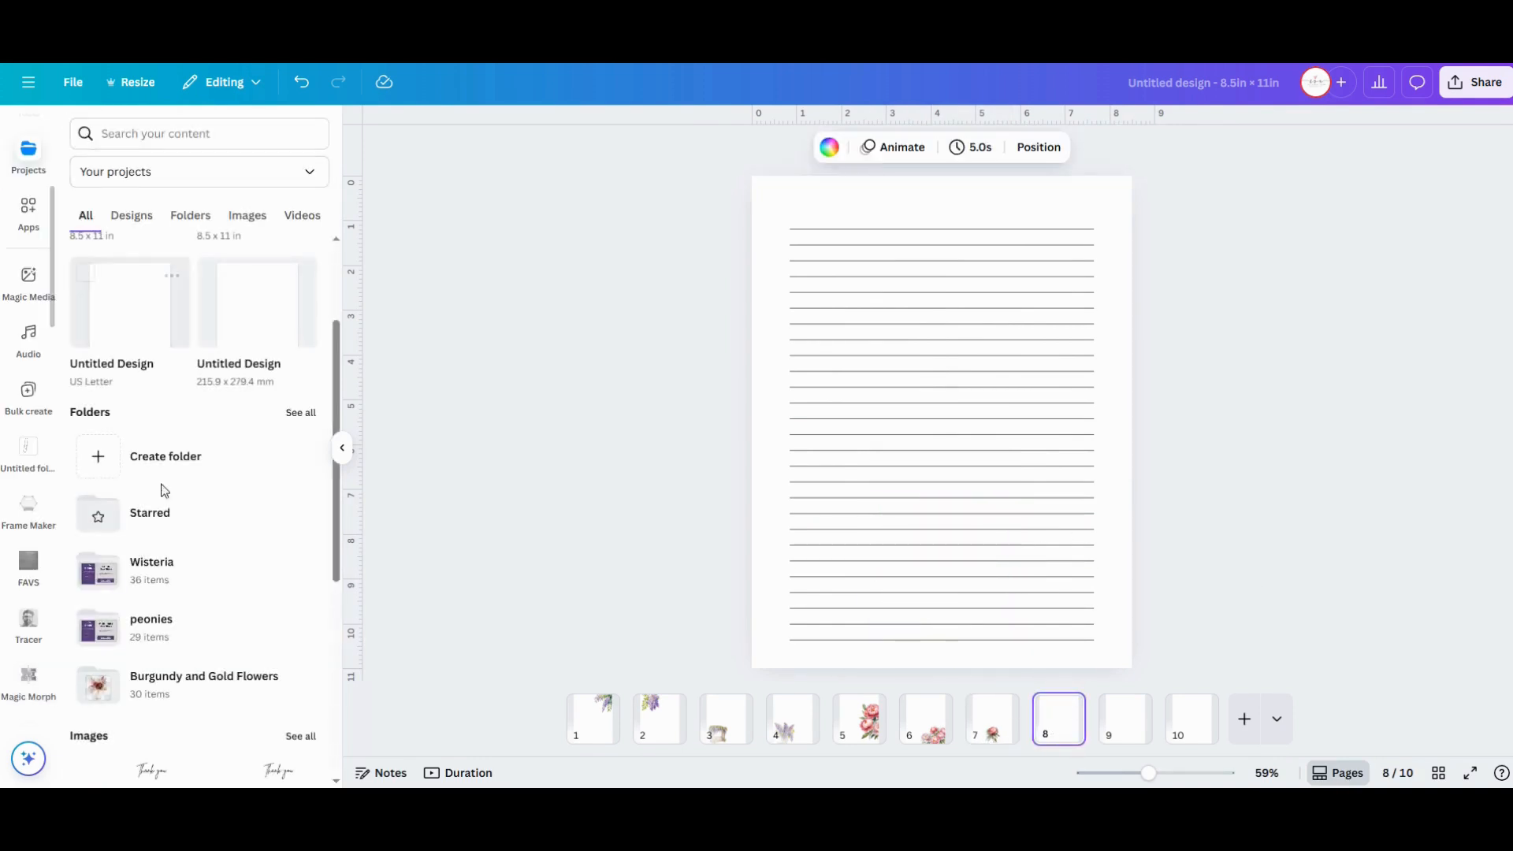
scroll("down", 3)
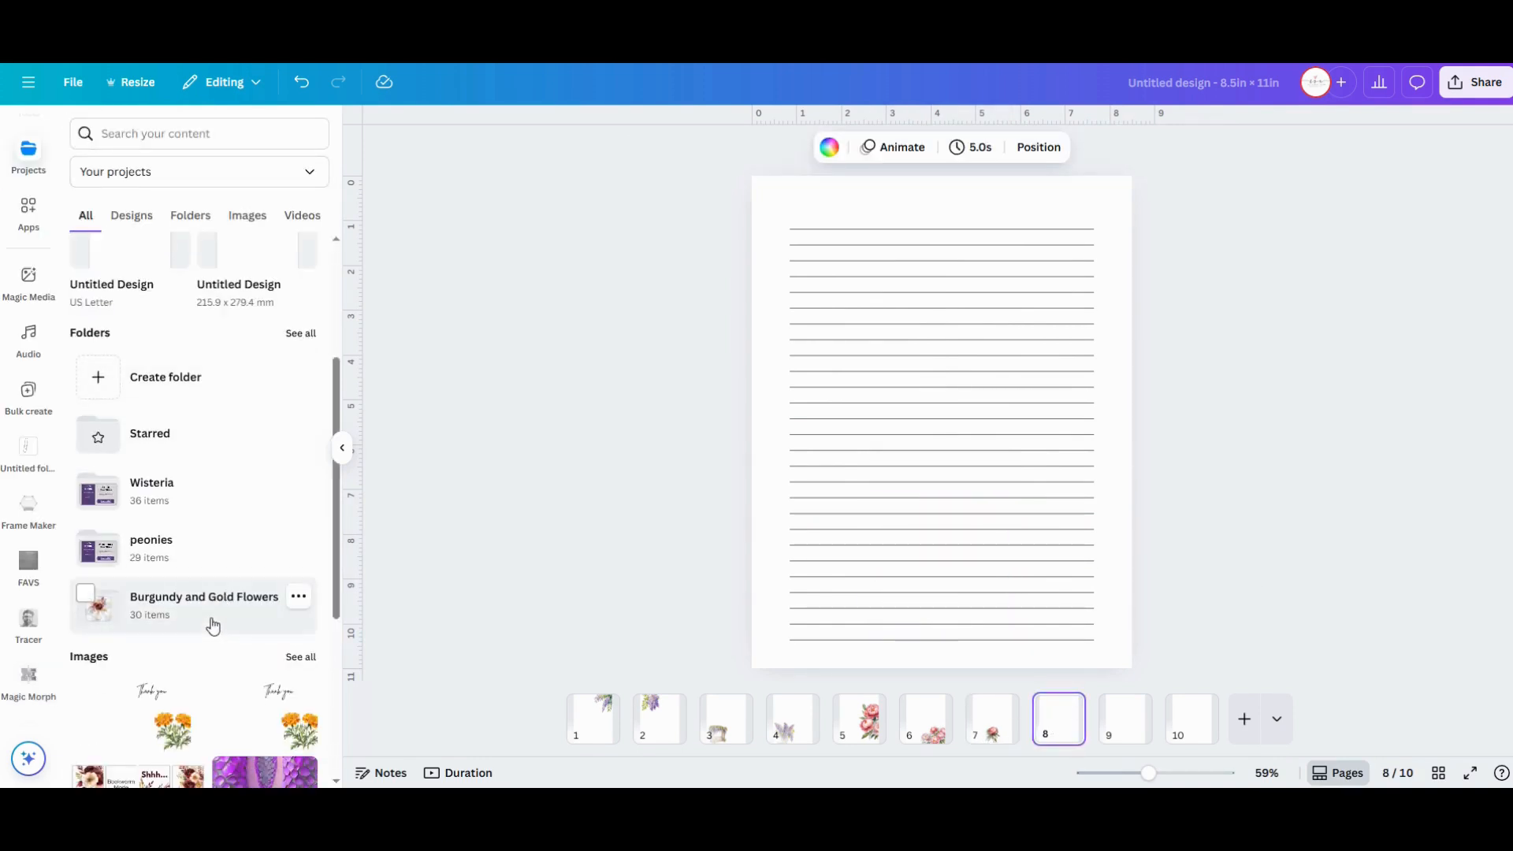
left_click(190, 216)
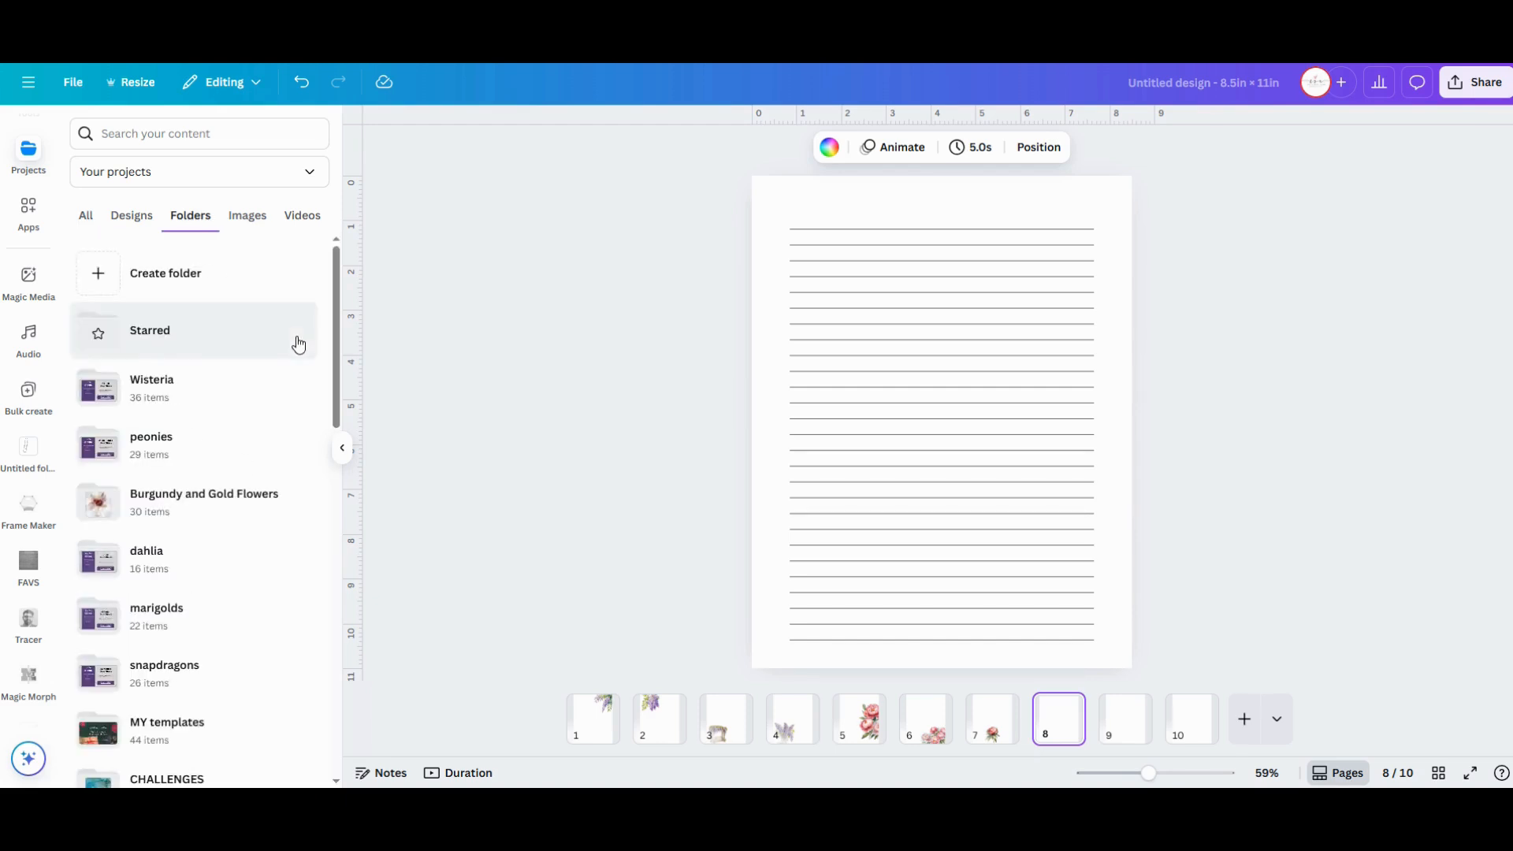
left_click(156, 616)
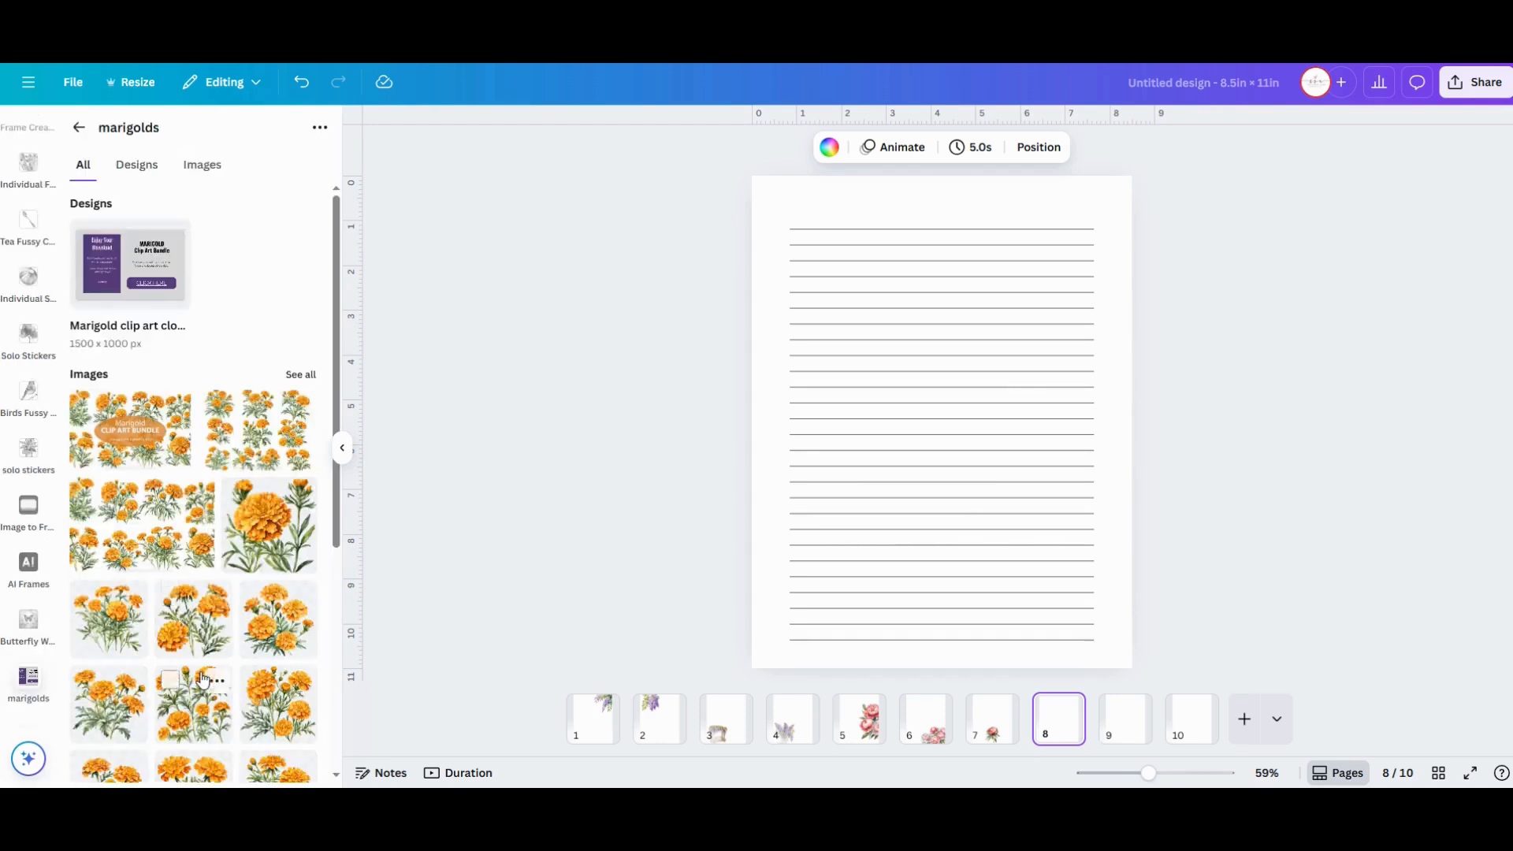
scroll("down", 3)
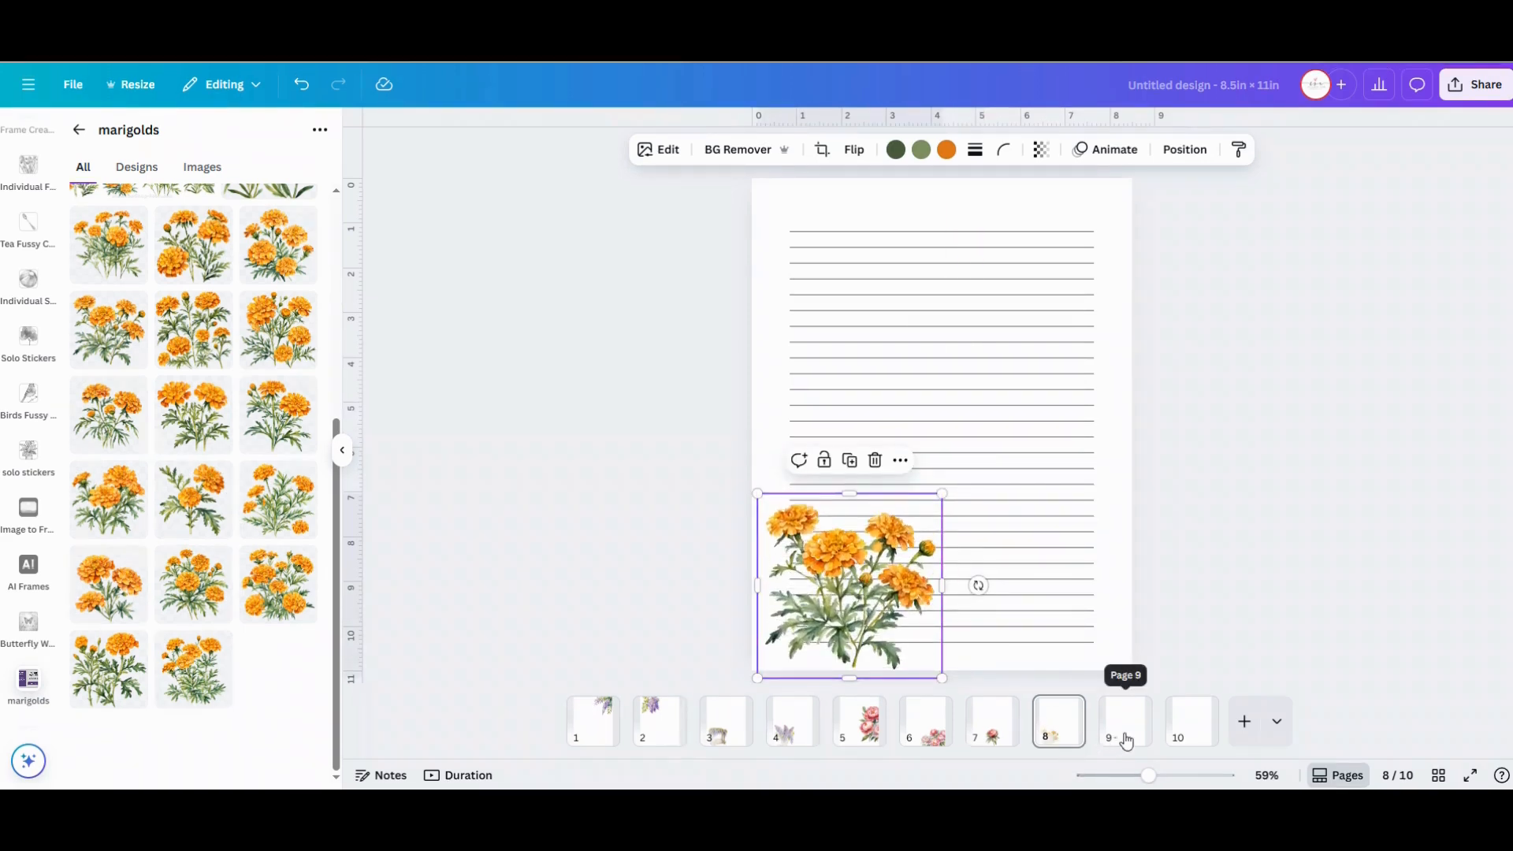
left_click(1123, 720)
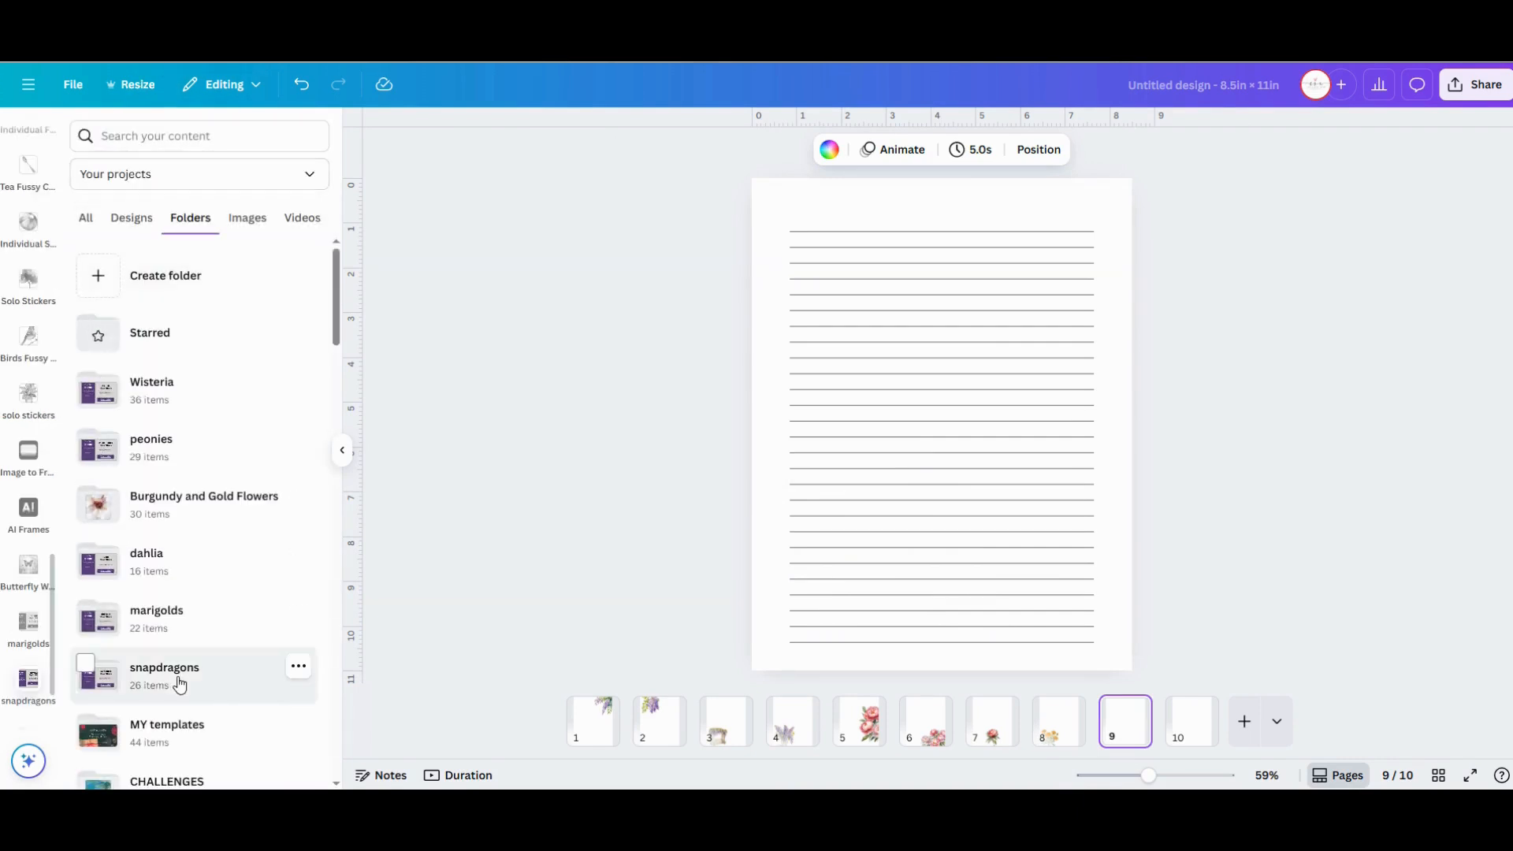
Add a snapdragon watercolor from the snapdragons folder to page 9's bottom-right corner
left_click(164, 667)
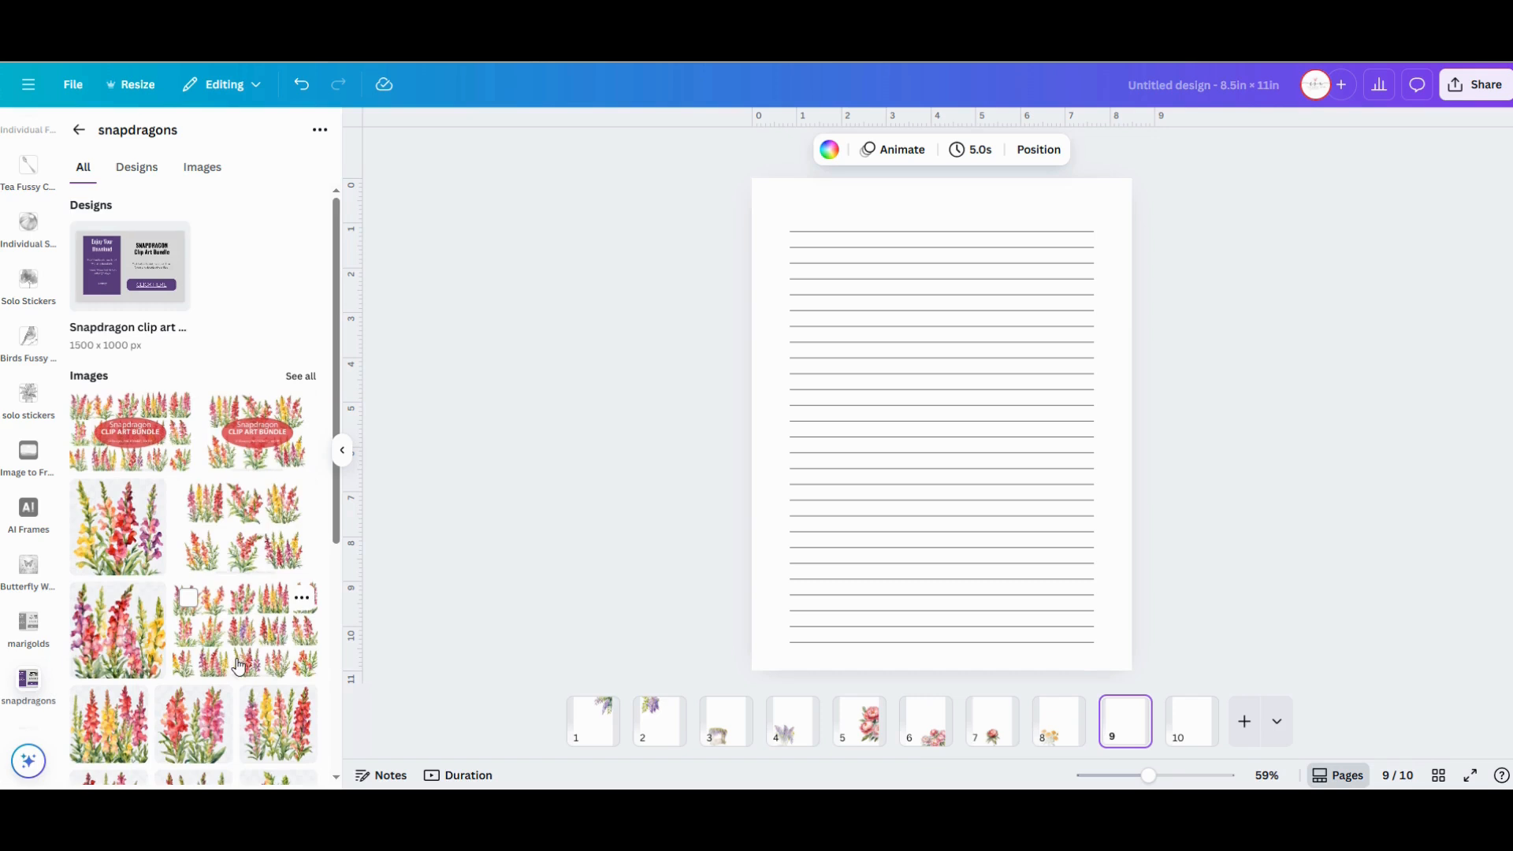
scroll("down", 3)
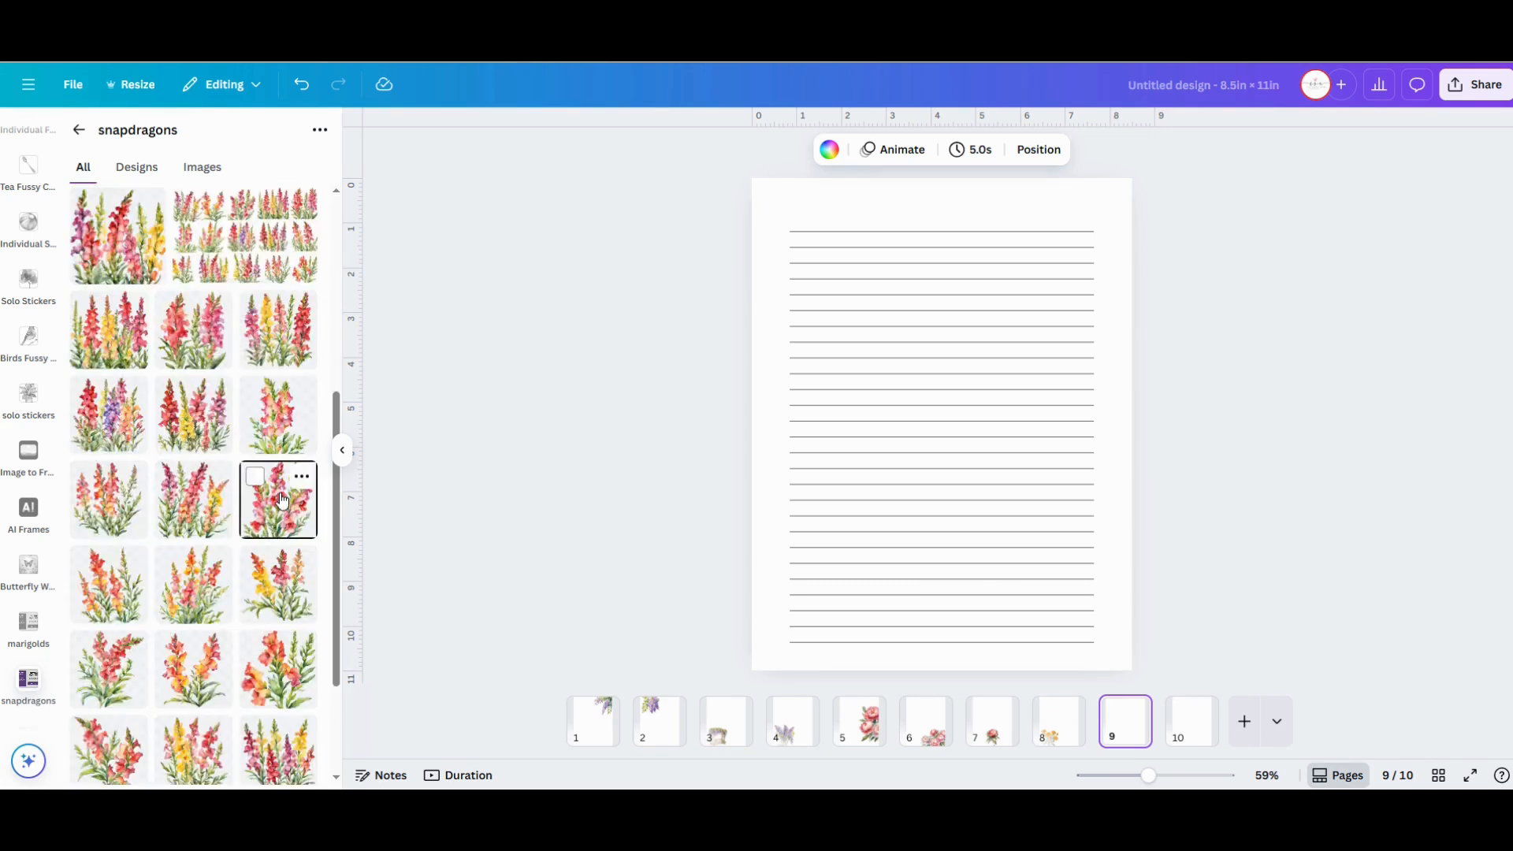
left_click(278, 499)
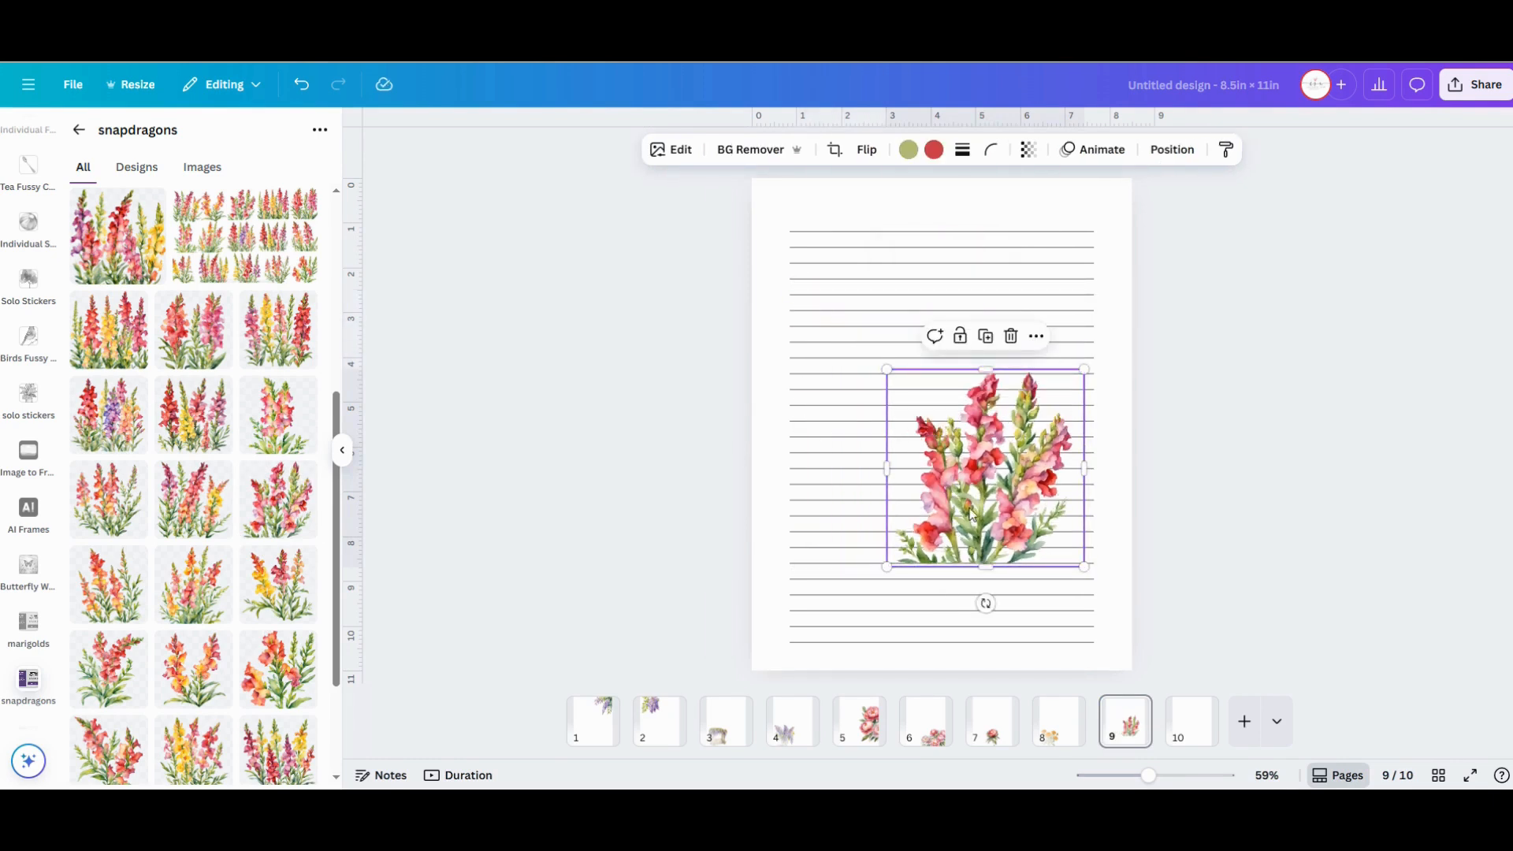
left_click_drag(983, 468, 1043, 569)
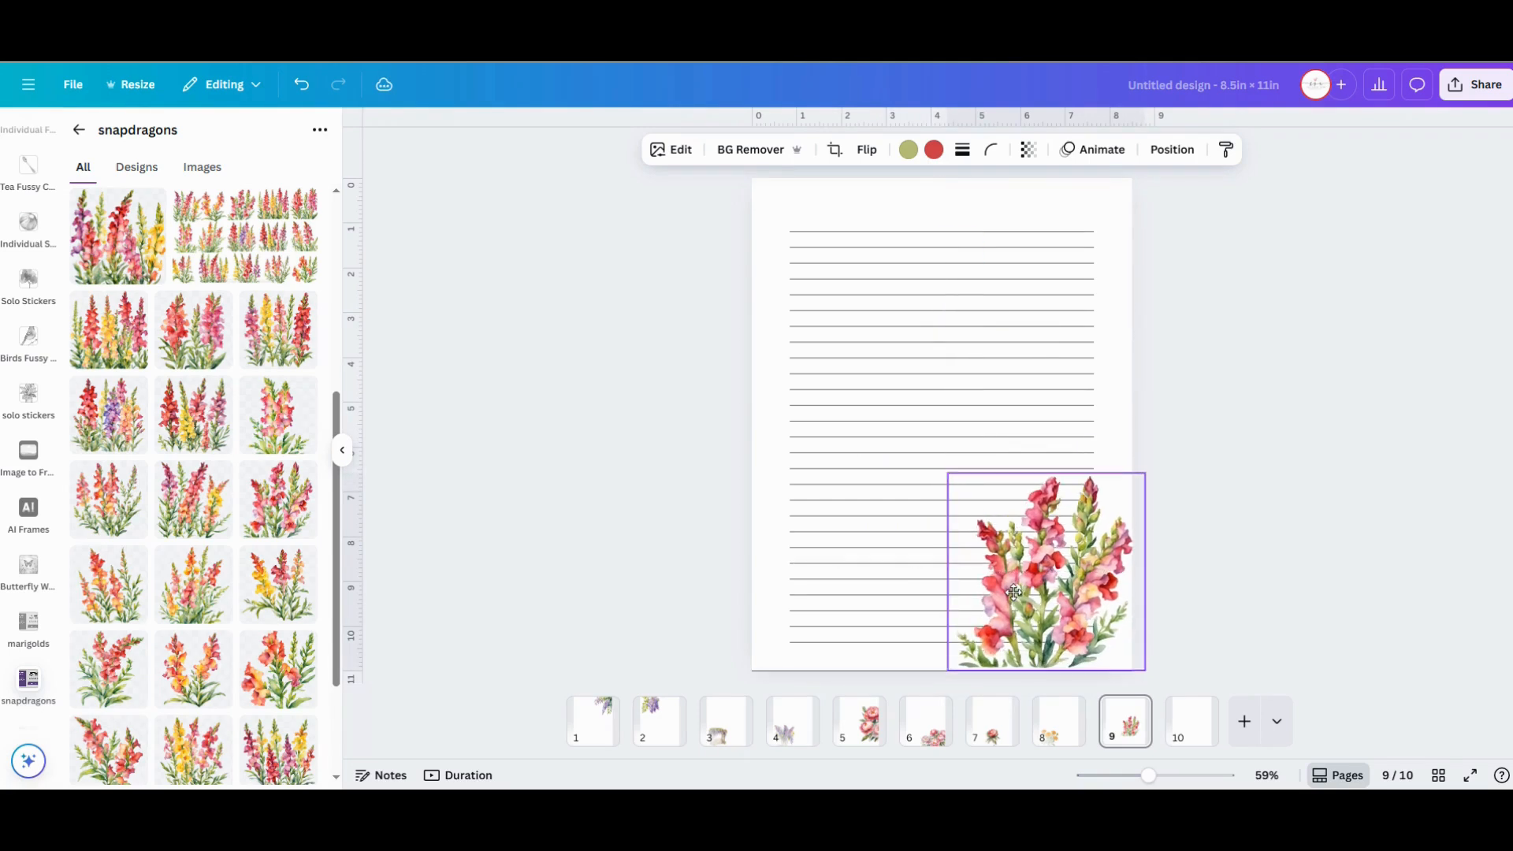
left_click(1013, 594)
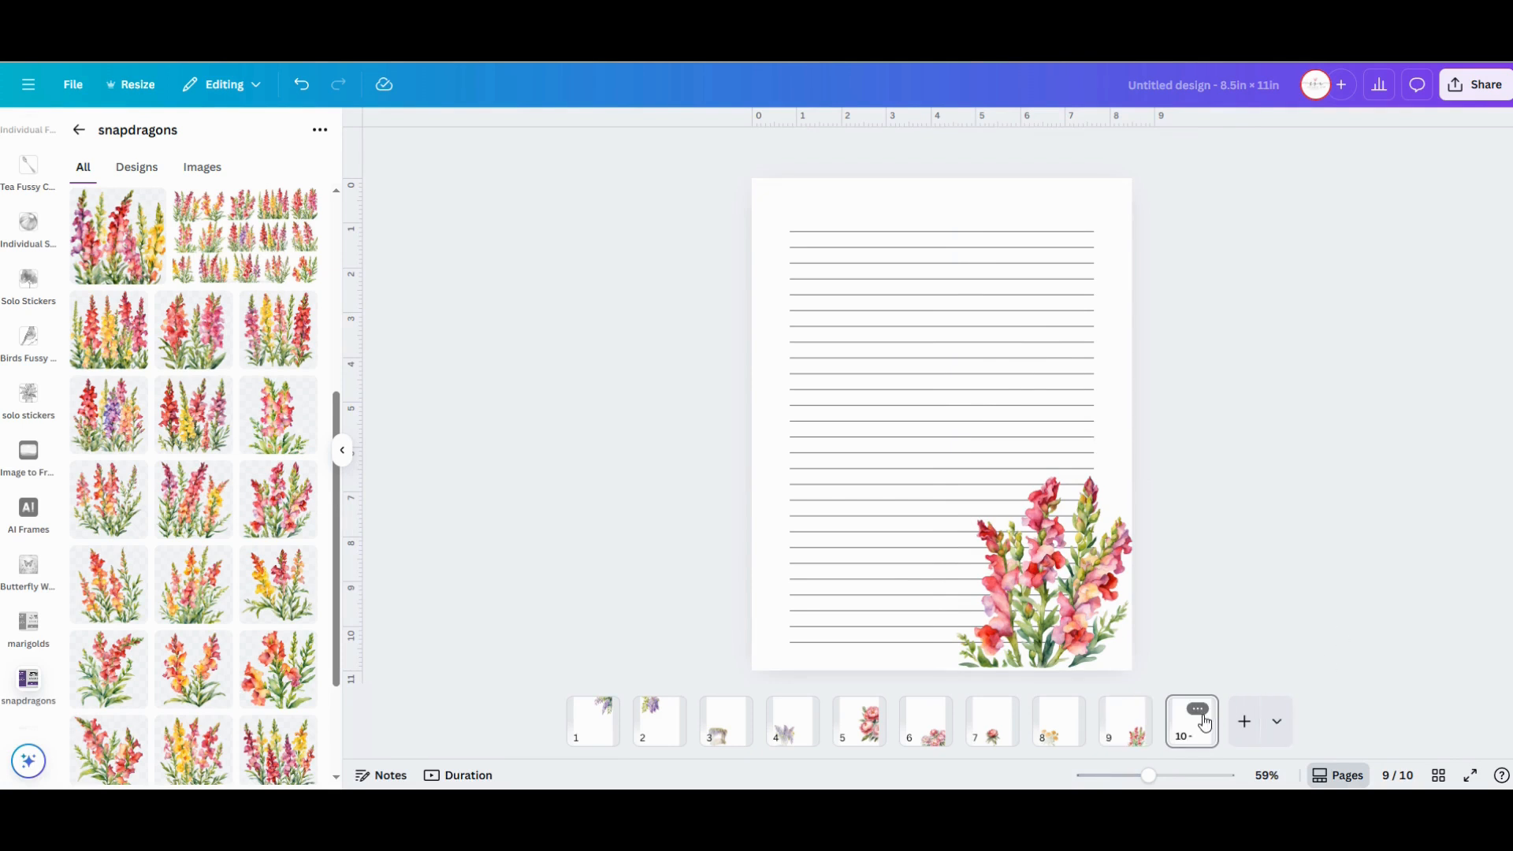
Add a tall snapdragon bouquet as a row along the bottom of page 10
left_click(1191, 720)
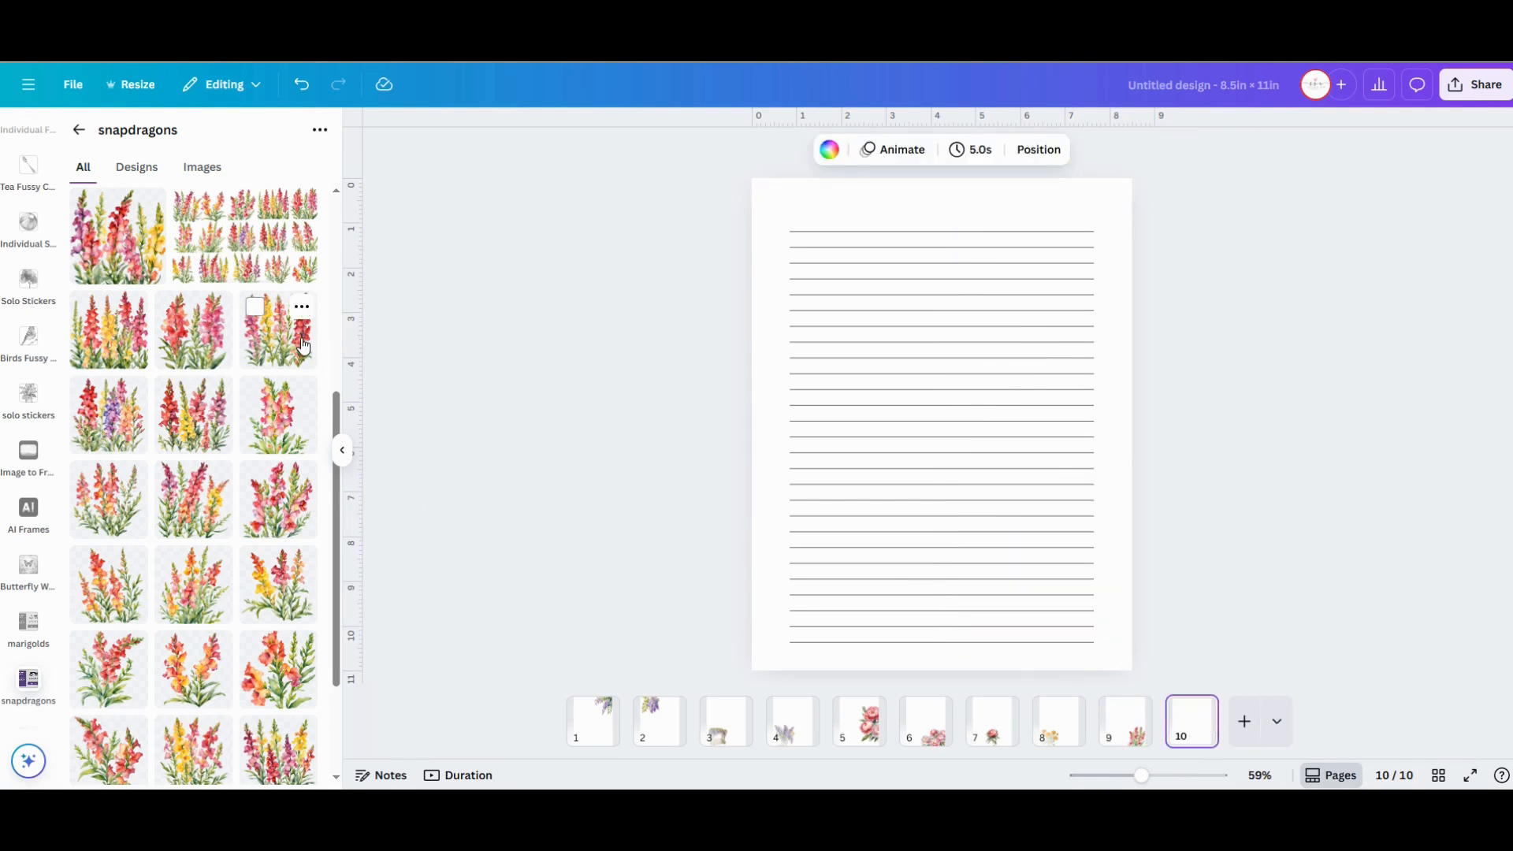
left_click(277, 329)
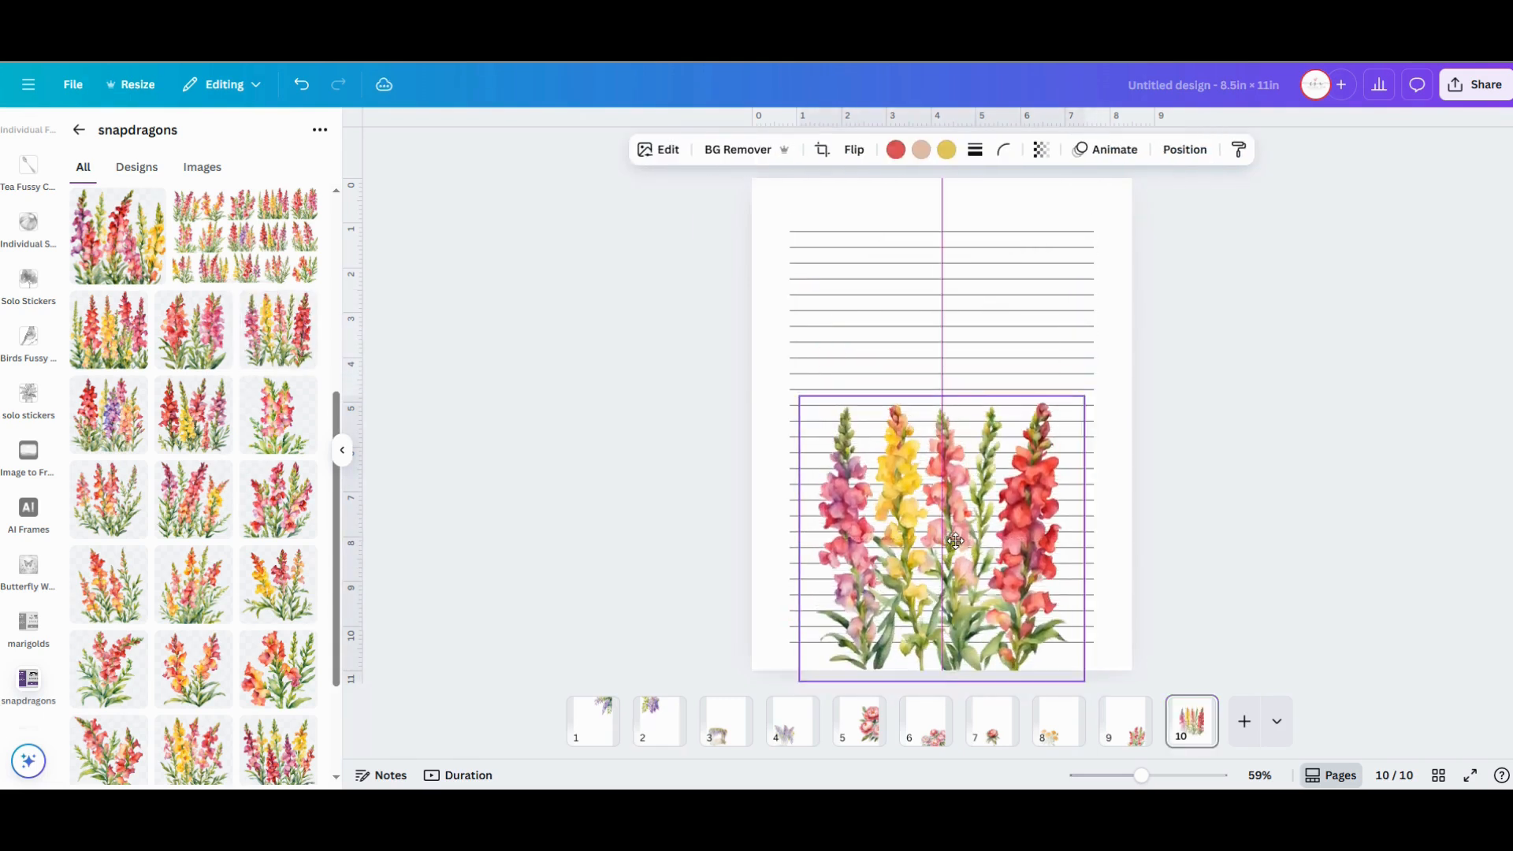
left_click(940, 536)
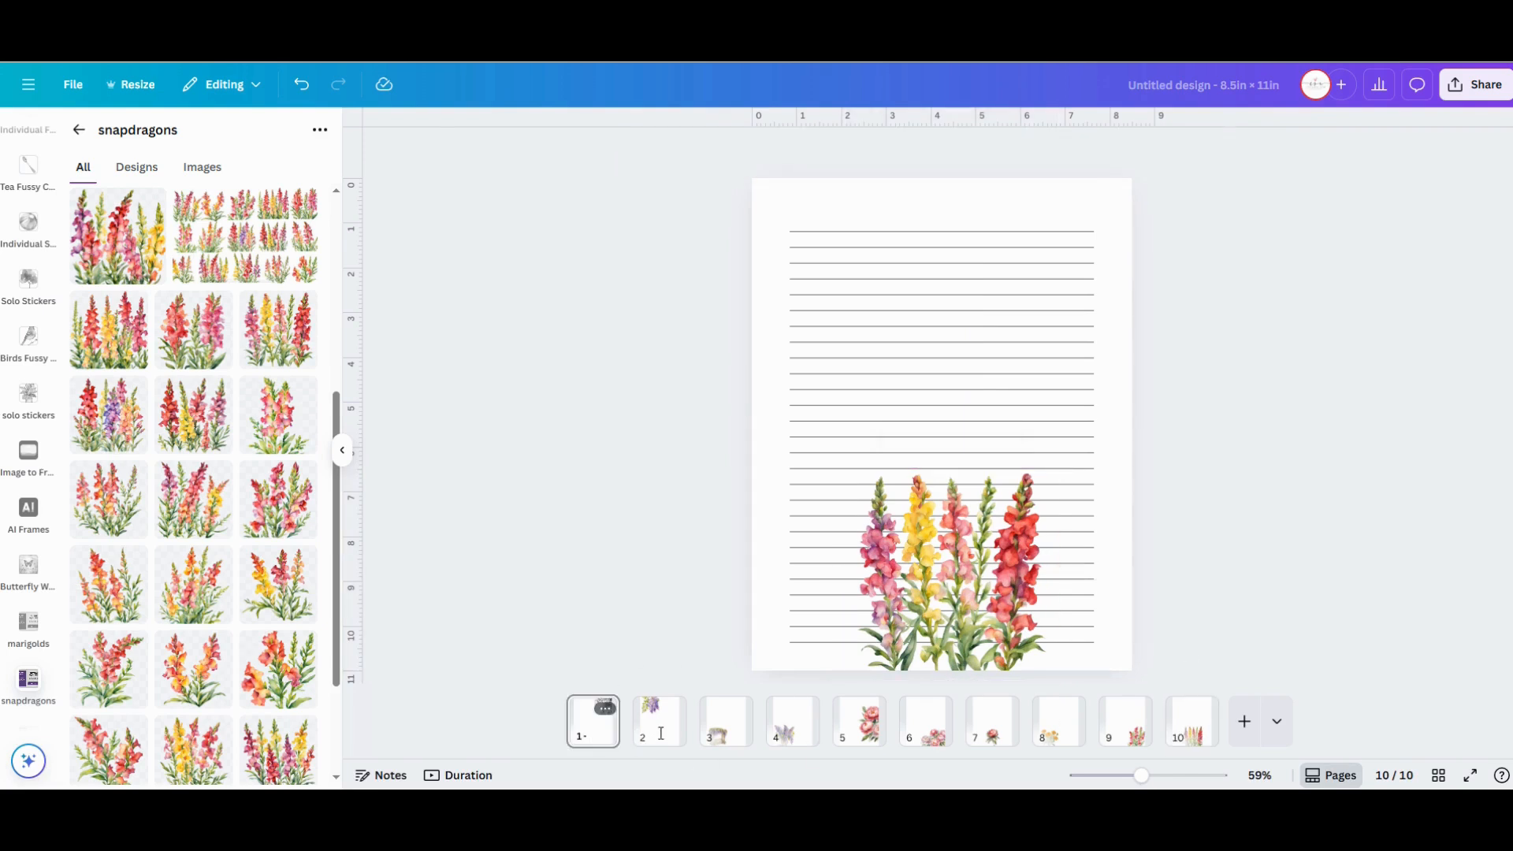
Review pages 5–6, enlarging page 6's peony cluster, and move page 7's peony to the bottom-right corner
left_click(725, 720)
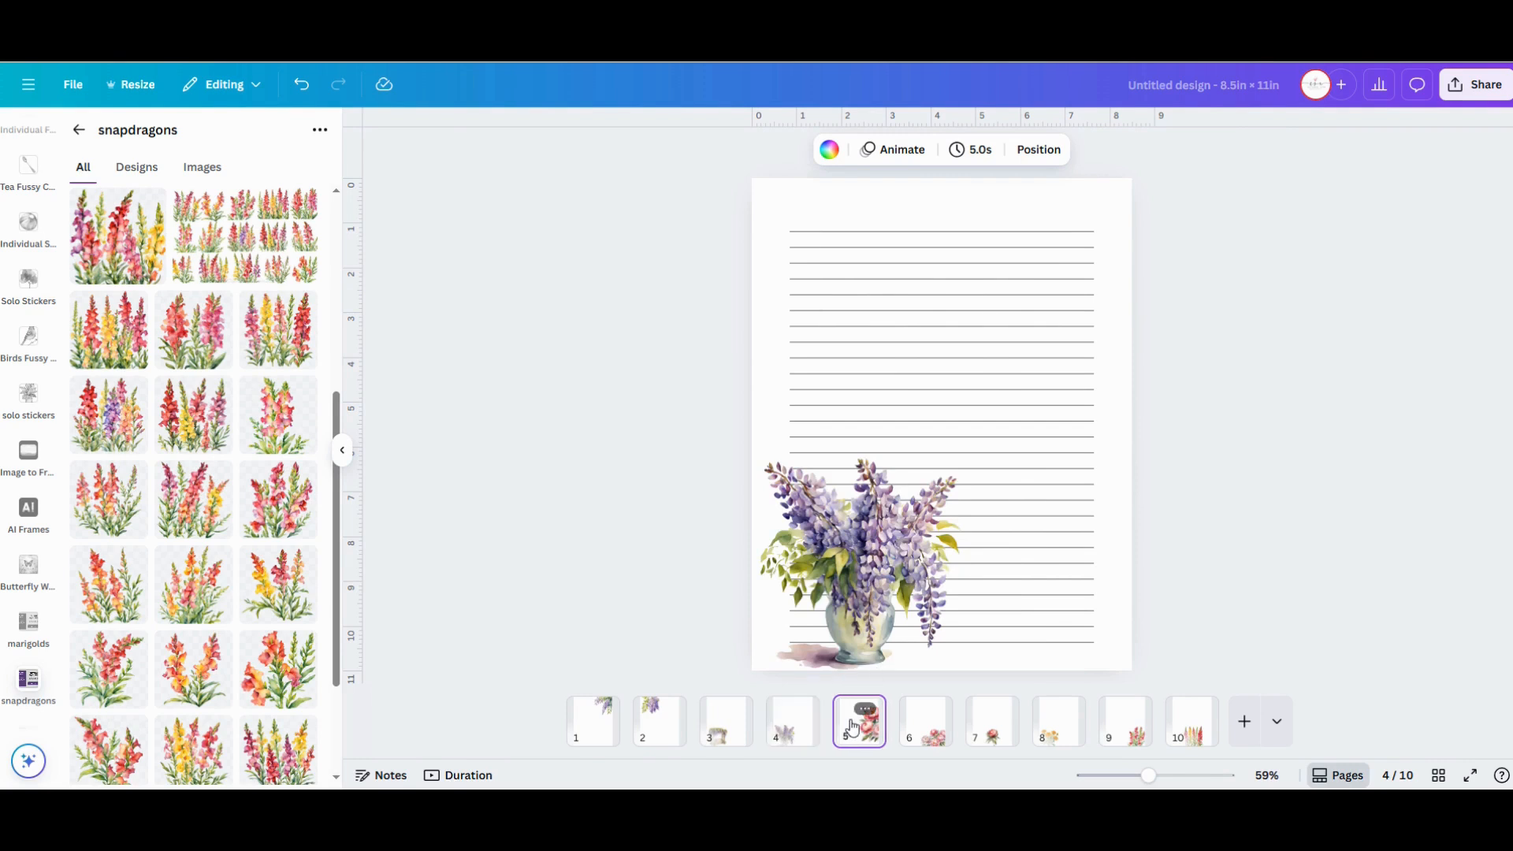
left_click(923, 720)
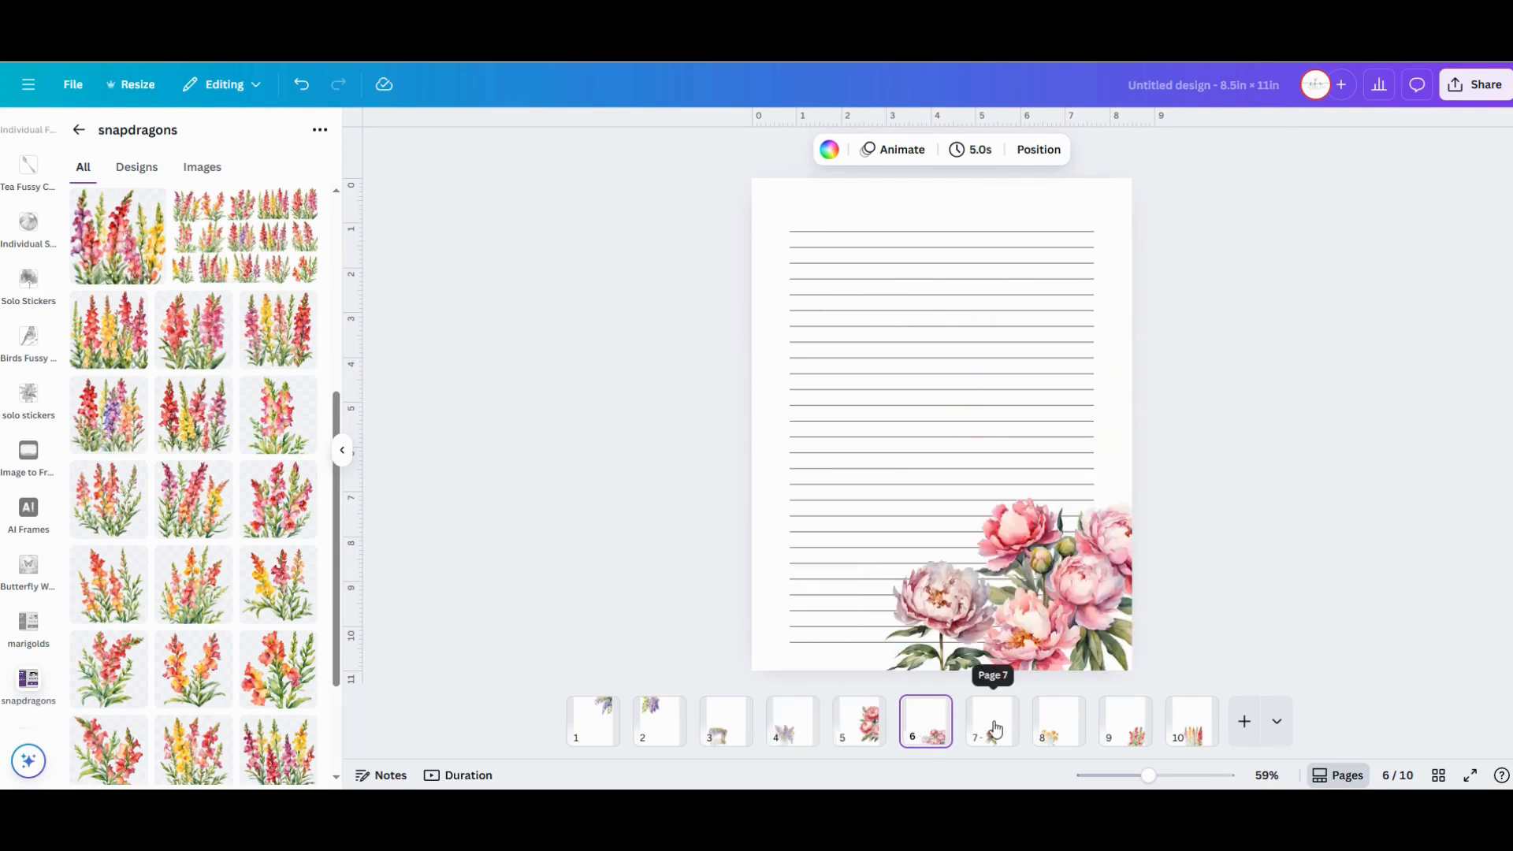
left_click(1013, 578)
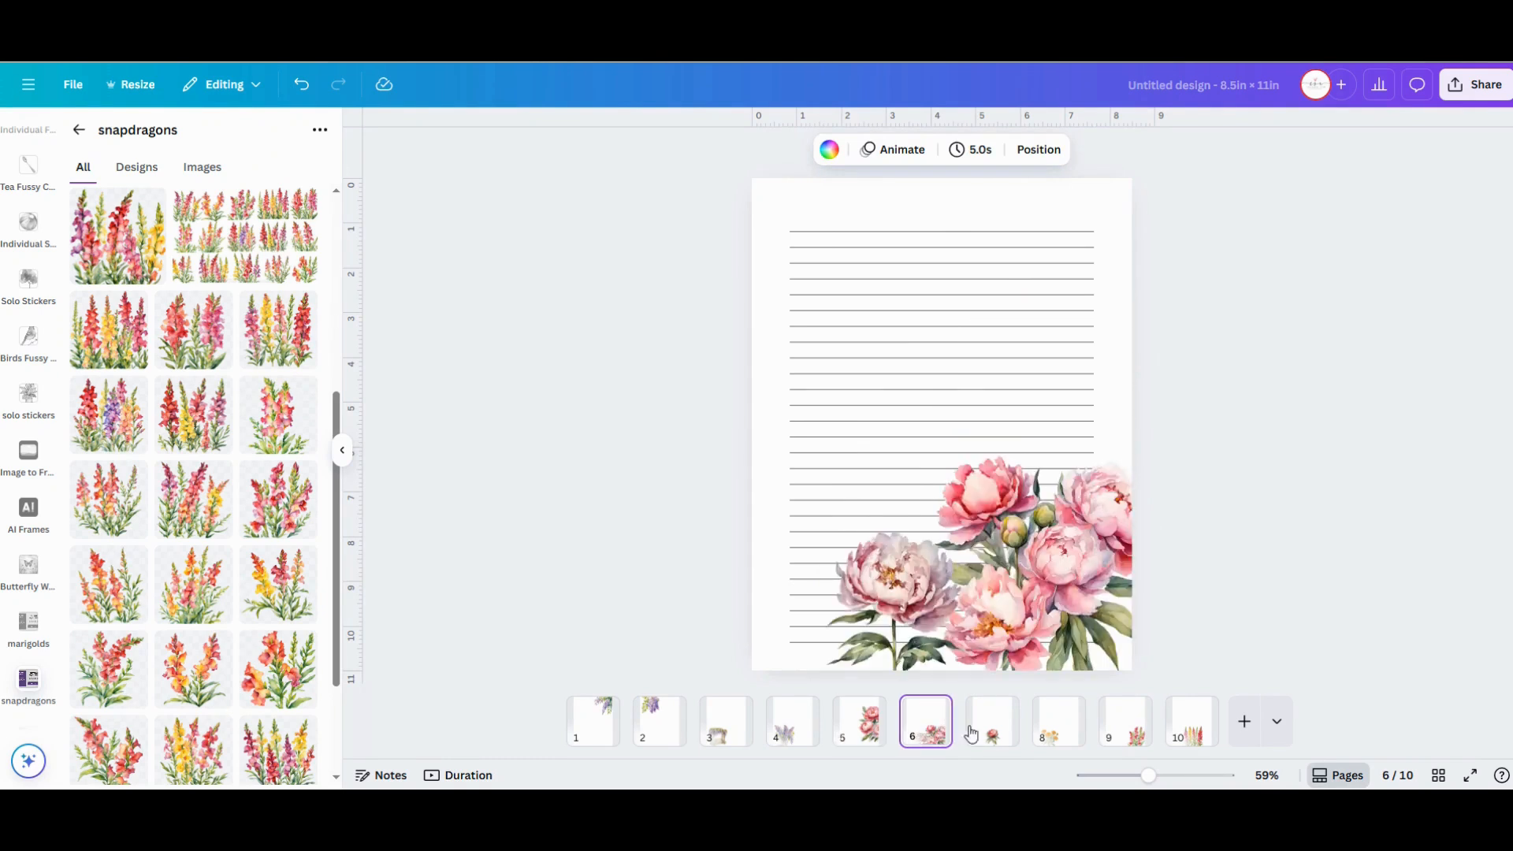
left_click(989, 720)
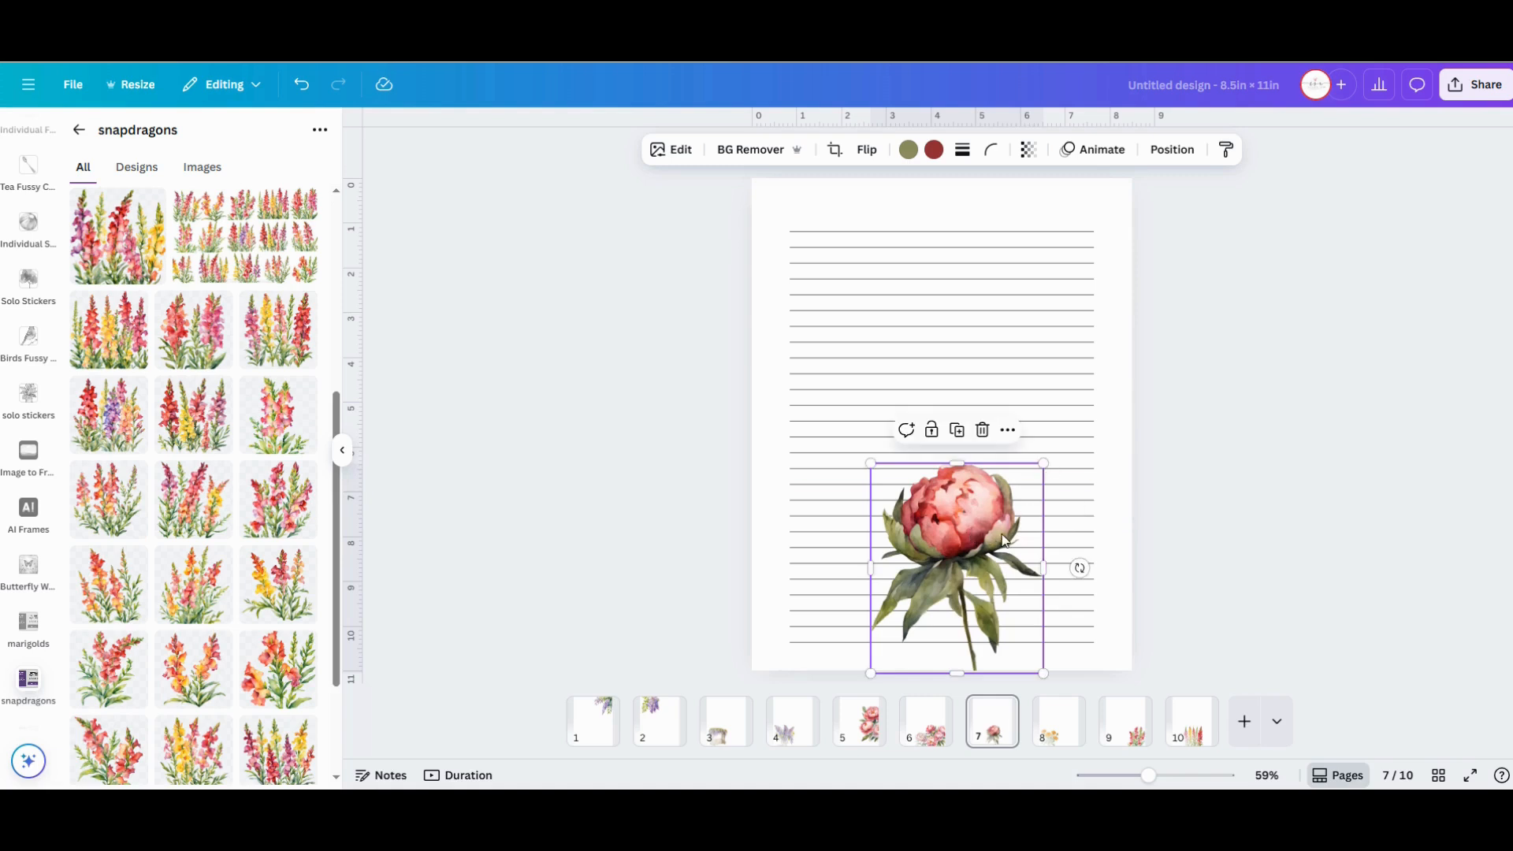
left_click_drag(955, 564, 1027, 572)
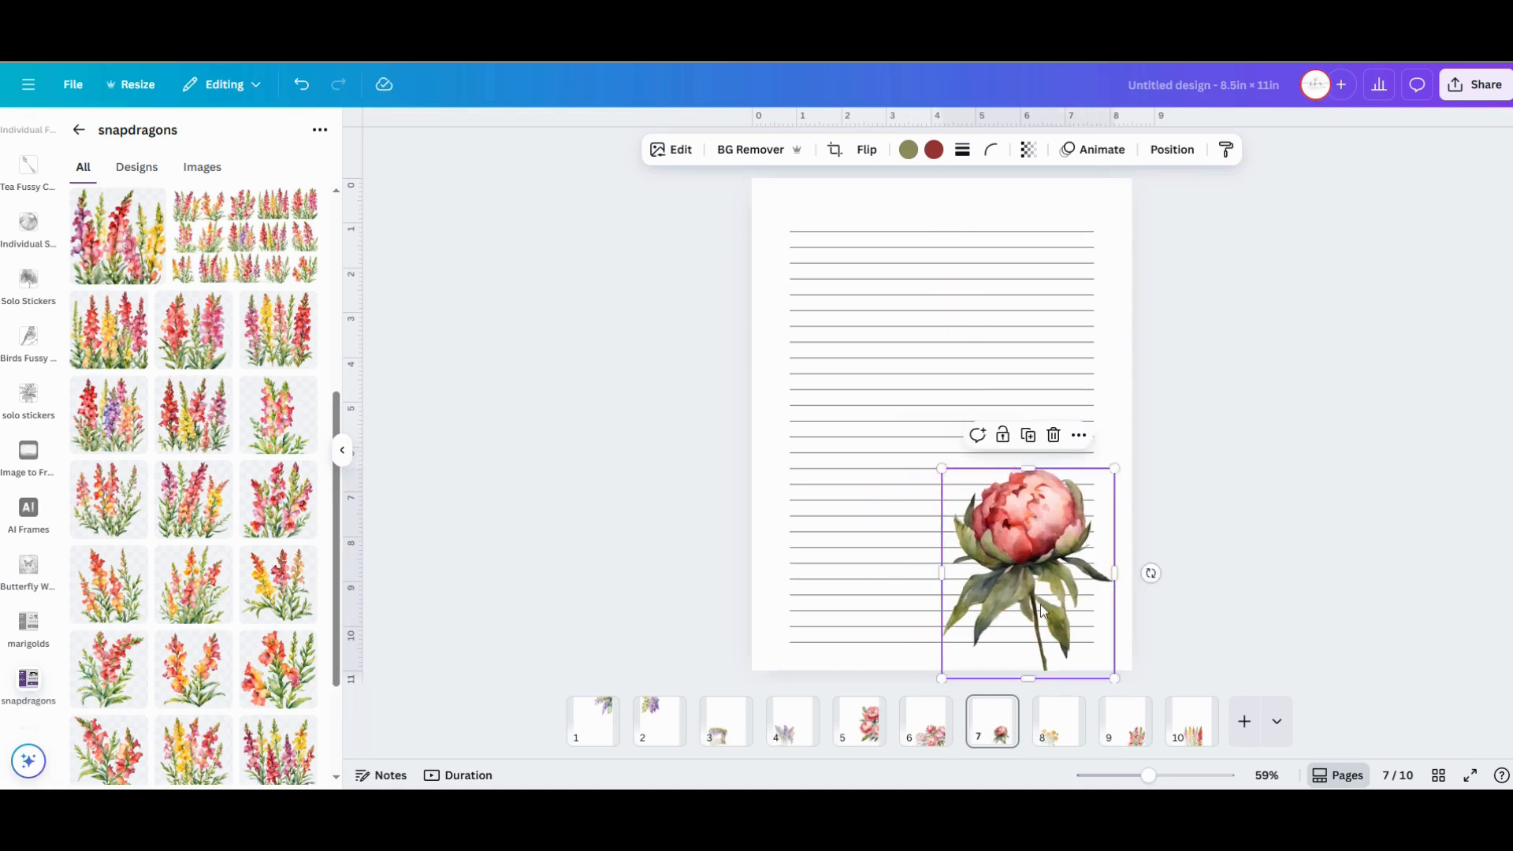
Look over the marigold page 8, snapdragon page 9 and page 10
left_click(1059, 720)
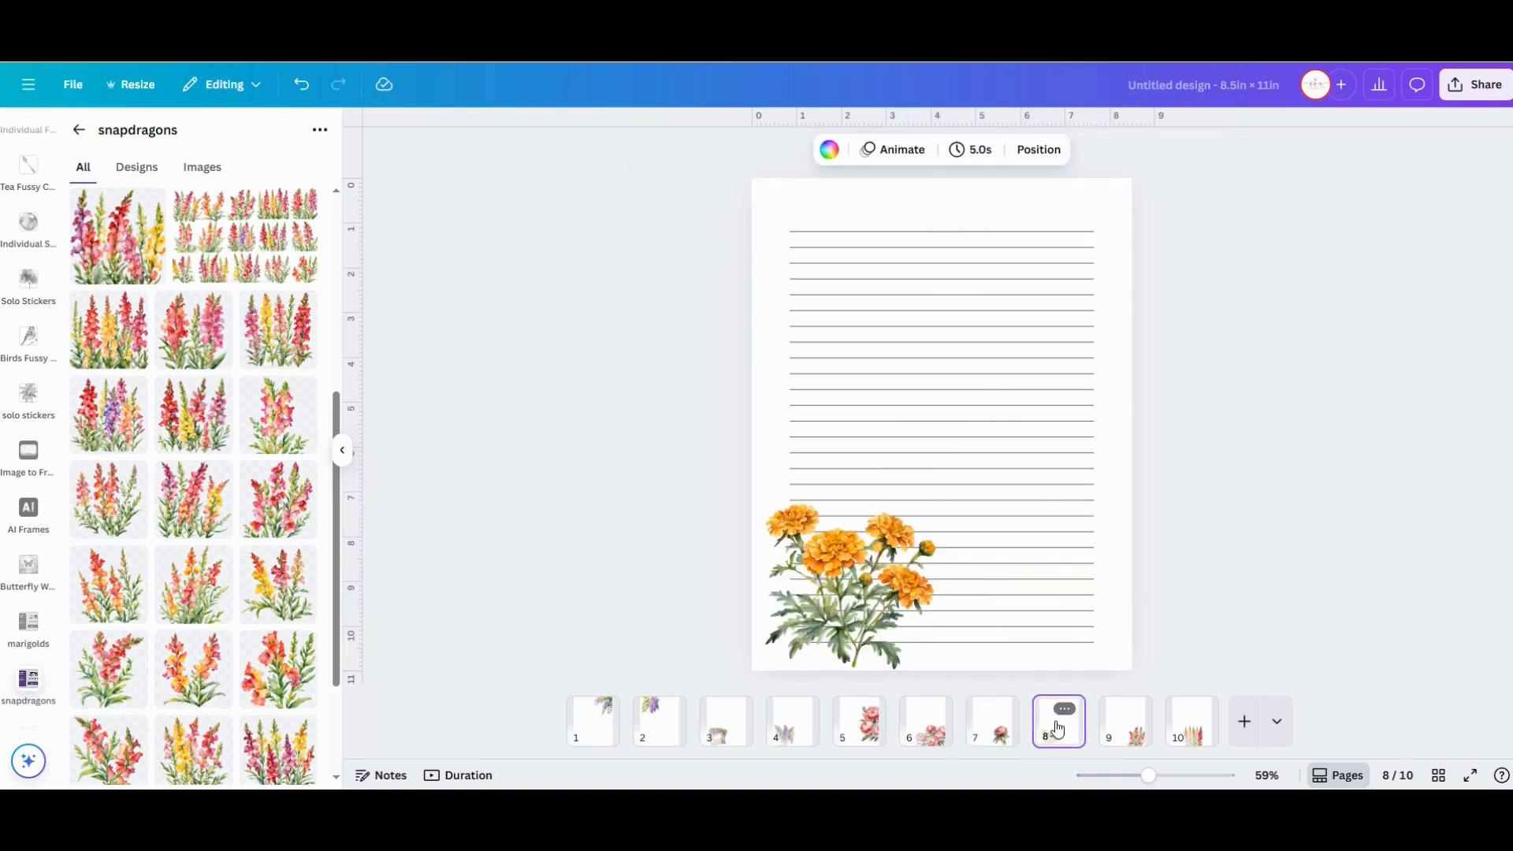
left_click(849, 578)
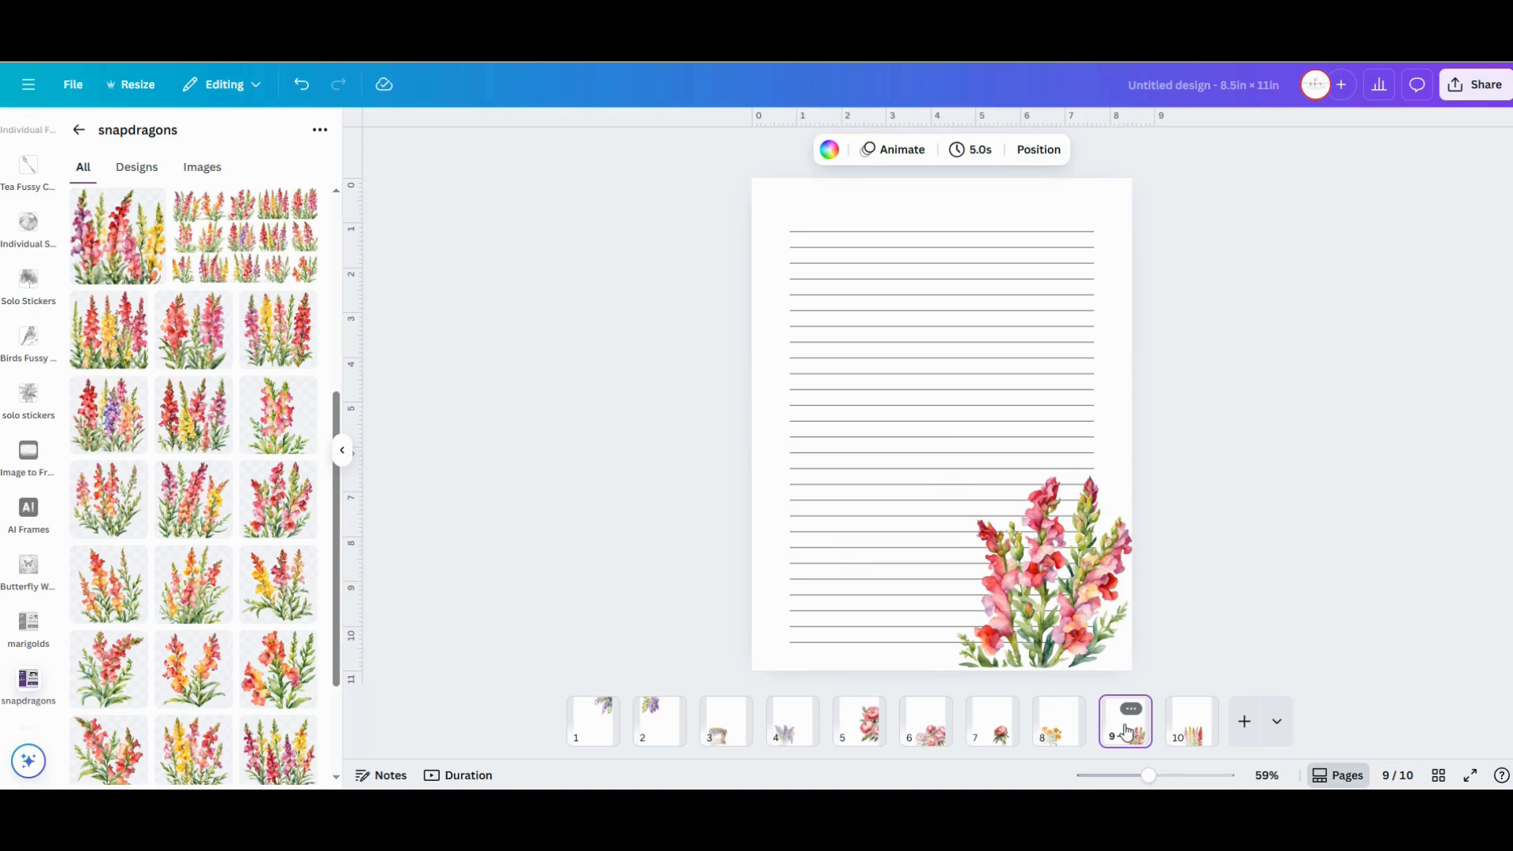
left_click(1191, 720)
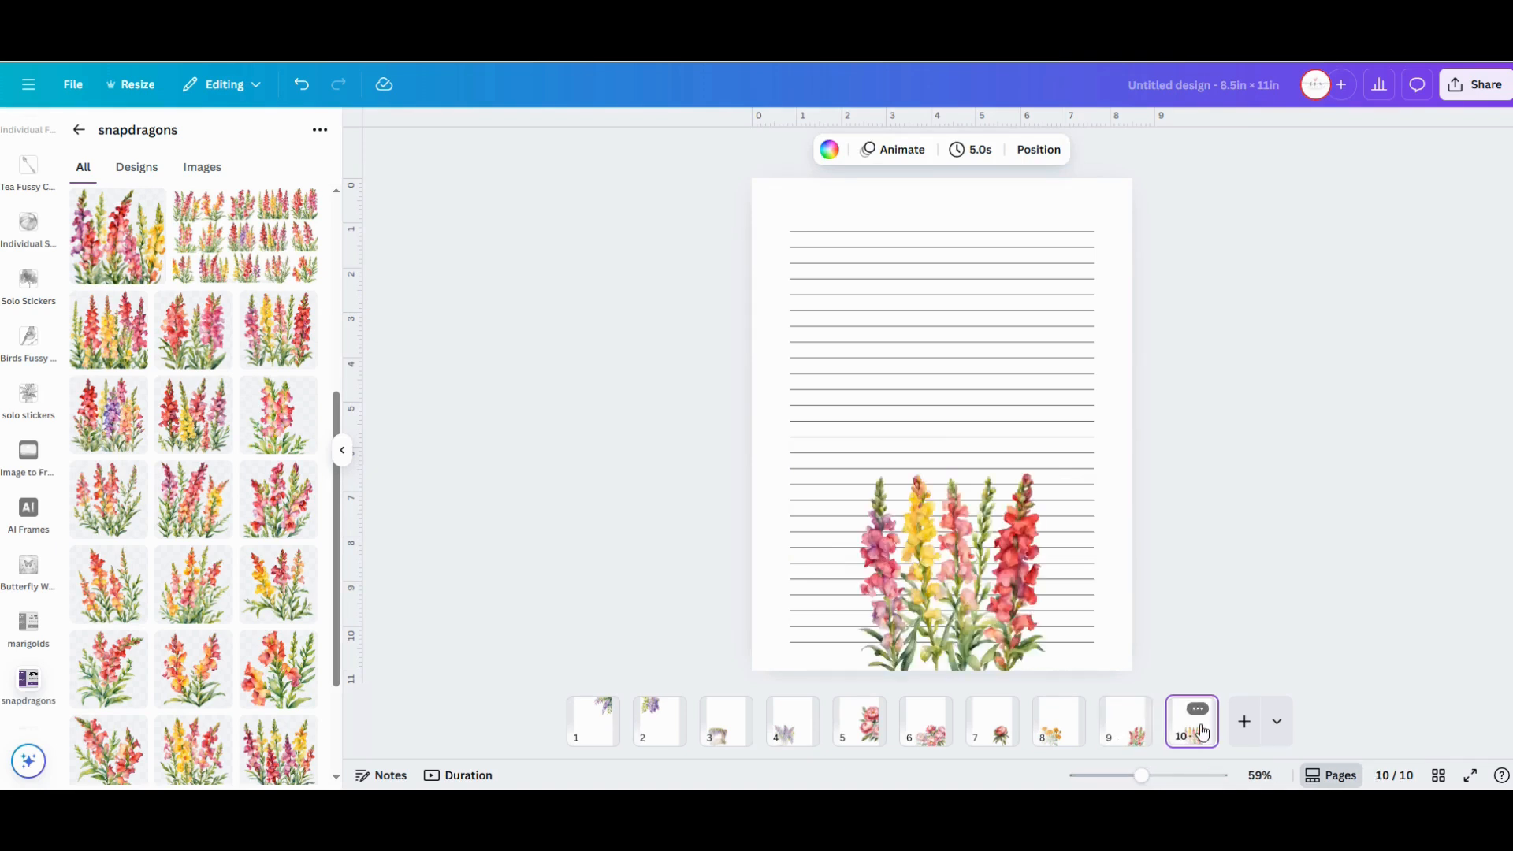
left_click(1278, 435)
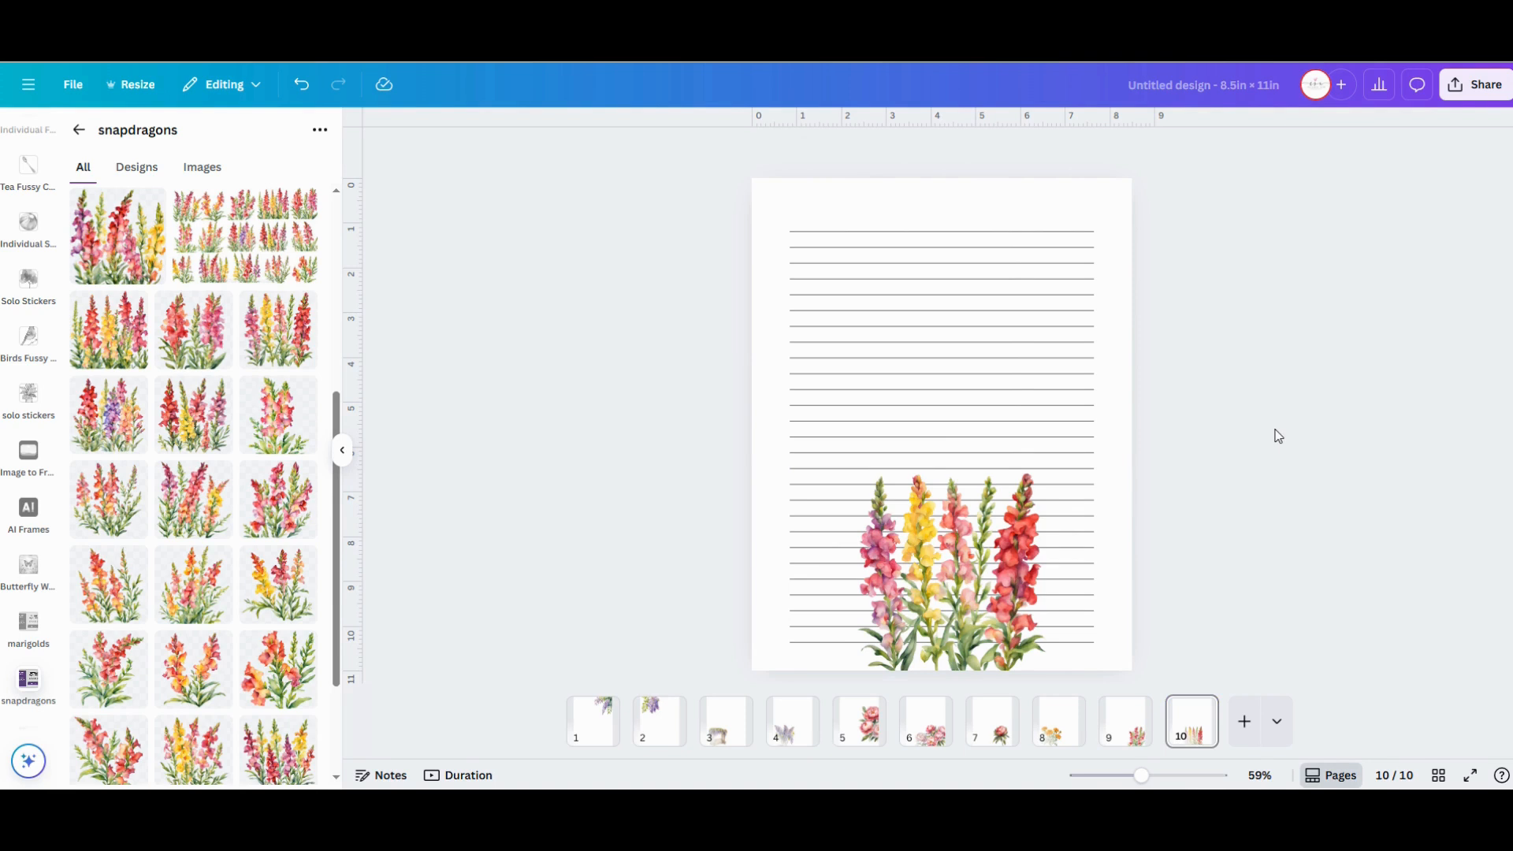
Download all 10 pages as a flattened PDF Print with the CMYK color profile
left_click(1485, 85)
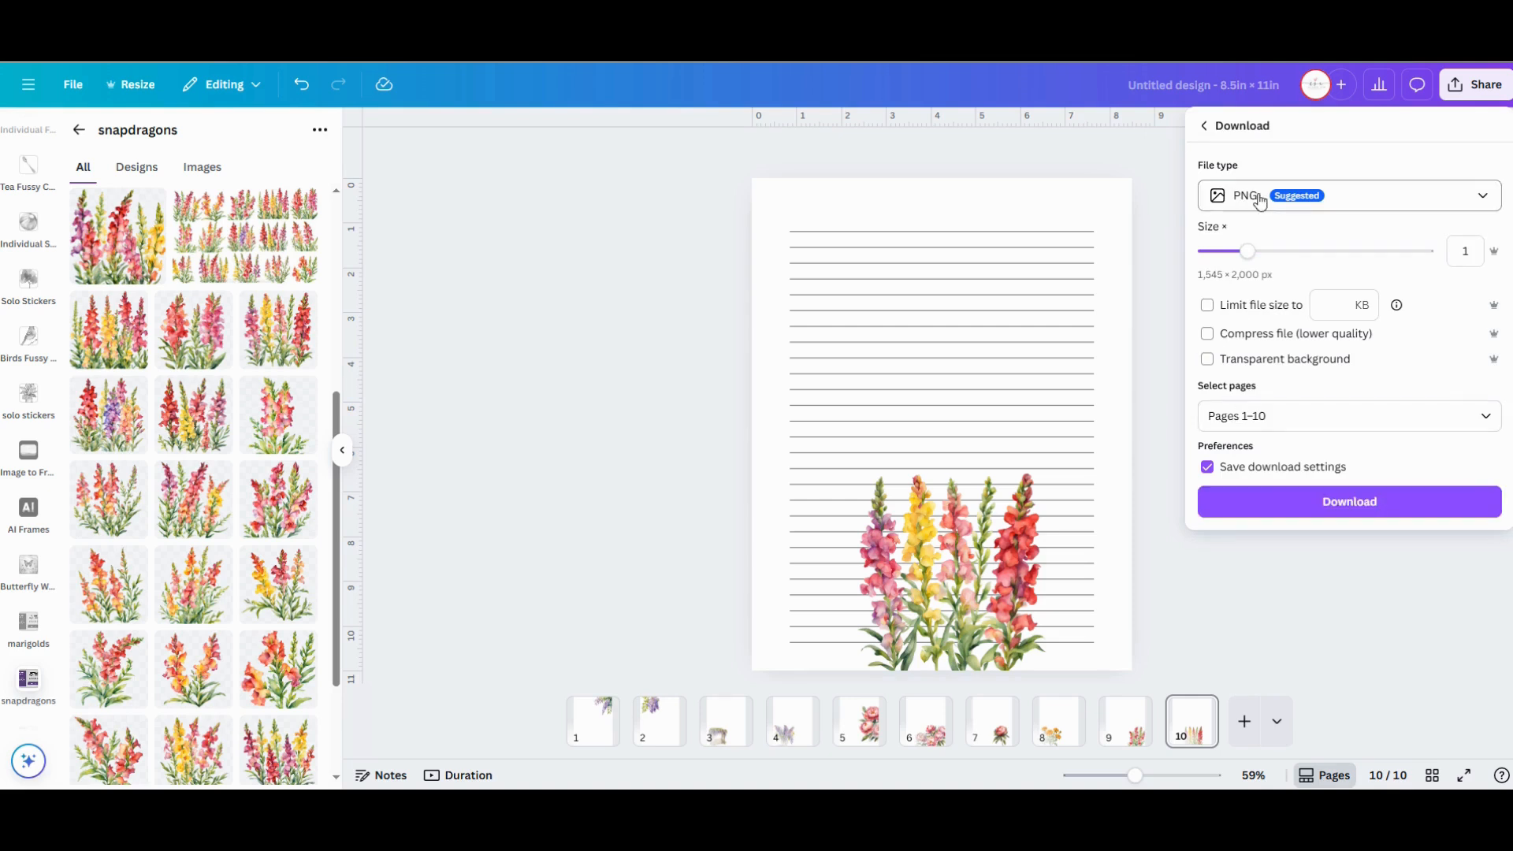
left_click(1347, 195)
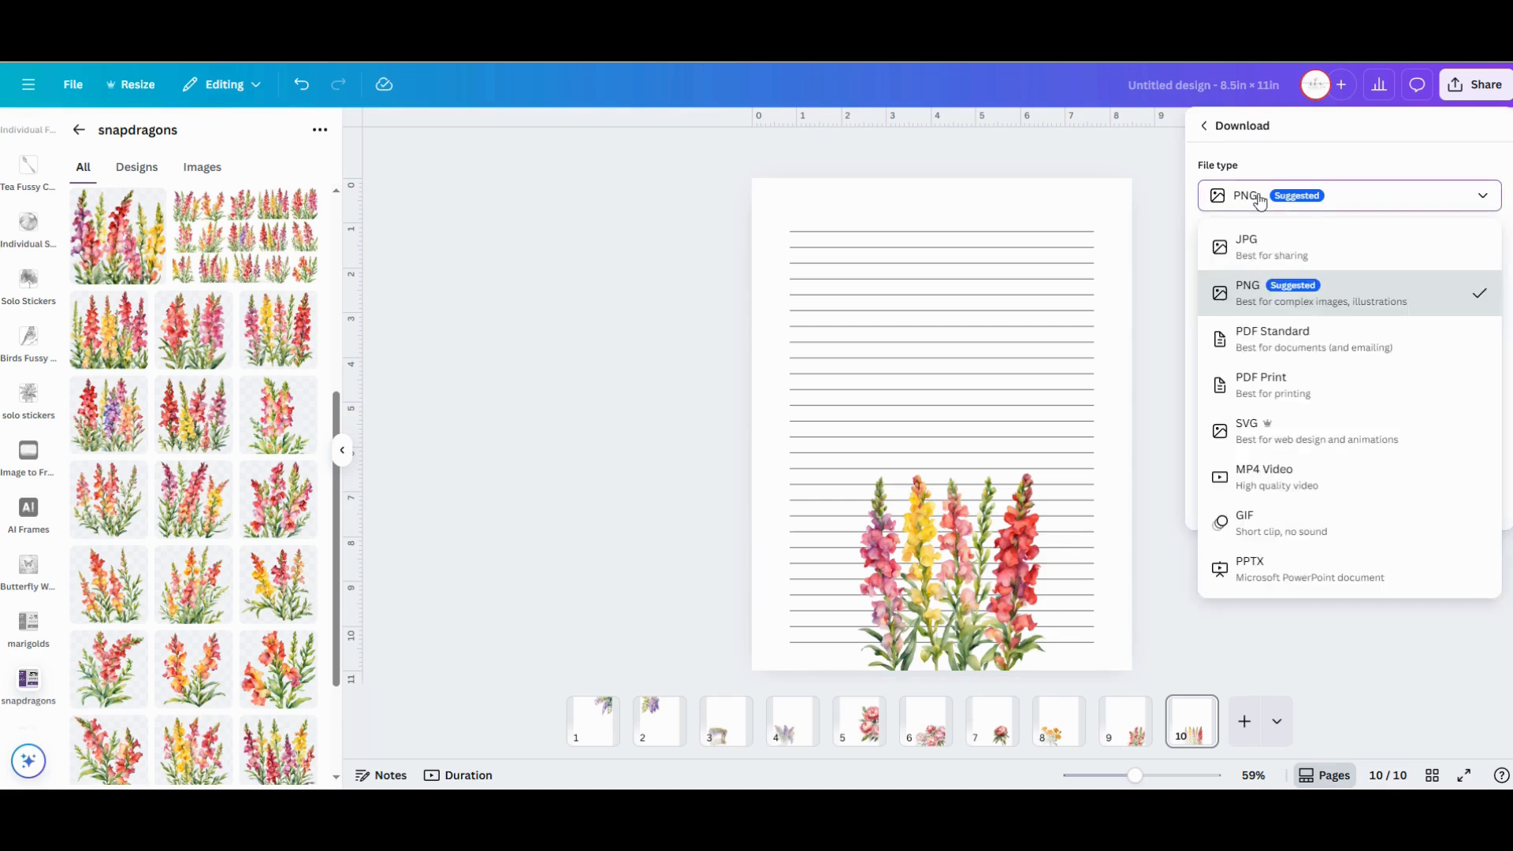
left_click(1272, 384)
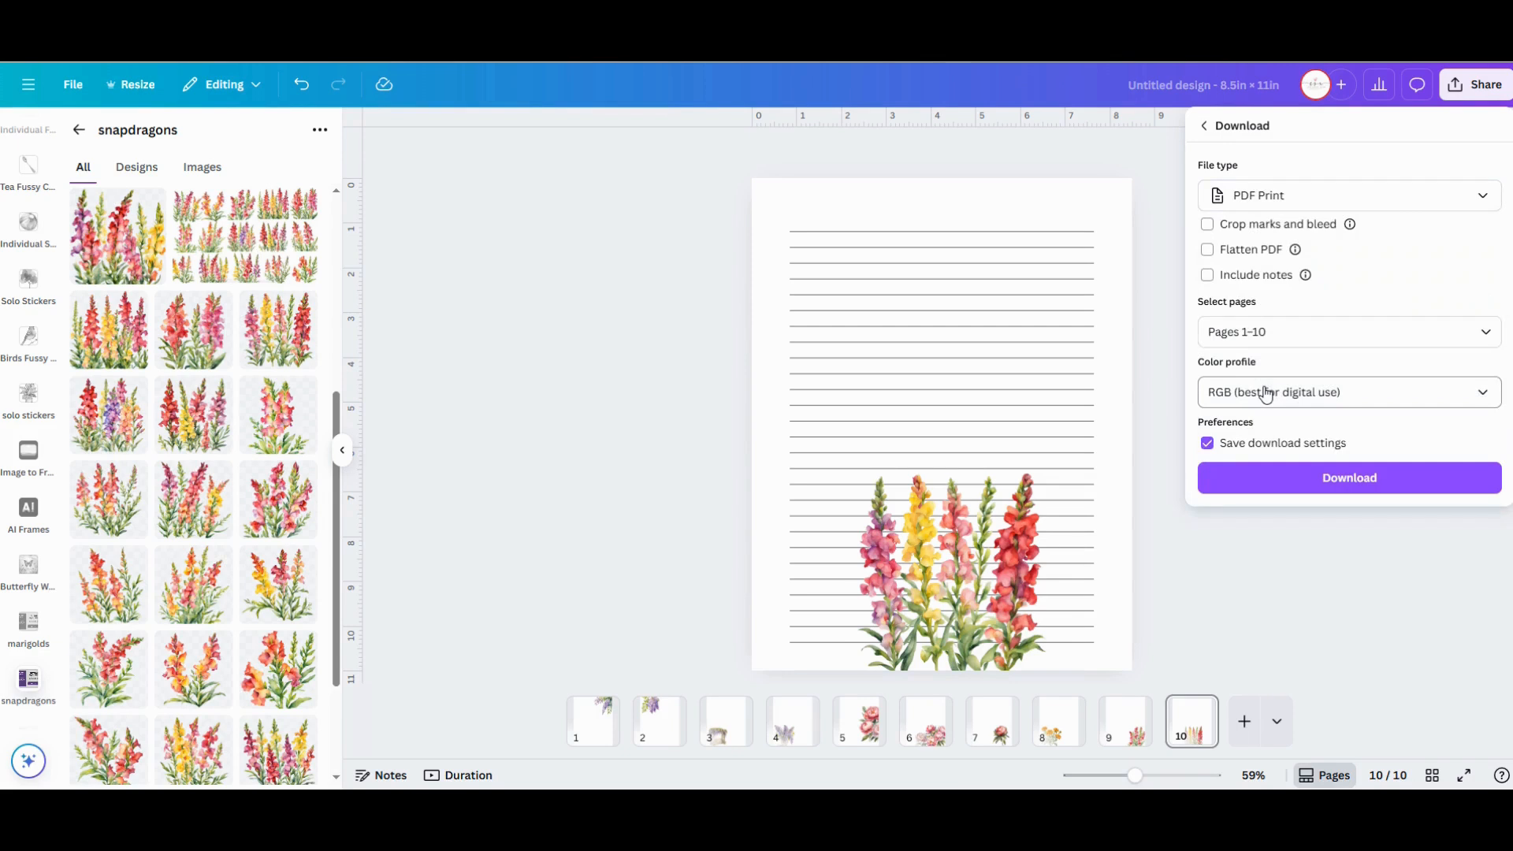
left_click(1207, 249)
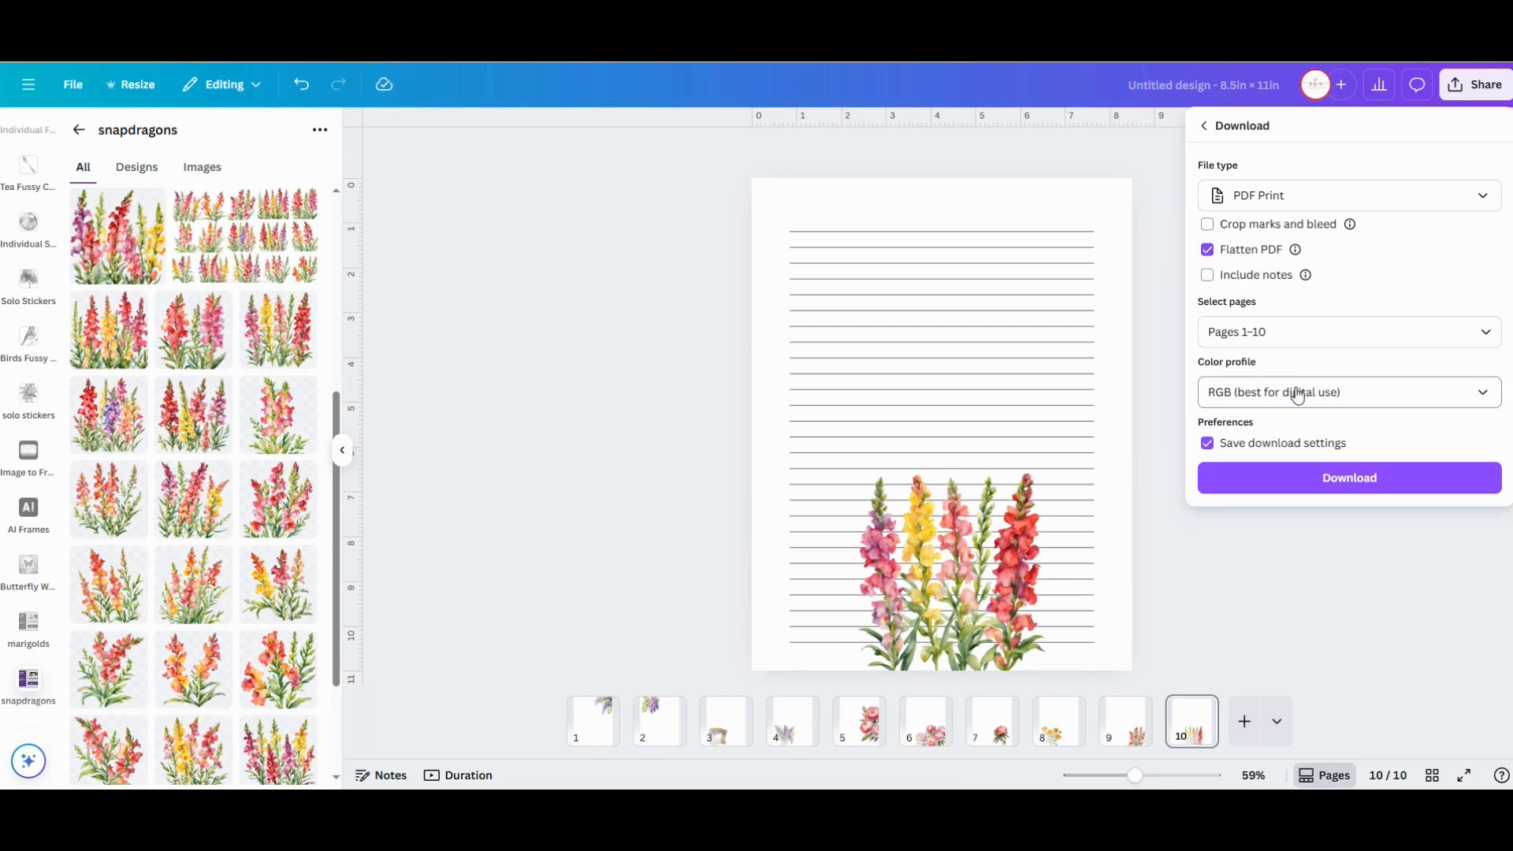
left_click(1345, 393)
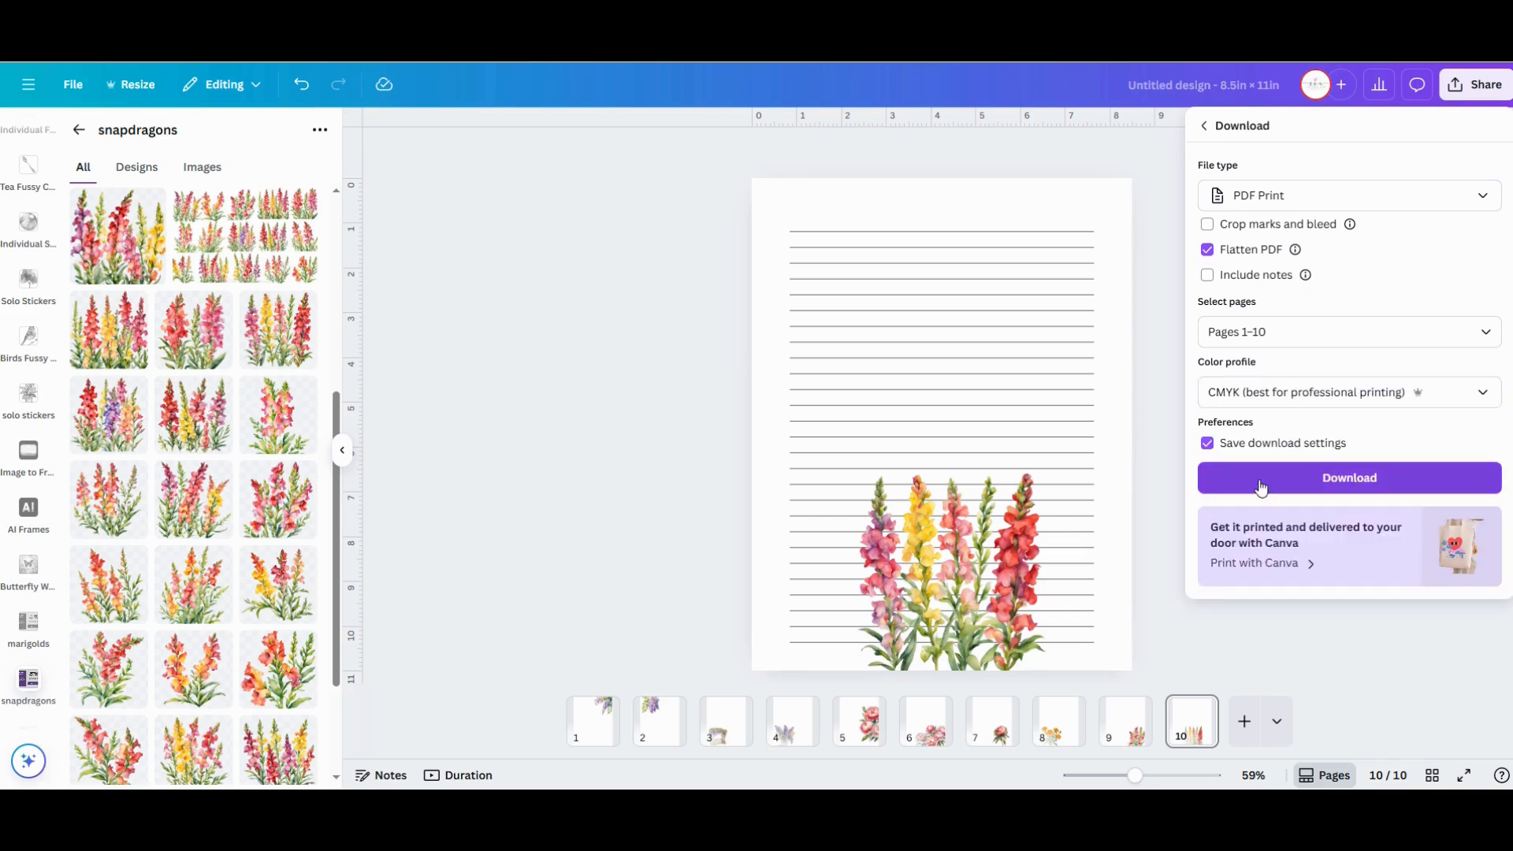
left_click(1347, 478)
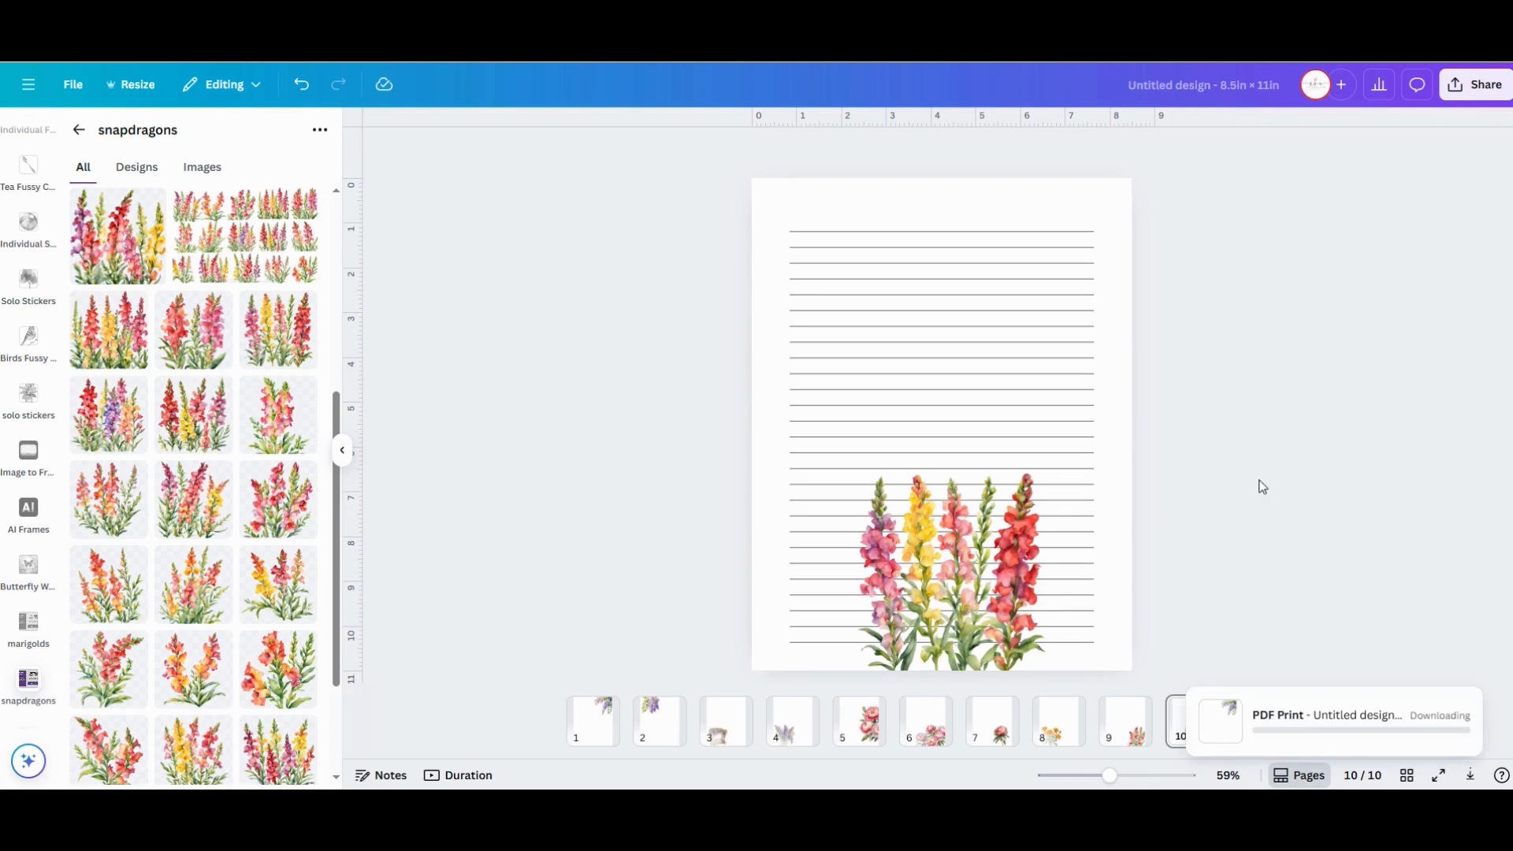